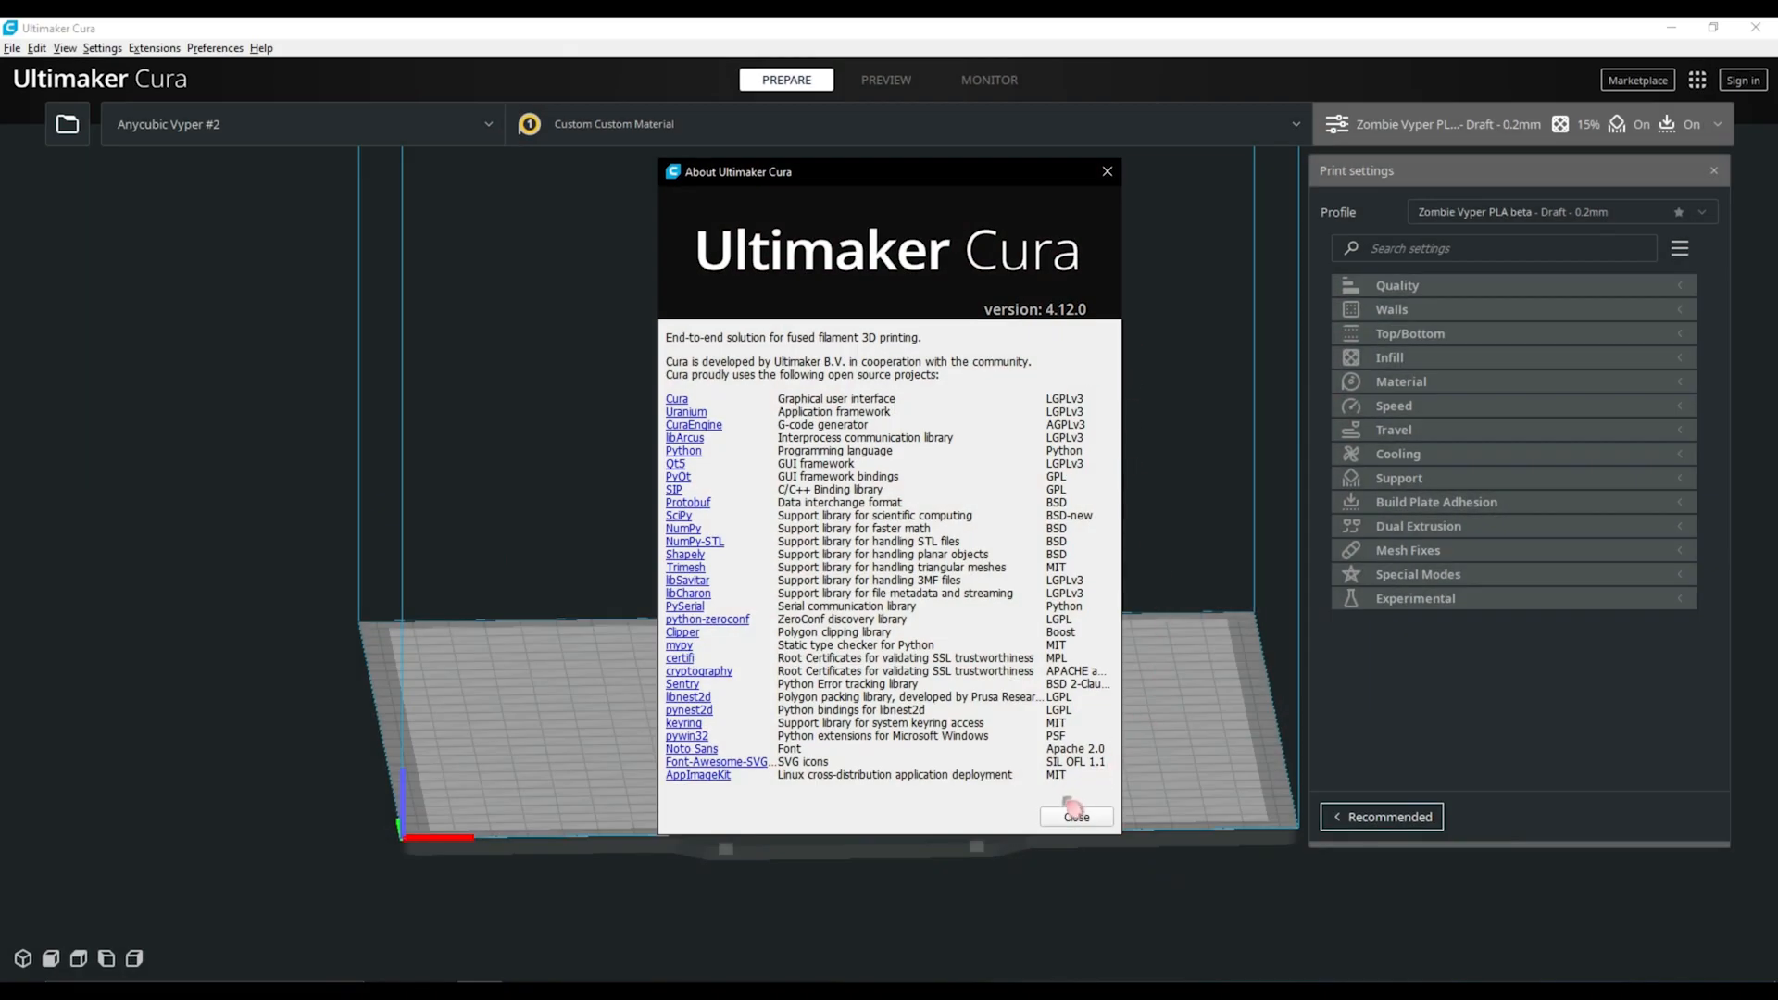
# Close the About Ultimaker Cura dialog to reveal the empty Prepare build plate
pyautogui.click(1072, 816)
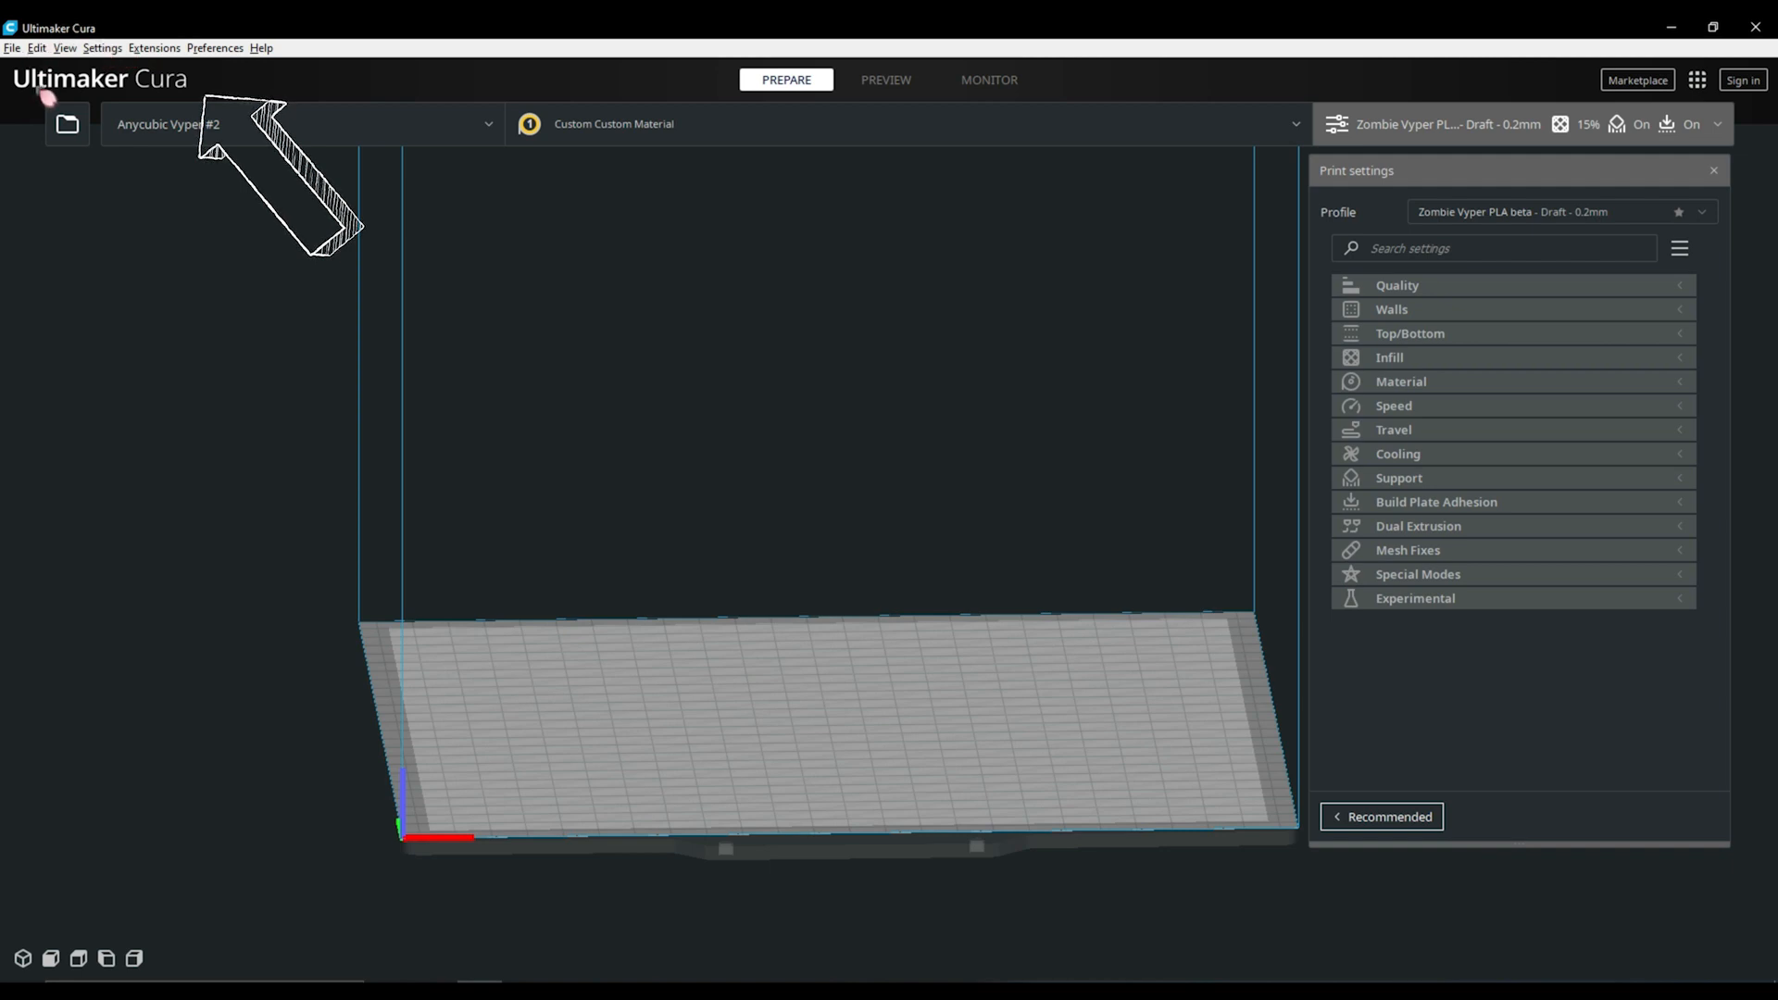
pyautogui.moveTo(844, 394)
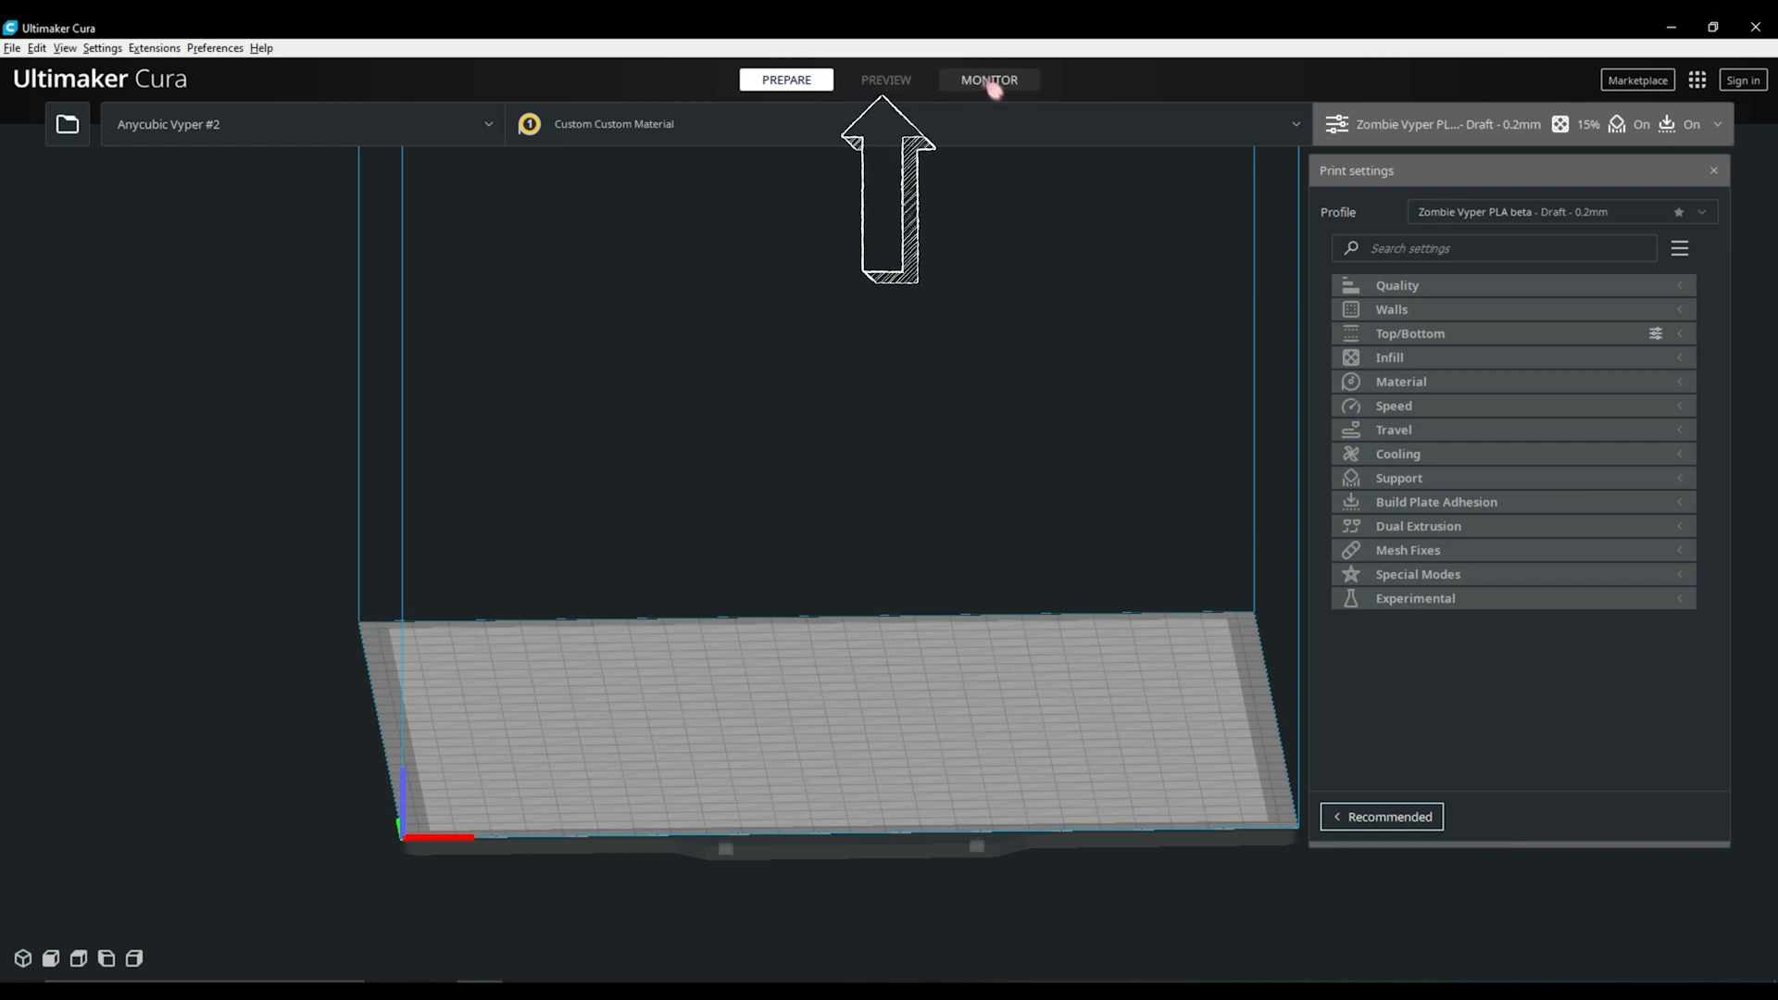
pyautogui.click(784, 80)
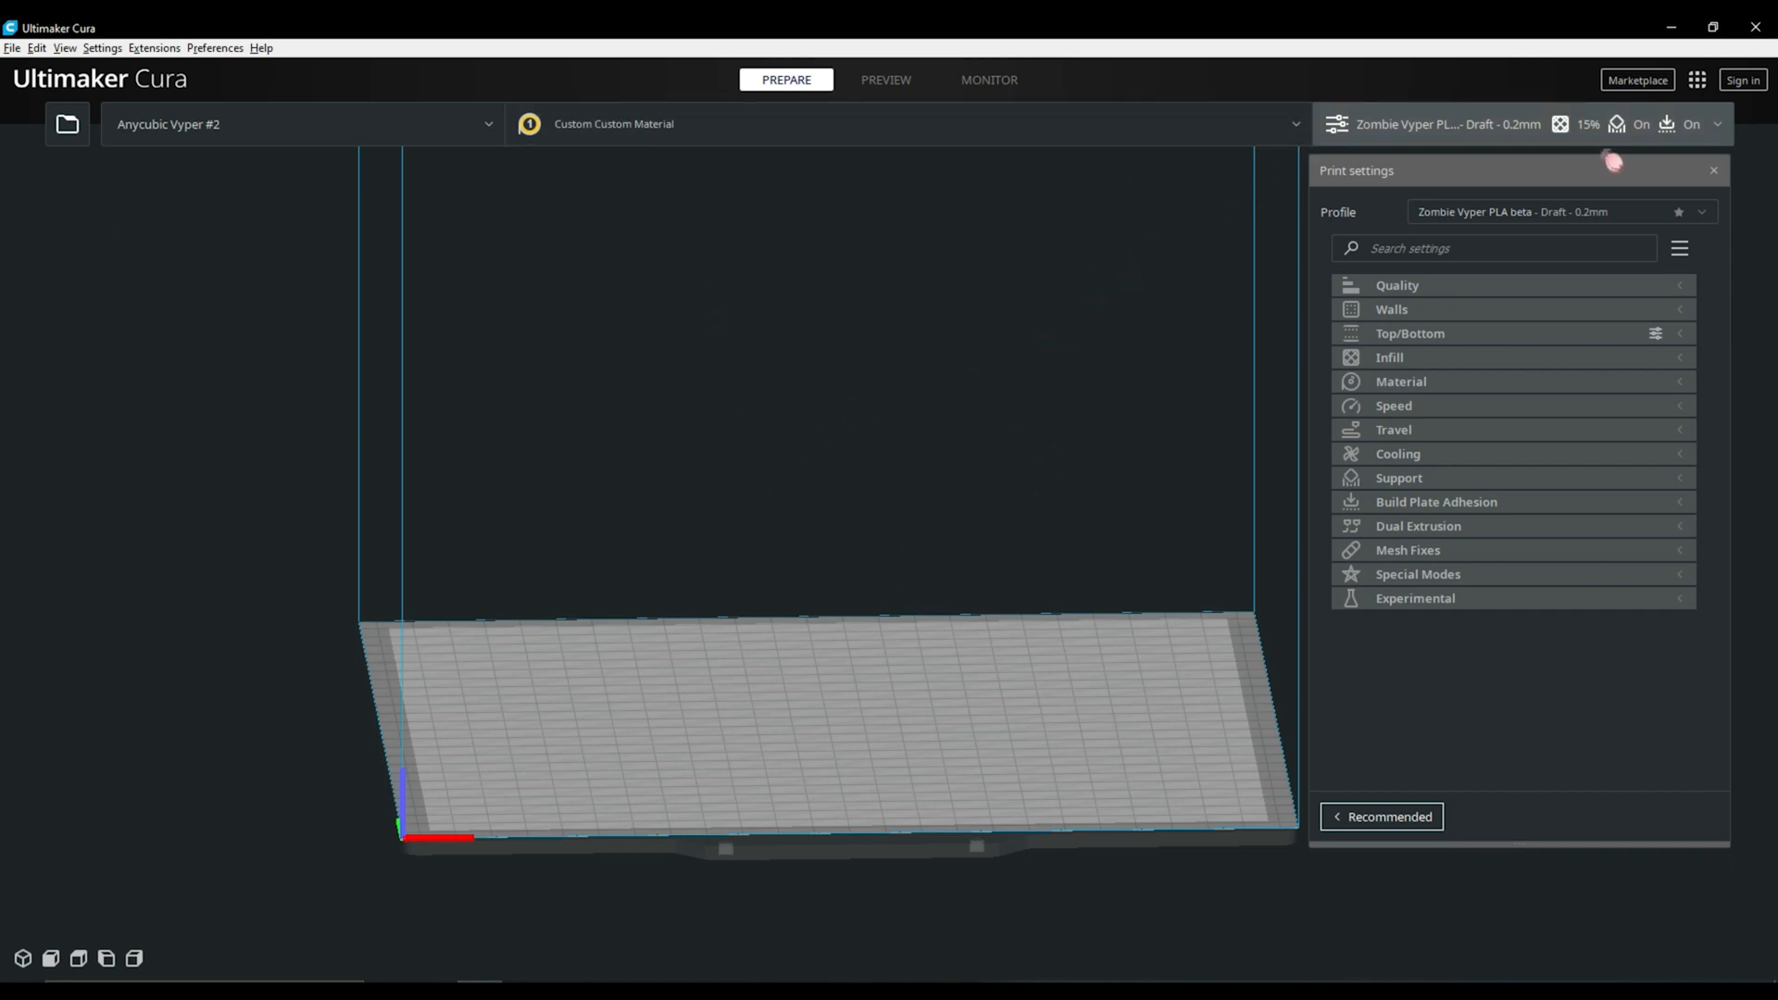
pyautogui.click(1636, 80)
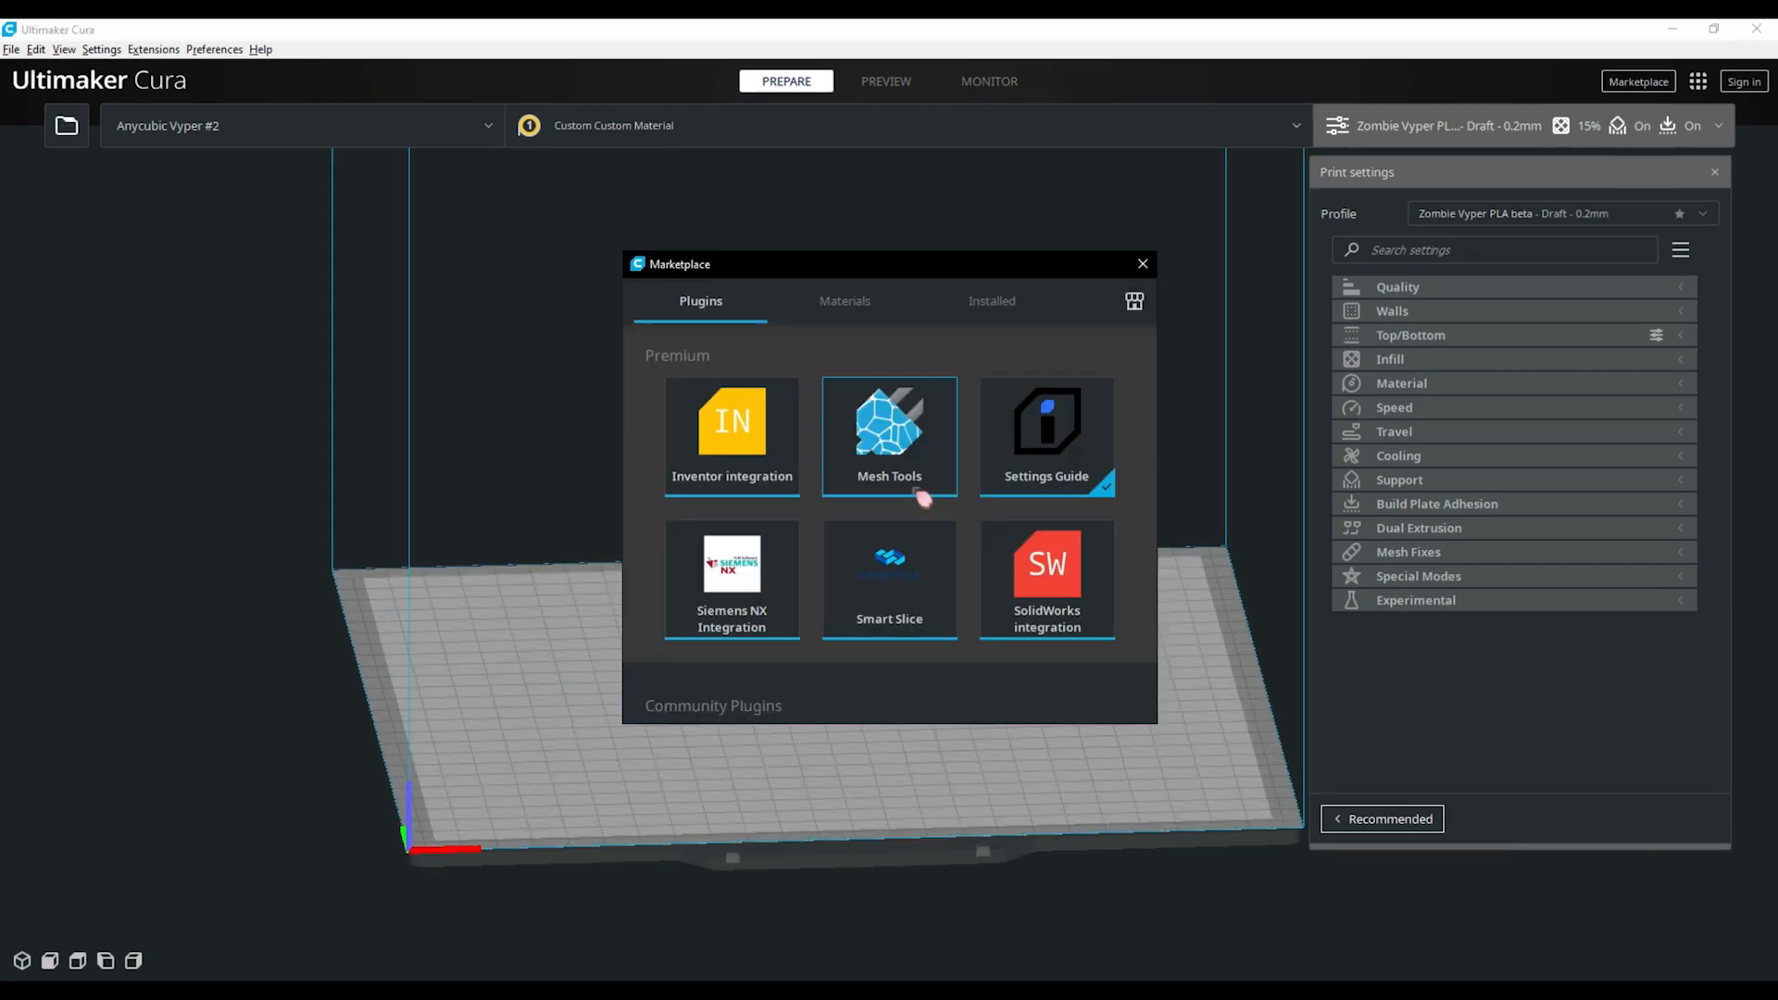
pyautogui.moveTo(920, 499)
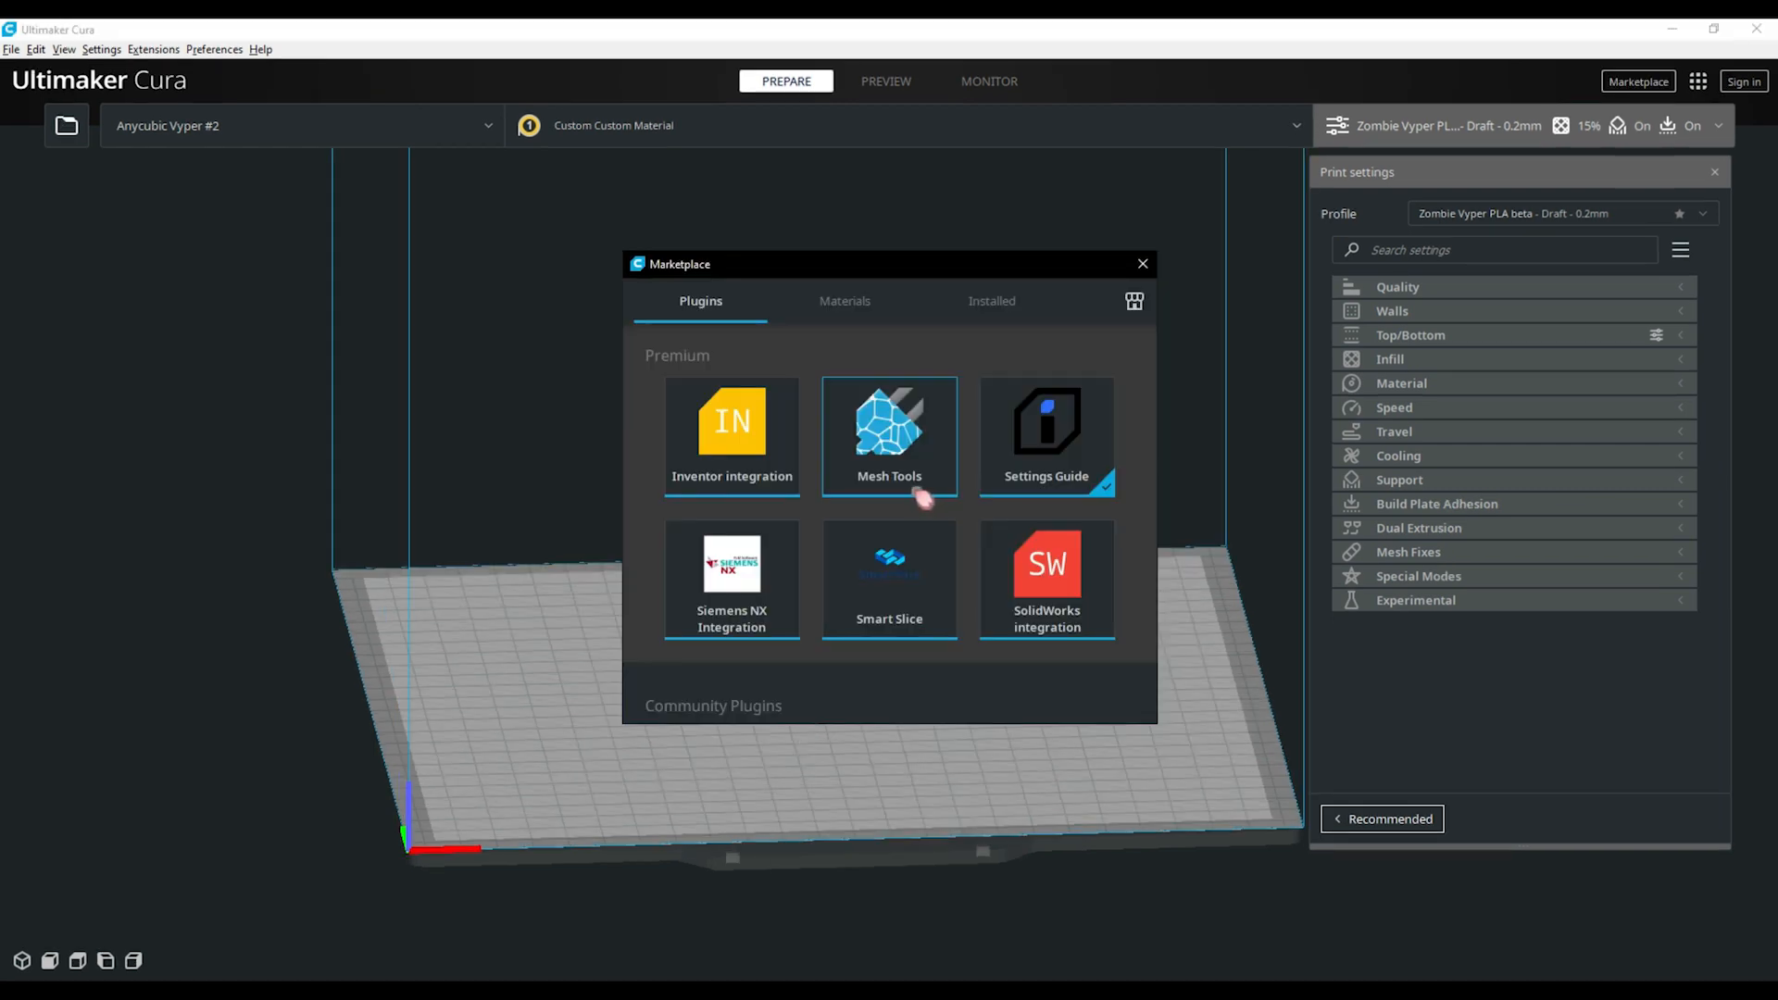
pyautogui.moveTo(926, 498)
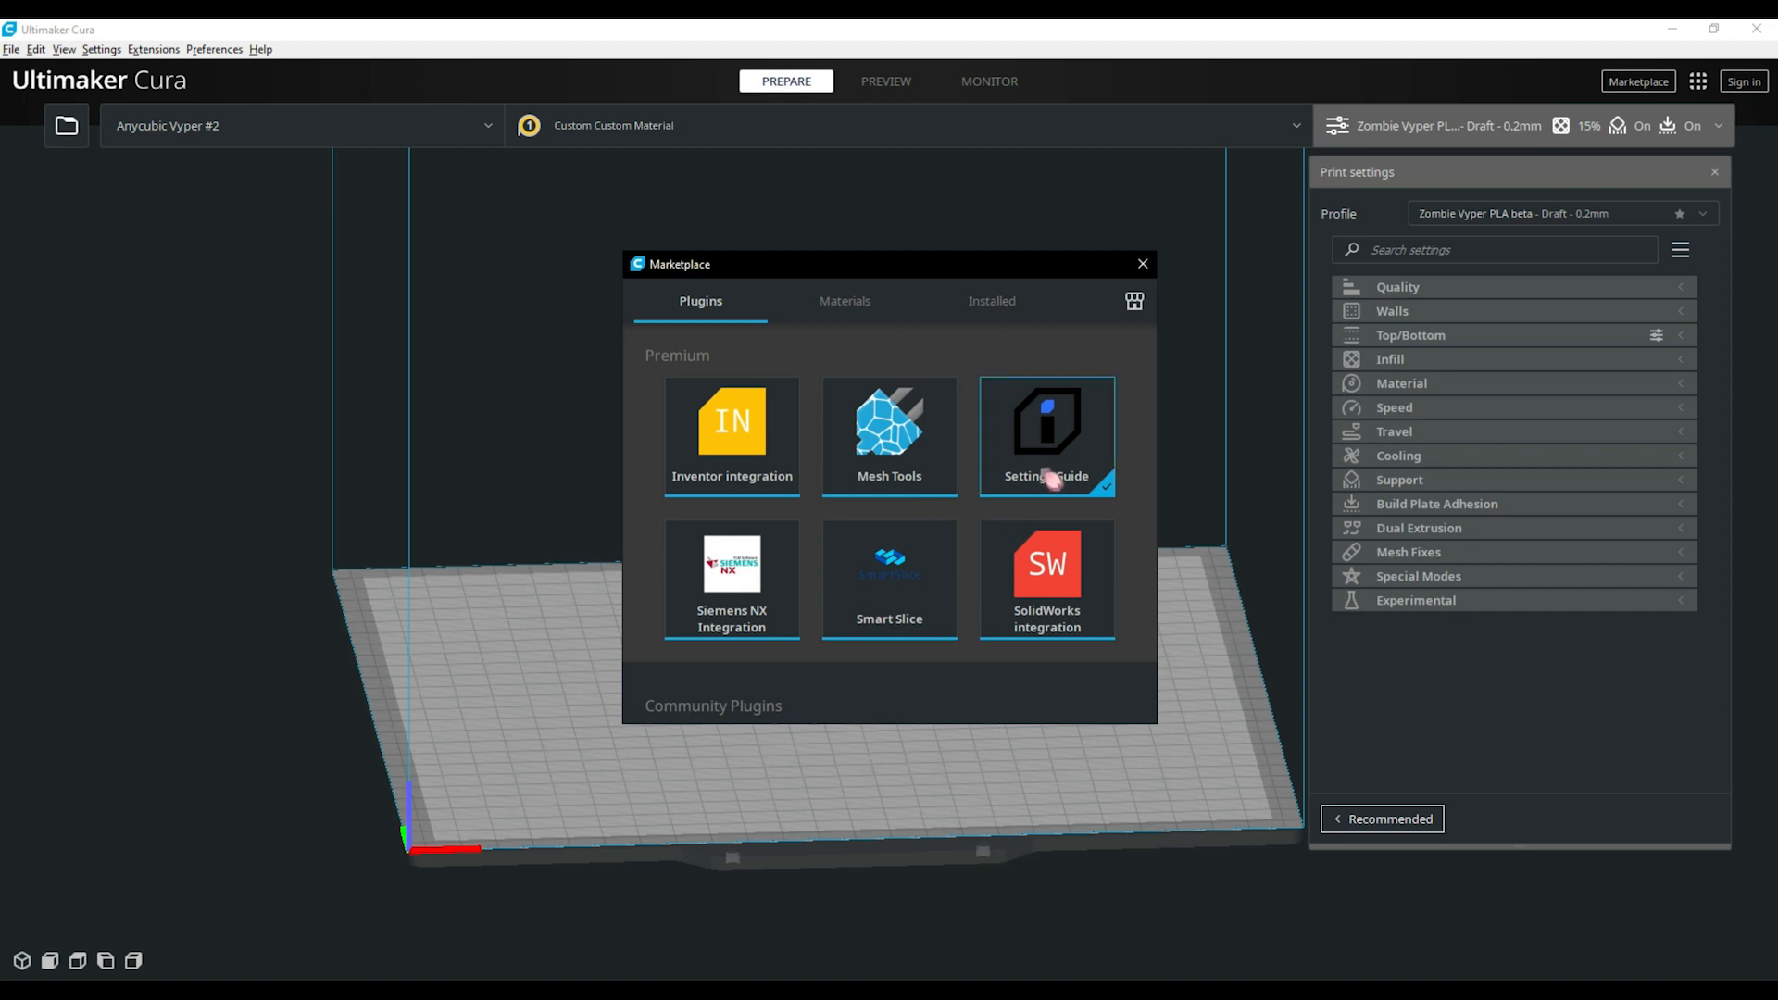
pyautogui.click(1046, 436)
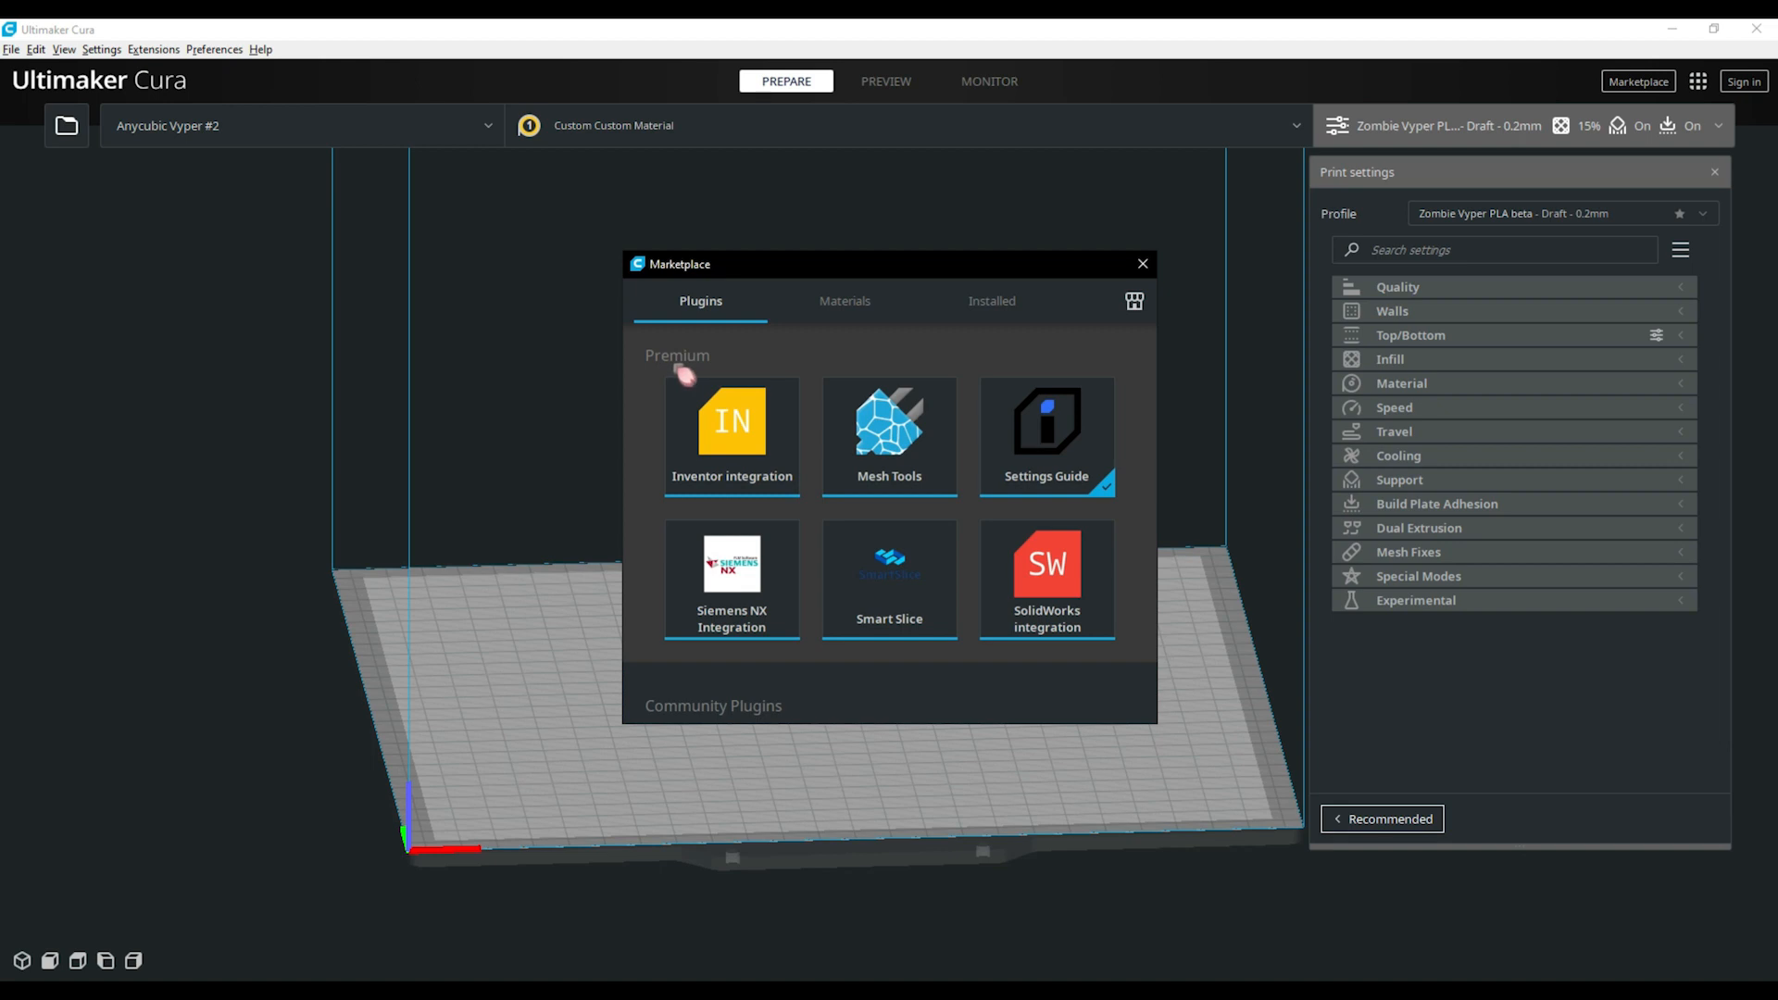
pyautogui.scroll(-3)
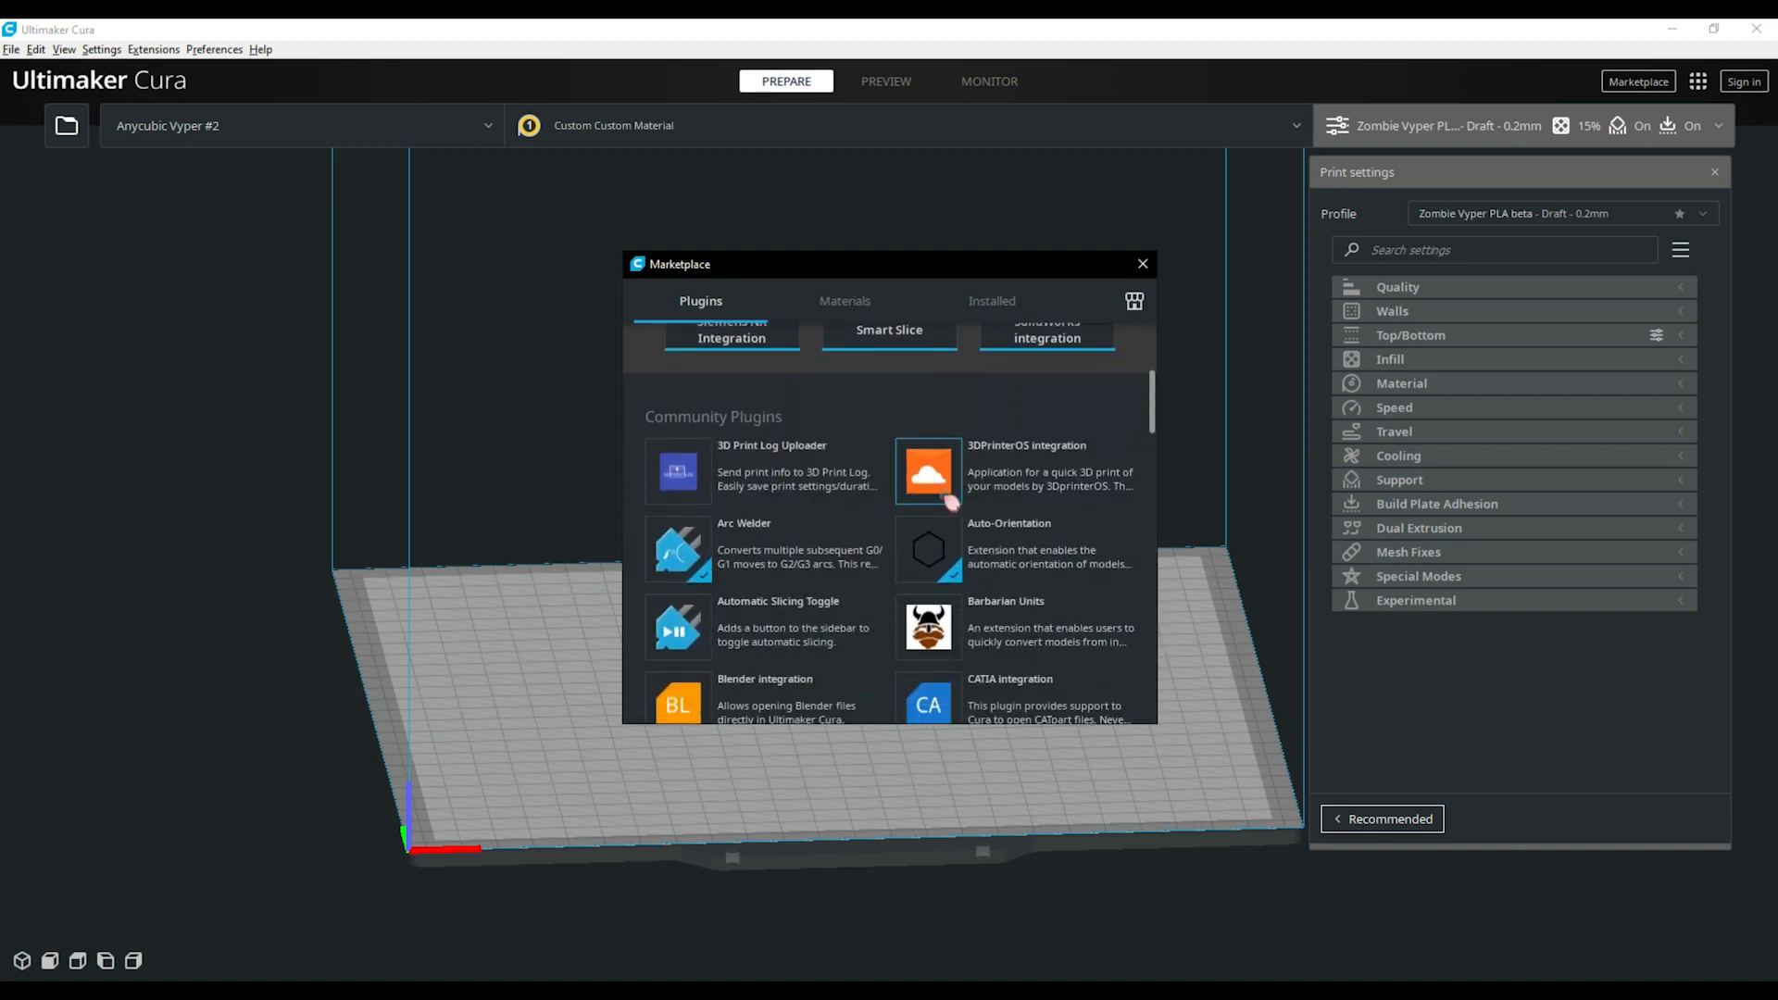
pyautogui.click(1142, 263)
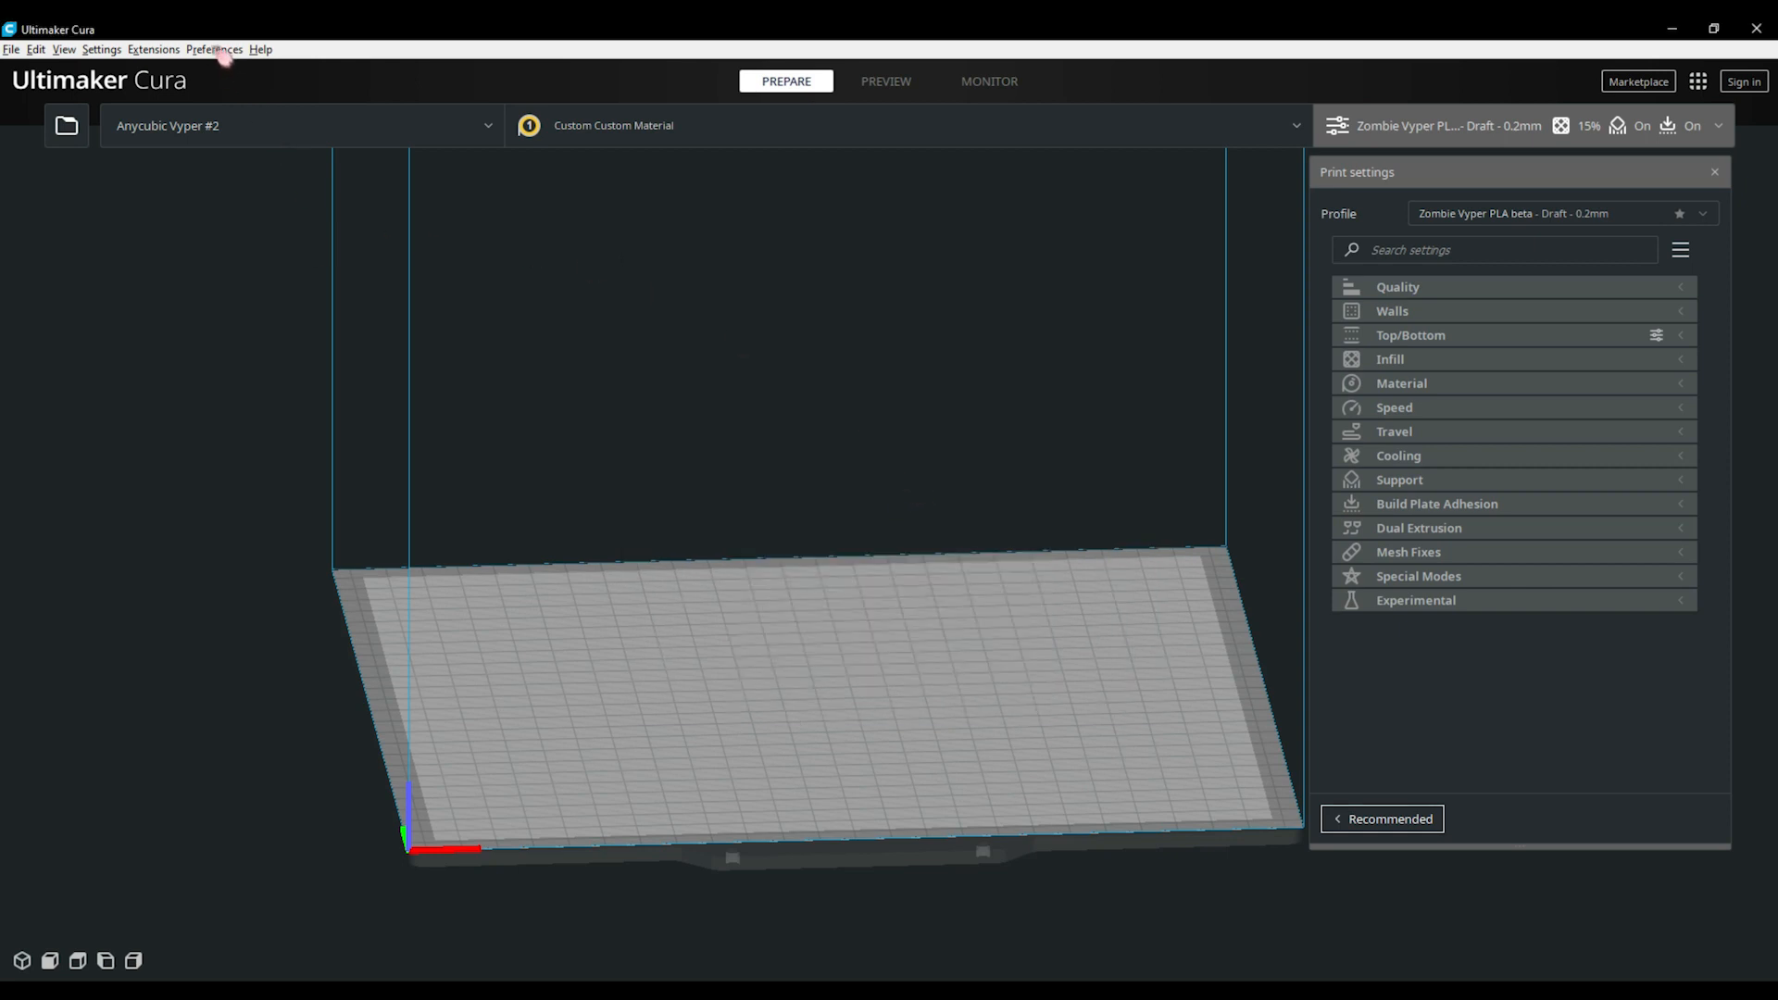
# Open Configure Cura, review the General page, then show Setting Visibility
pyautogui.click(213, 49)
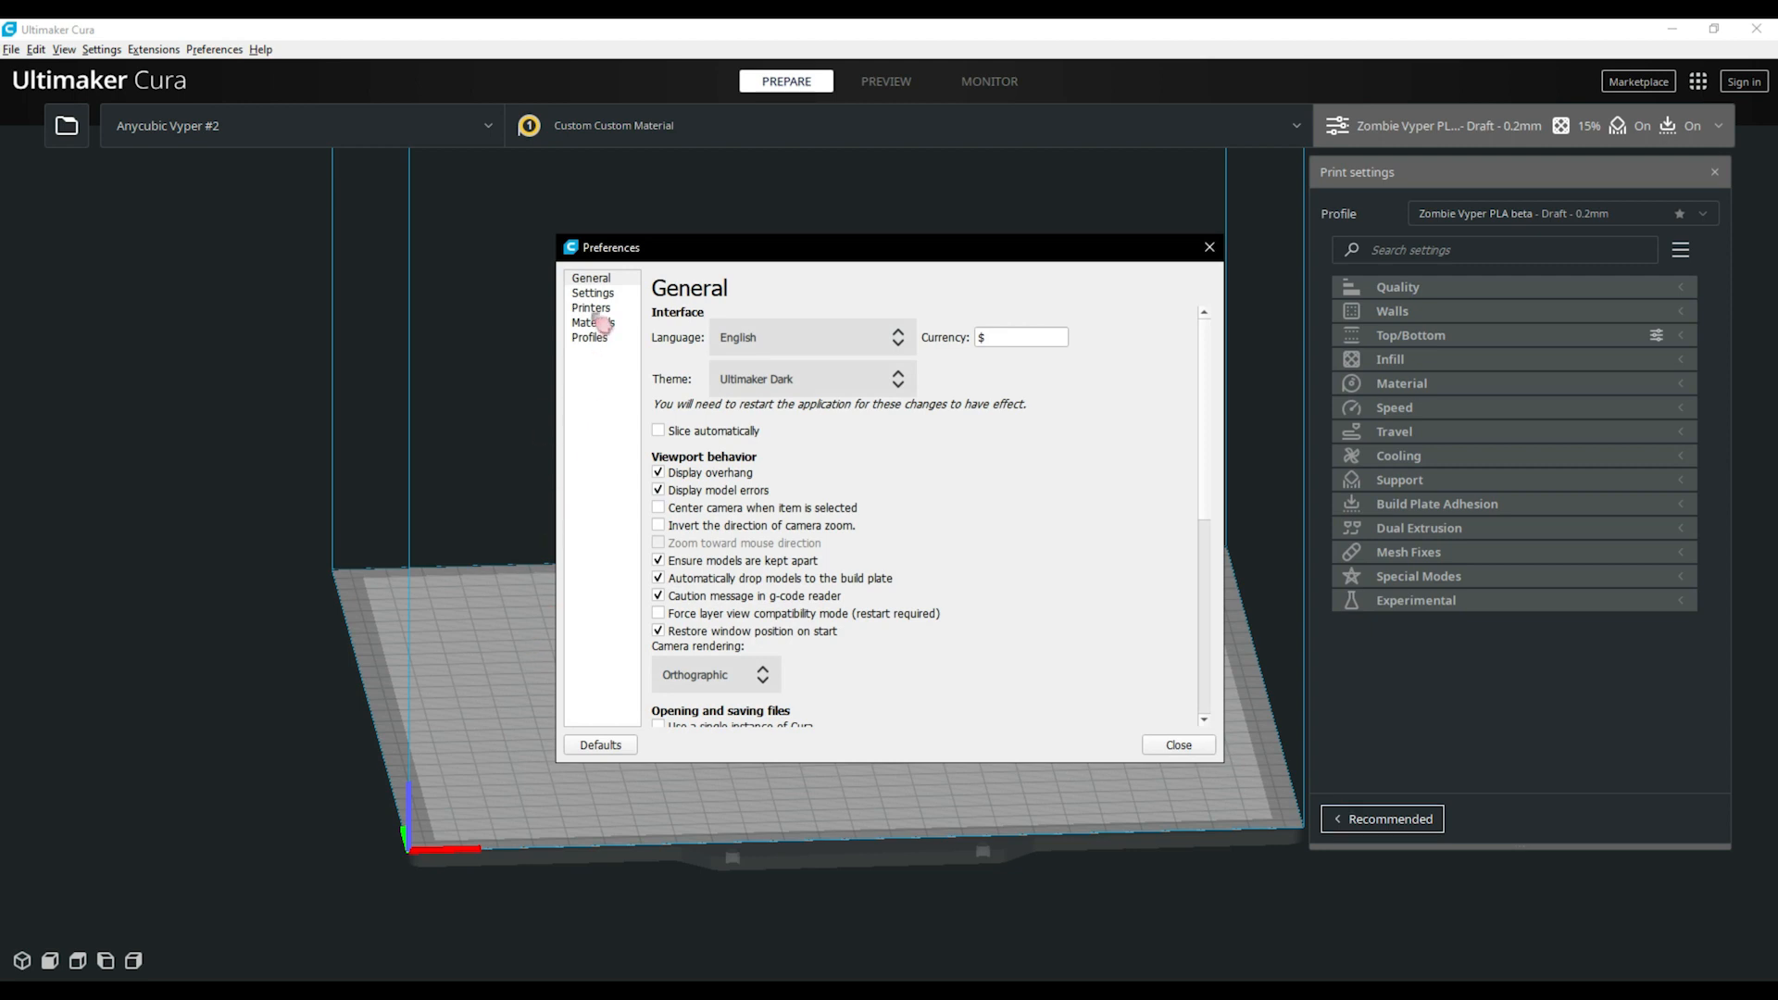
pyautogui.click(590, 278)
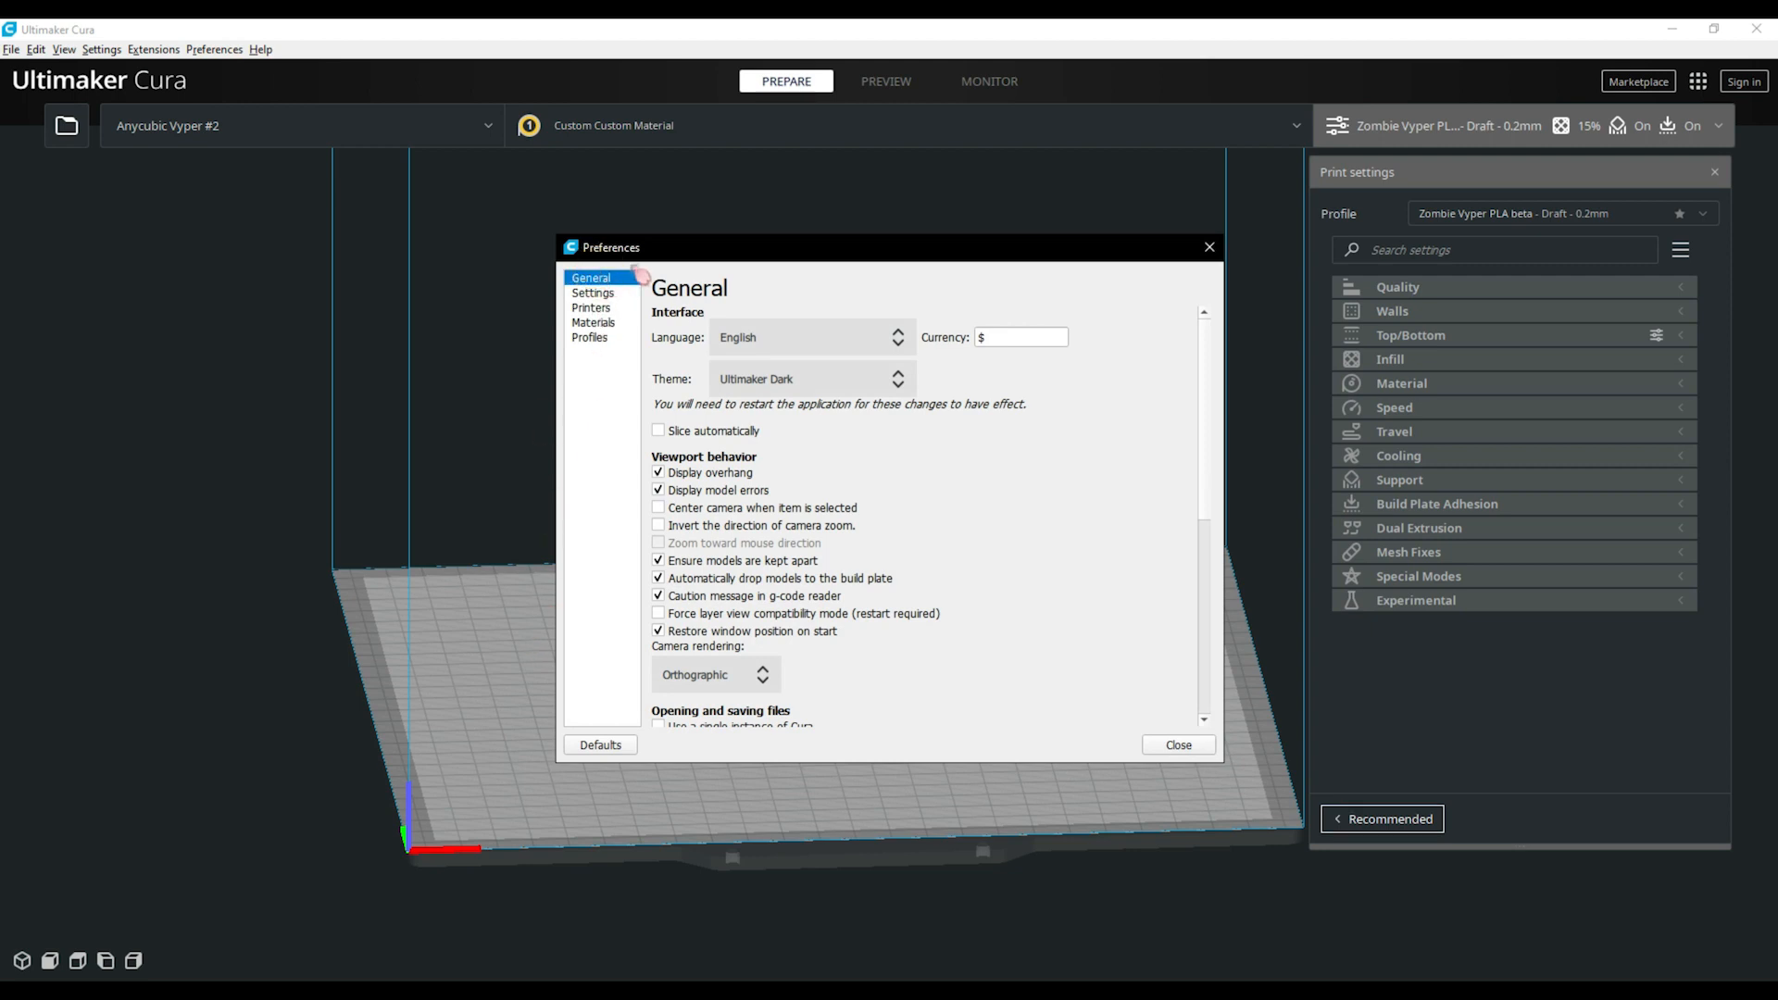
pyautogui.moveTo(914, 378)
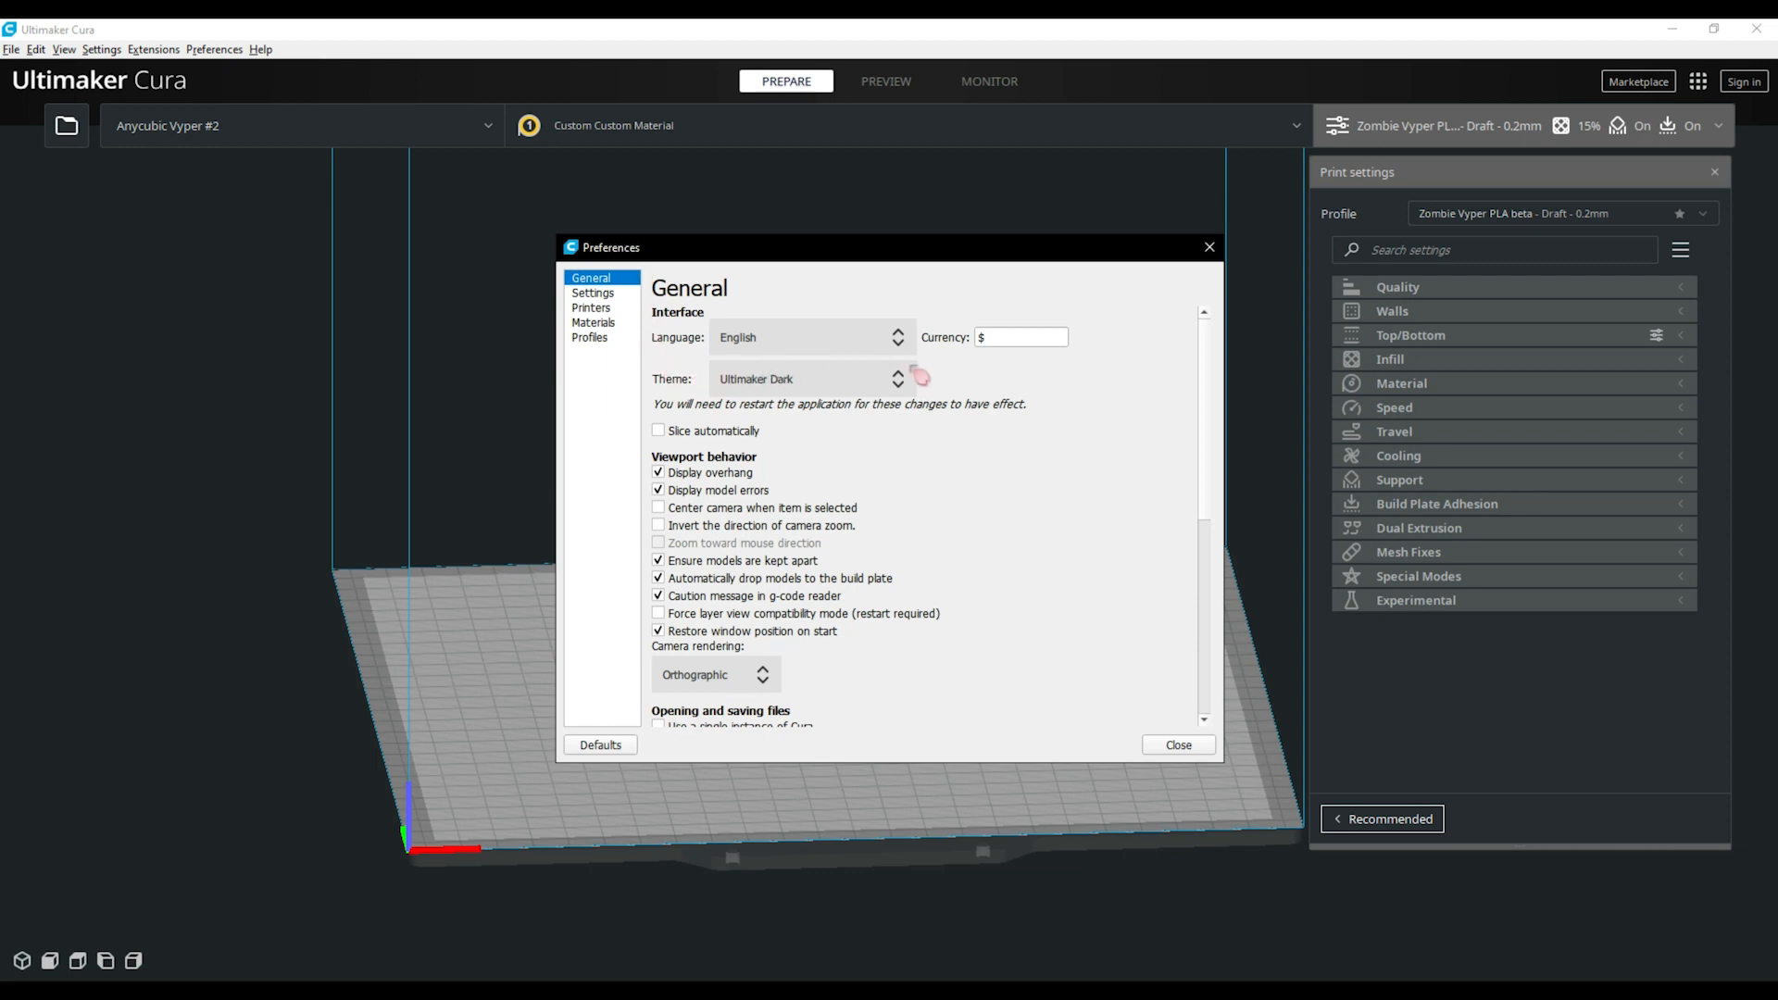
pyautogui.moveTo(1043, 407)
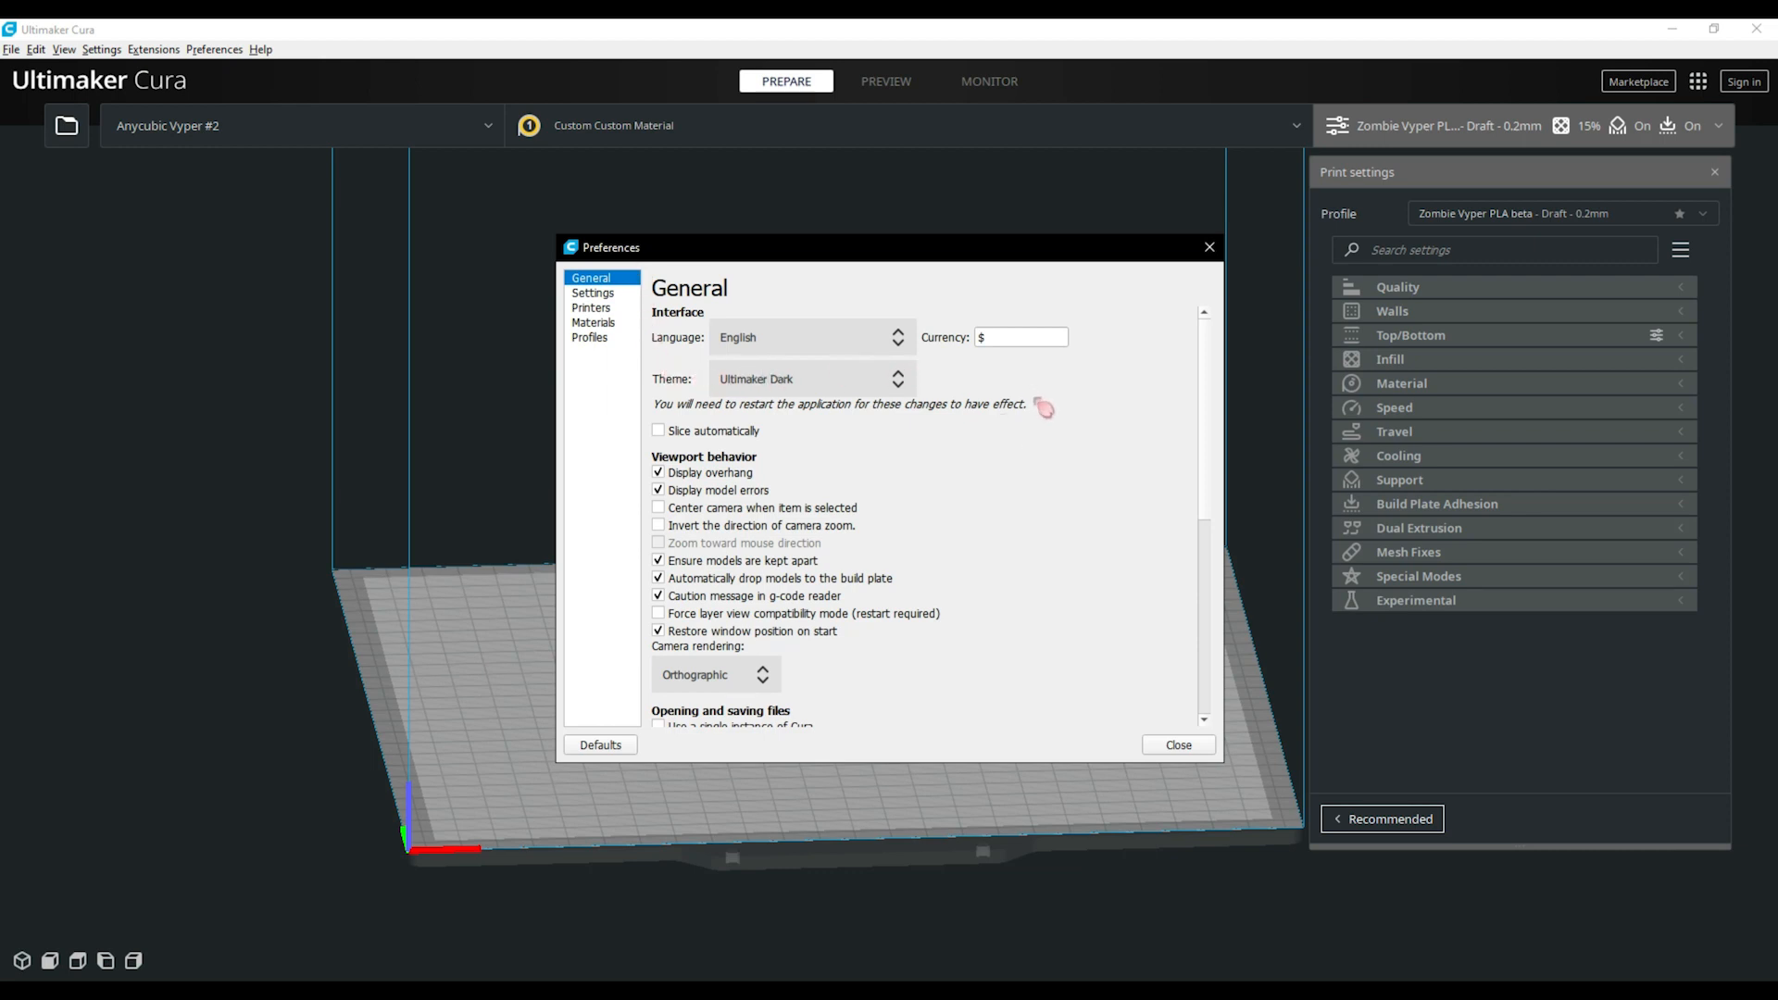
pyautogui.click(592, 293)
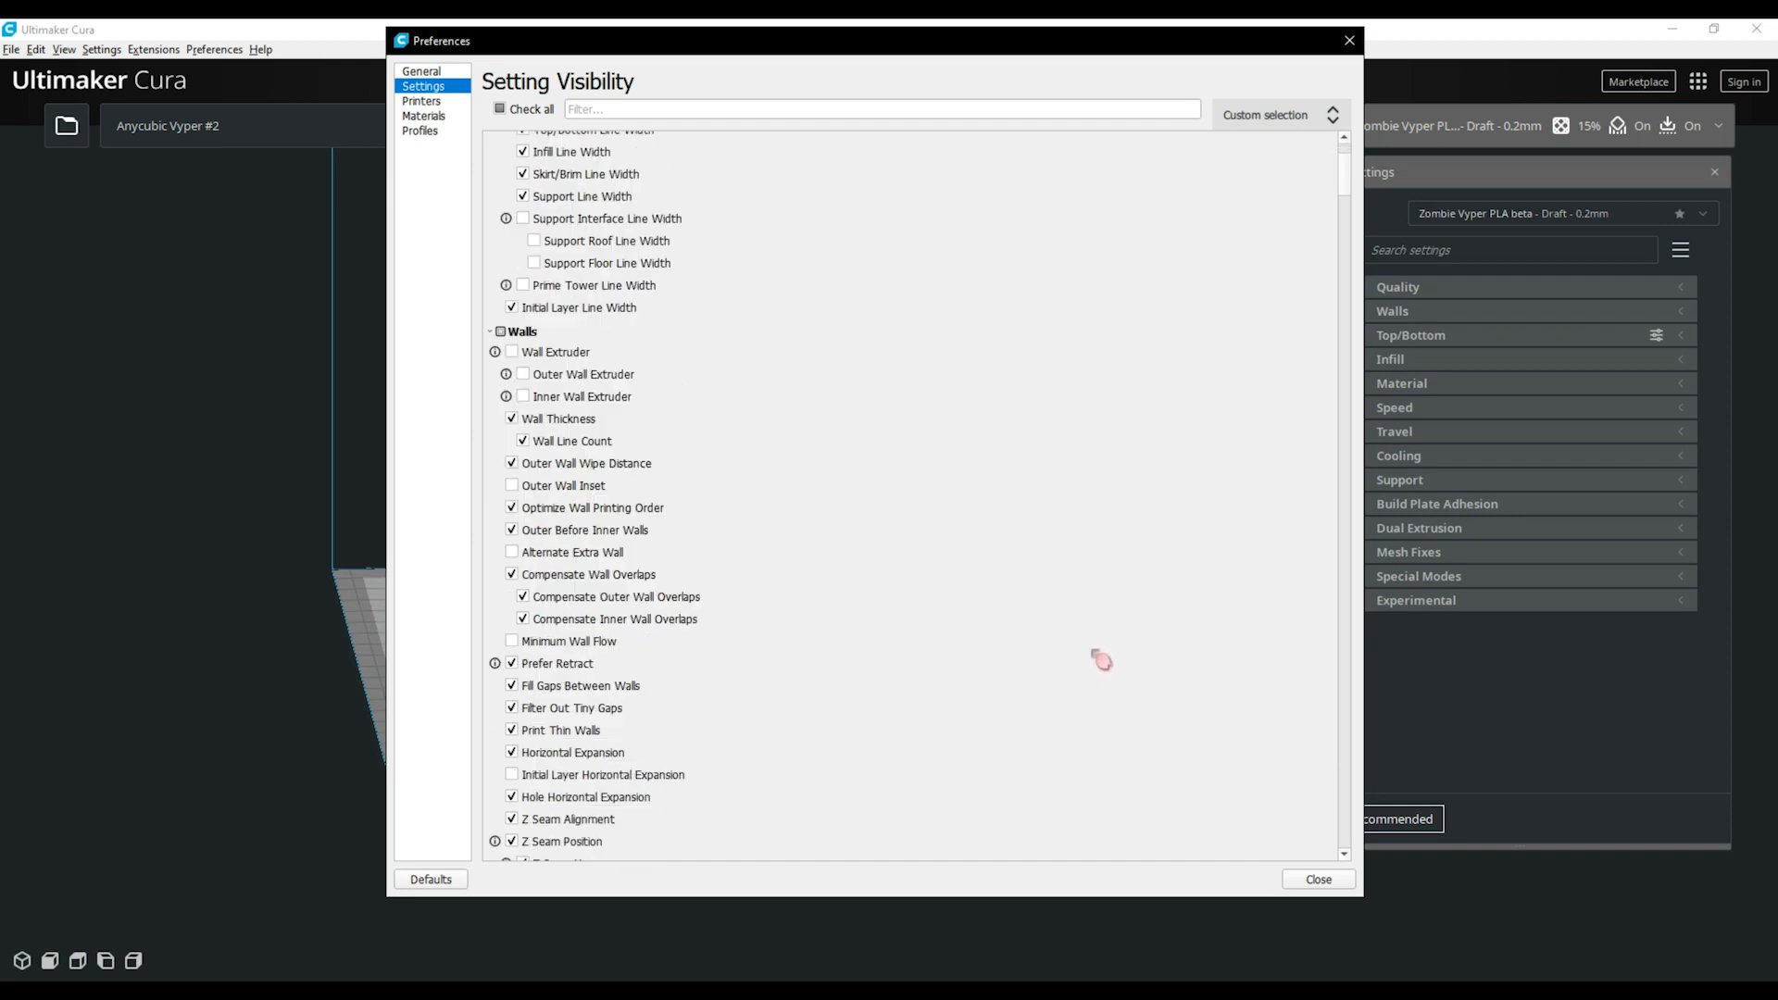
# Scroll the visibility list, then show Printers listing Anycubic Vyper #2 and Ender-3
pyautogui.scroll(-3)
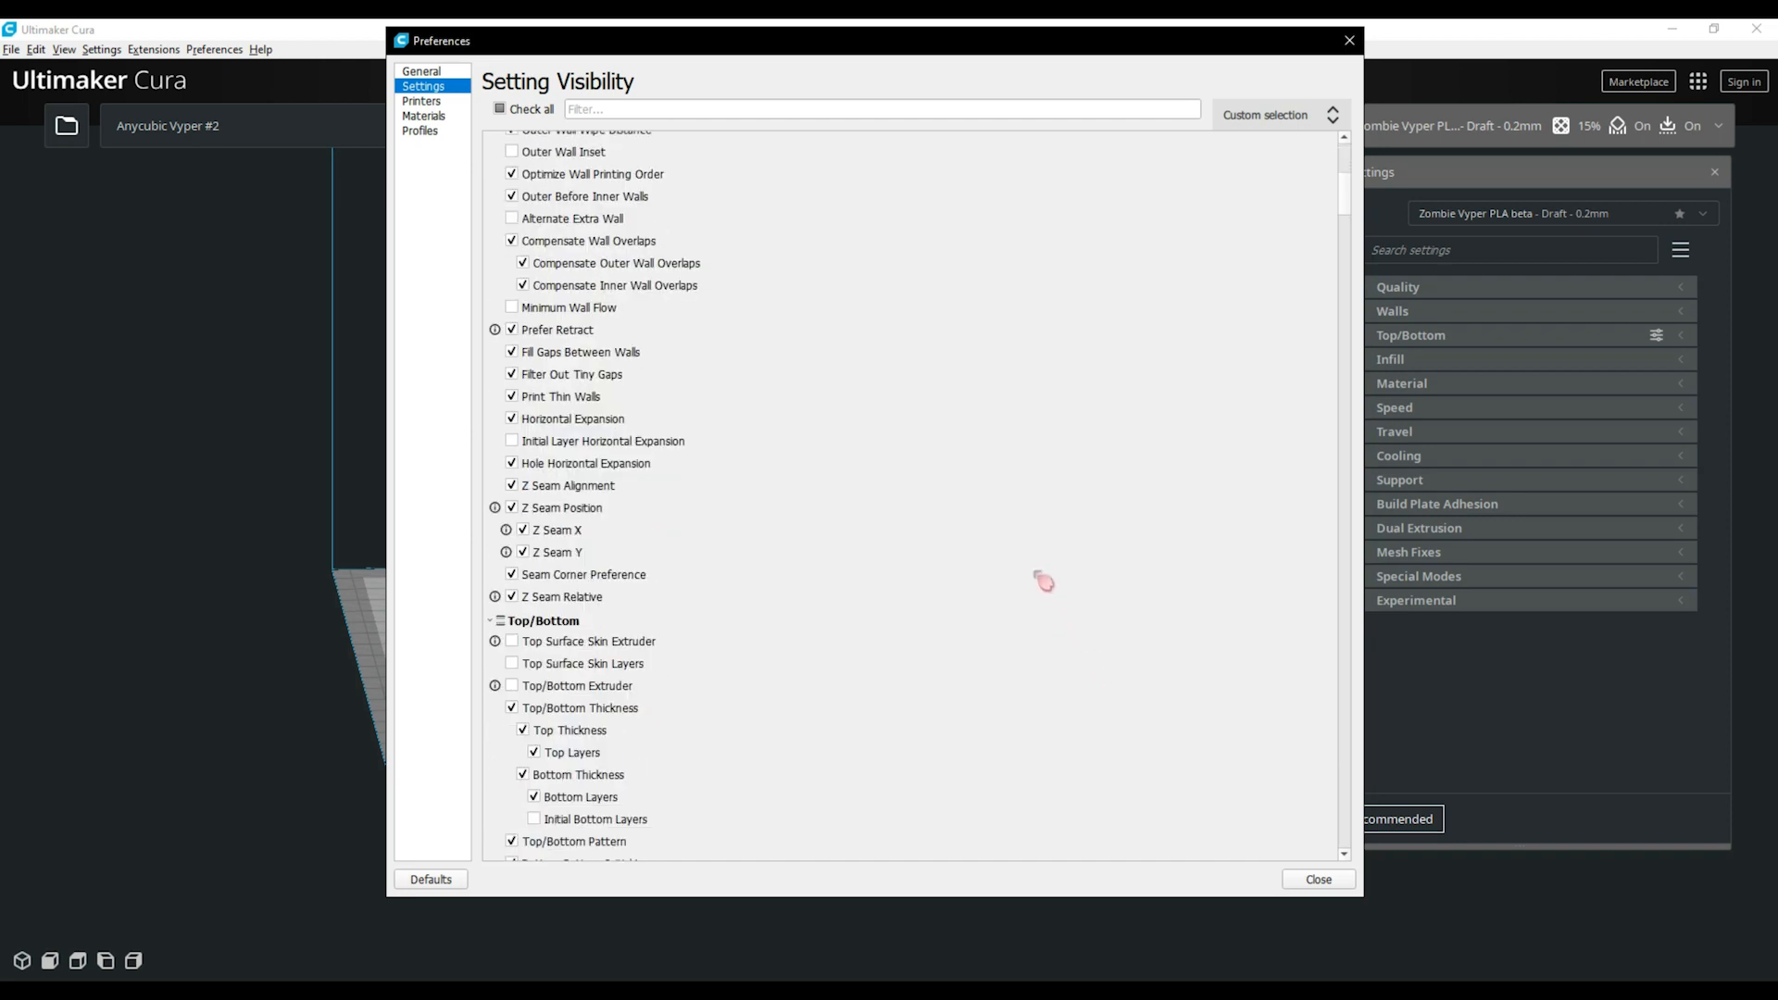
pyautogui.scroll(-3)
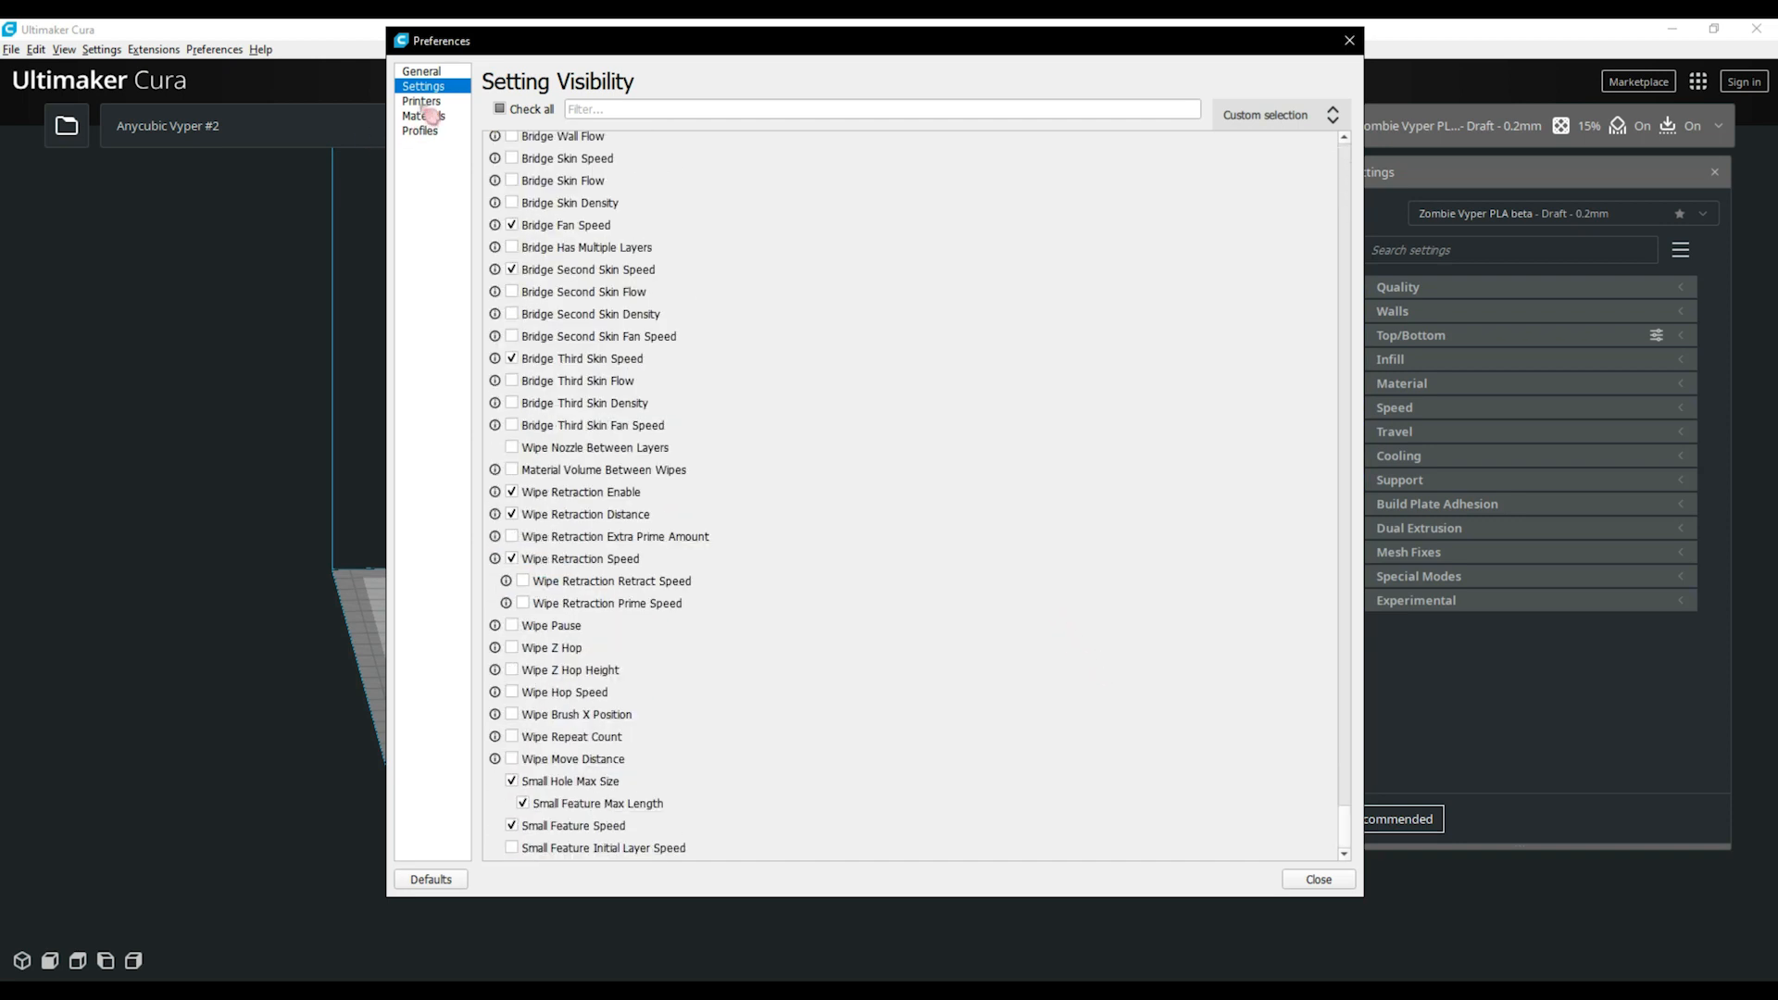
pyautogui.click(421, 101)
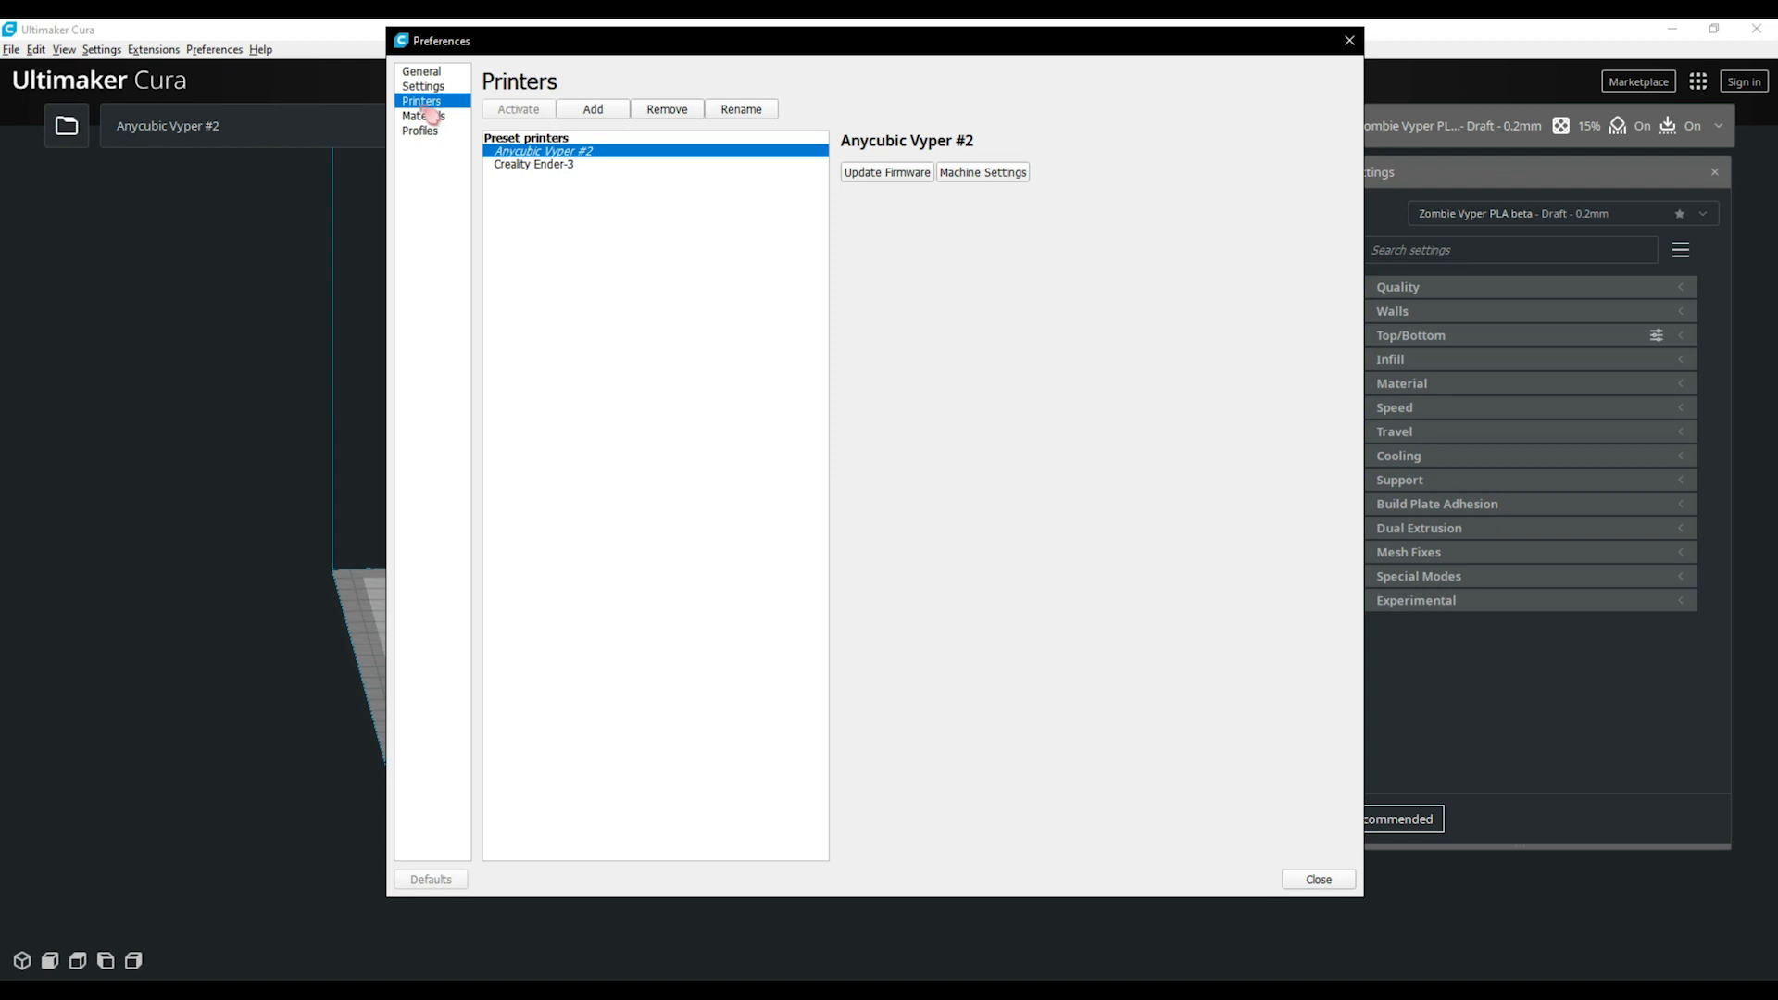
pyautogui.moveTo(436, 116)
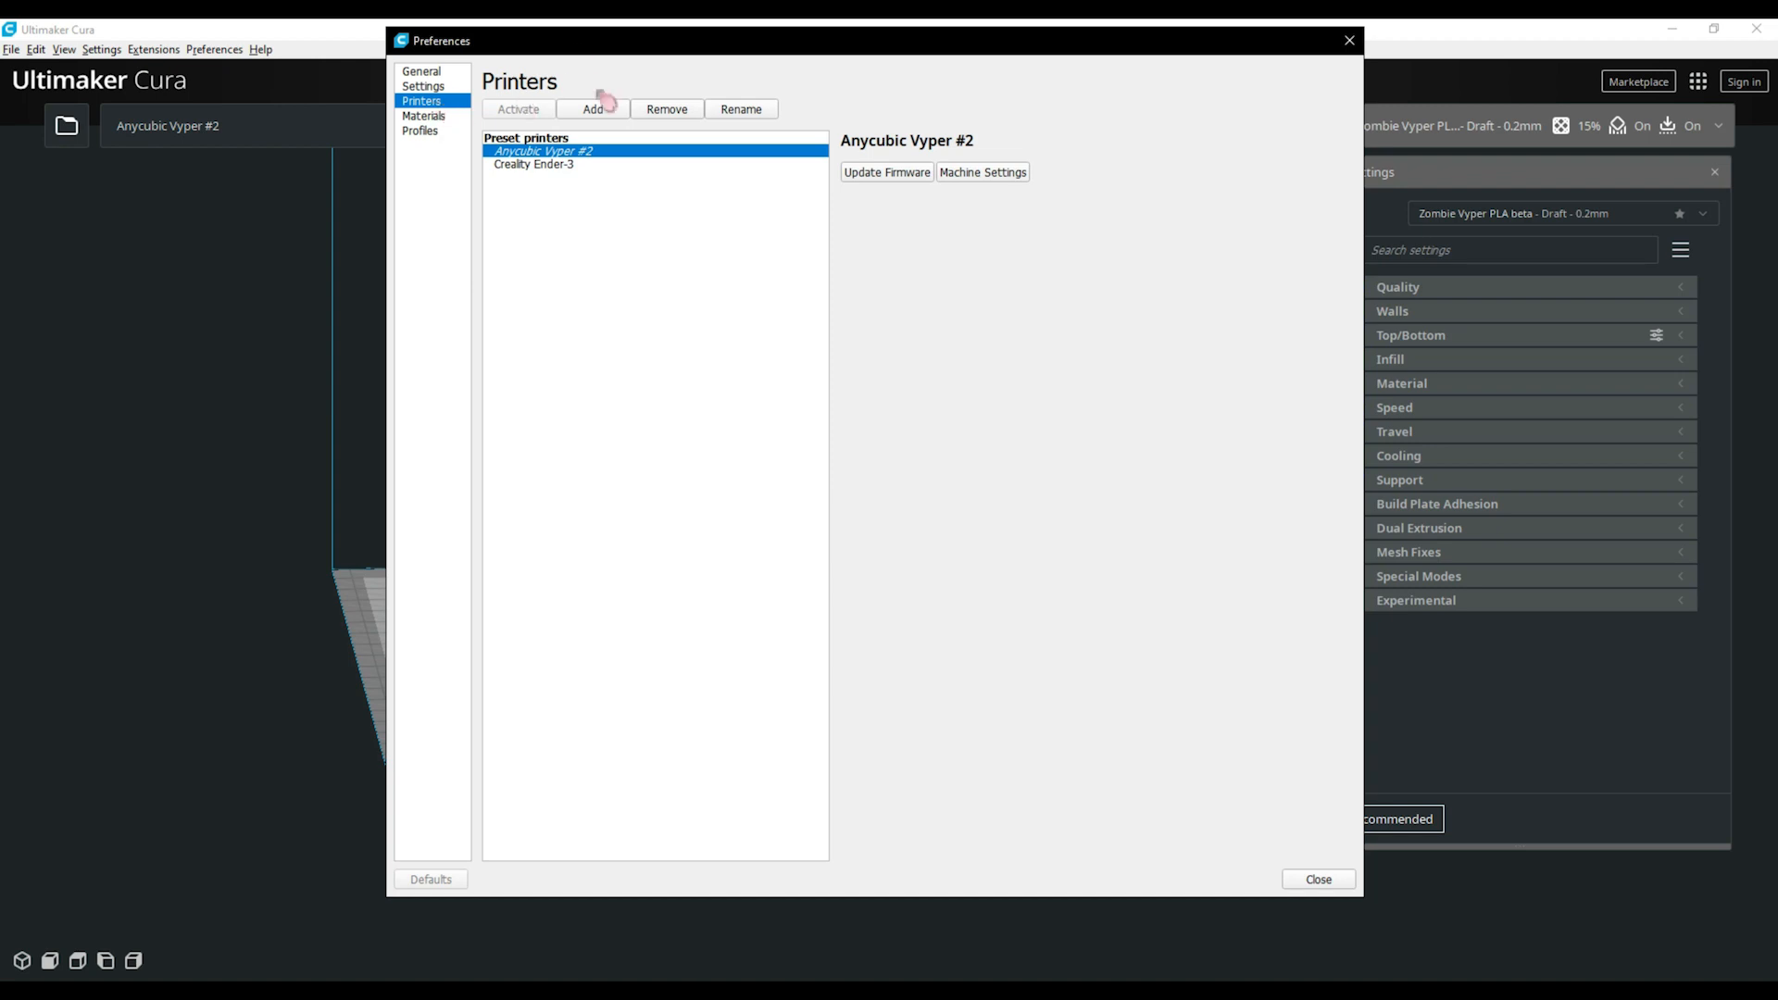
# Add a non-networked Anycubic Vyper printer named 'Anycubic Vypera' and make it active
pyautogui.click(592, 110)
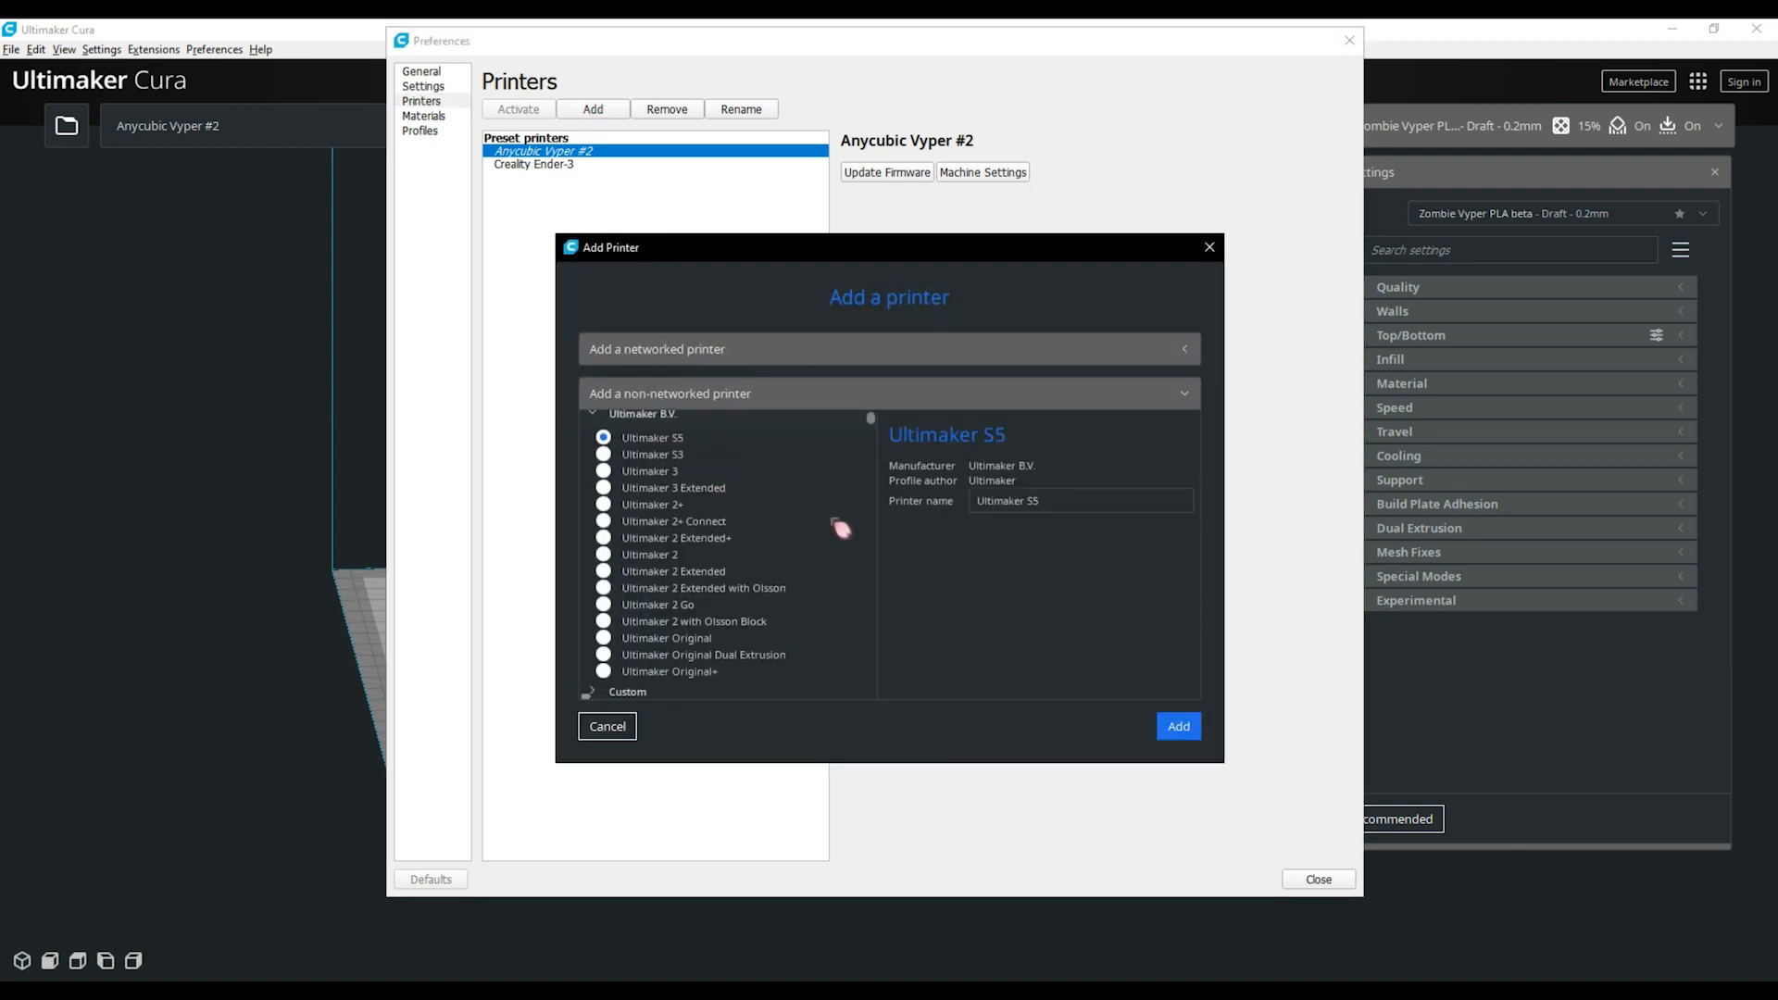
pyautogui.scroll(-3)
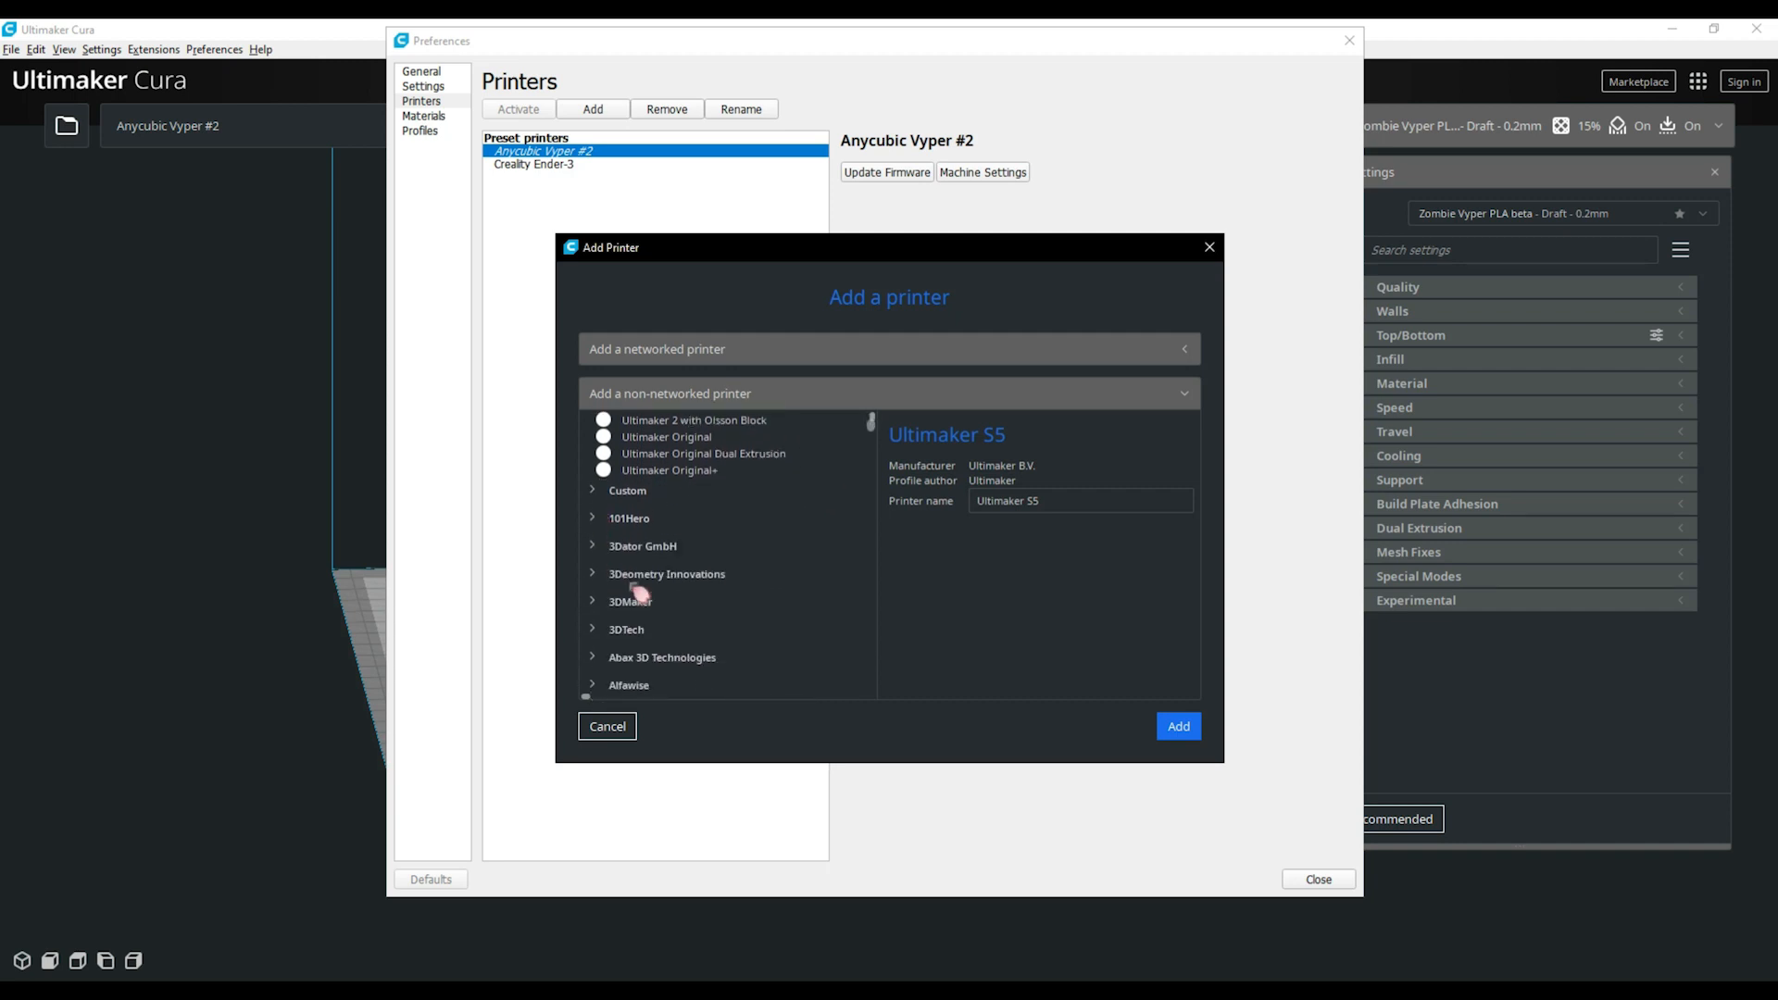
pyautogui.scroll(-3)
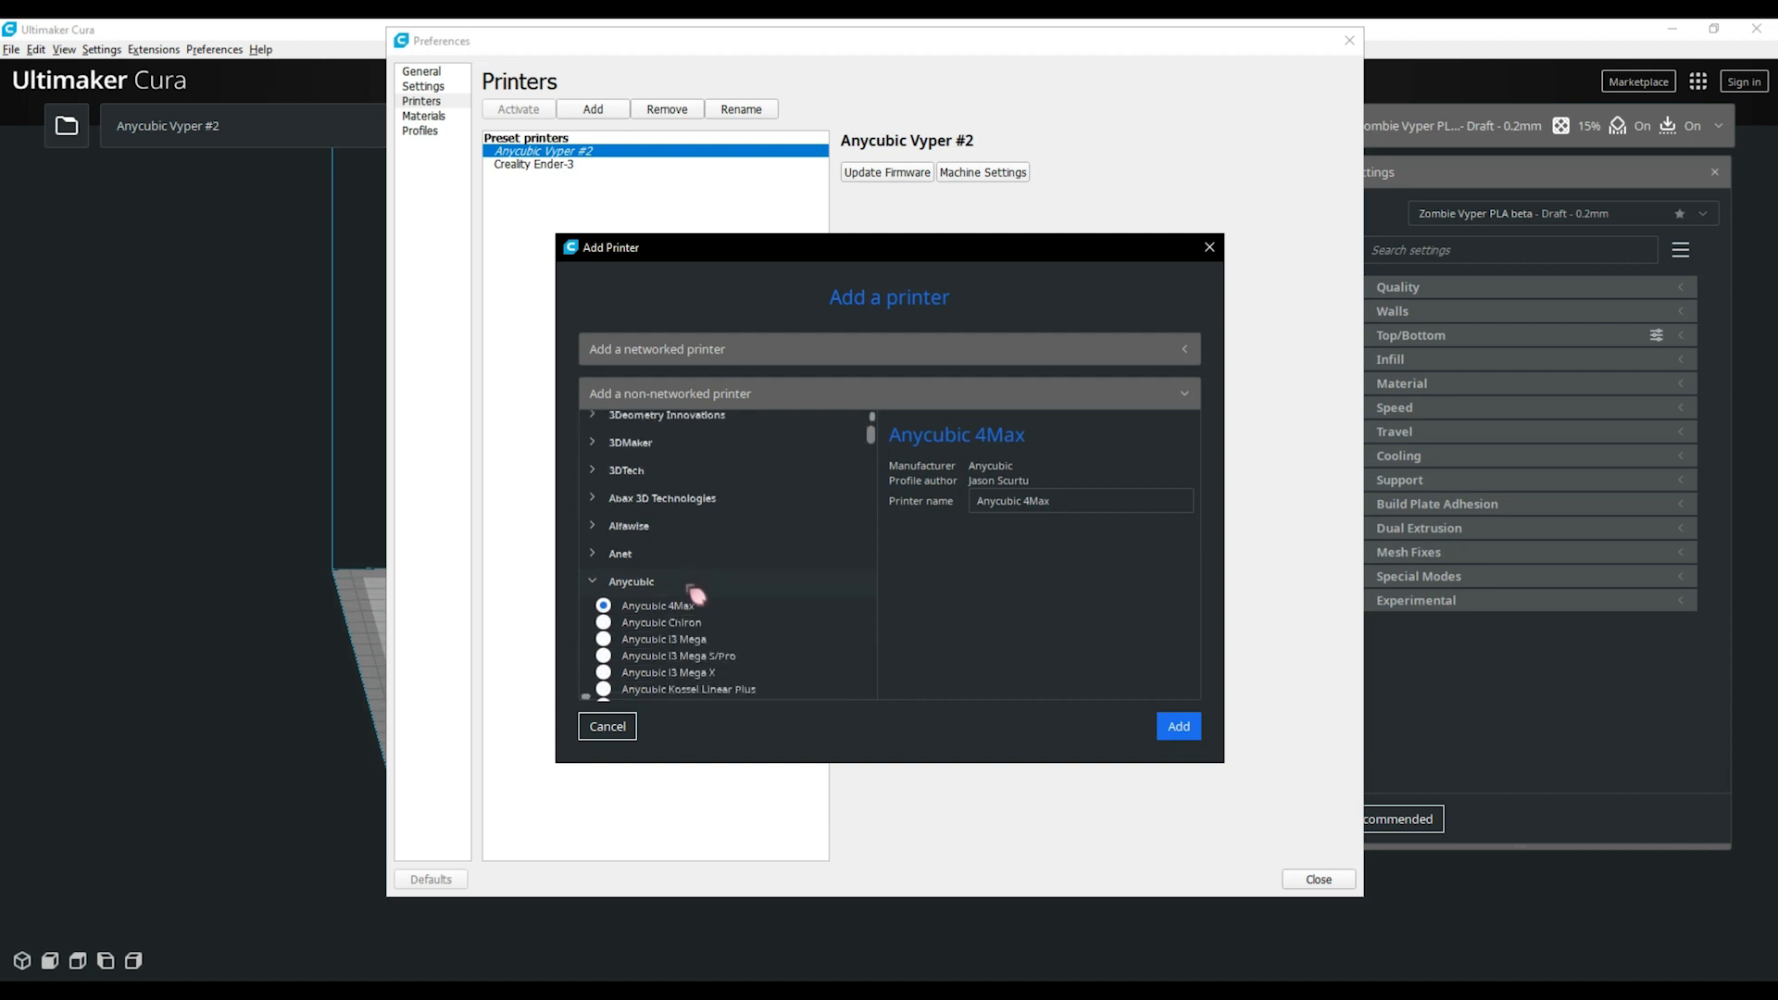
pyautogui.scroll(-3)
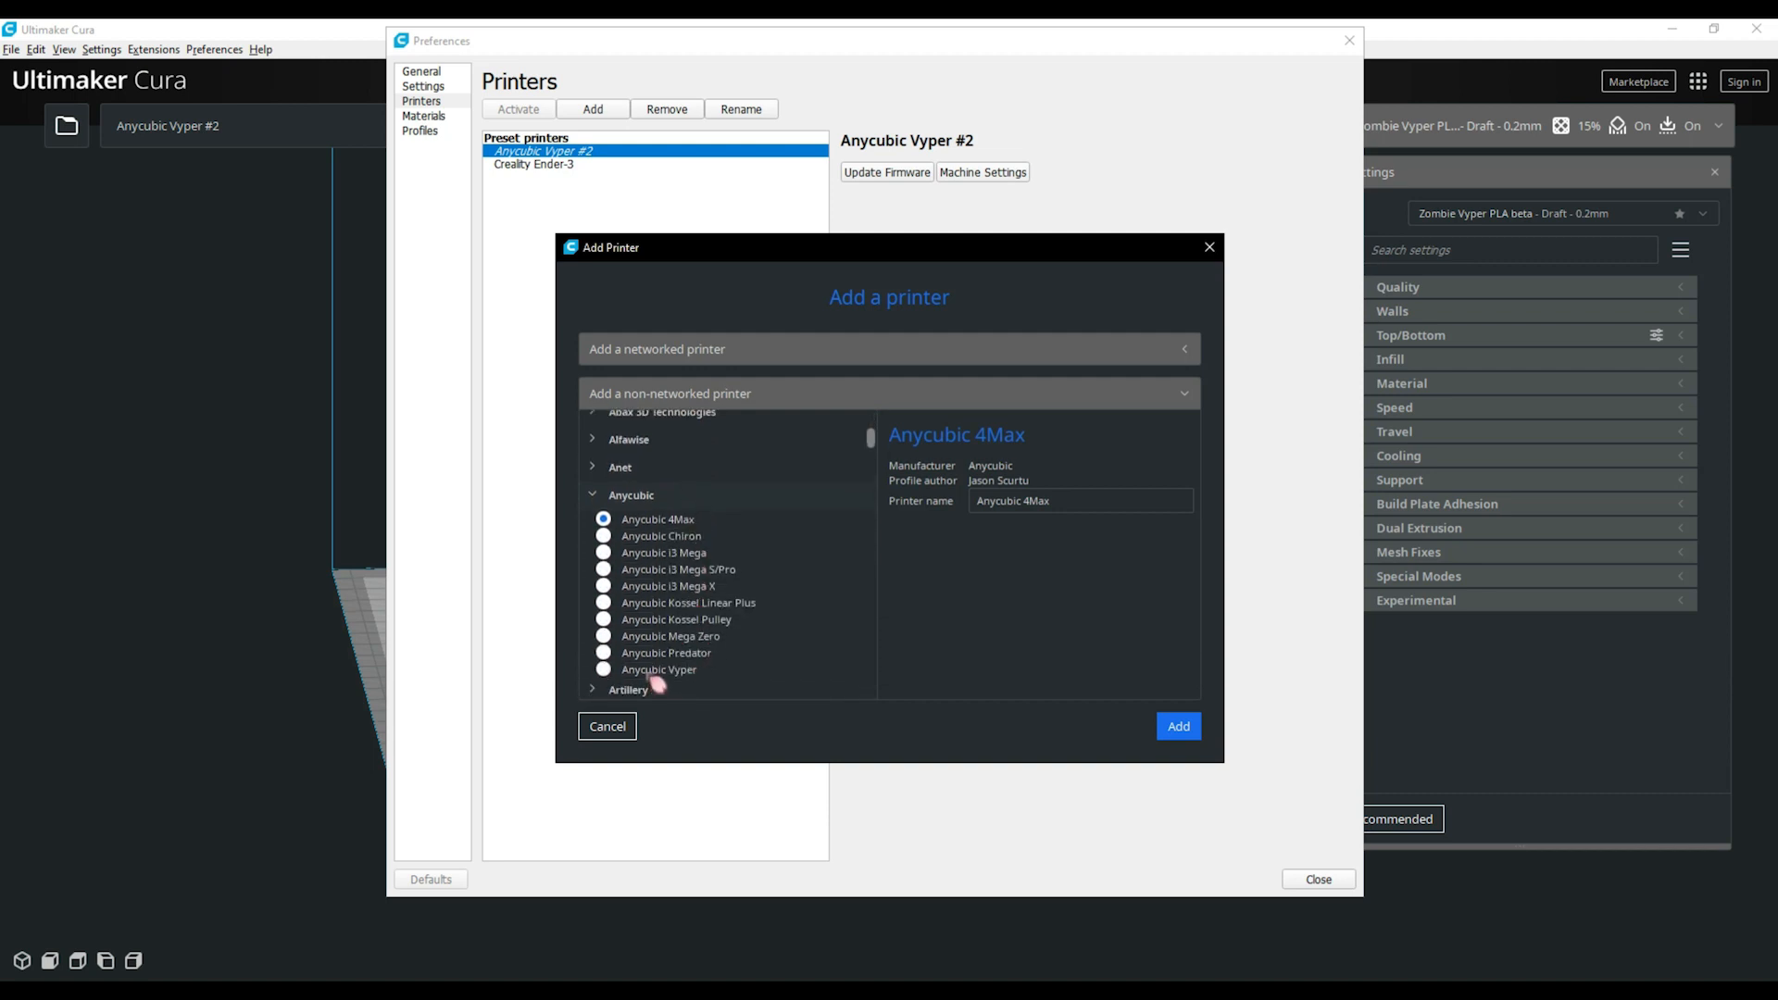
pyautogui.click(602, 668)
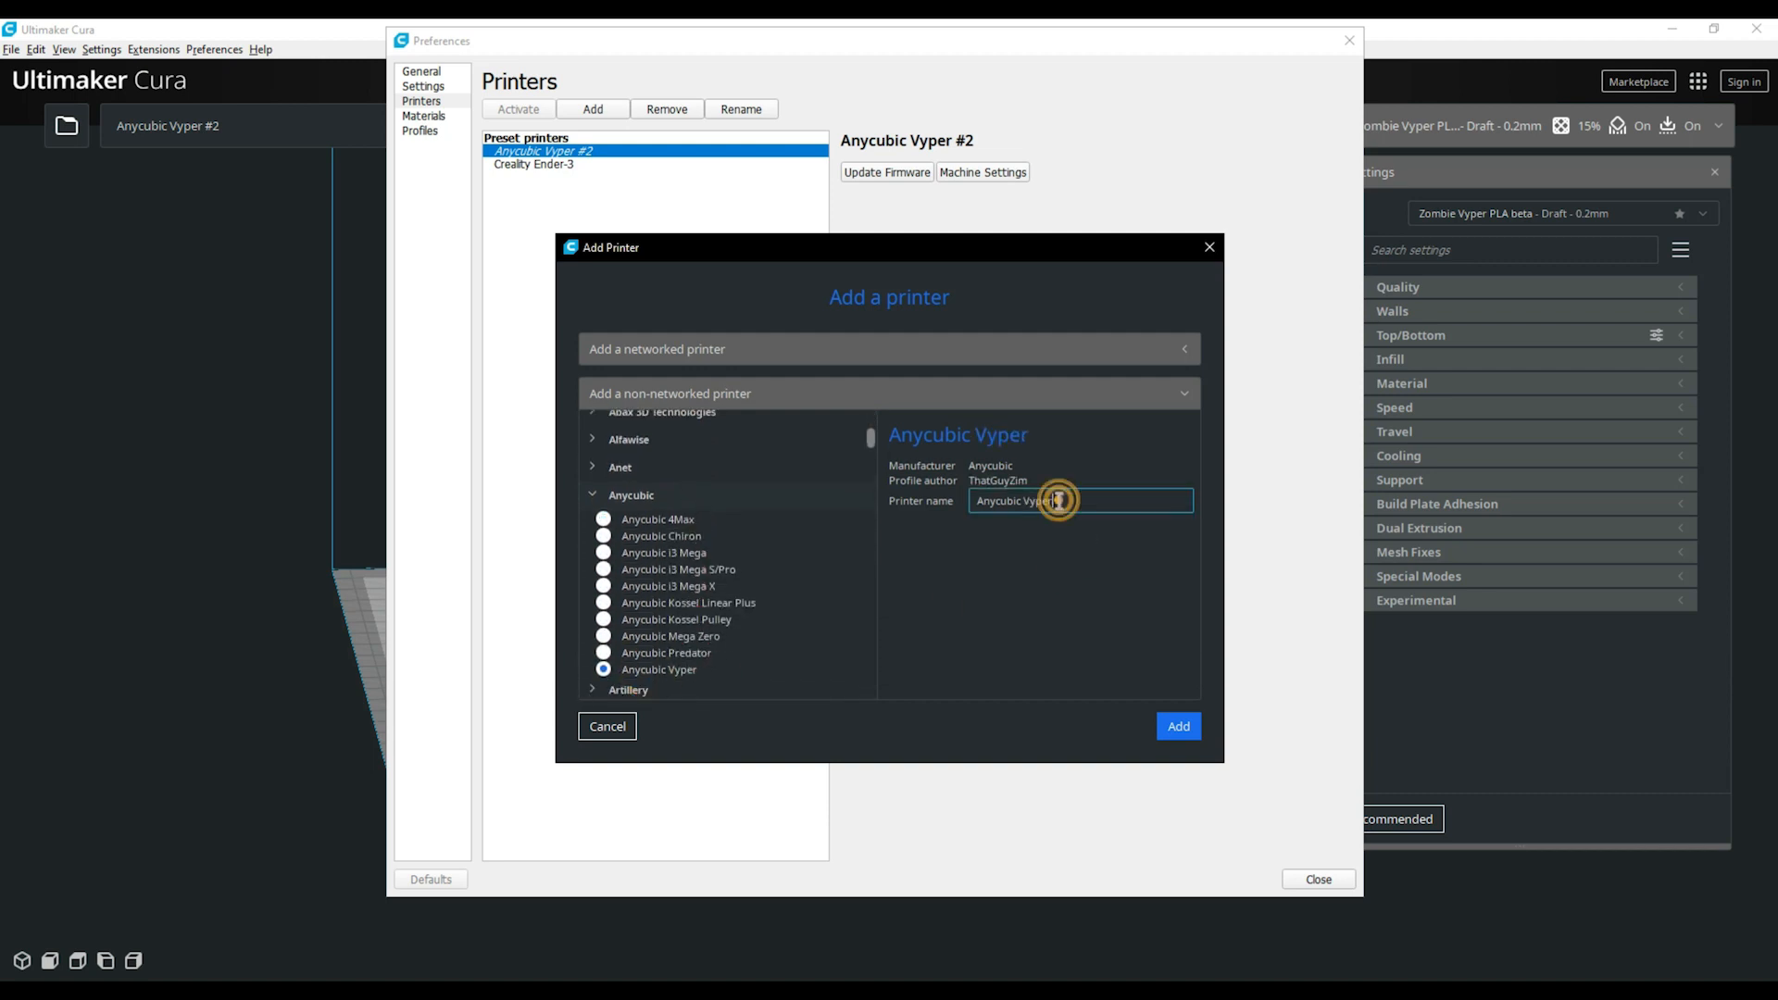
pyautogui.click(1049, 500)
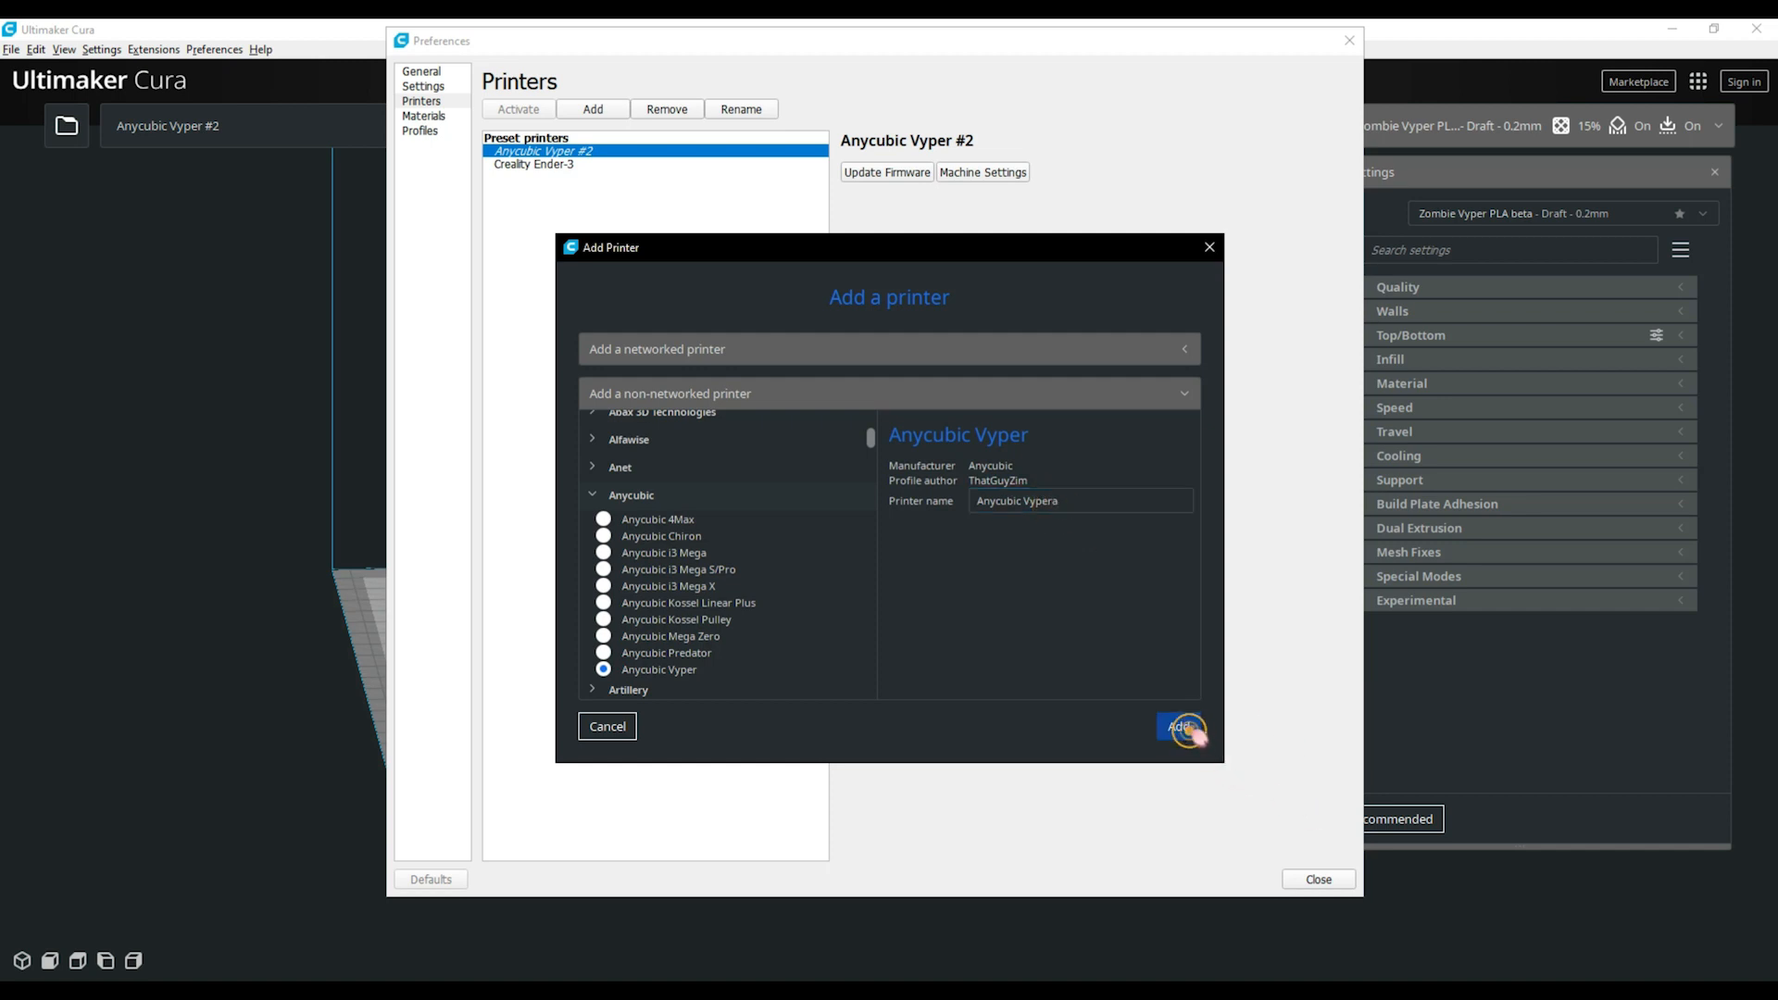
pyautogui.click(1179, 726)
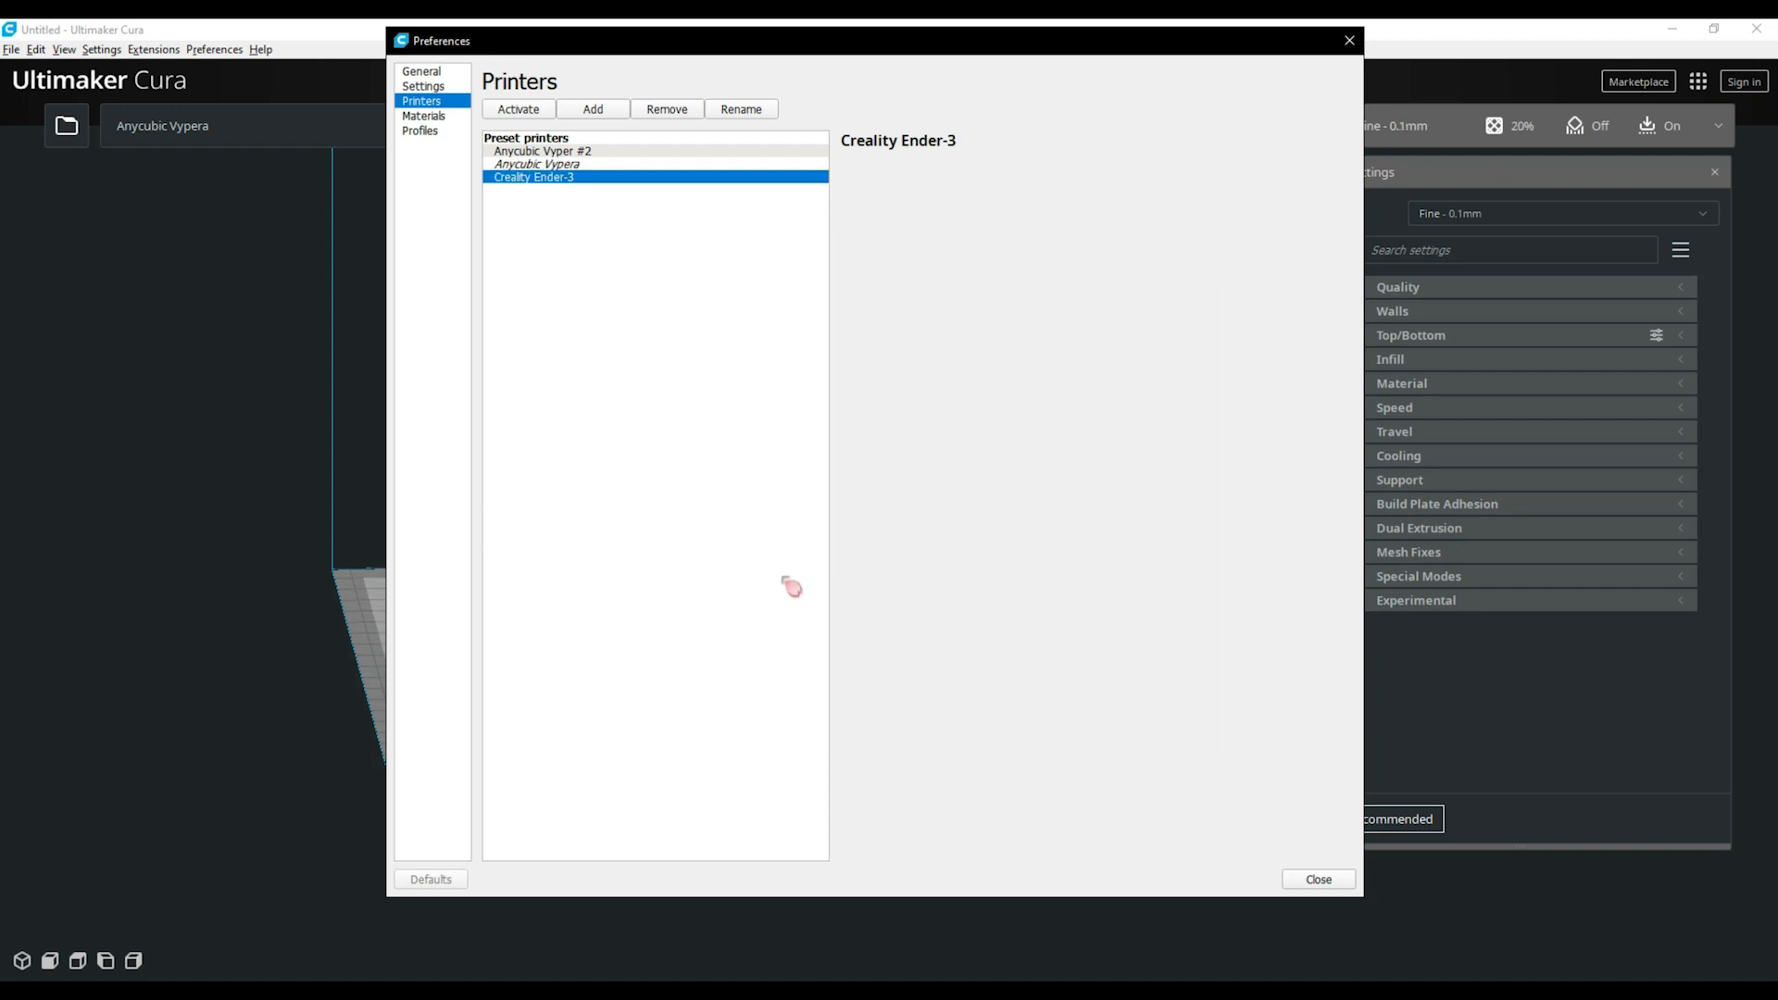
# Review Anycubic Vypera's printer G-code and Extruder 1 machine settings, then close them
pyautogui.click(536, 163)
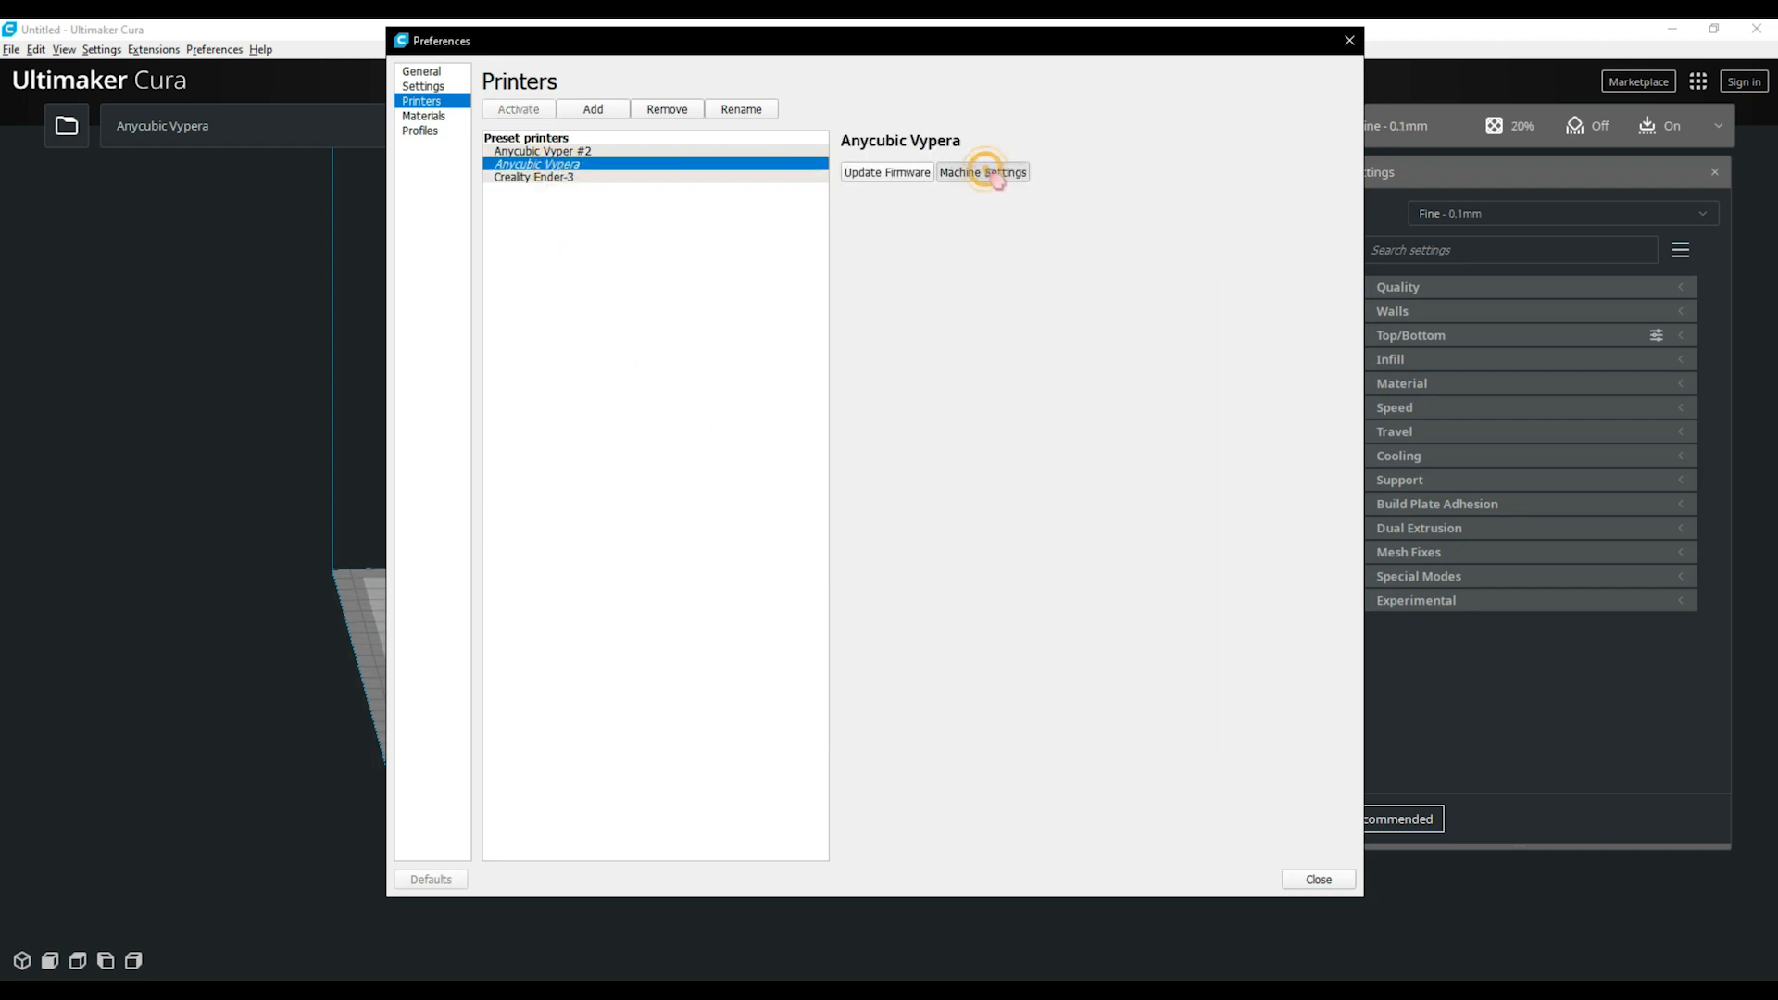
pyautogui.click(982, 171)
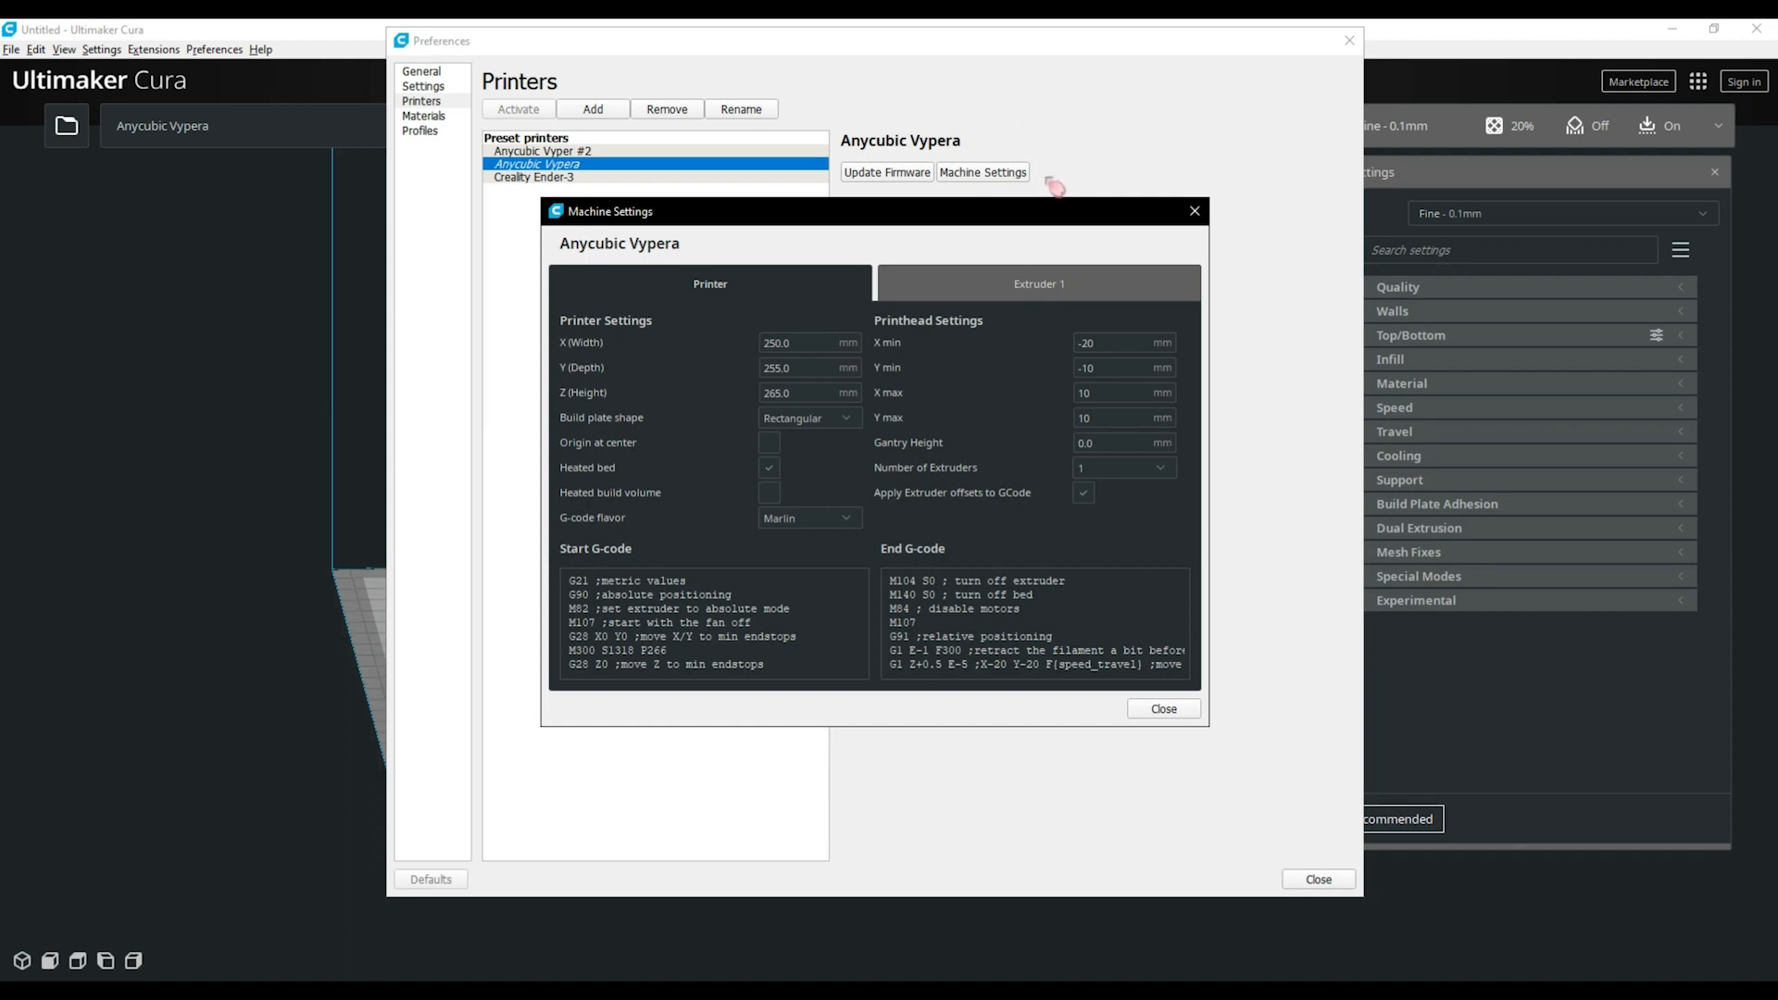
pyautogui.moveTo(1007, 837)
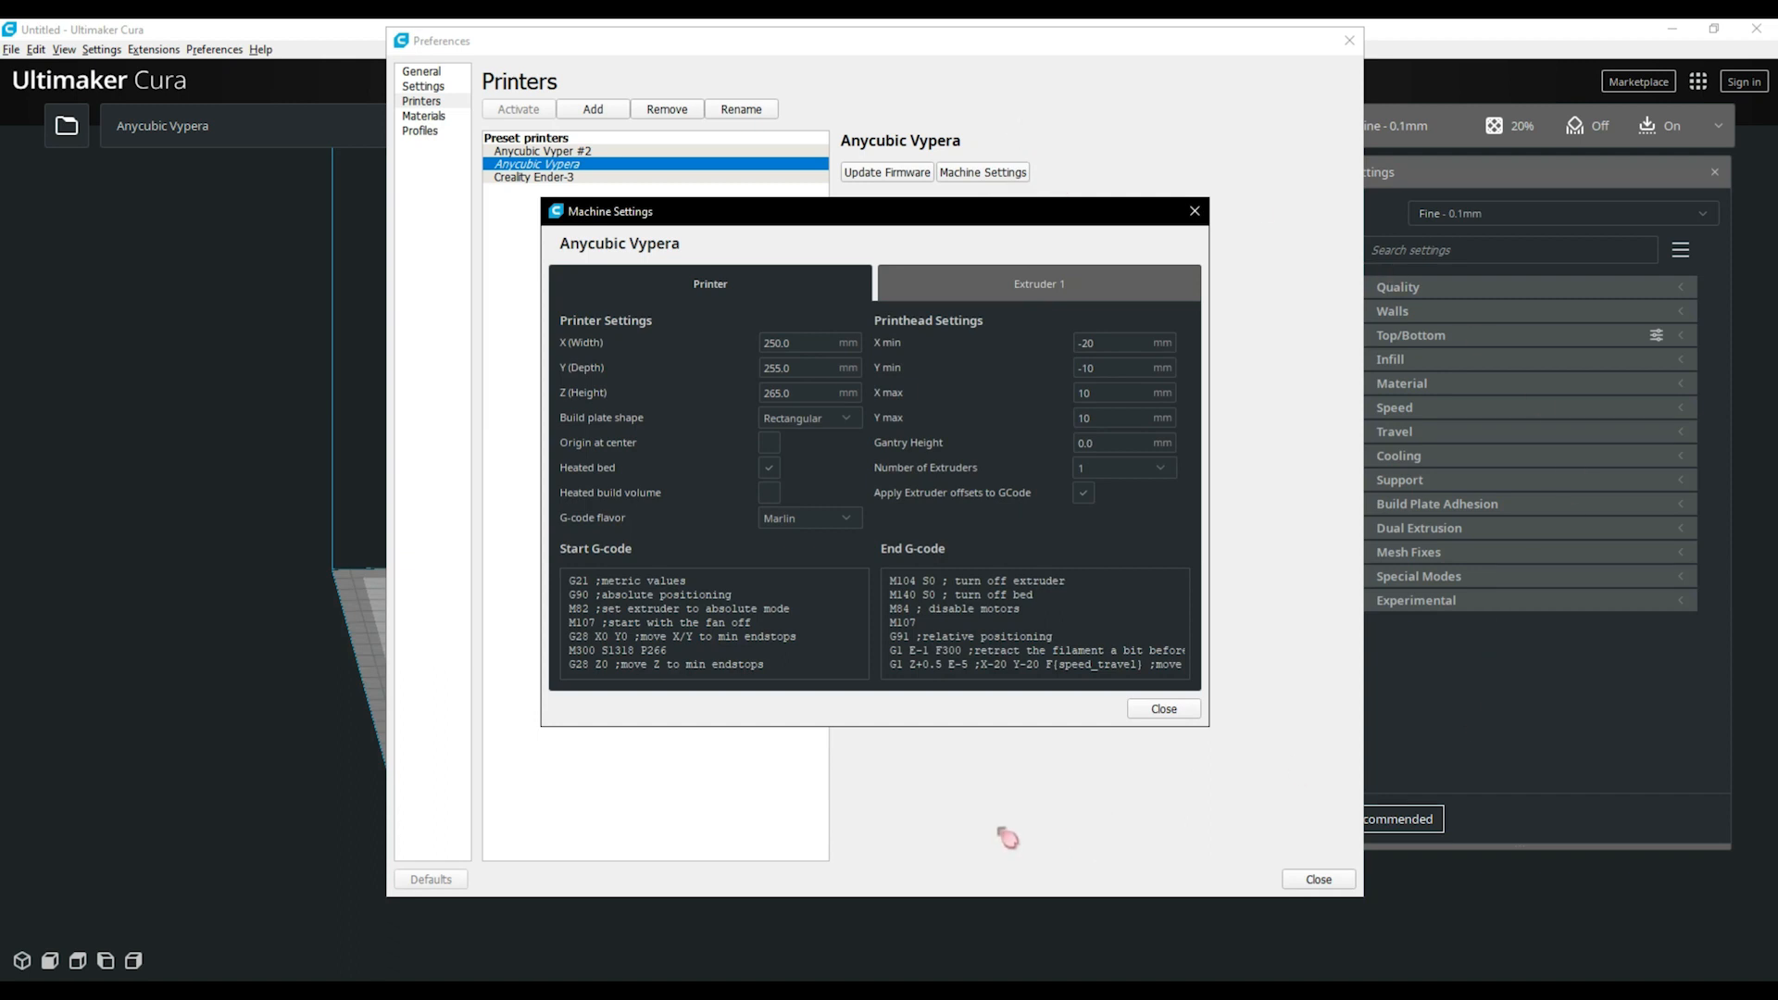
pyautogui.moveTo(1207, 734)
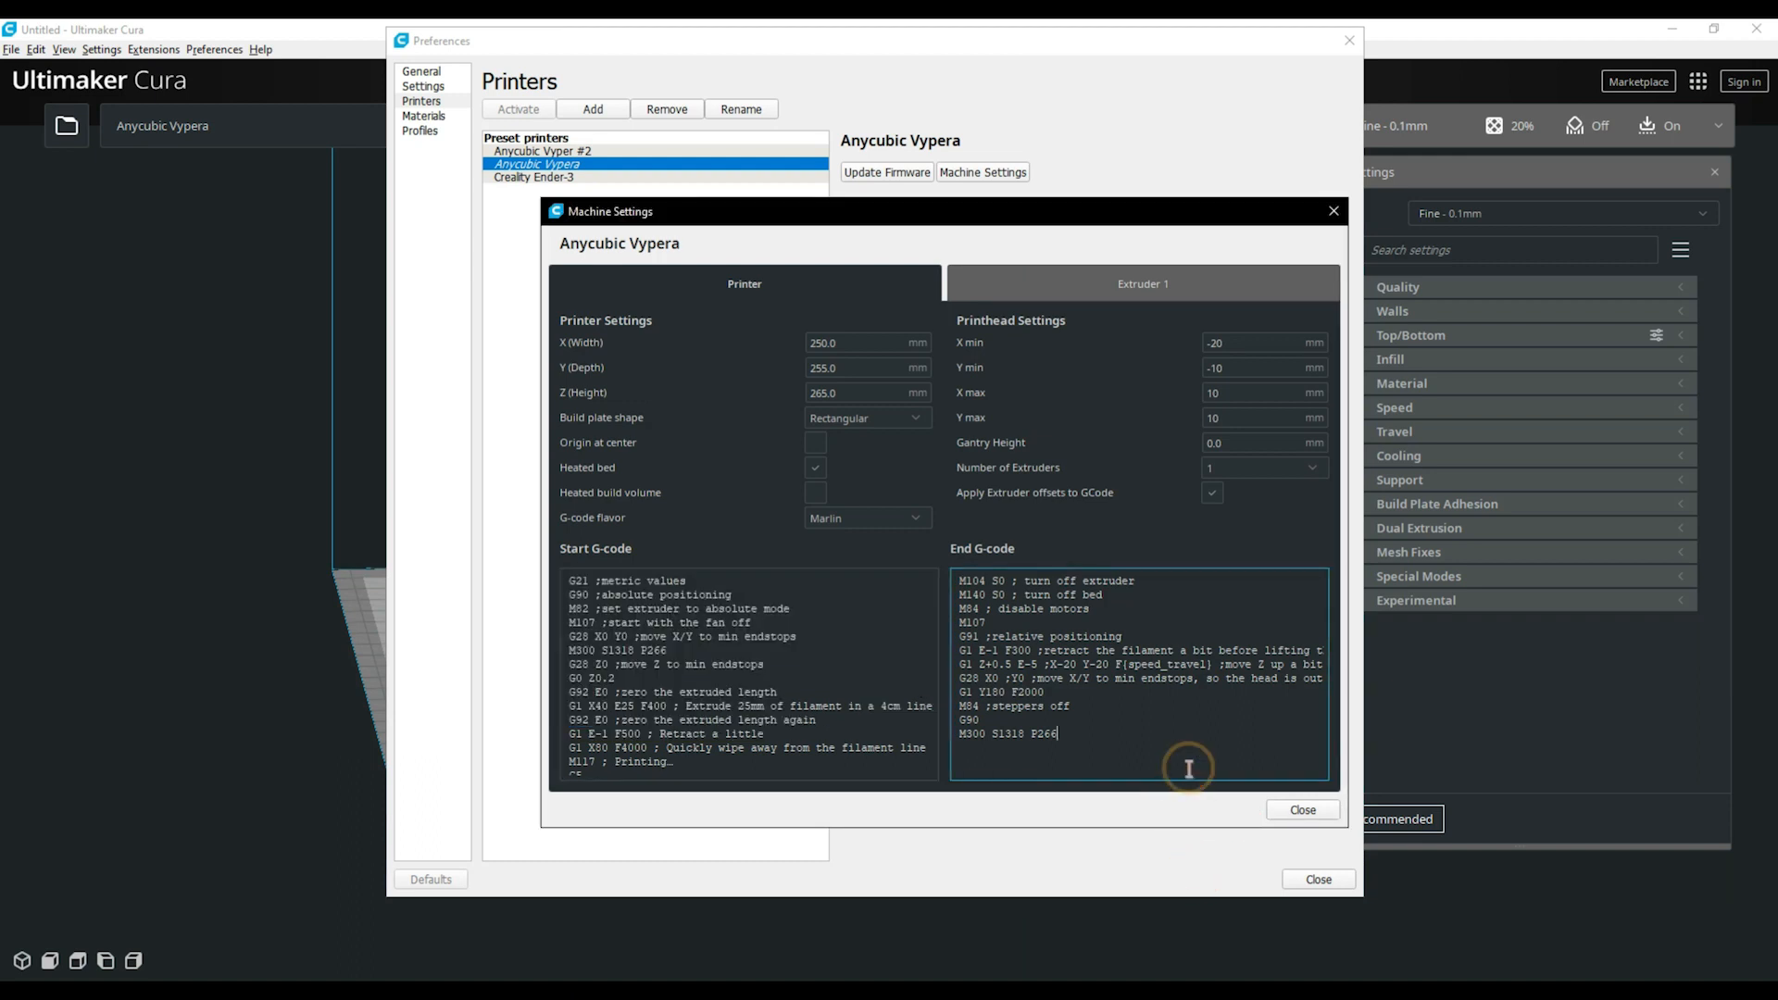
pyautogui.moveTo(797, 325)
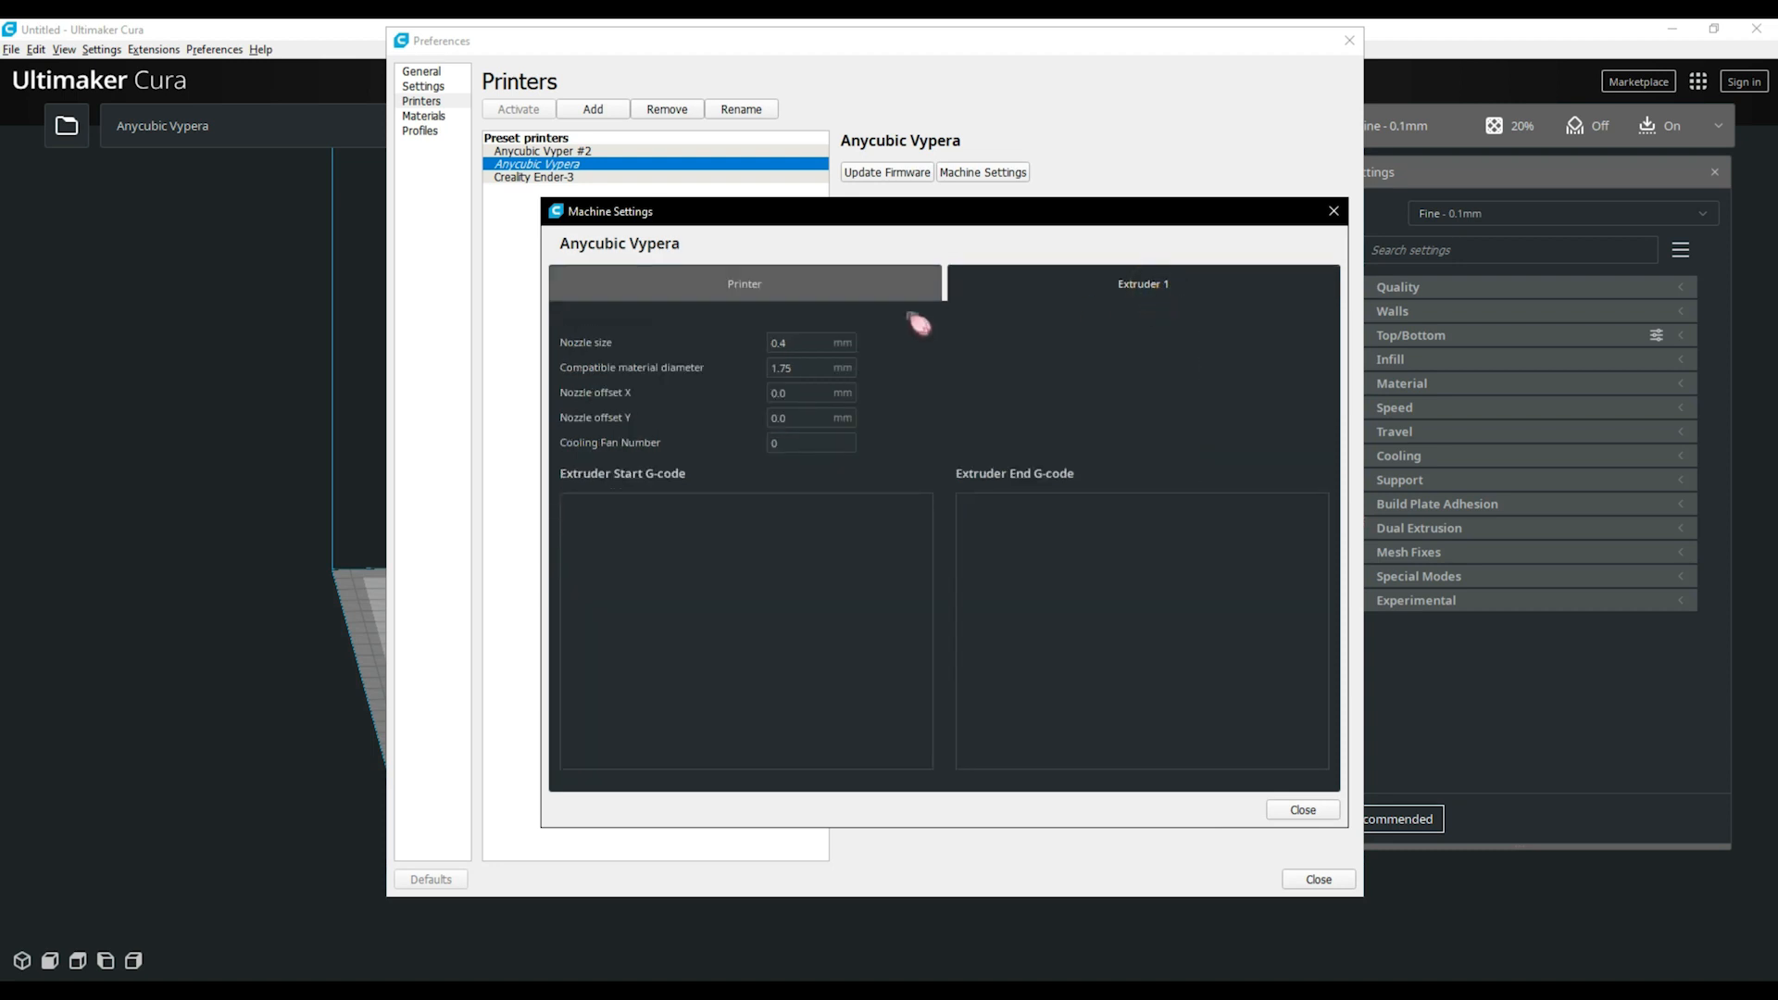
pyautogui.click(1140, 630)
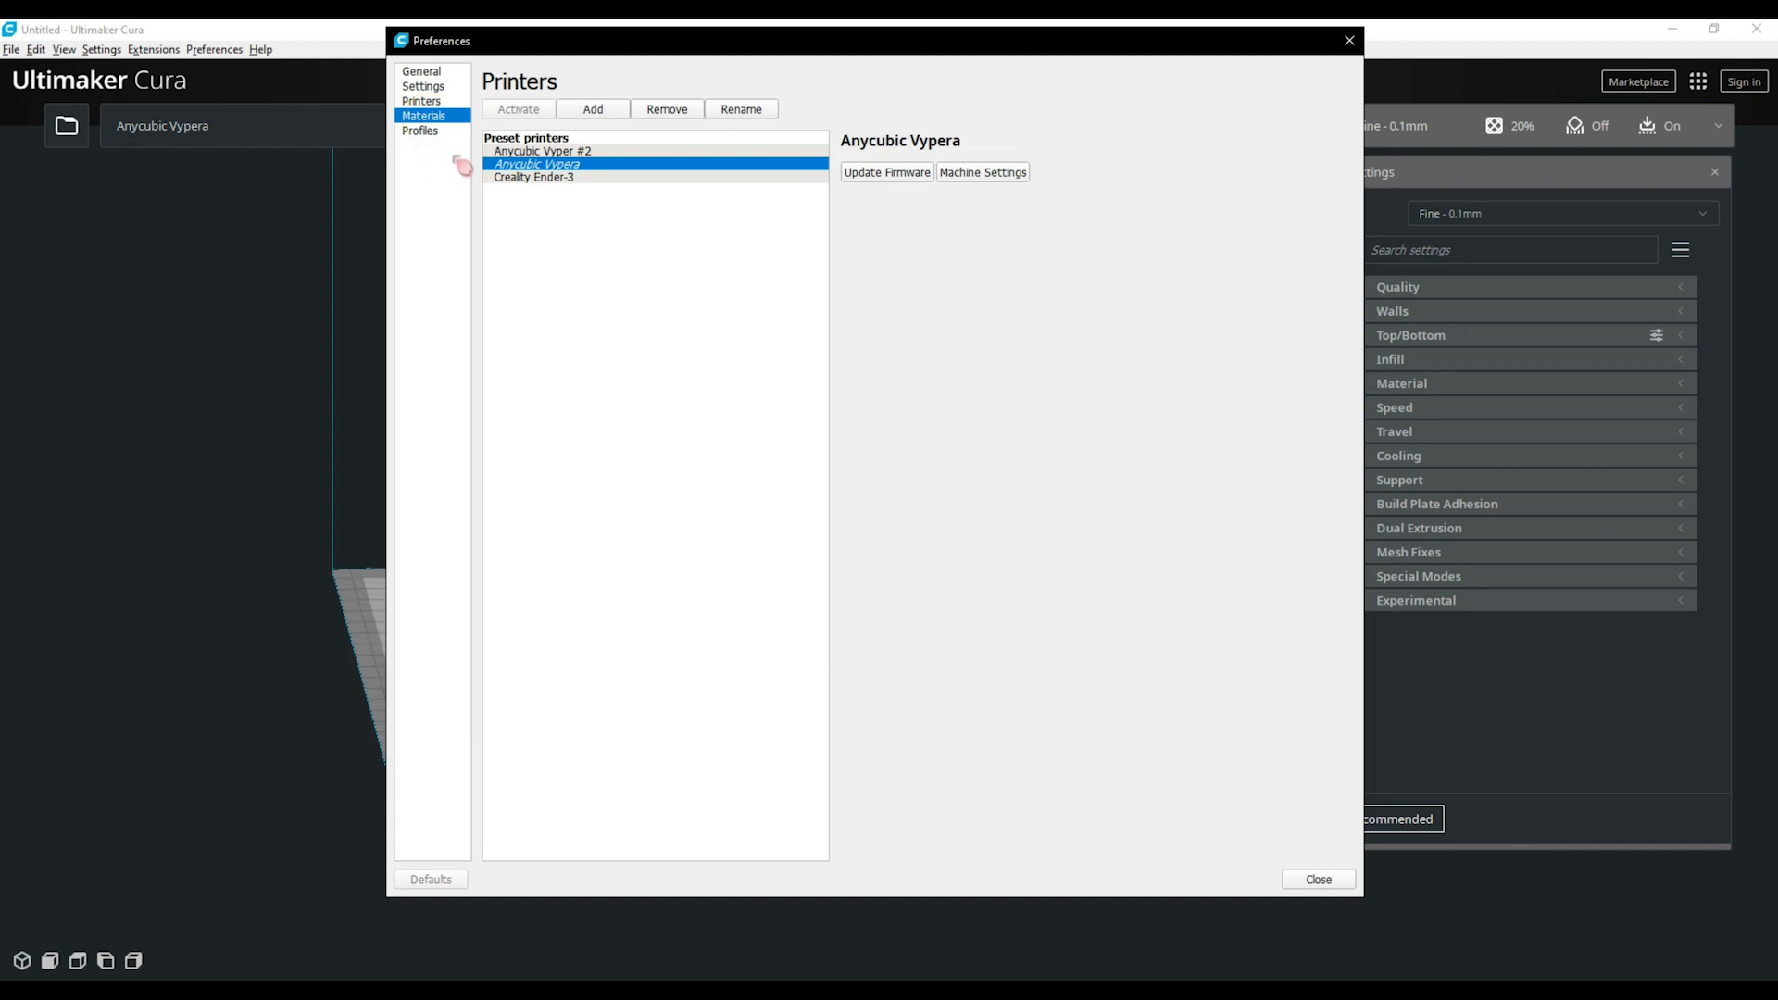
# Create a new custom PLA-based material and view its print temperature settings
pyautogui.click(423, 115)
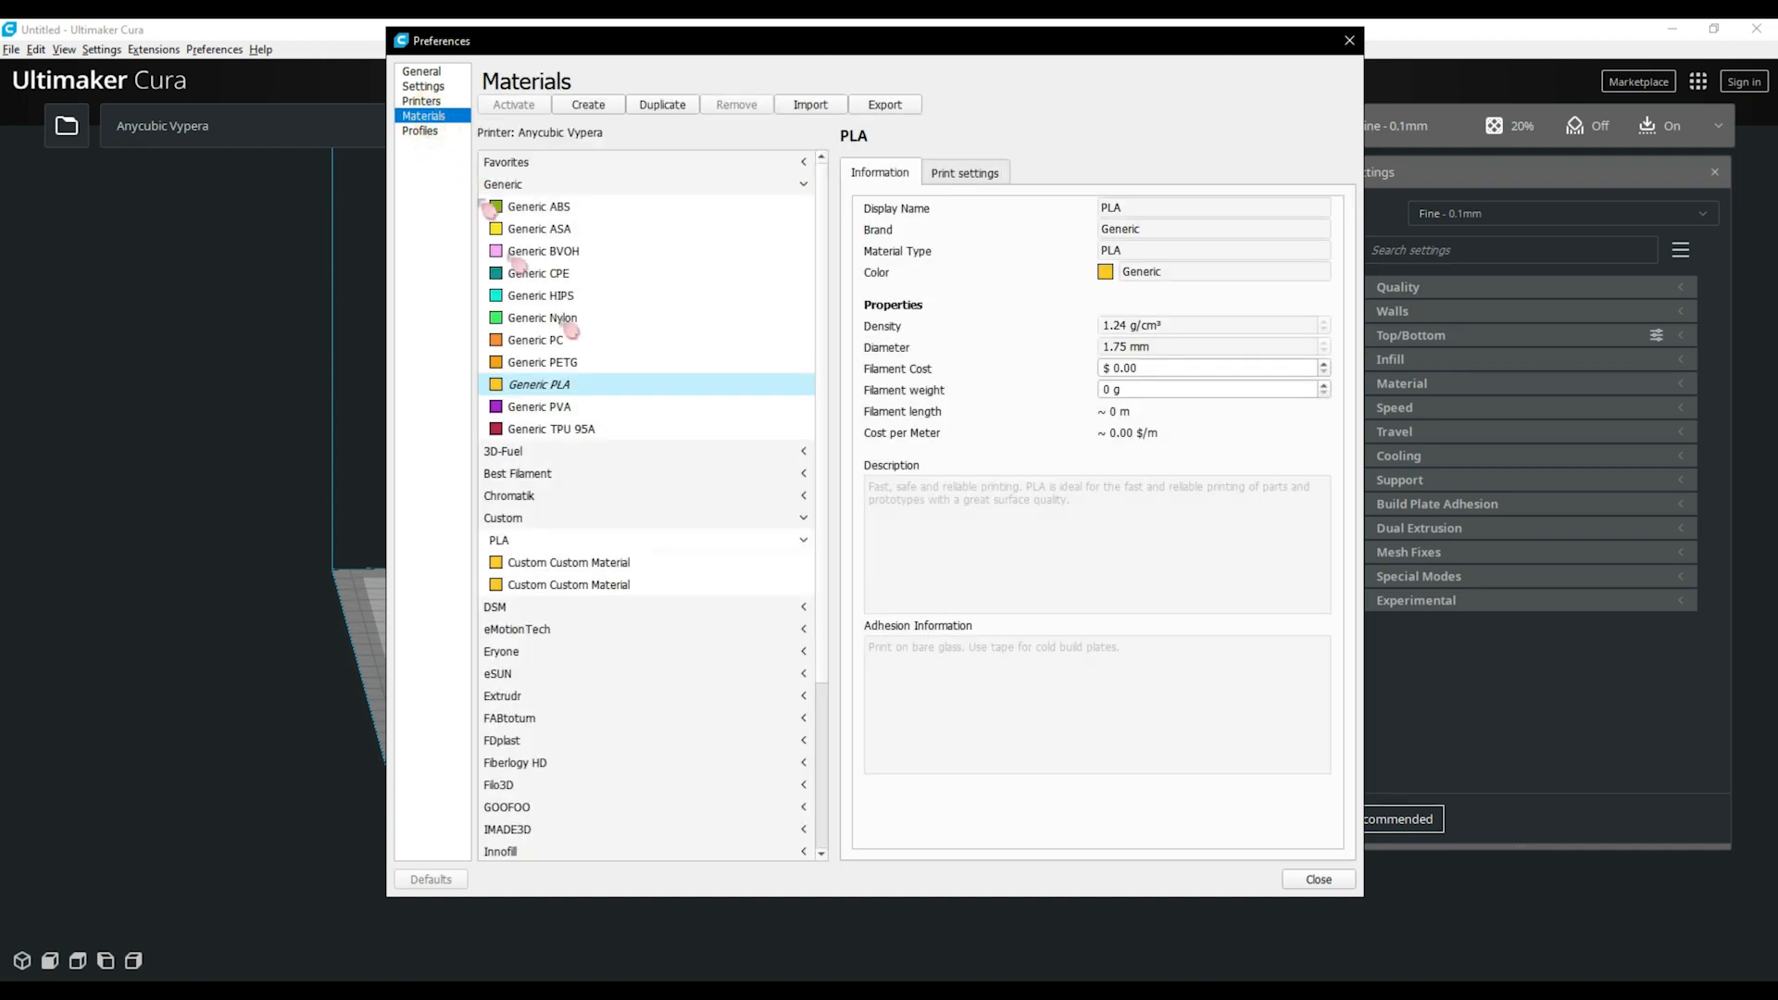
pyautogui.moveTo(1092, 562)
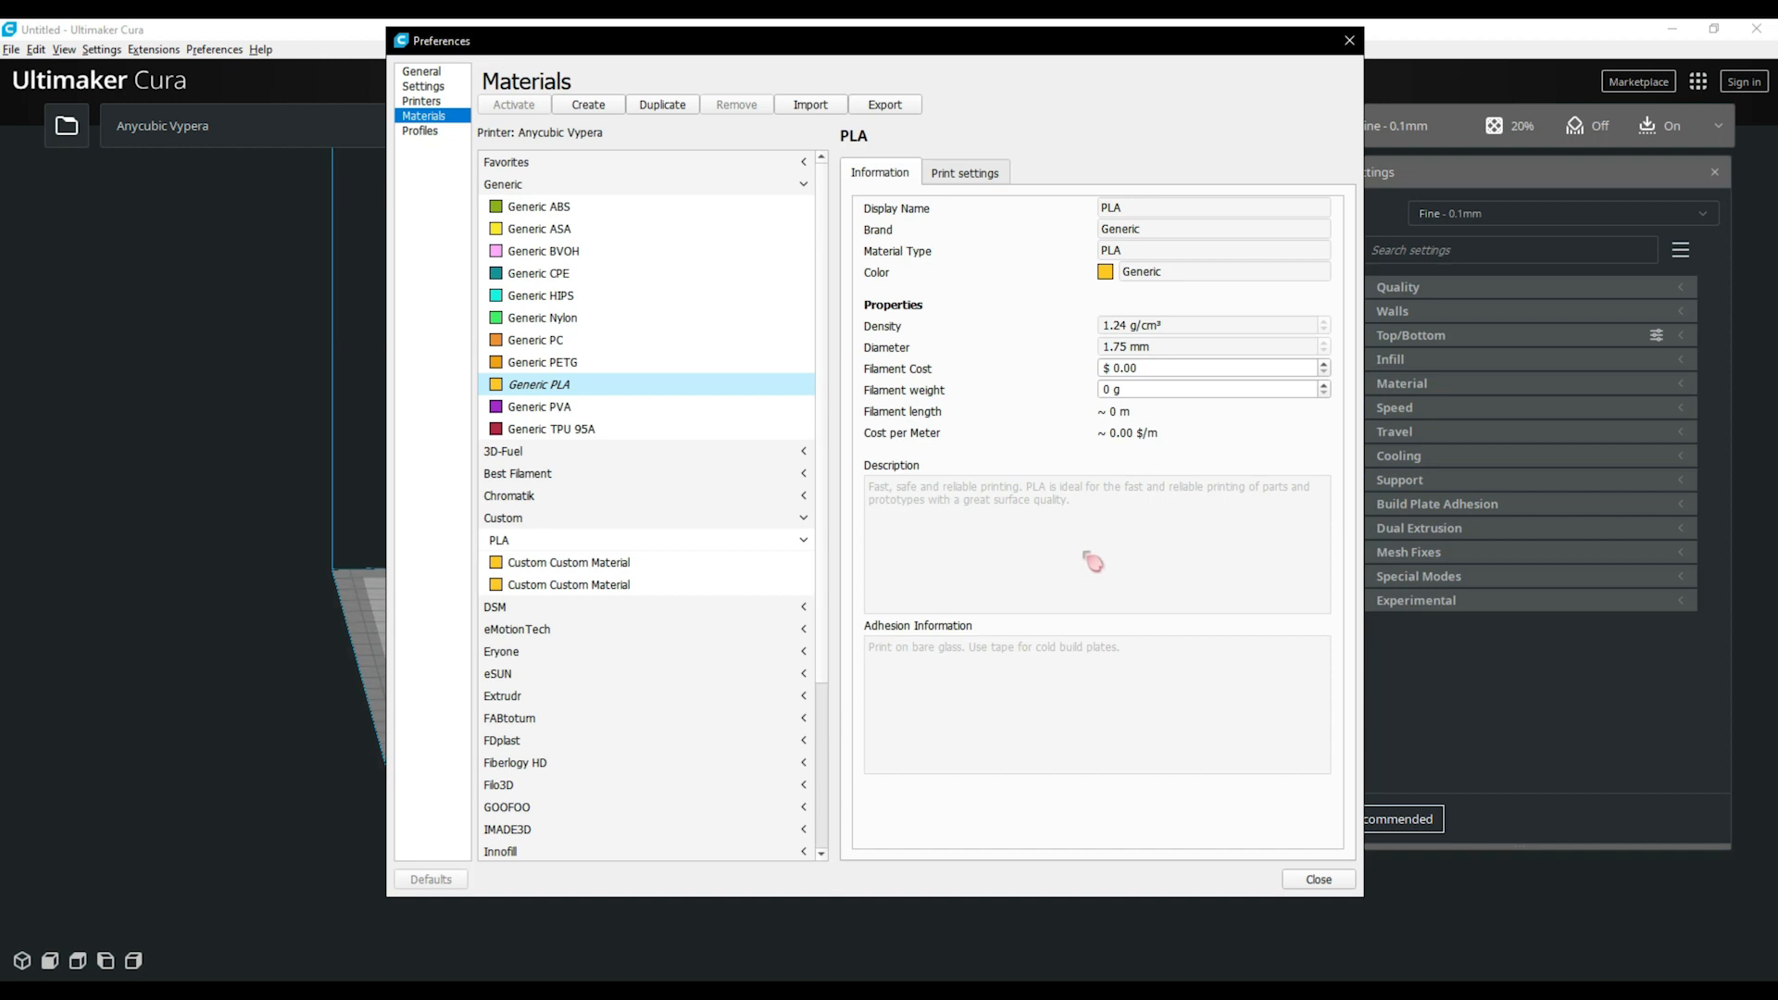
pyautogui.moveTo(1086, 552)
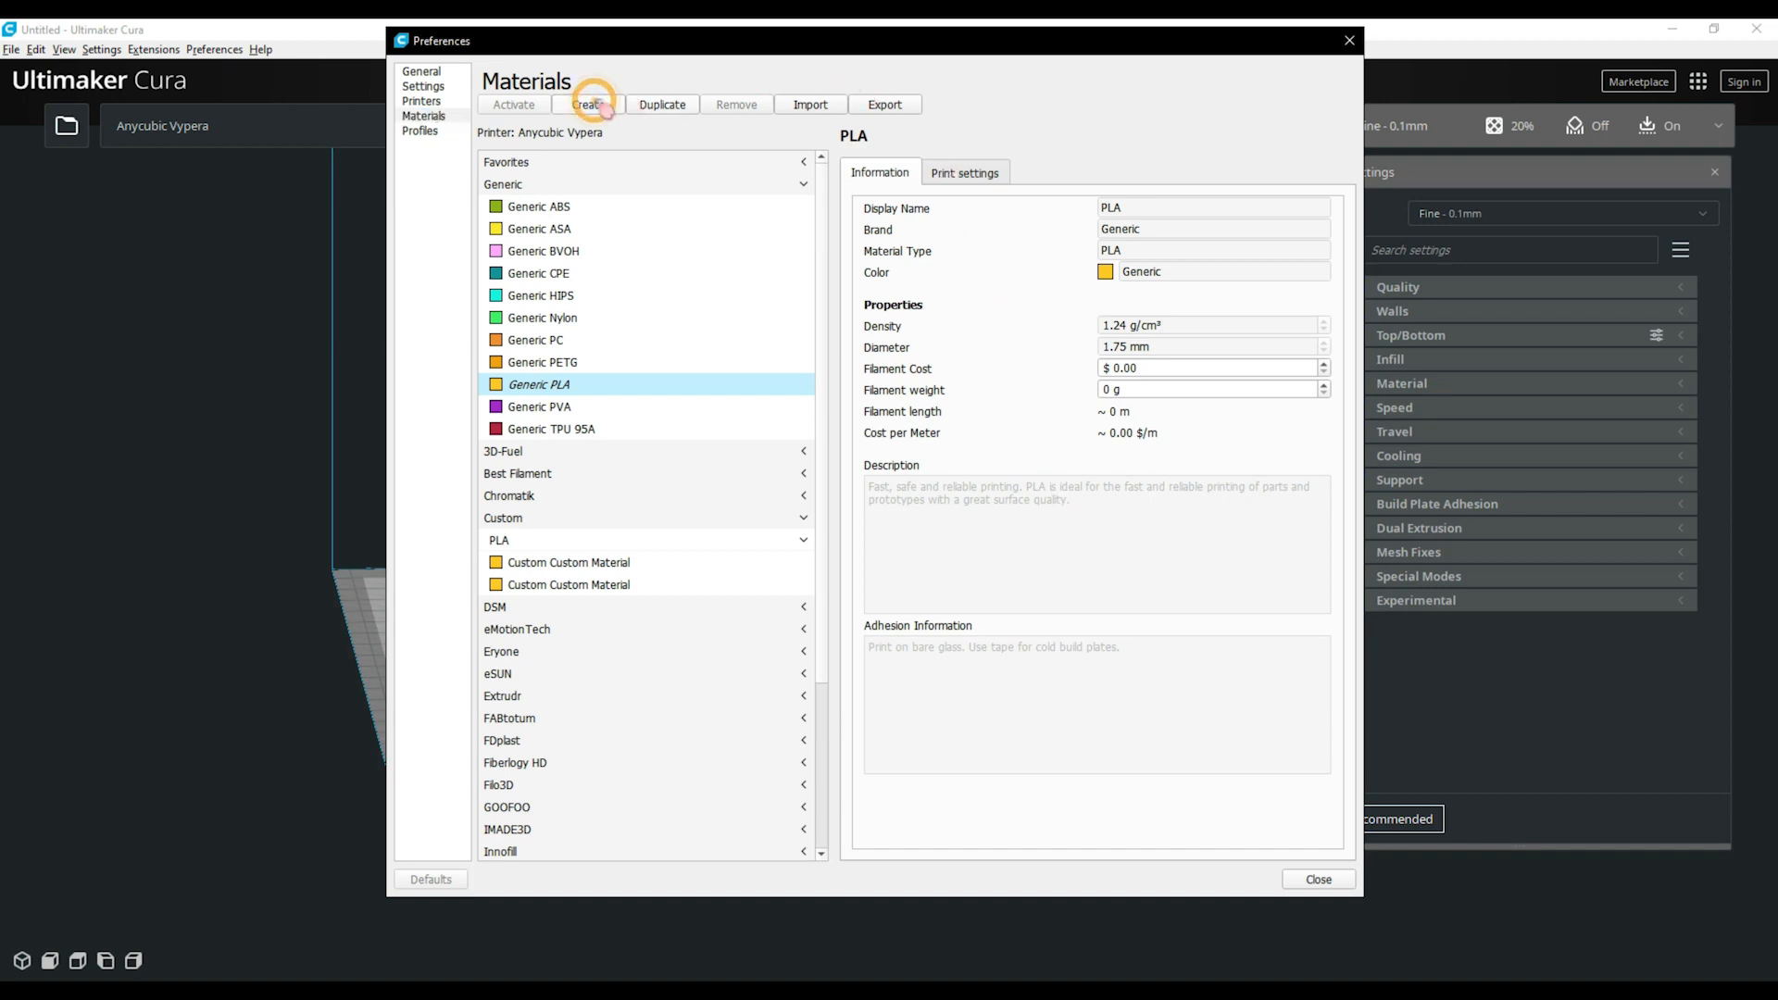
pyautogui.click(586, 105)
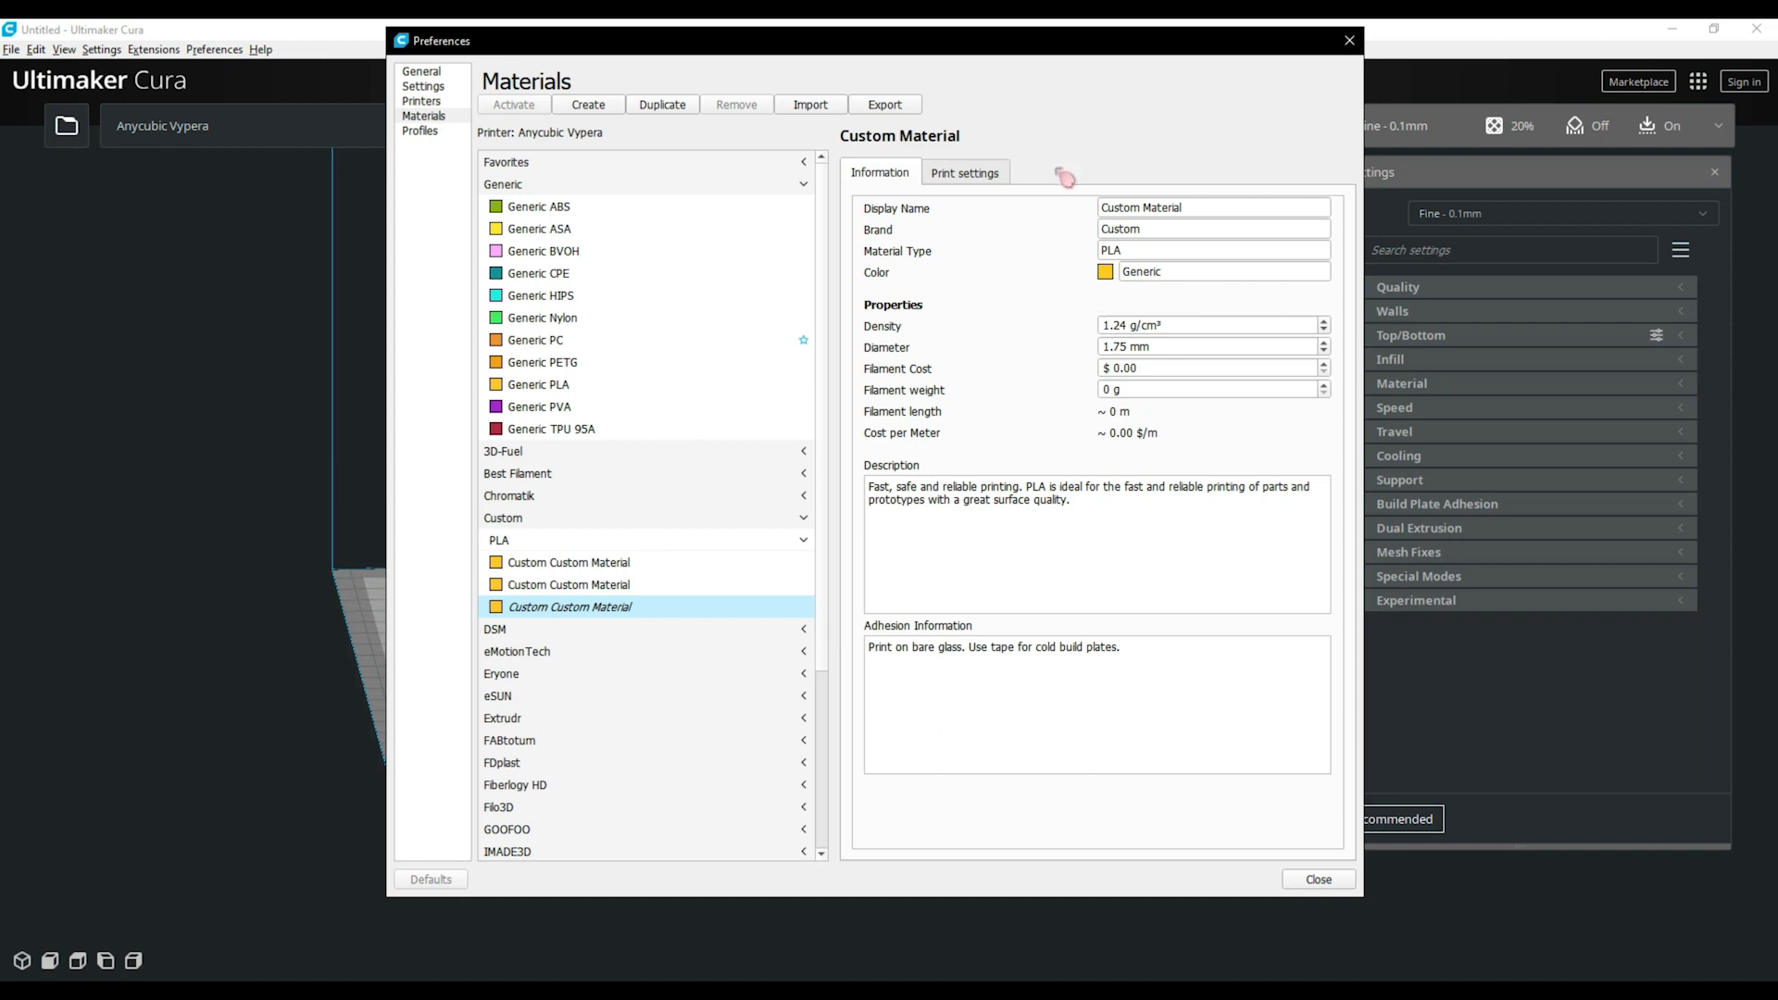
pyautogui.click(964, 172)
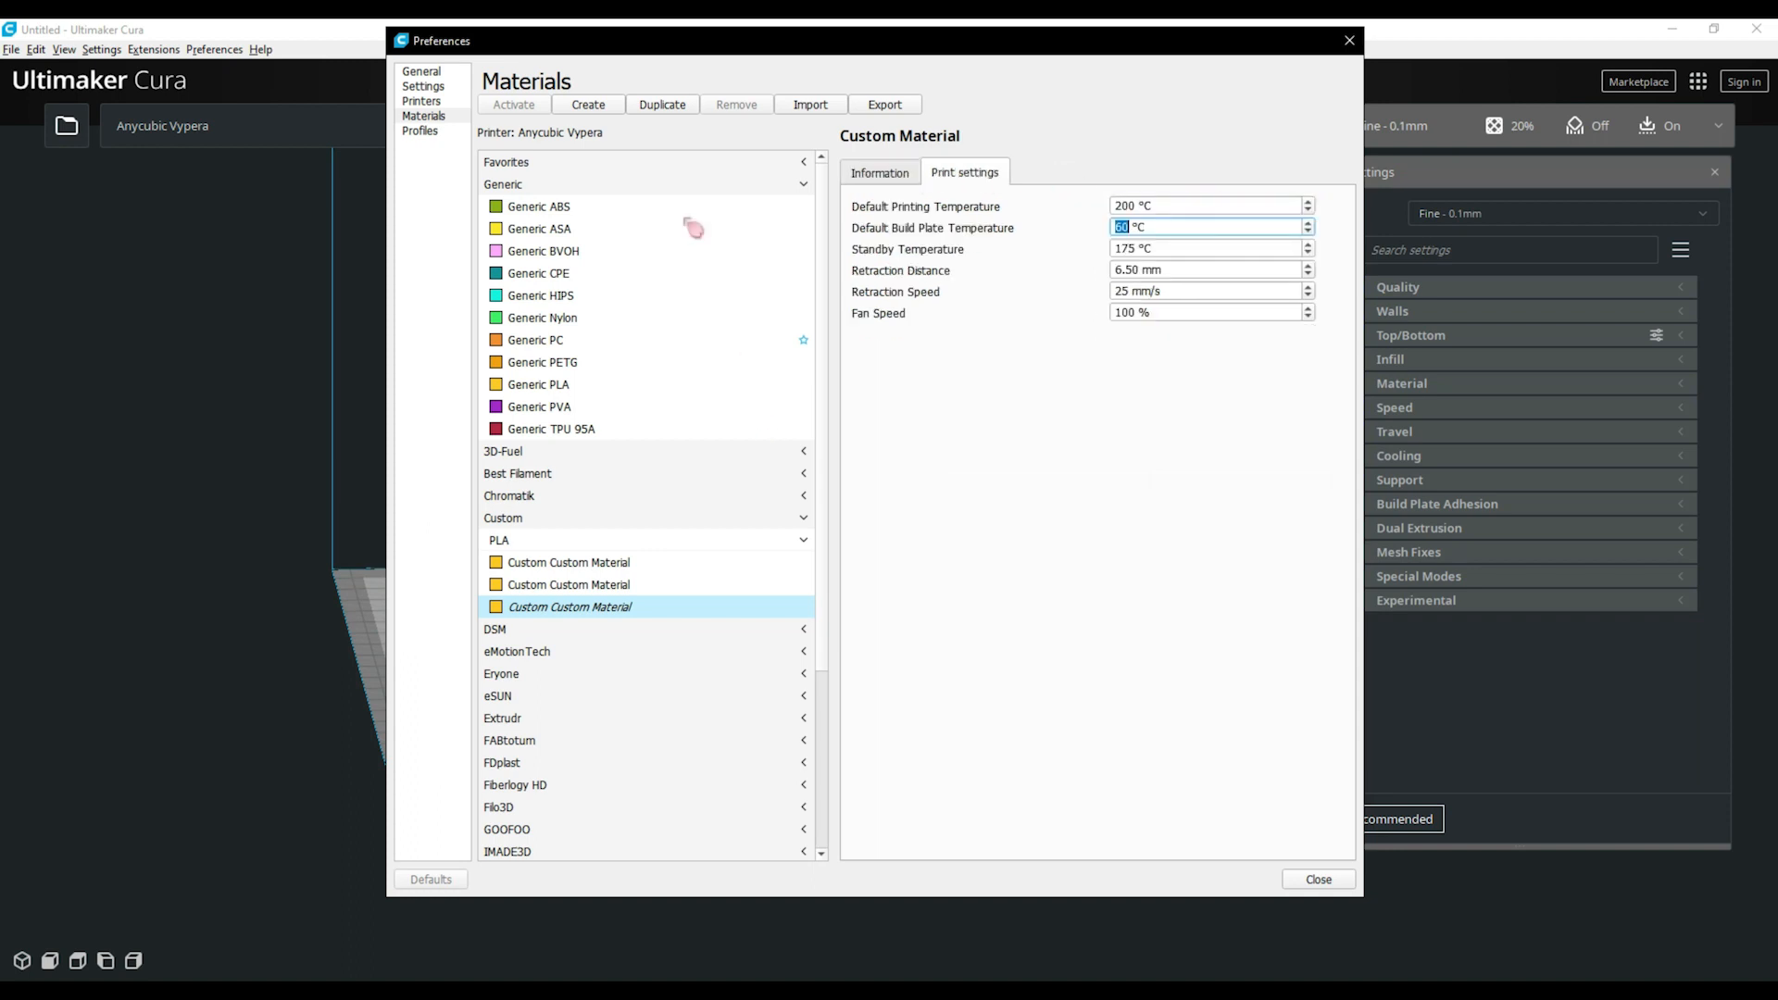
pyautogui.click(420, 131)
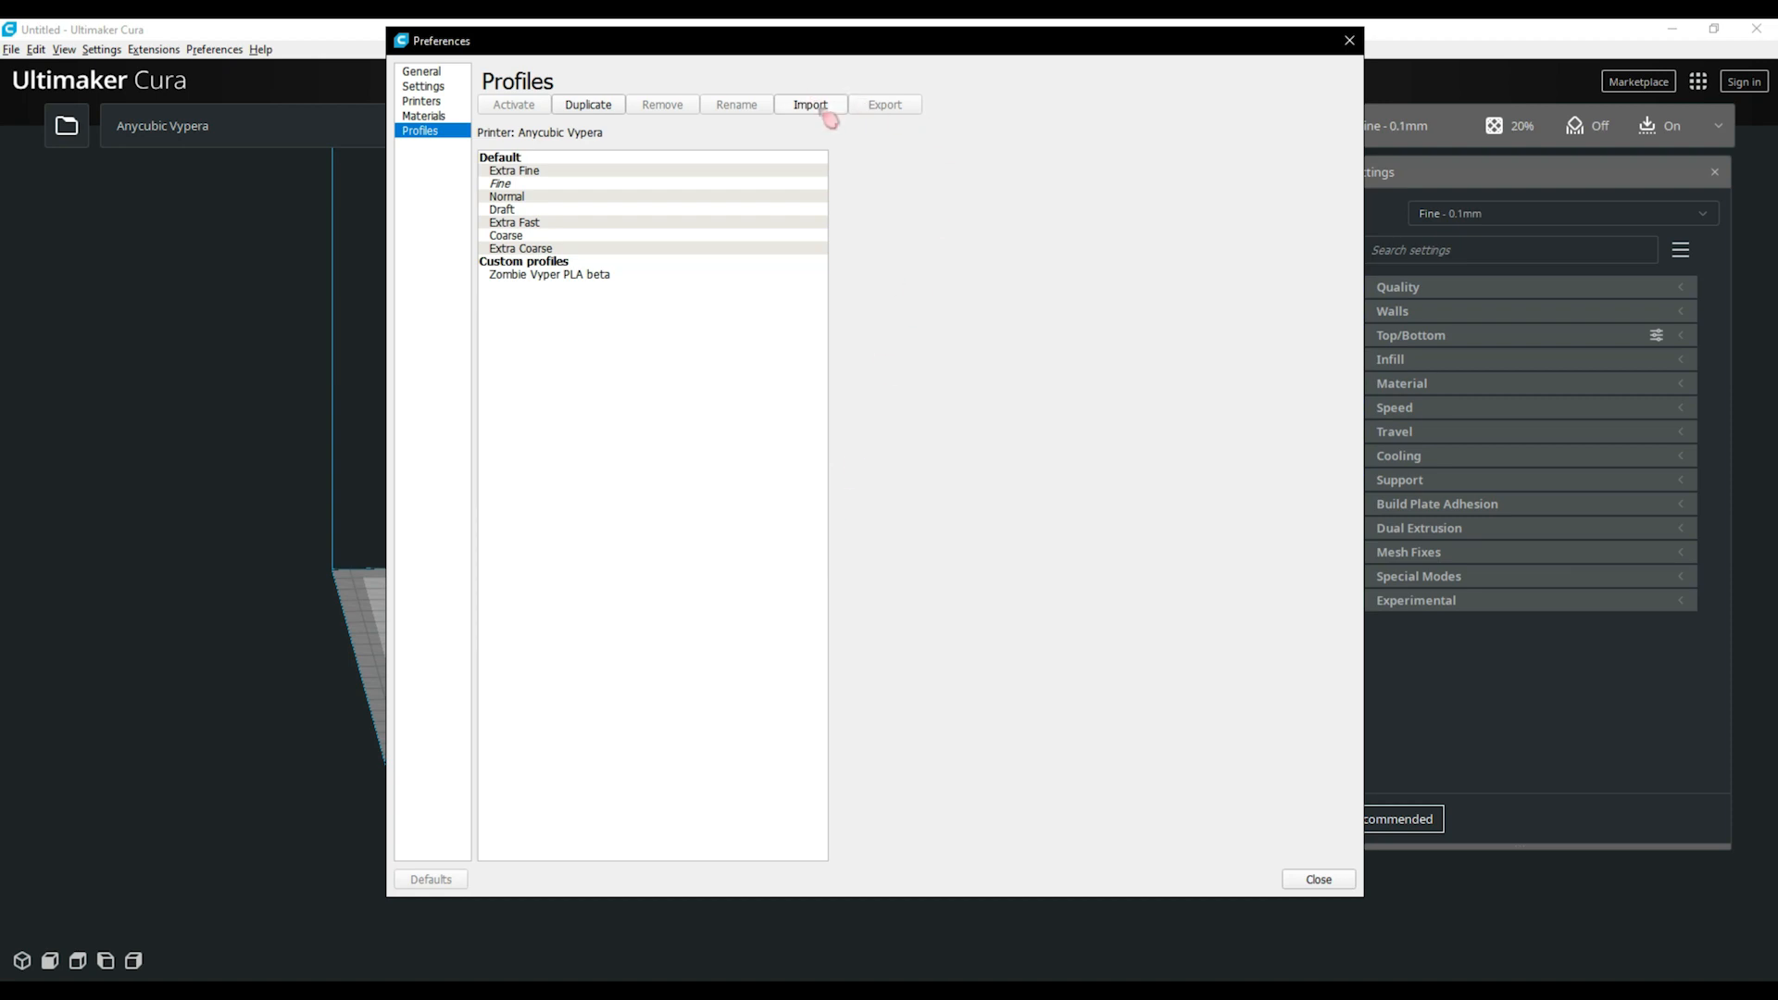
# Import ZombieVyperPLAbetaV3.curaprofile and activate it as the current print profile
pyautogui.click(809, 104)
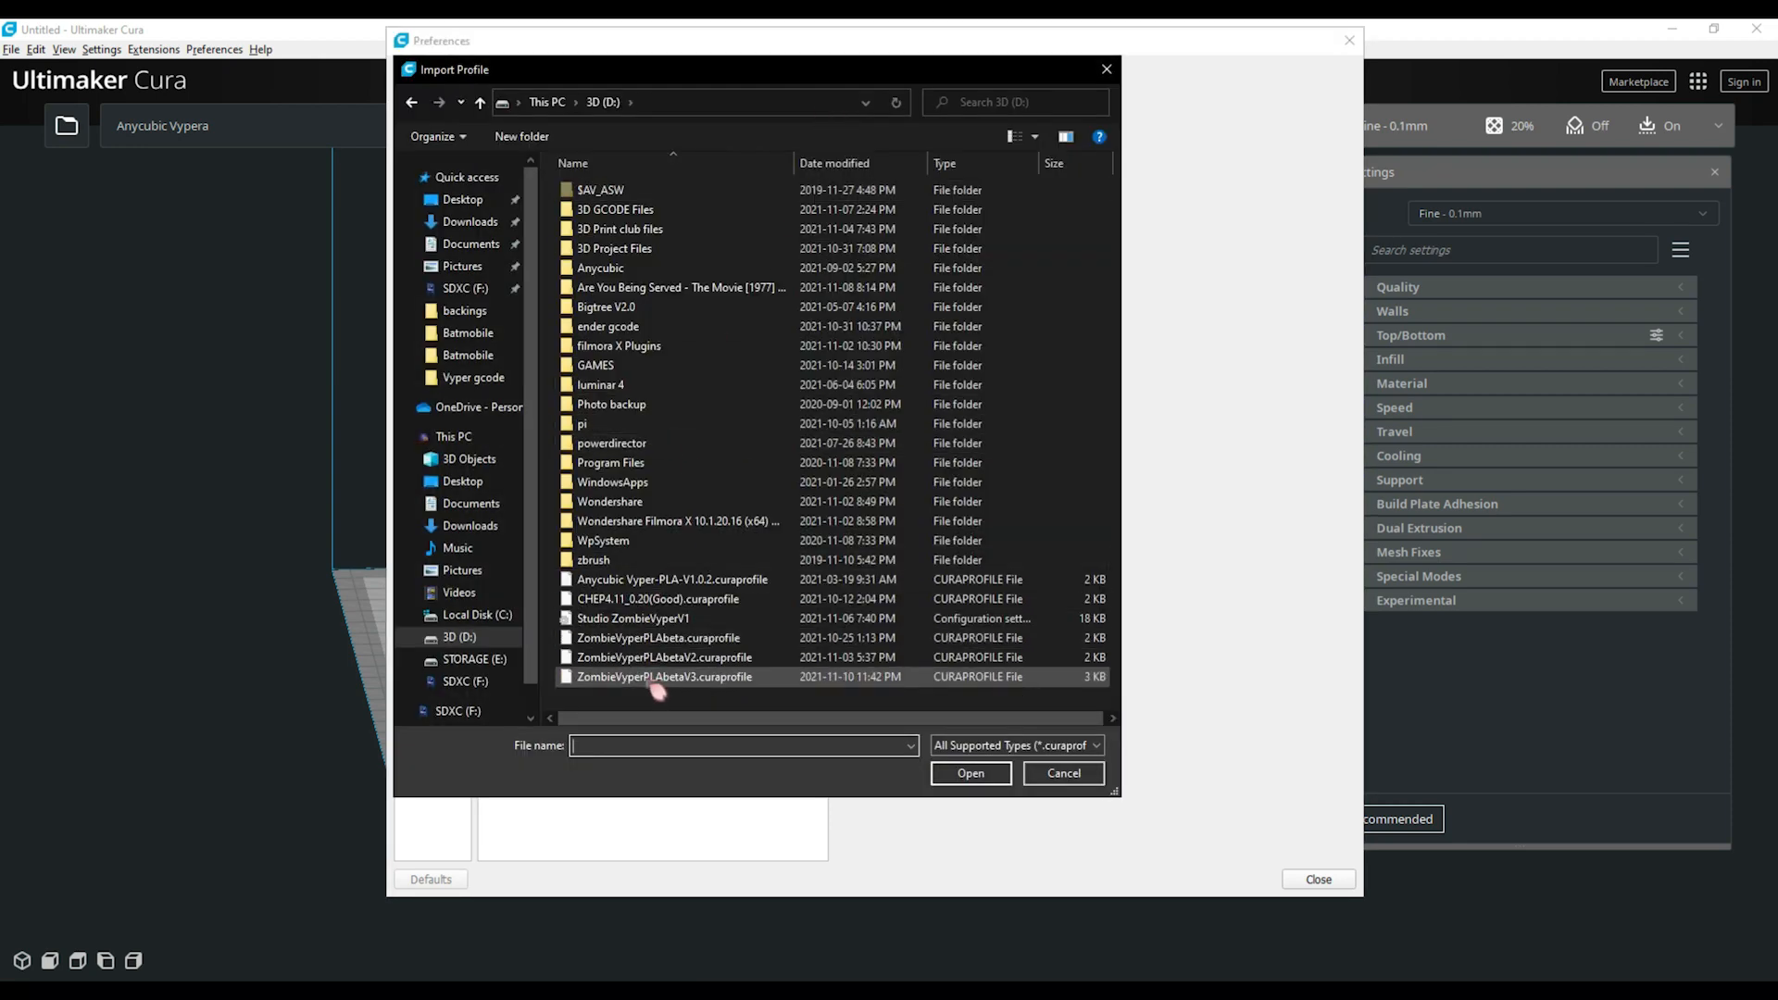
pyautogui.click(665, 677)
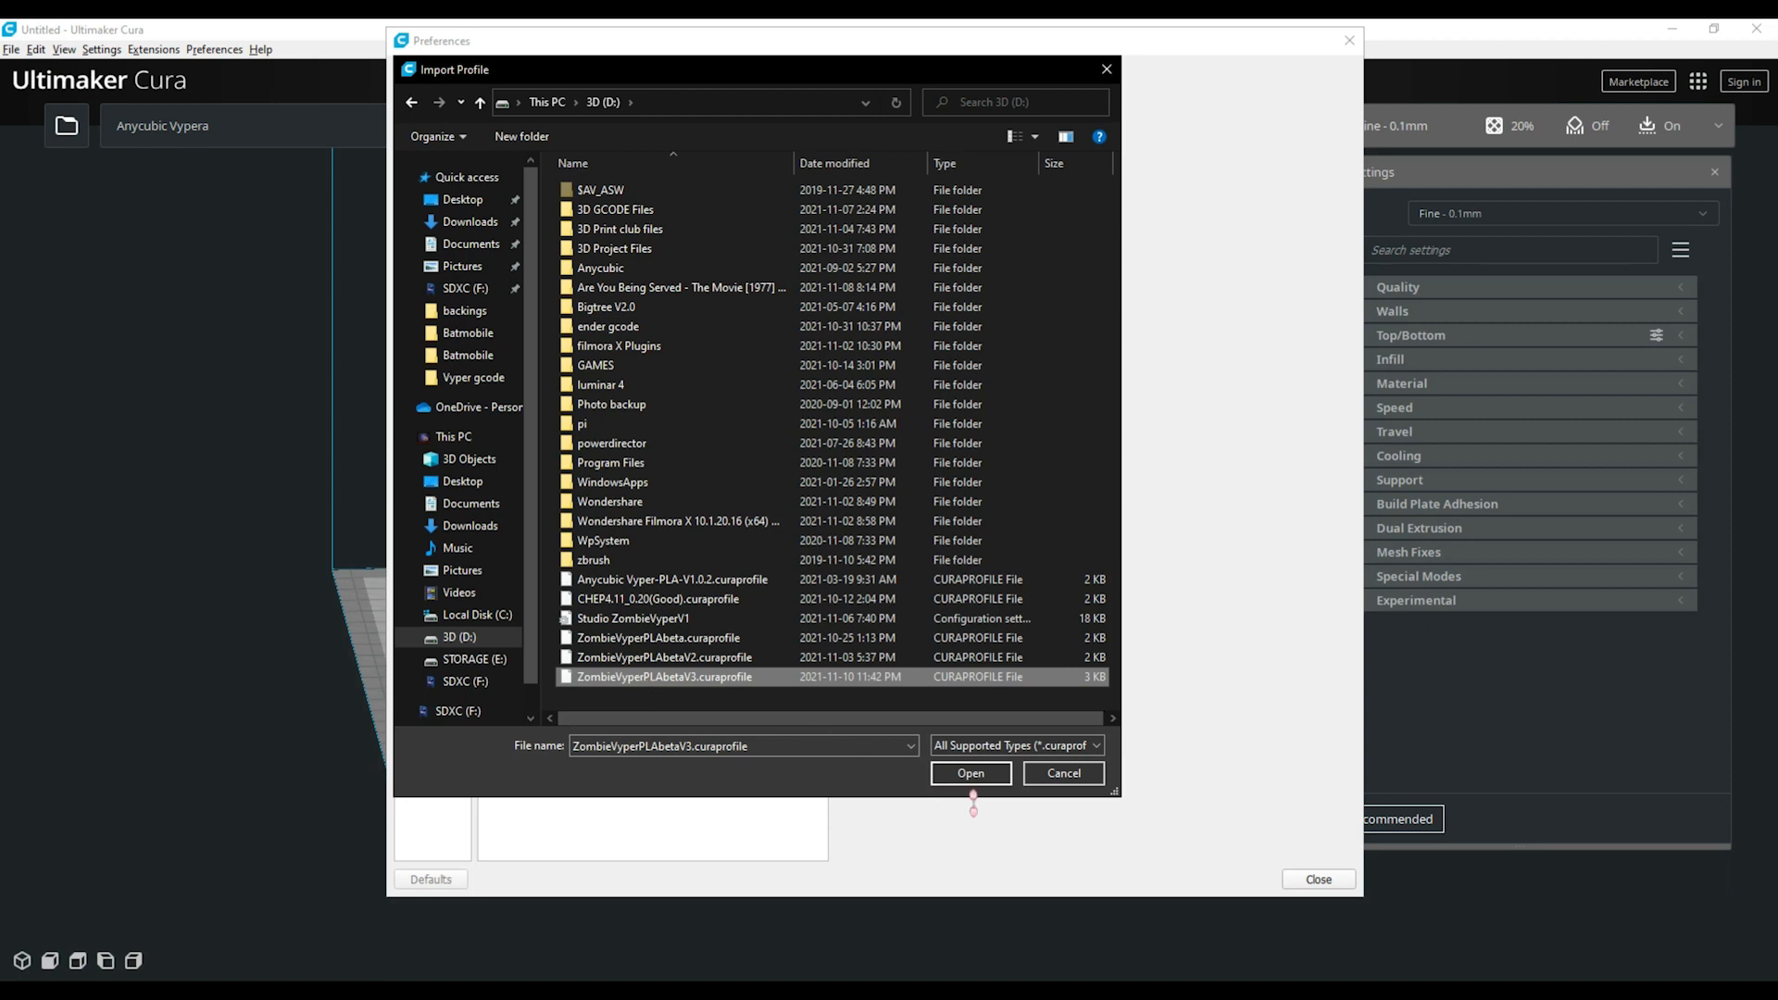
pyautogui.click(970, 774)
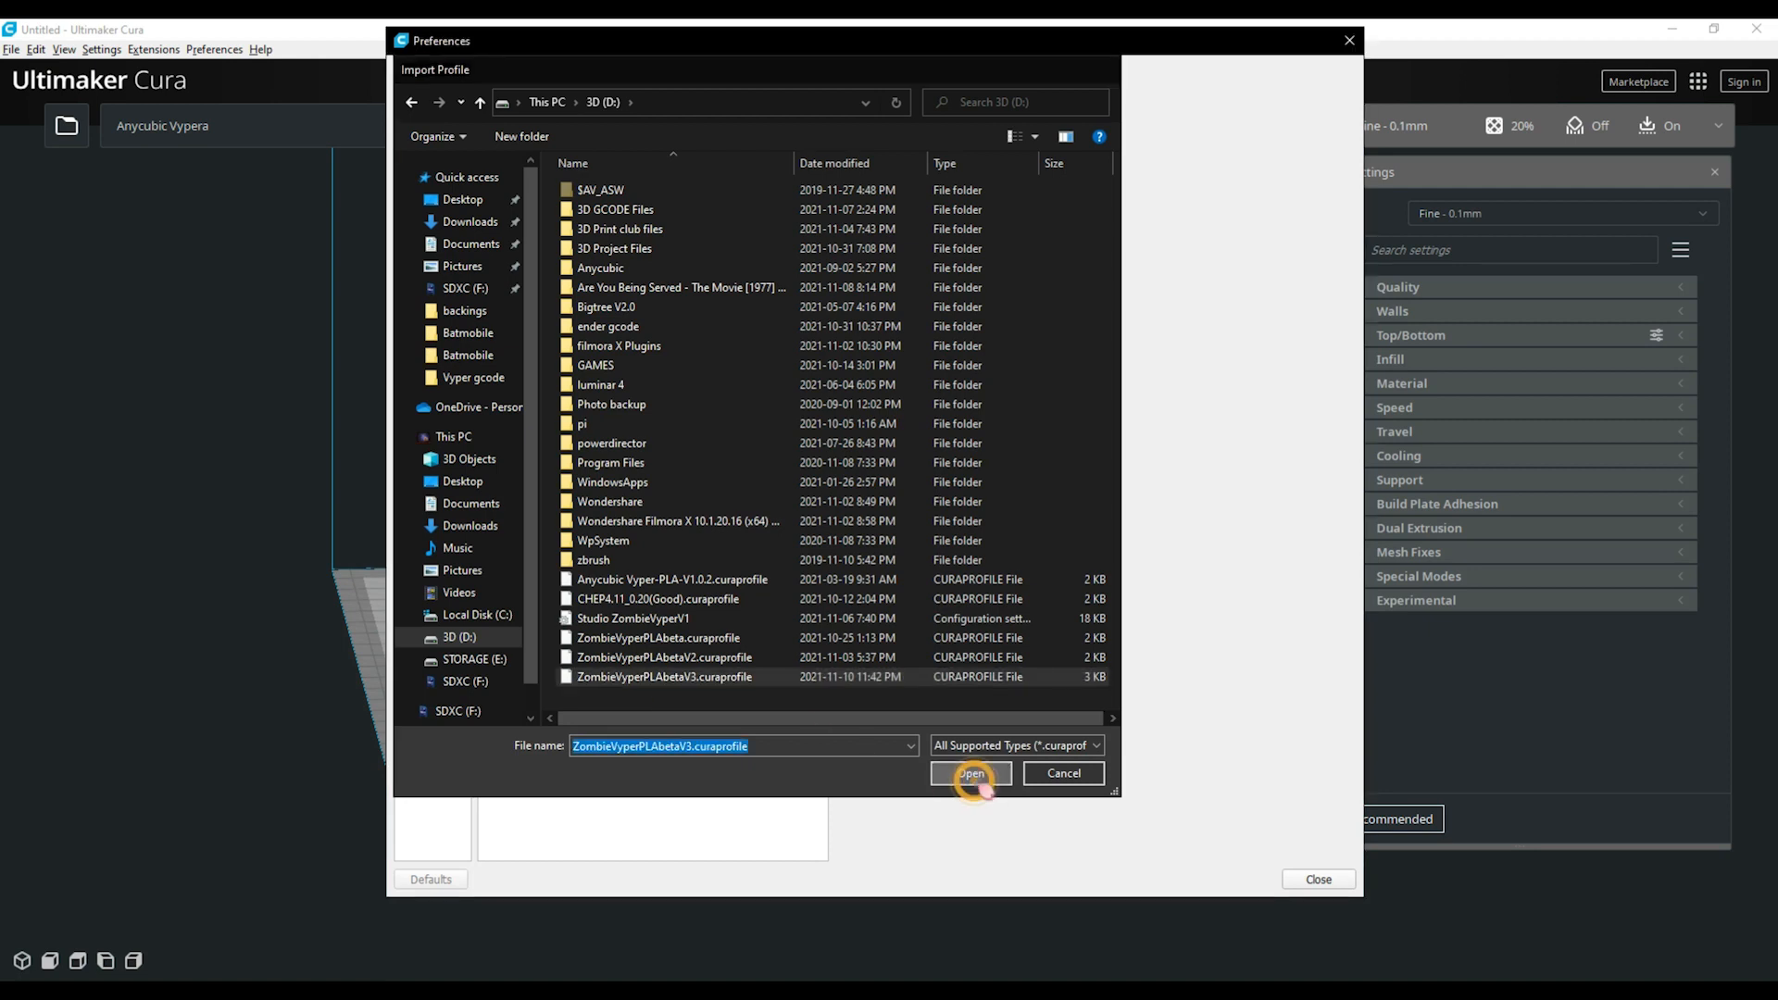
pyautogui.click(971, 774)
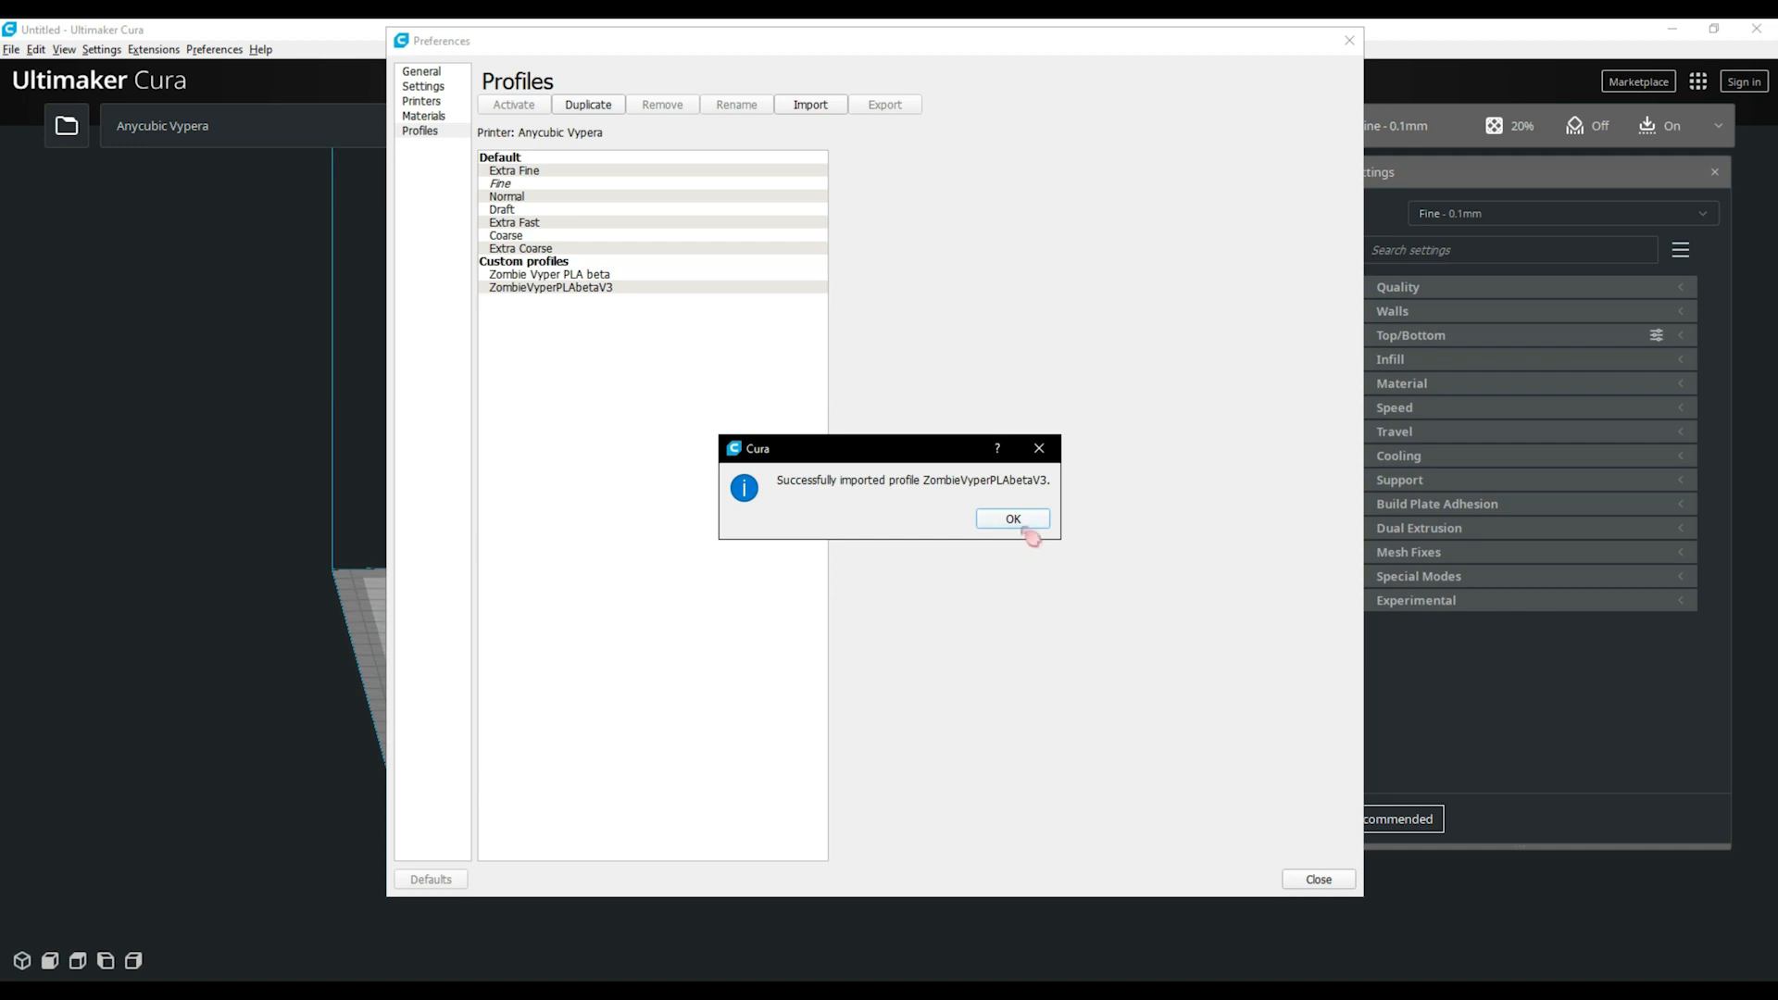
pyautogui.click(1010, 519)
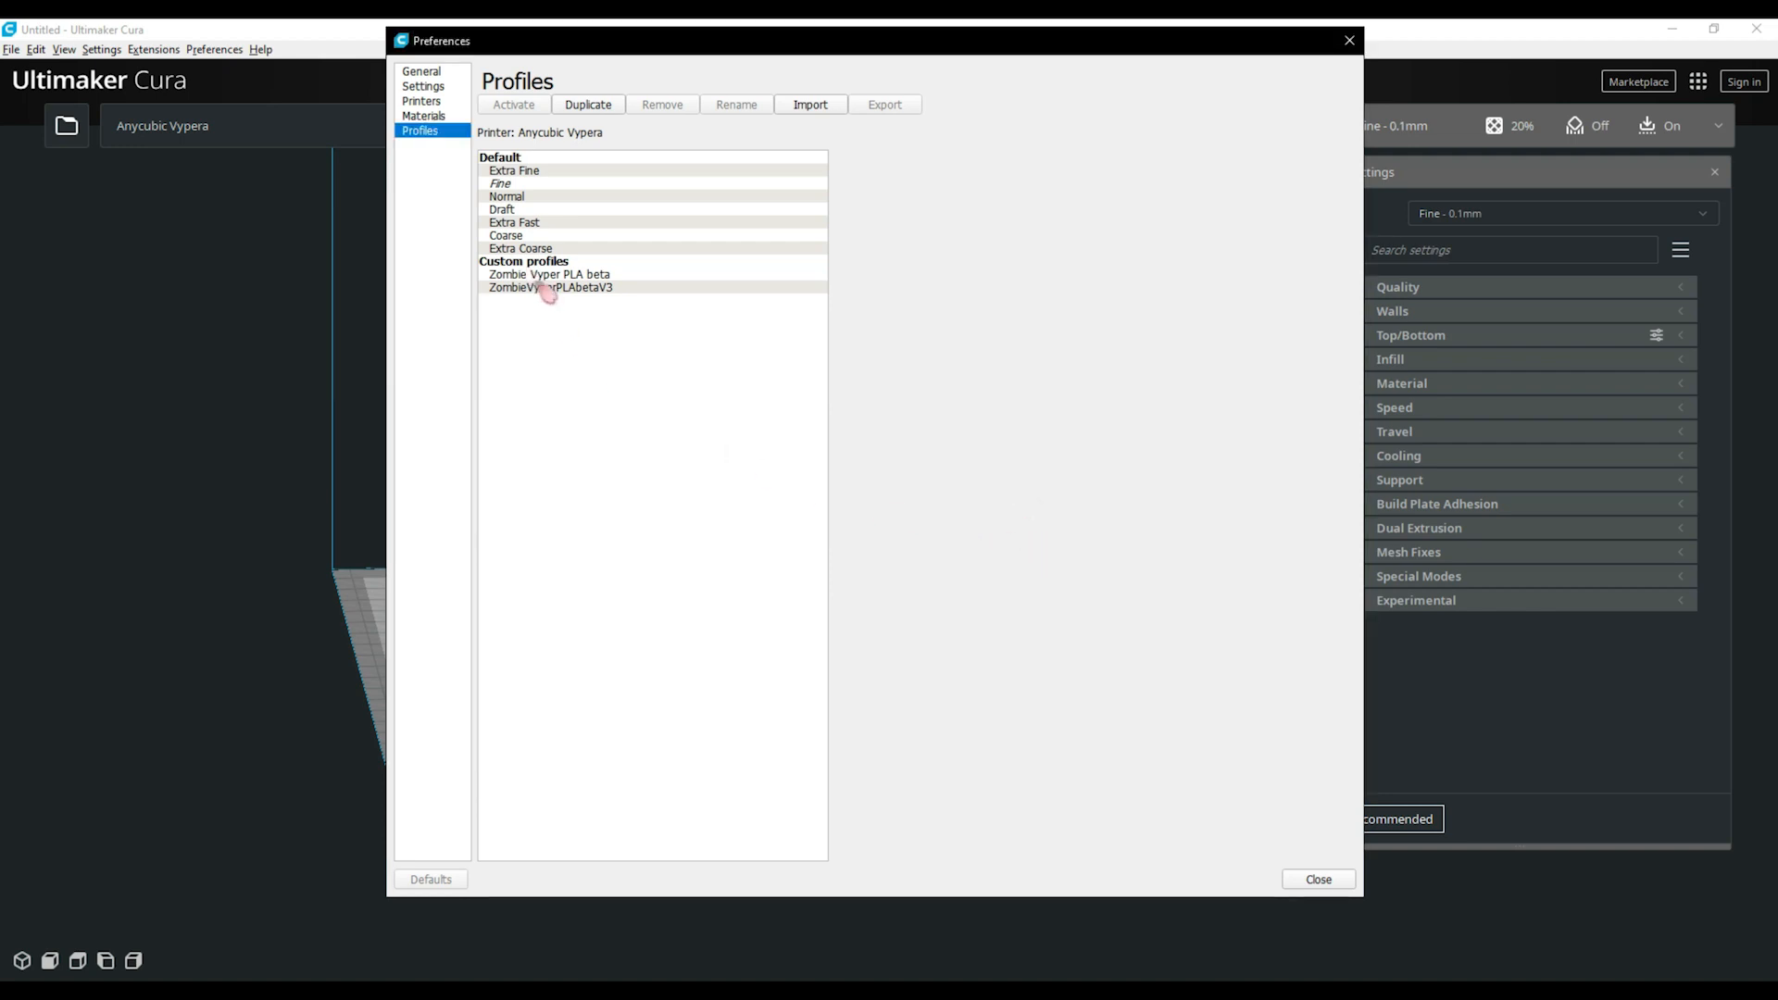
pyautogui.click(550, 287)
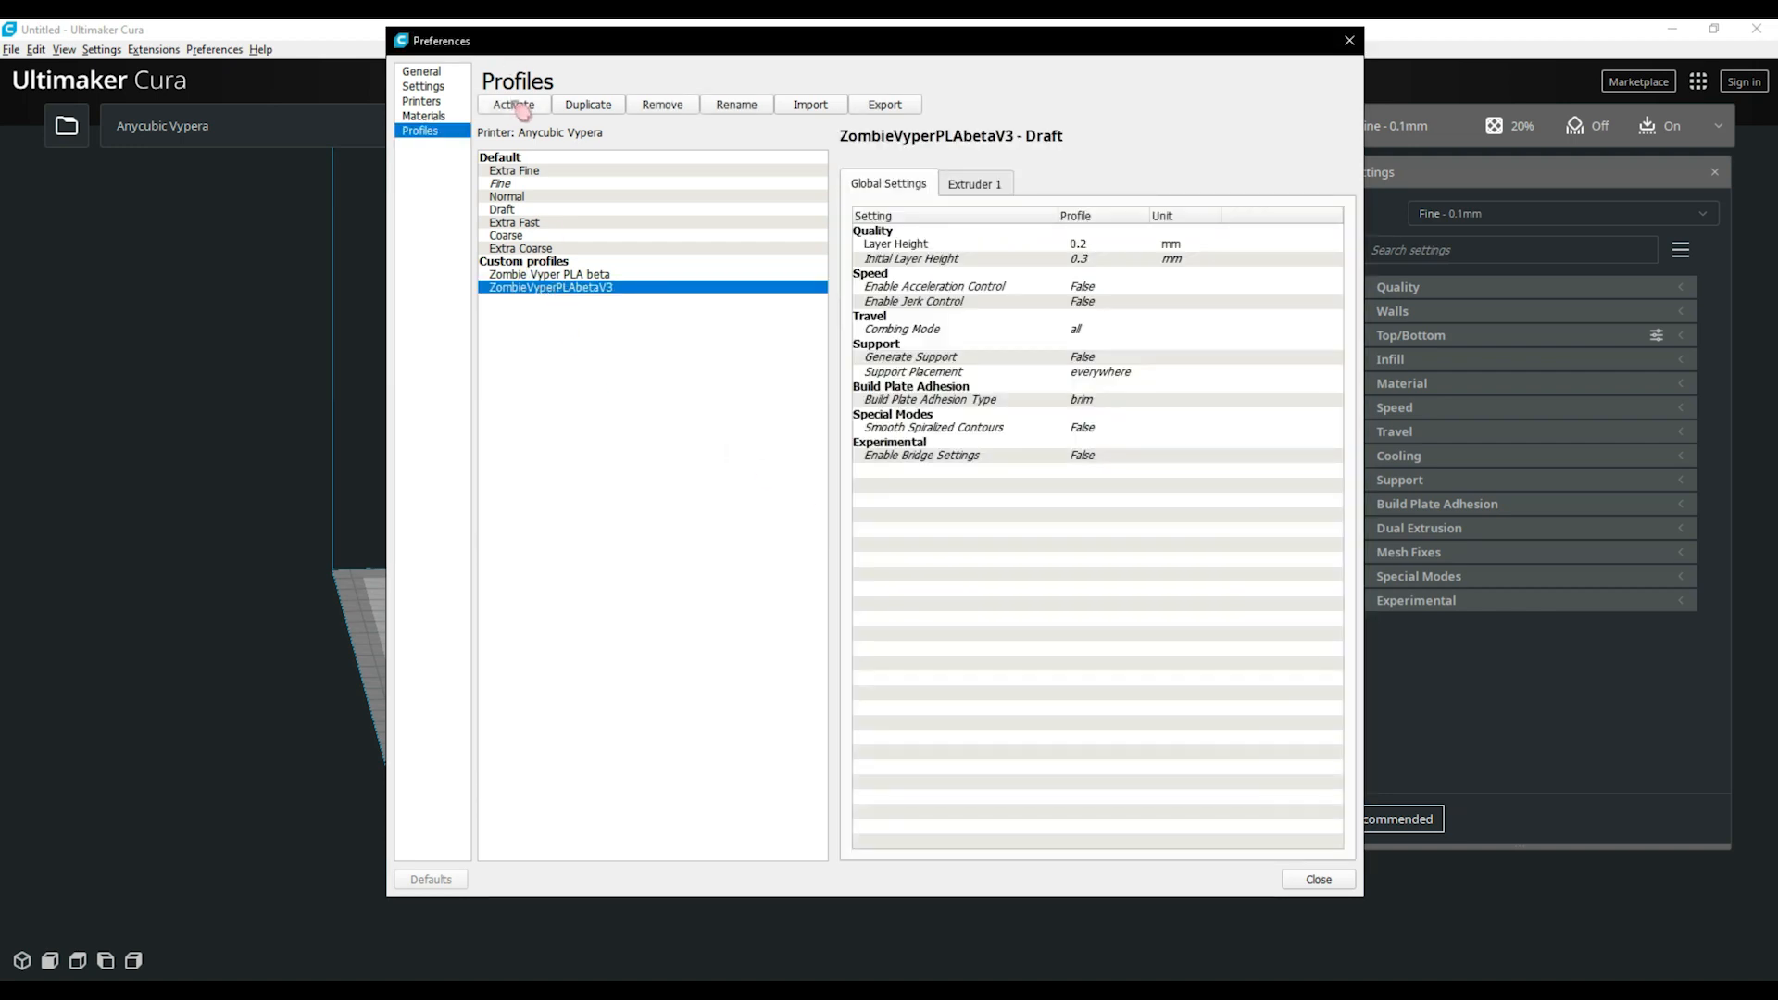
pyautogui.click(512, 105)
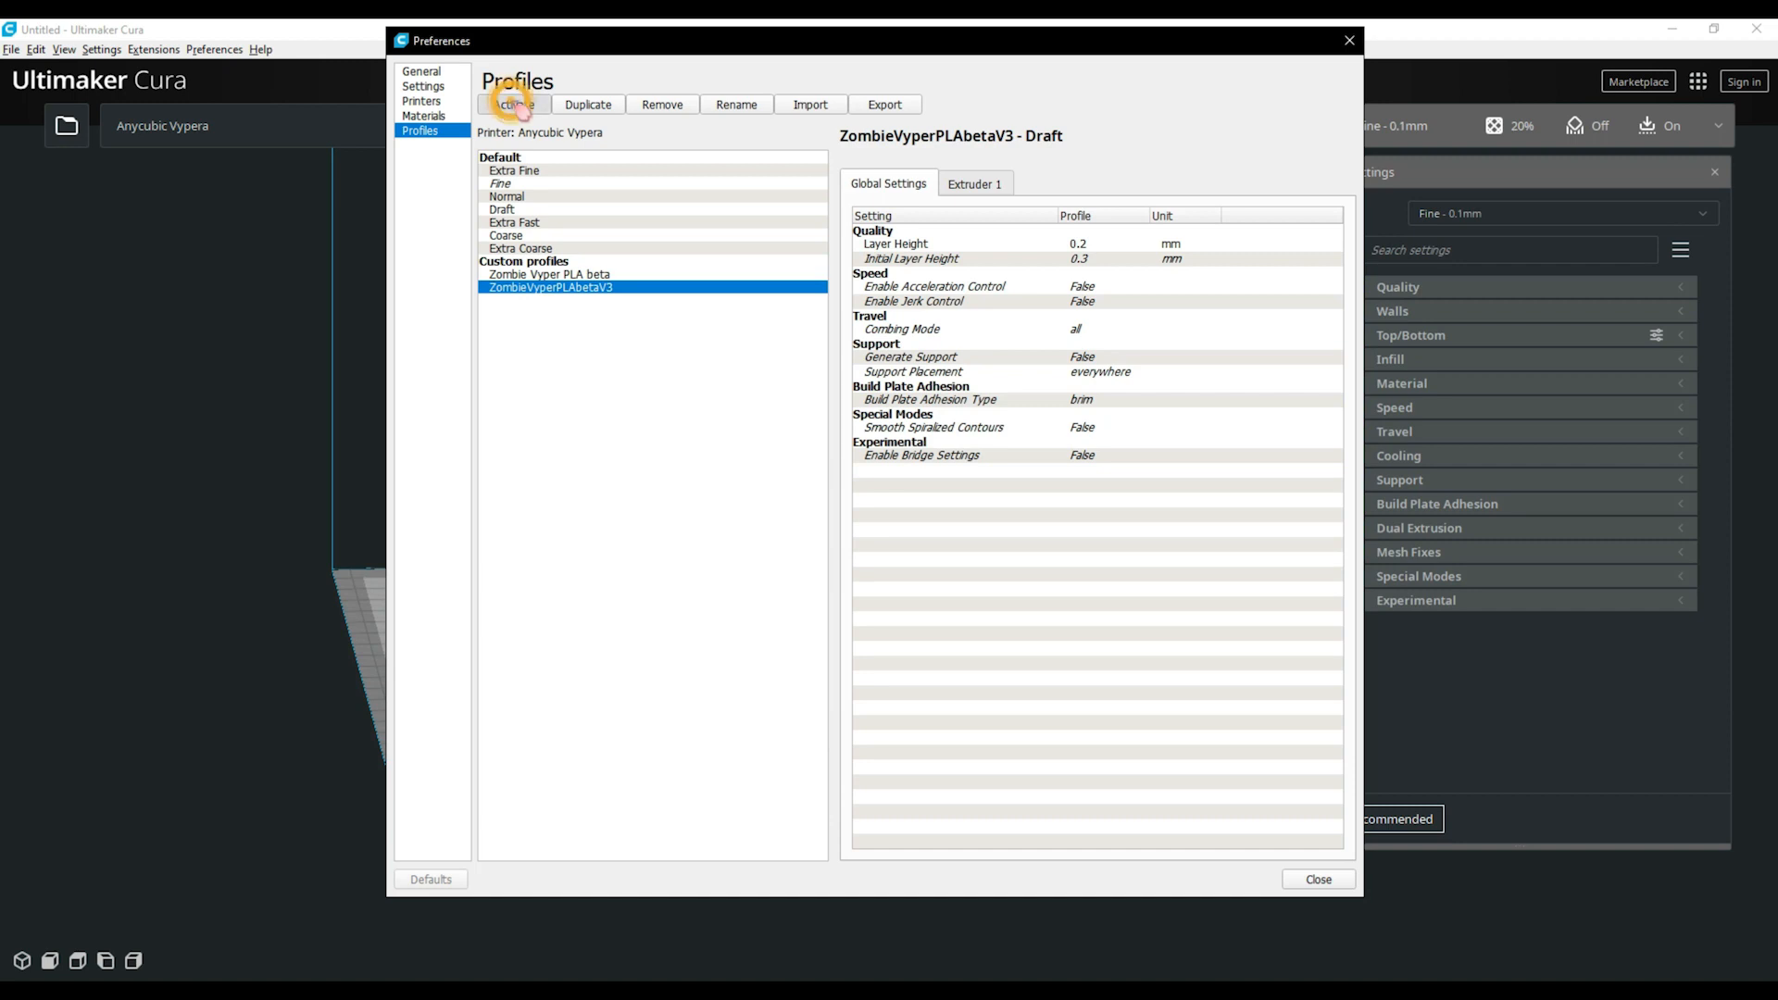
pyautogui.click(512, 105)
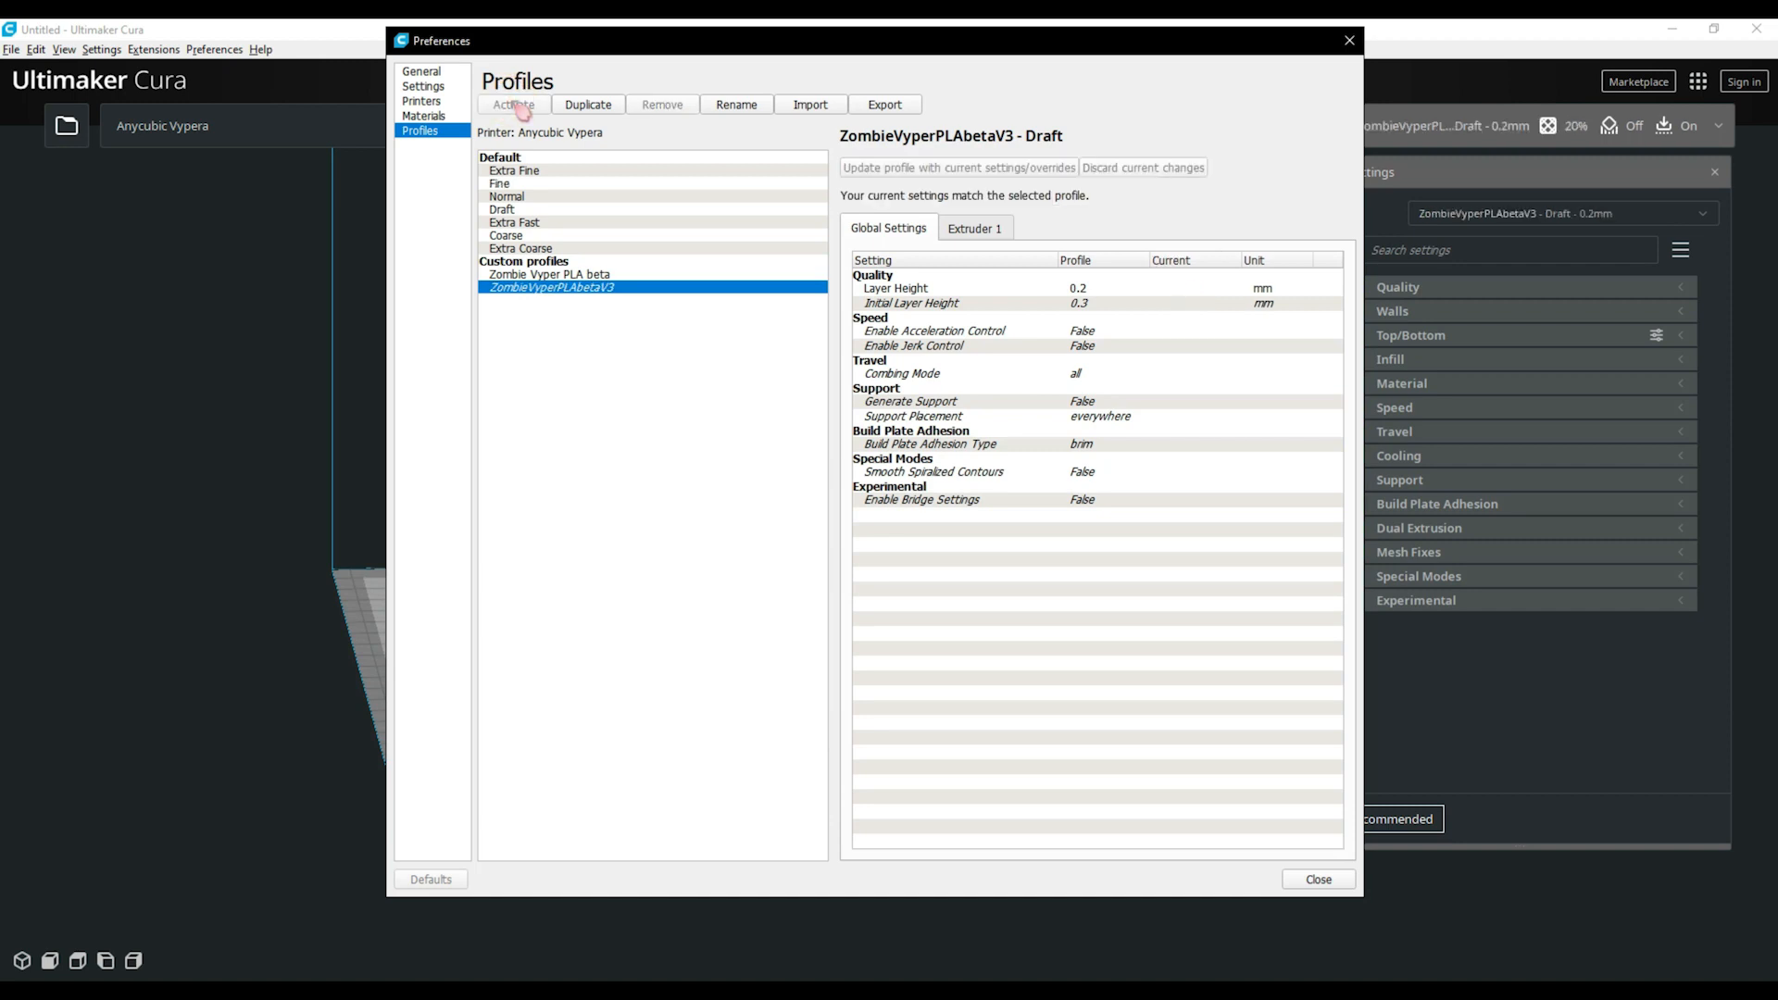
# Close Preferences and check Quality: 0.2 mm layer height and 0.4 mm line widths
pyautogui.click(1317, 879)
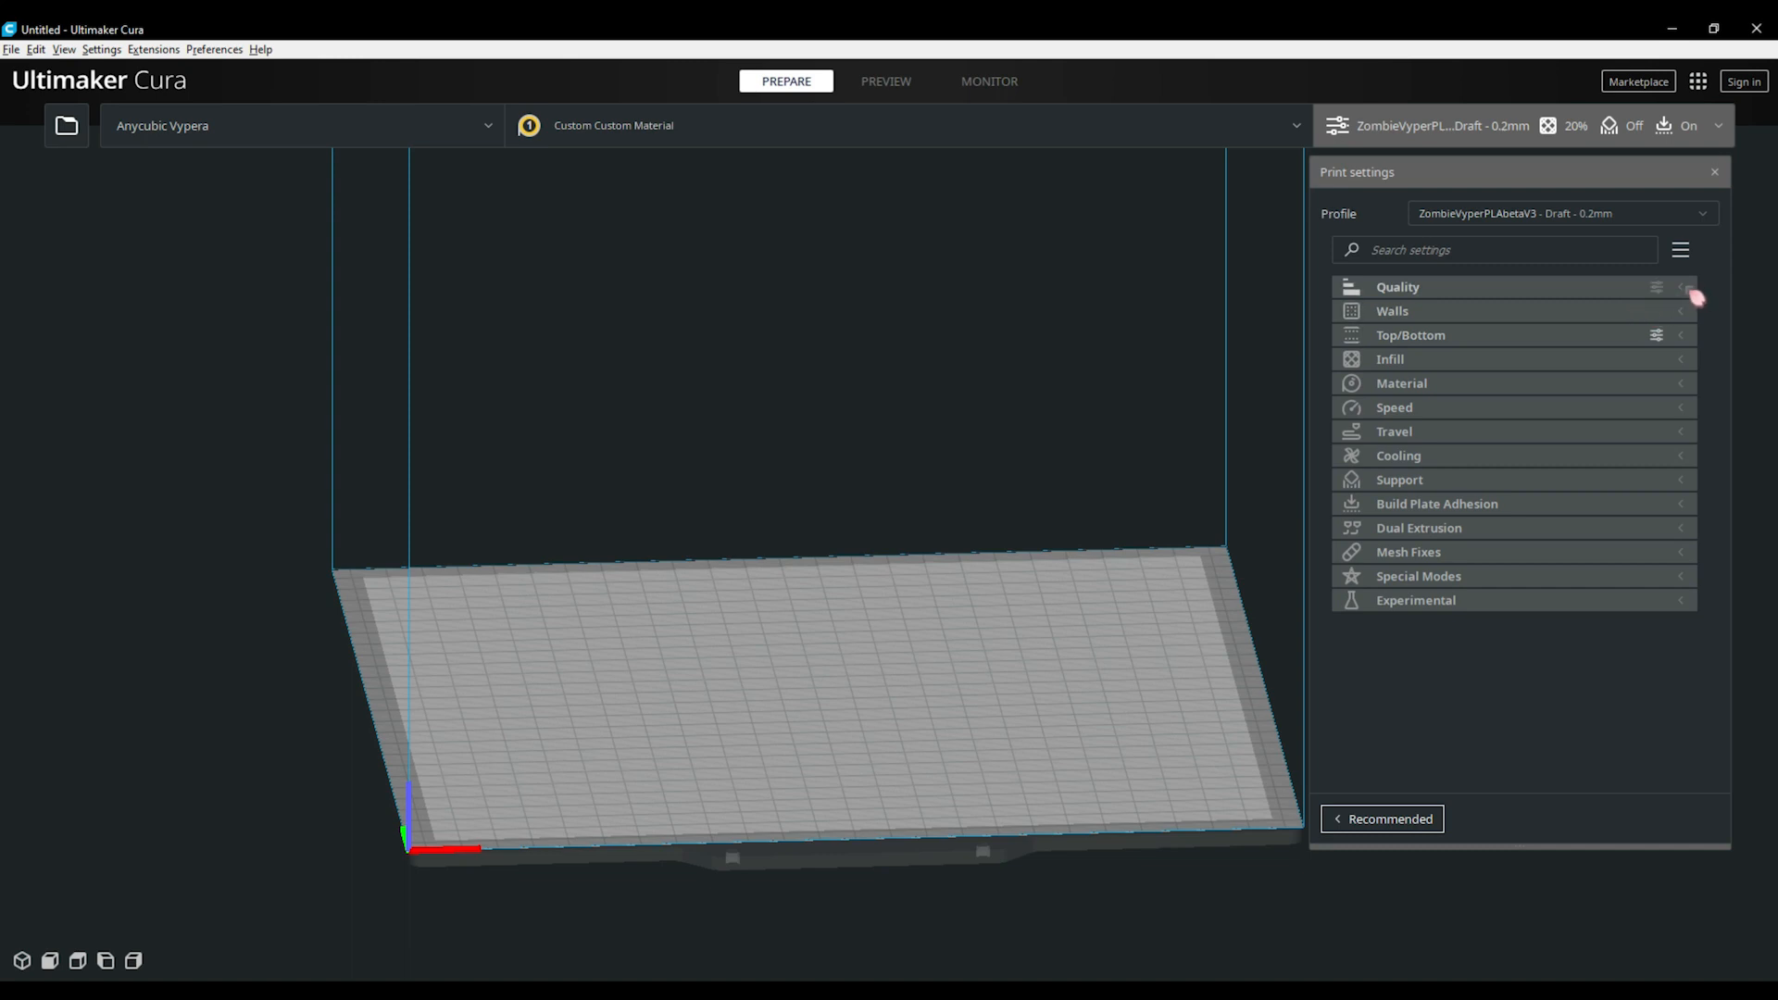
pyautogui.click(1398, 287)
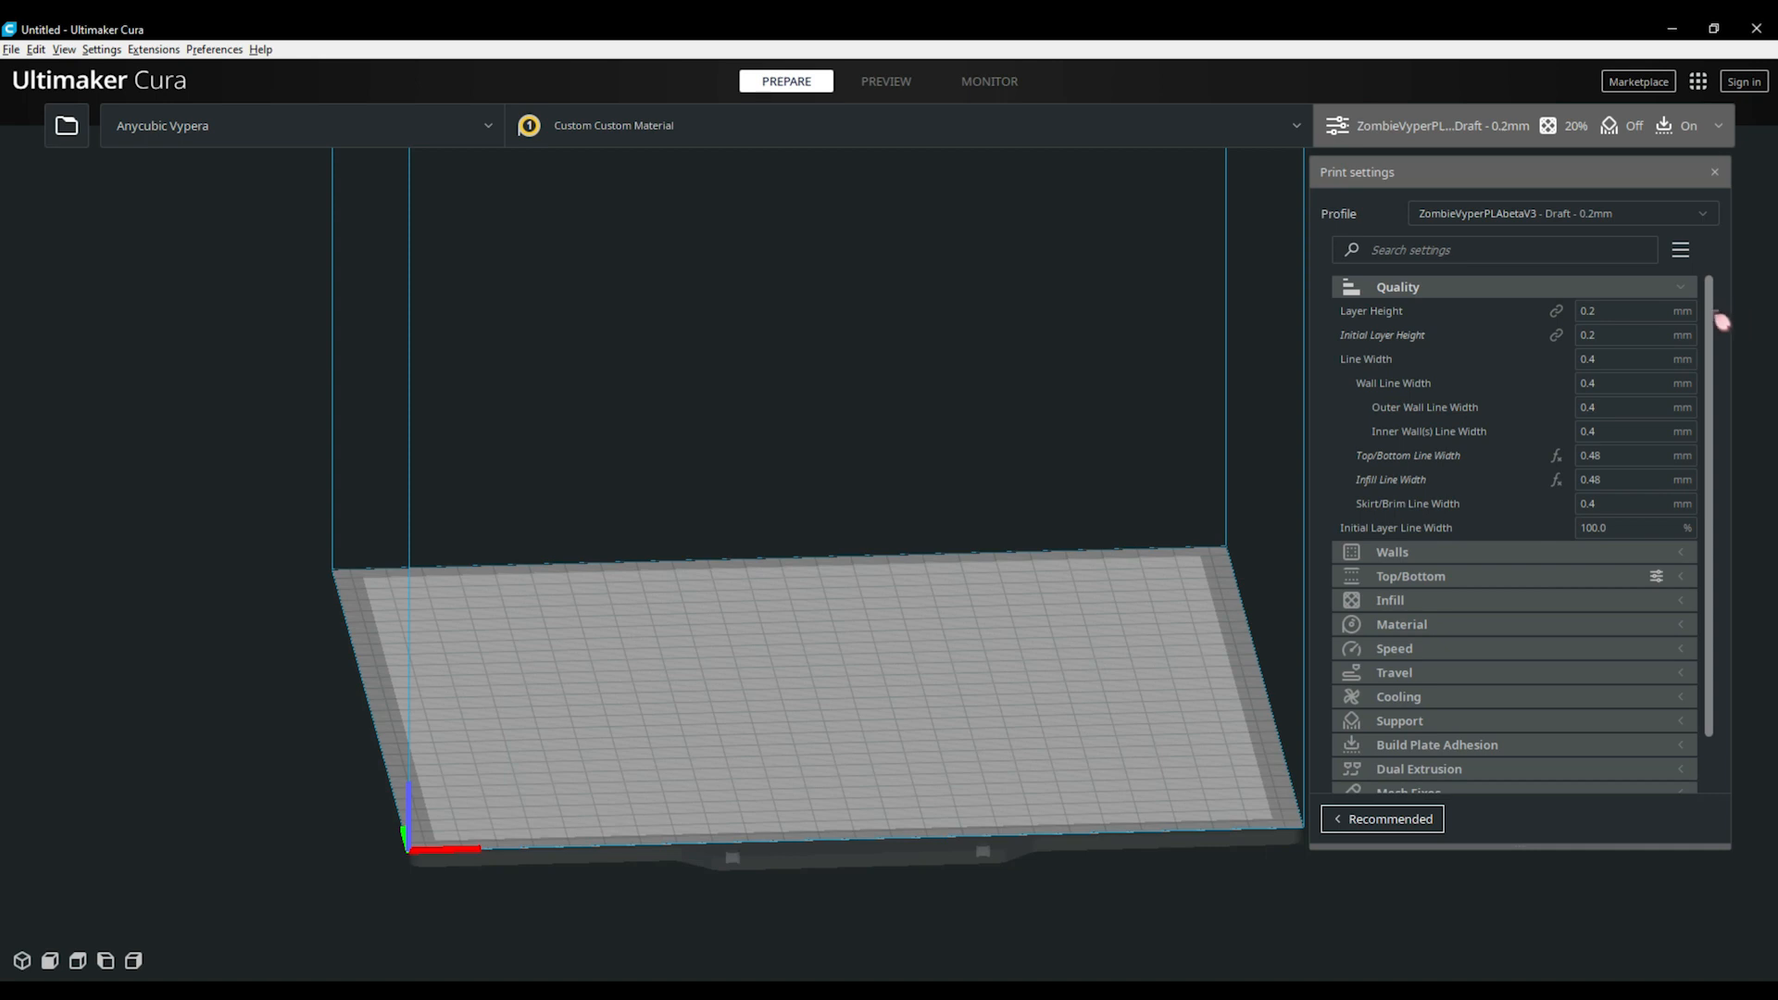
pyautogui.click(1633, 310)
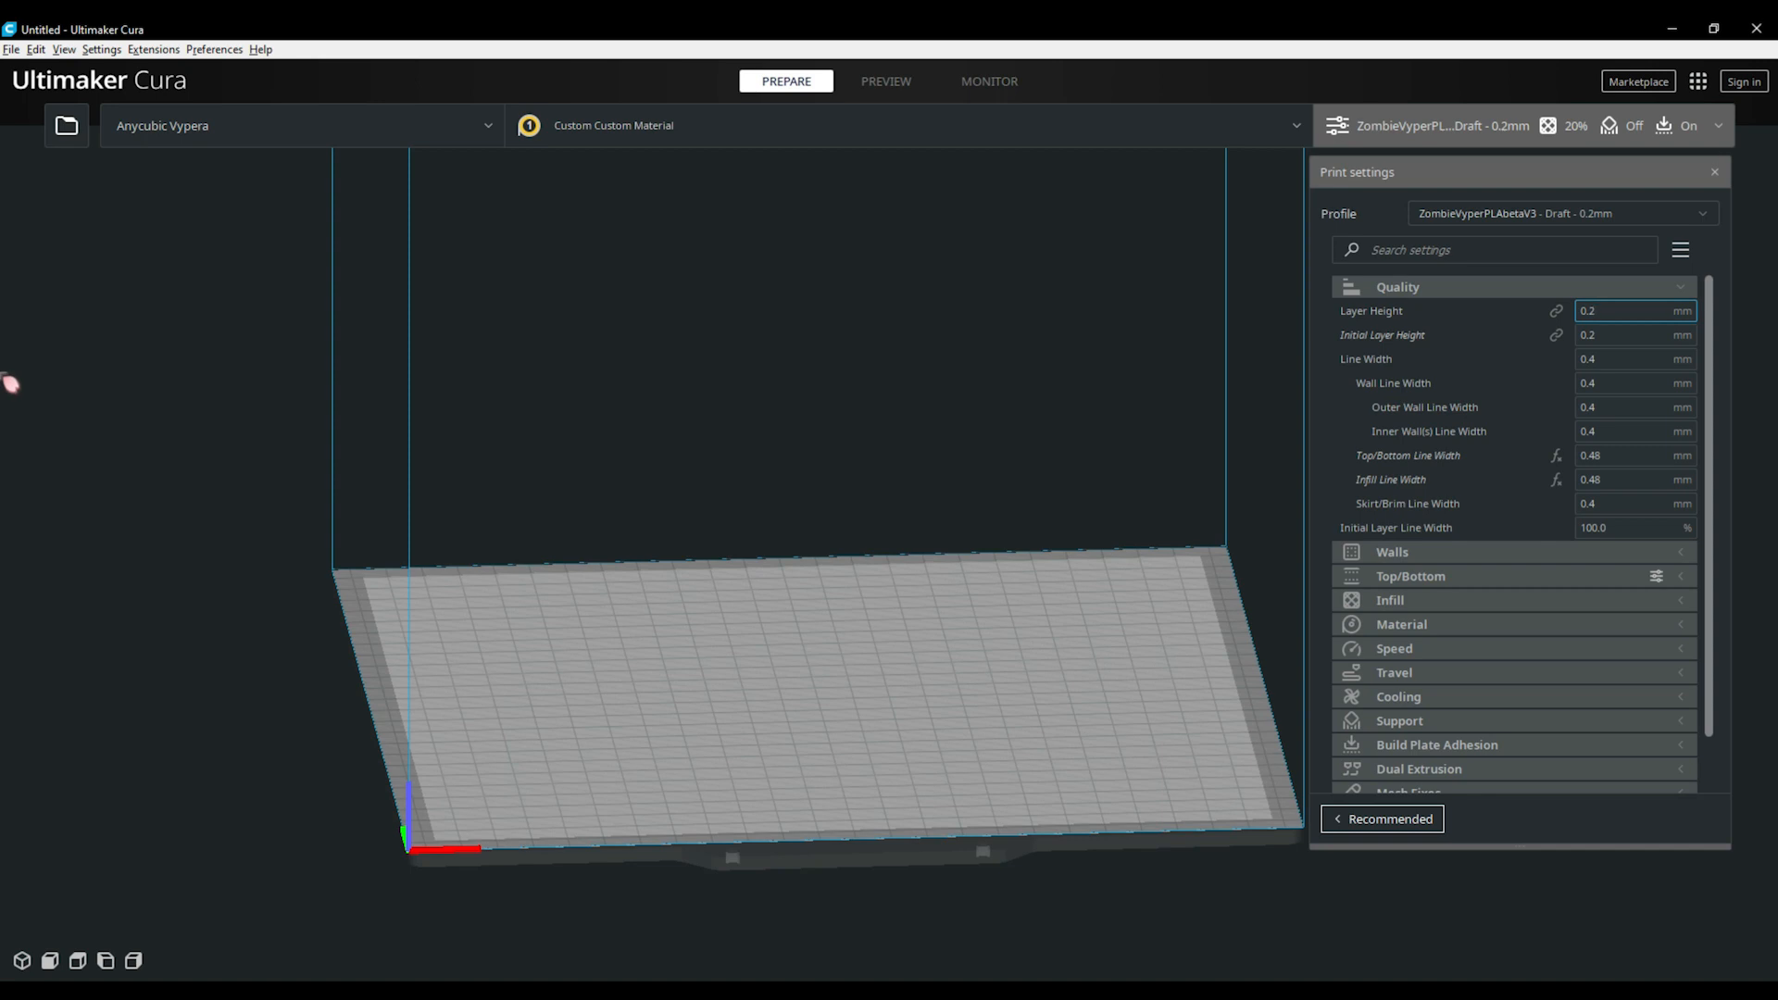
pyautogui.click(1633, 358)
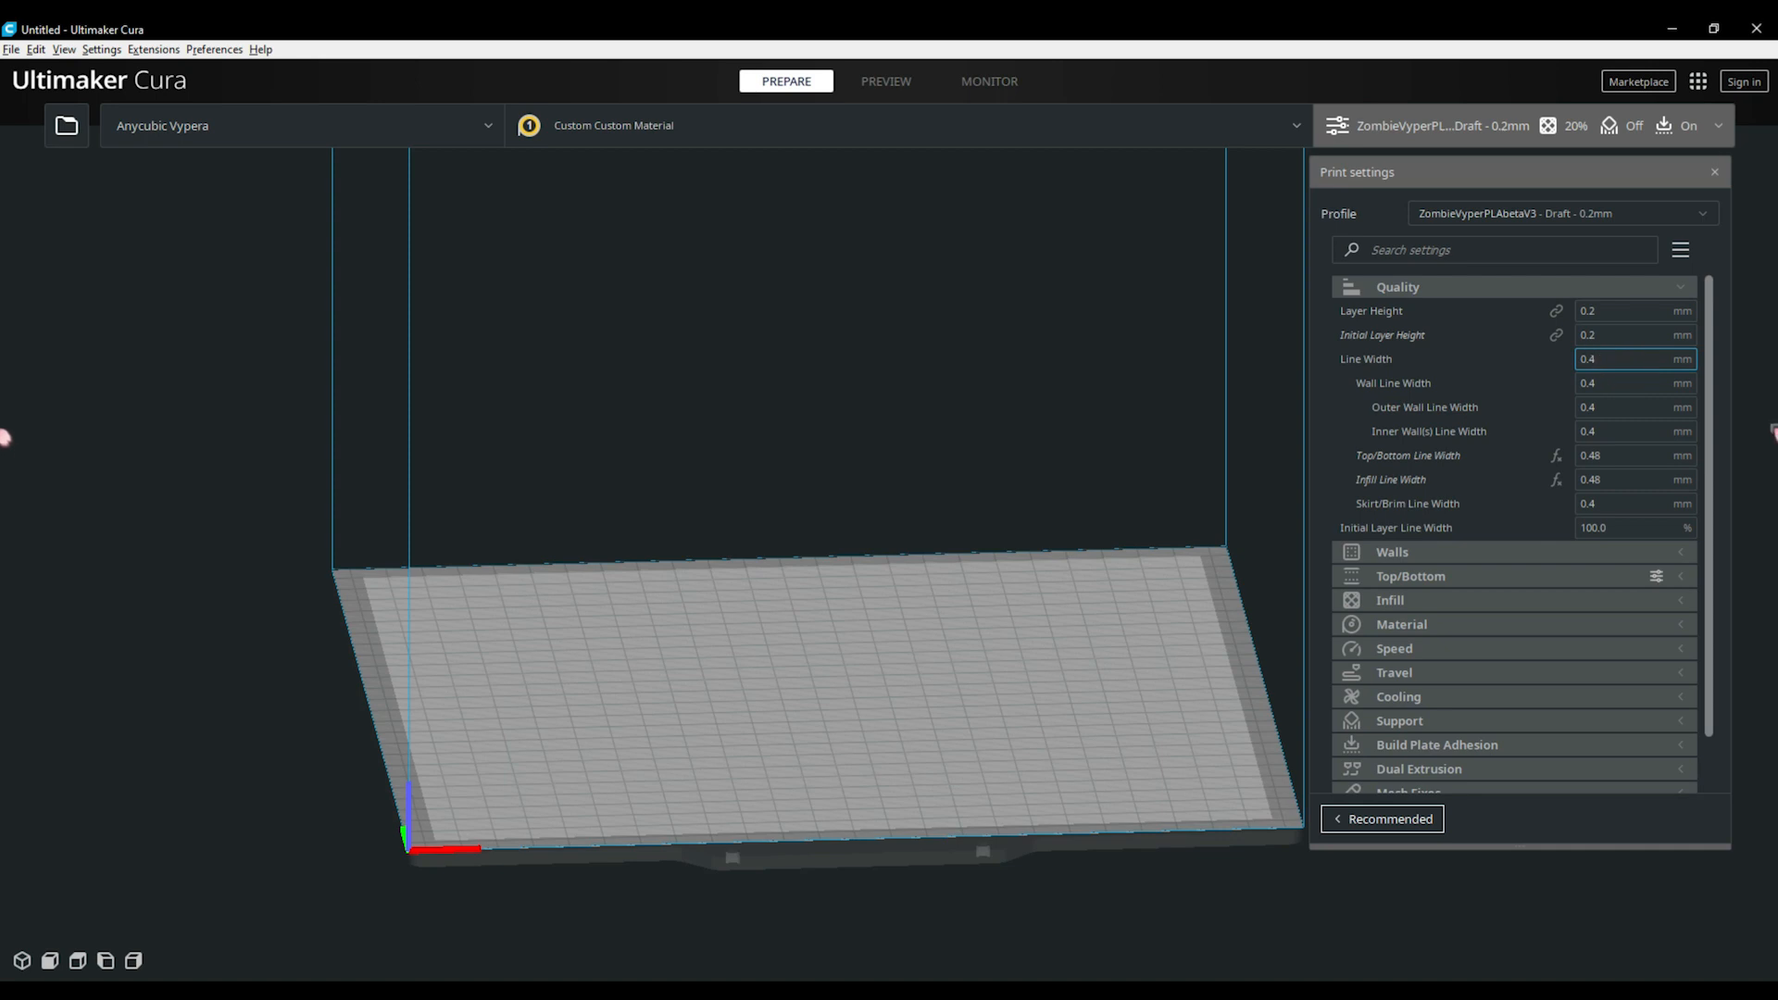
pyautogui.click(1633, 359)
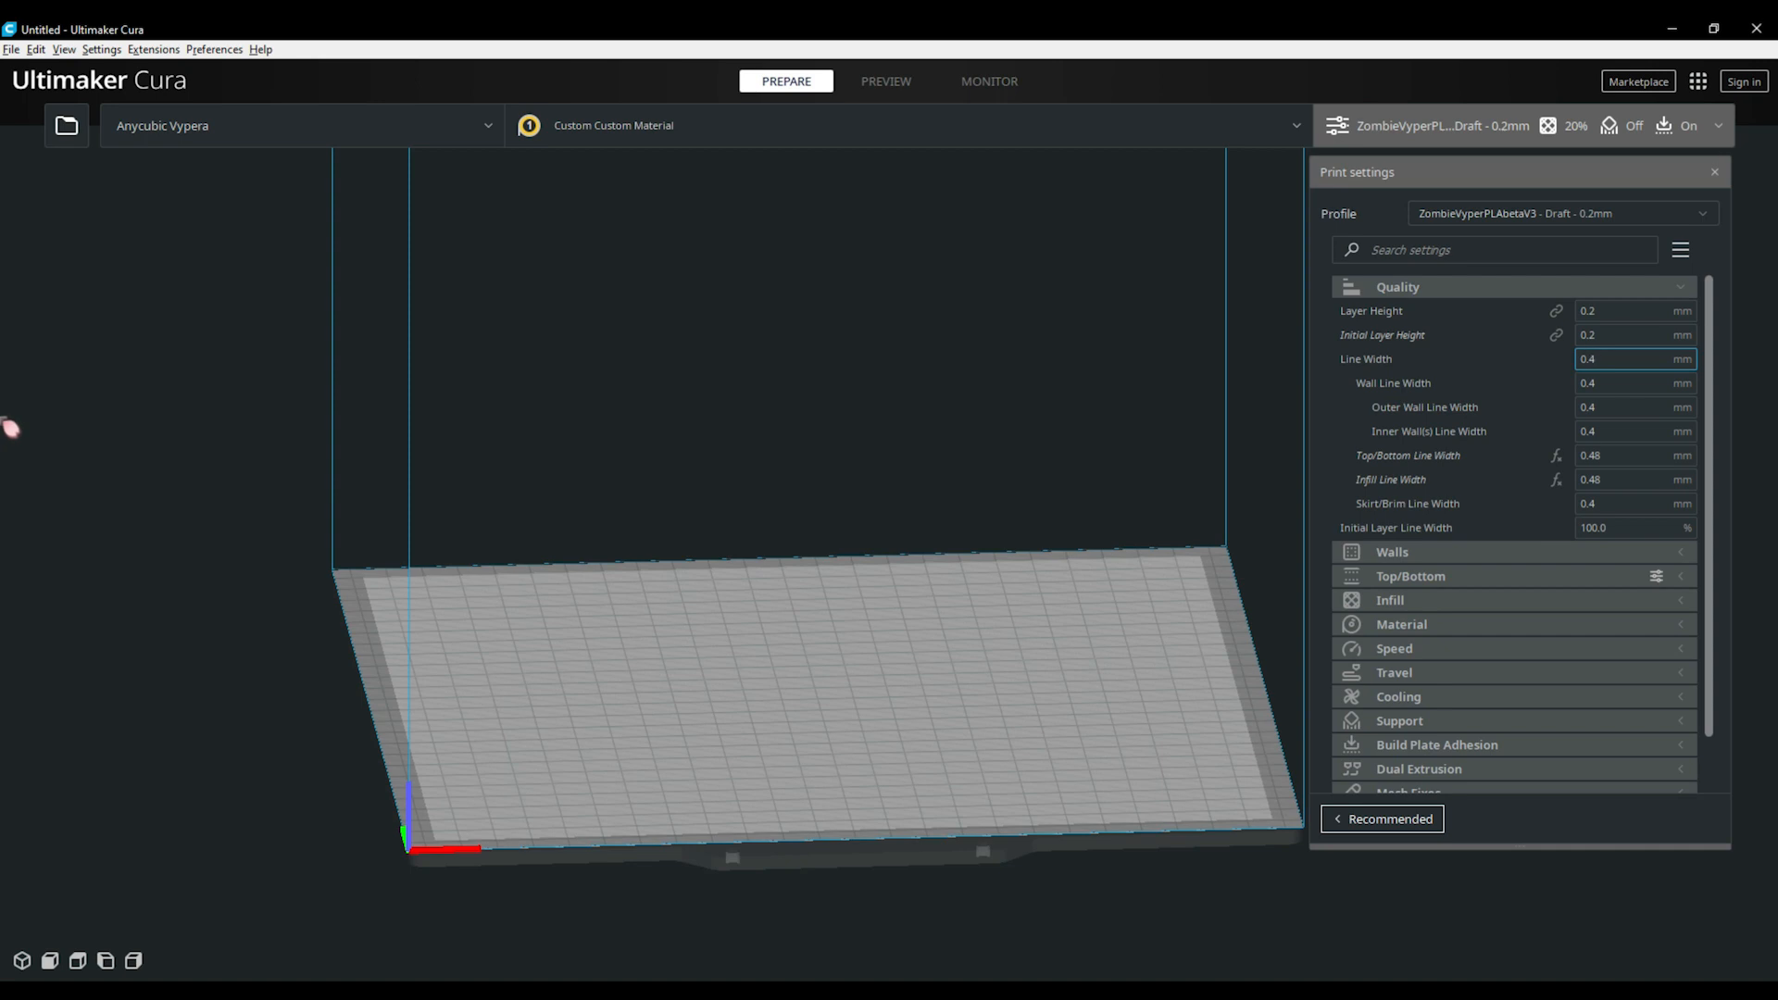
pyautogui.moveTo(1758, 439)
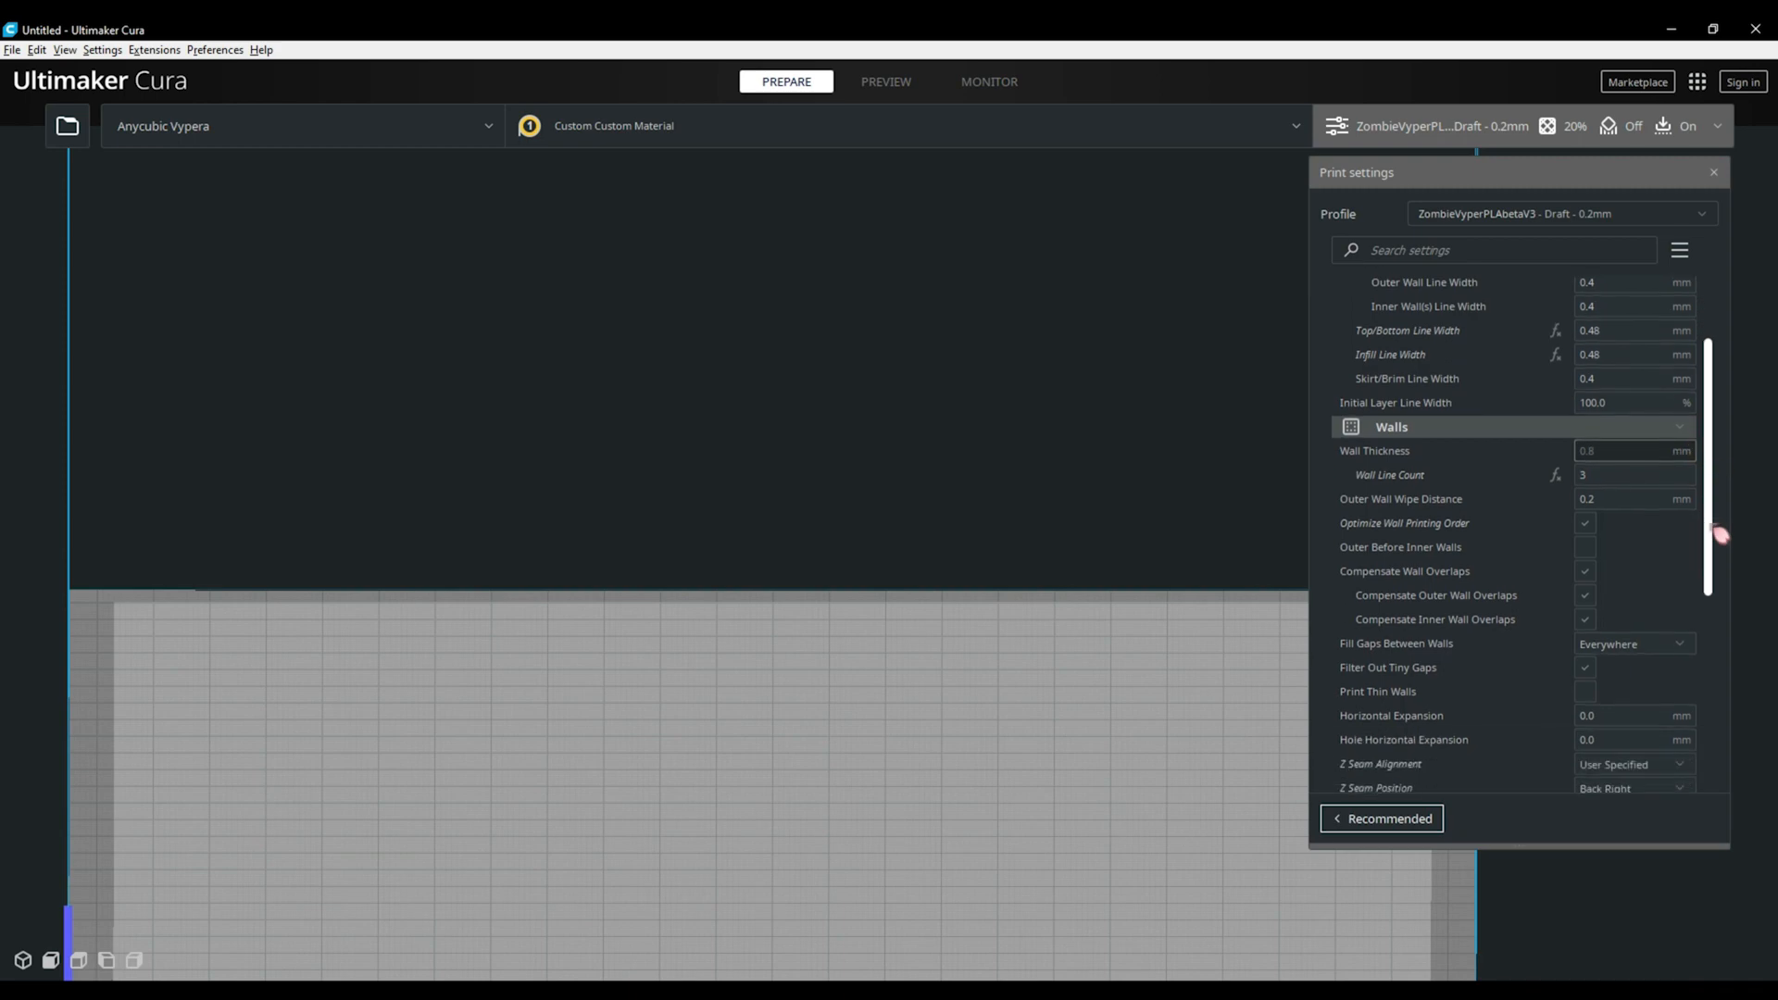
# Expand Walls: 0.8 mm thickness, 3 wall lines, back-right user-specified Z seam
pyautogui.scroll(-3)
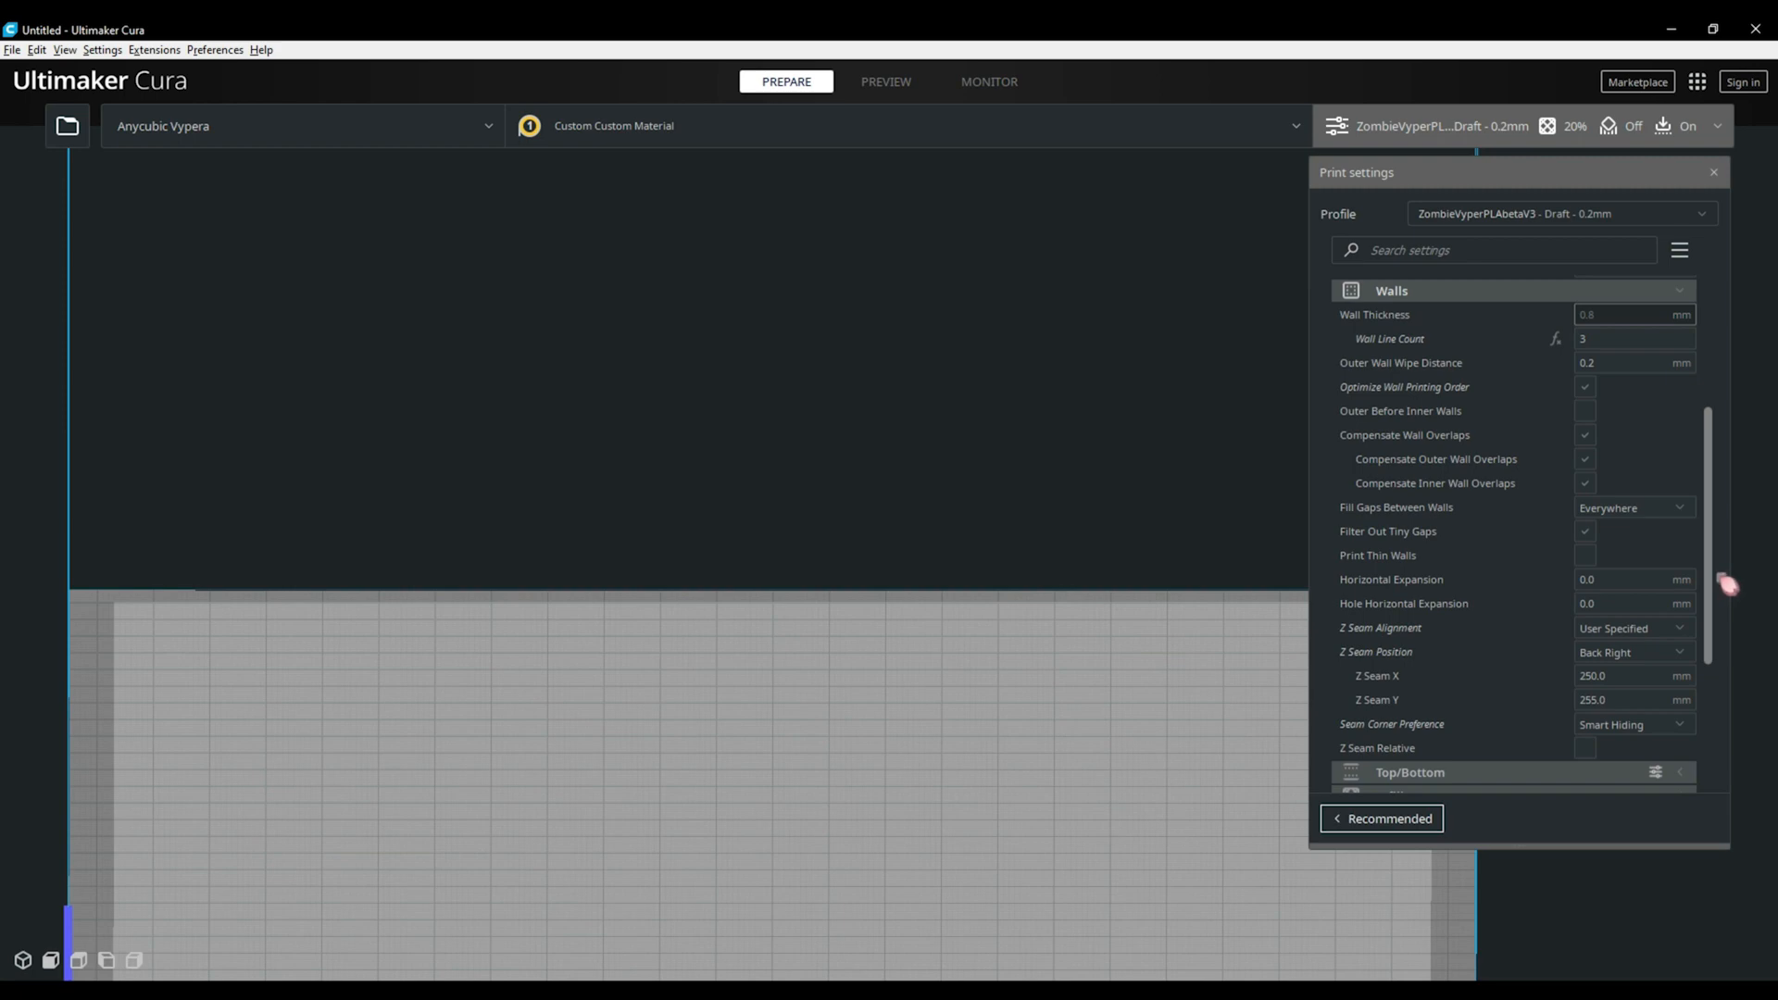
pyautogui.moveTo(1706, 616)
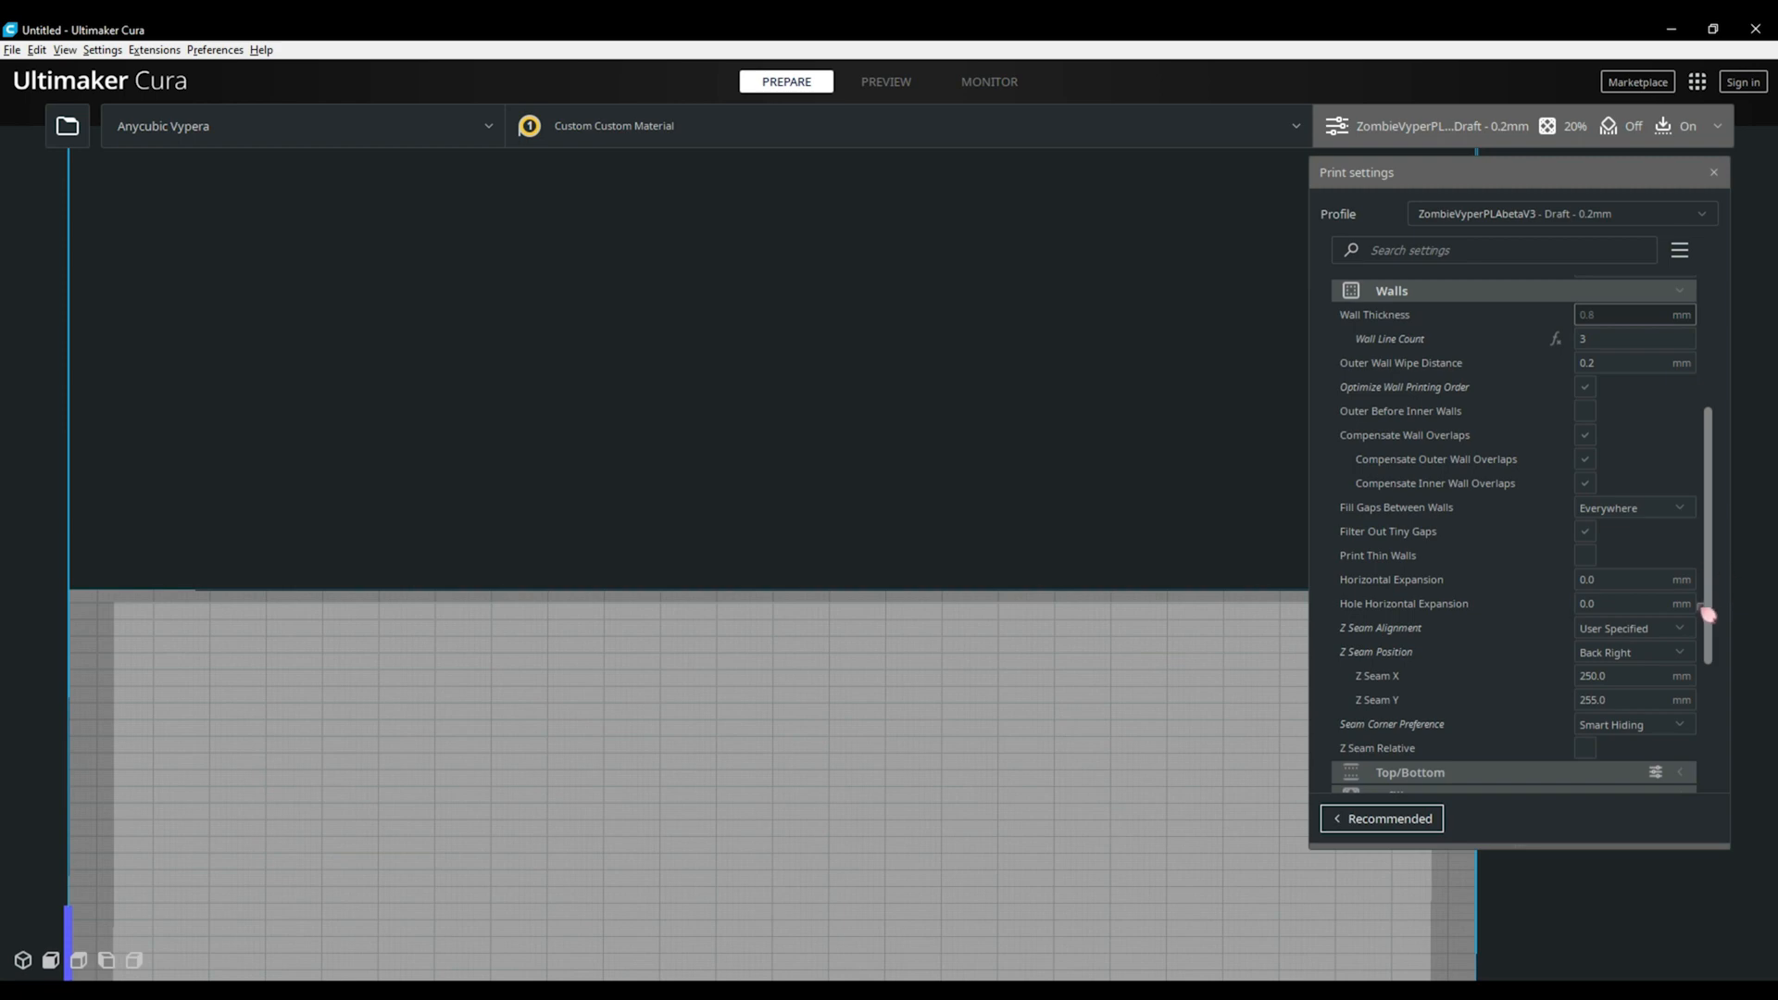
pyautogui.click(1632, 652)
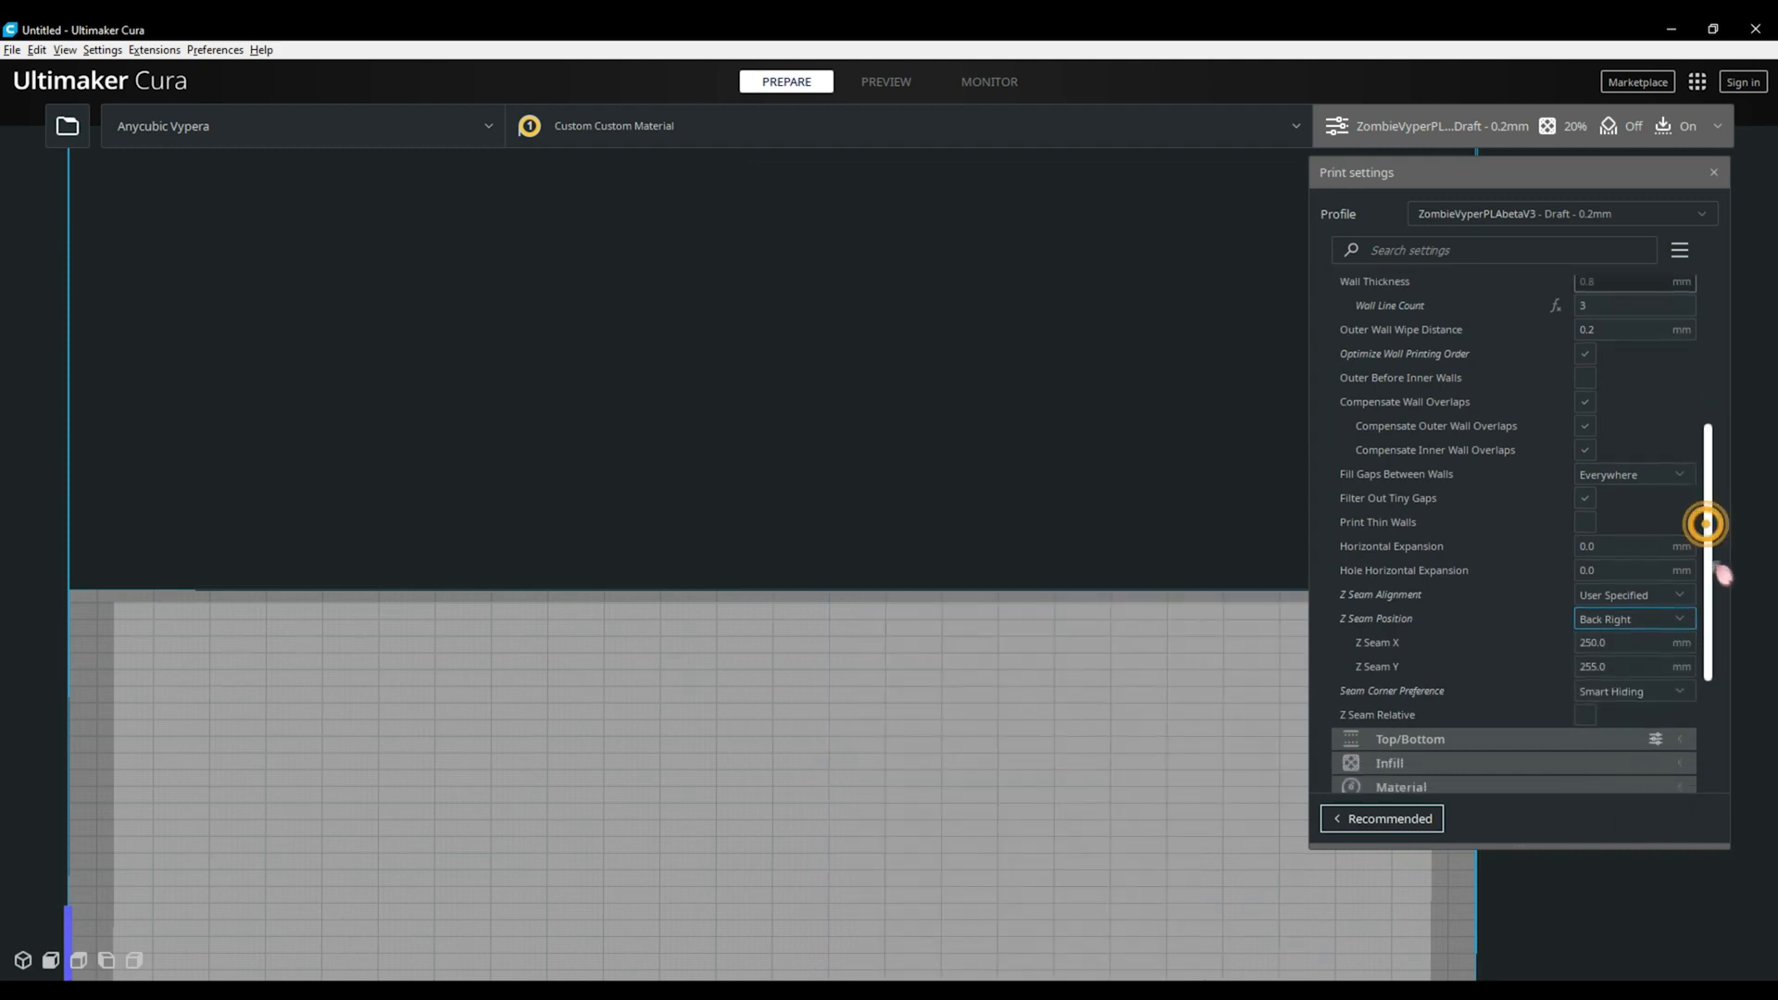
pyautogui.scroll(-3)
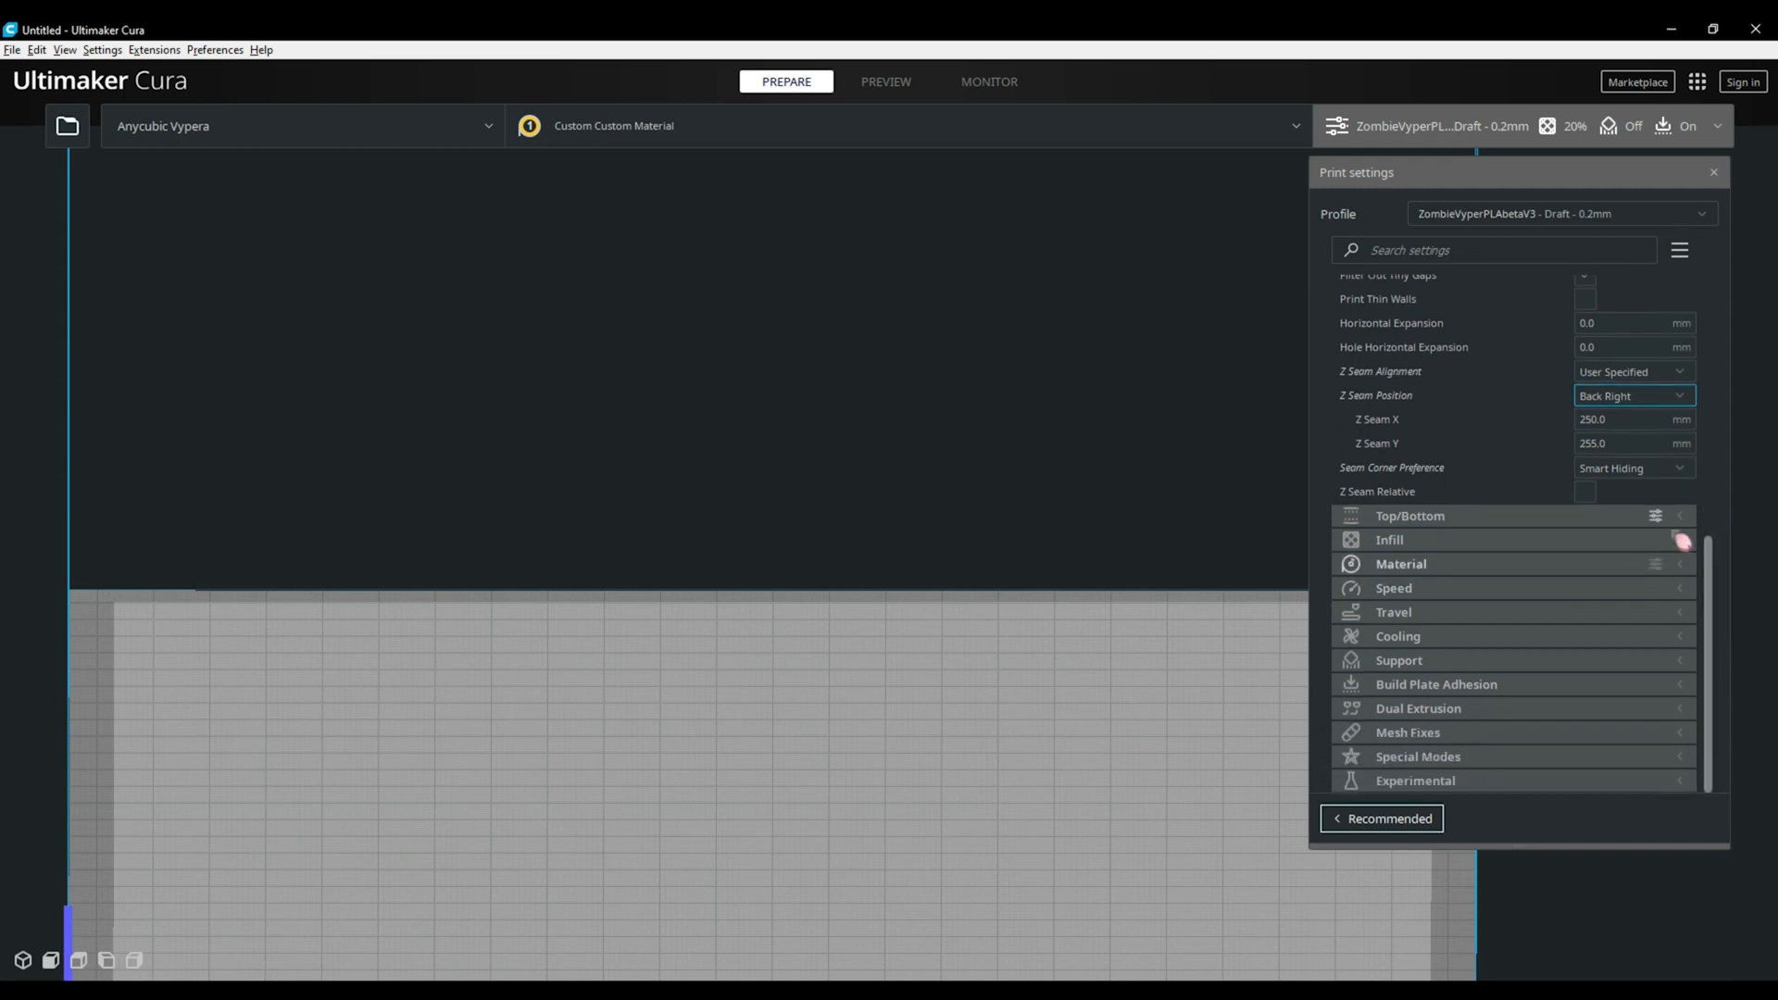
pyautogui.click(1409, 516)
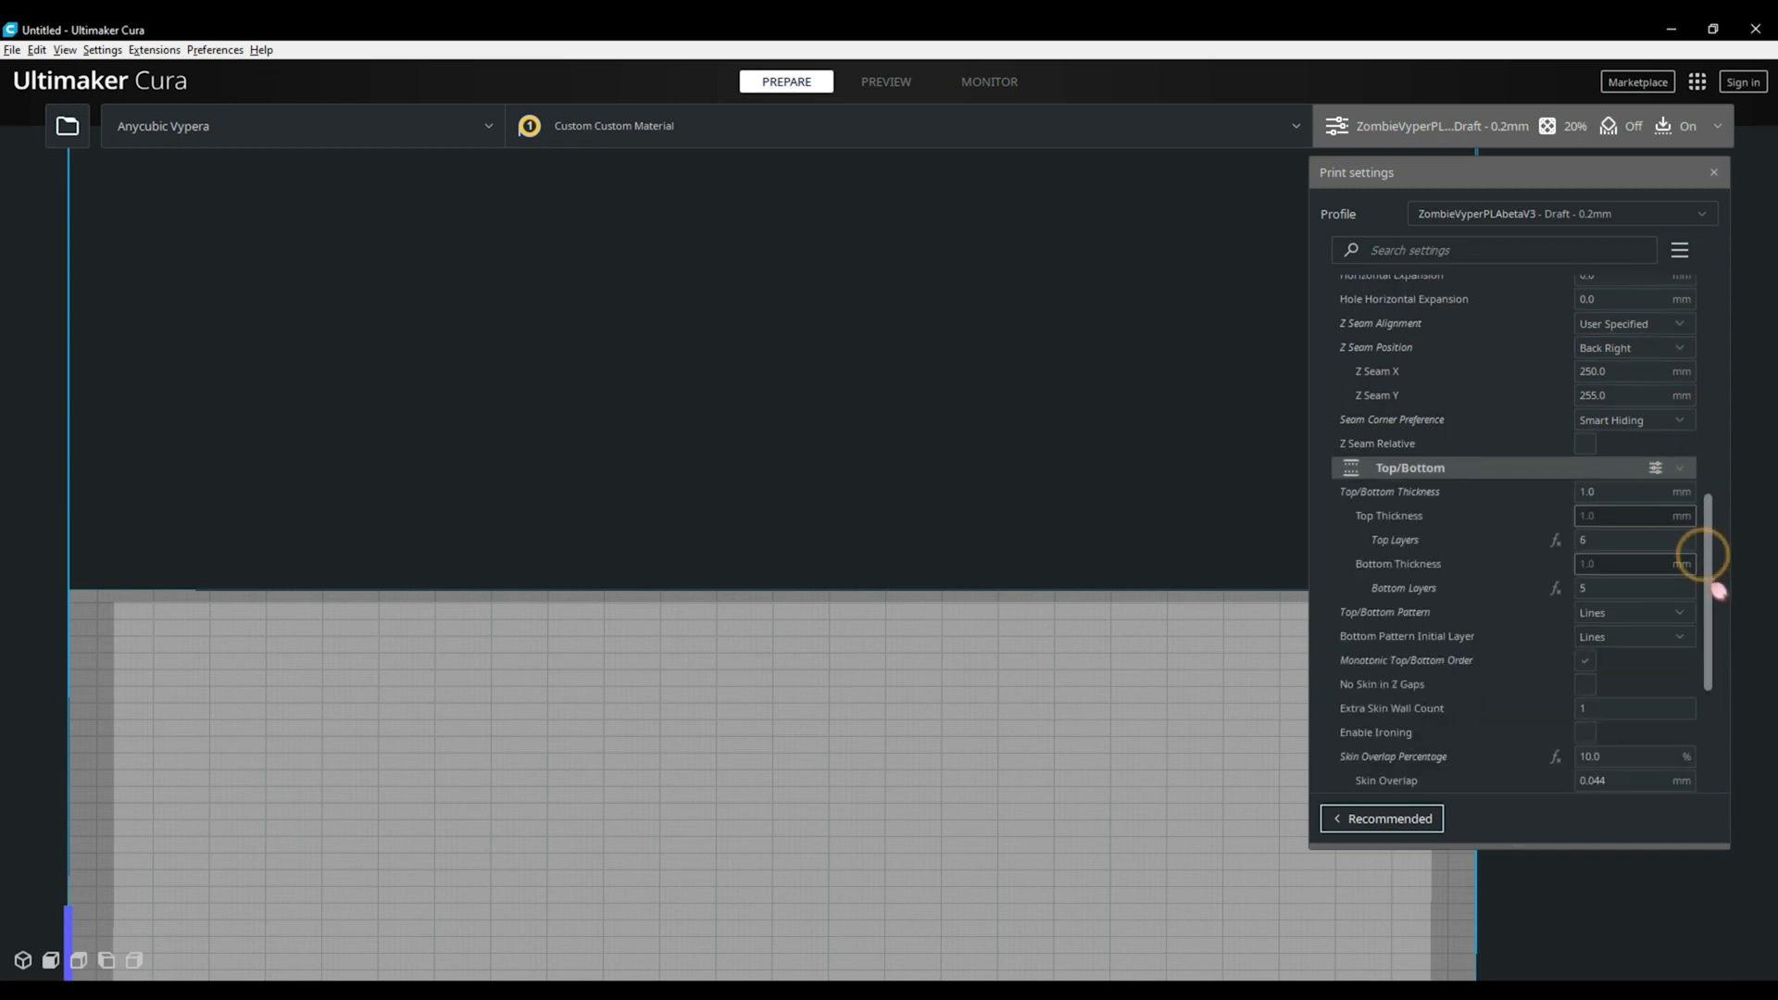
pyautogui.scroll(-3)
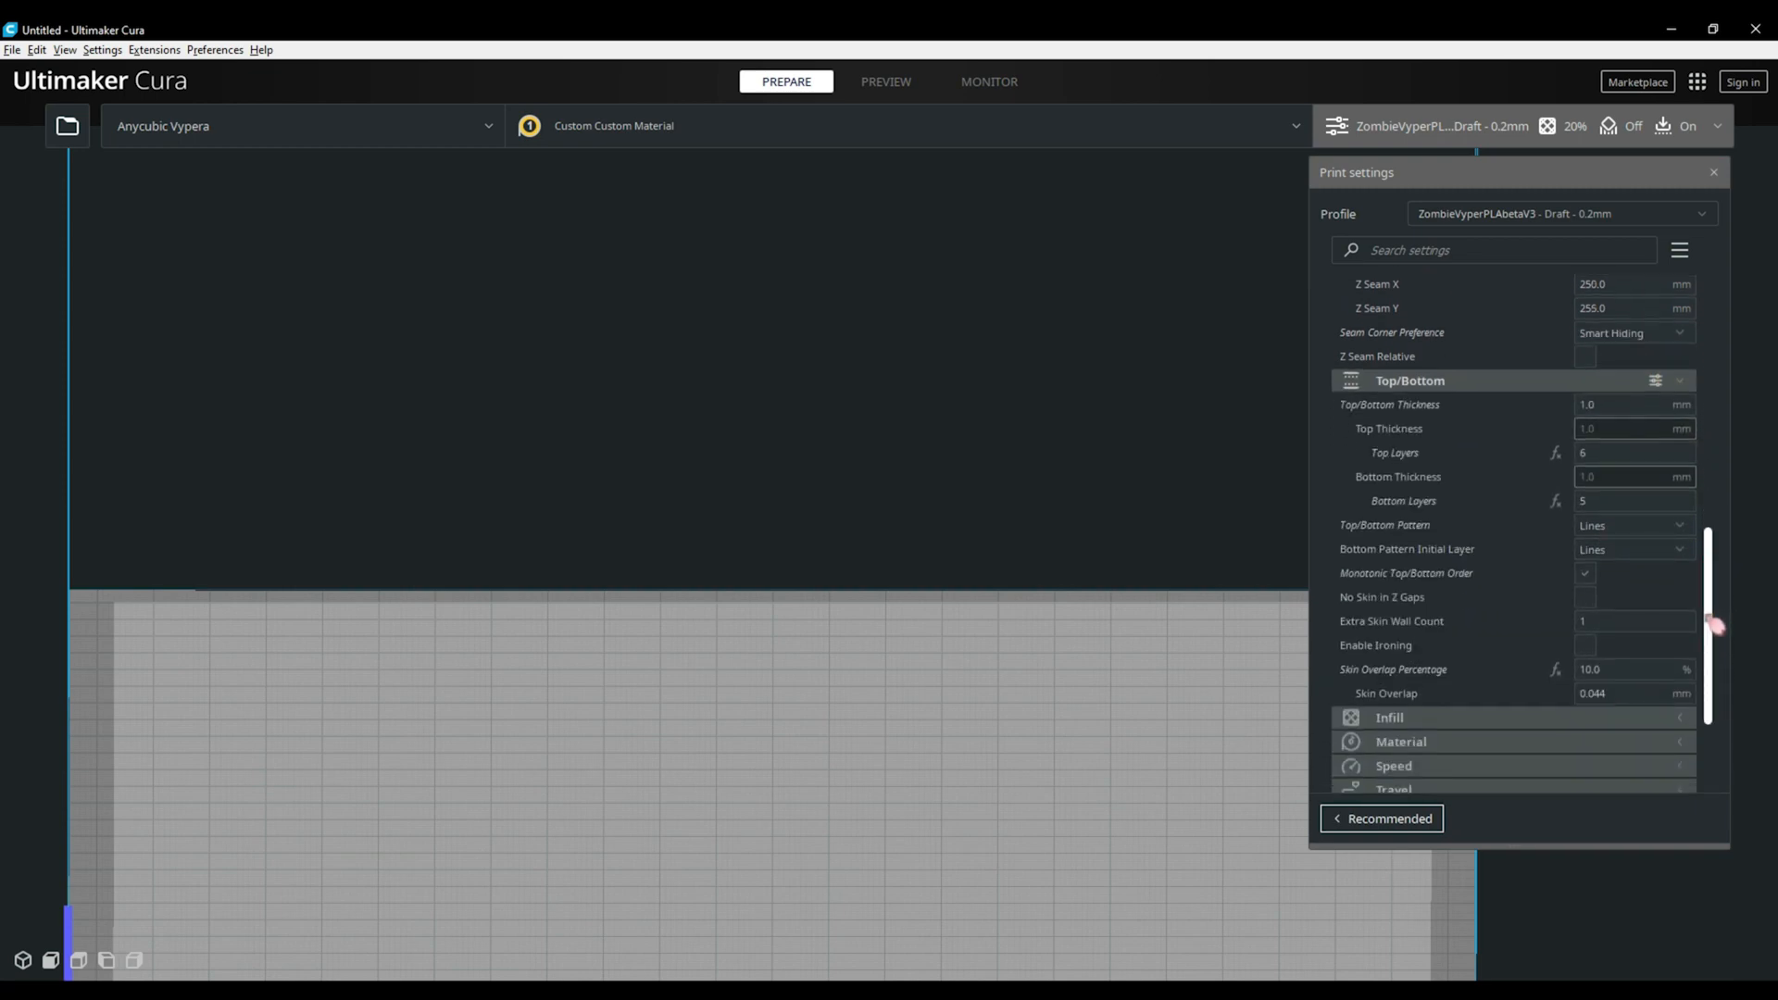
pyautogui.moveTo(1380, 597)
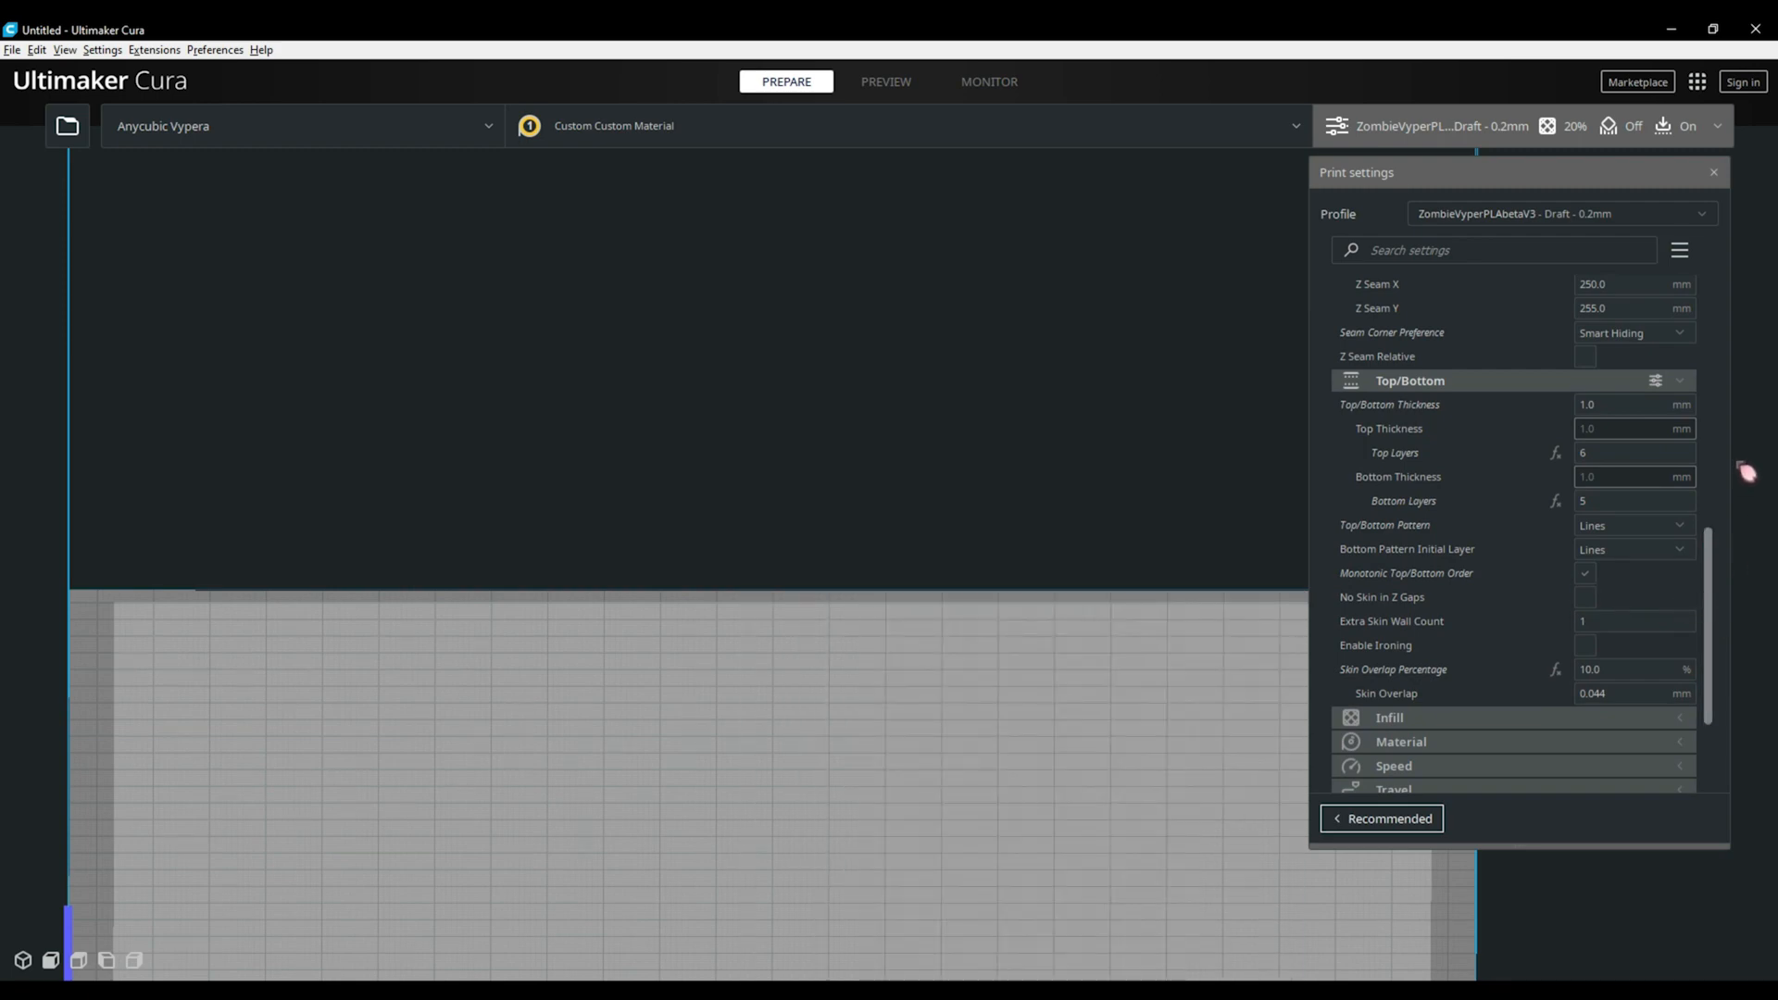
pyautogui.moveTo(1741, 471)
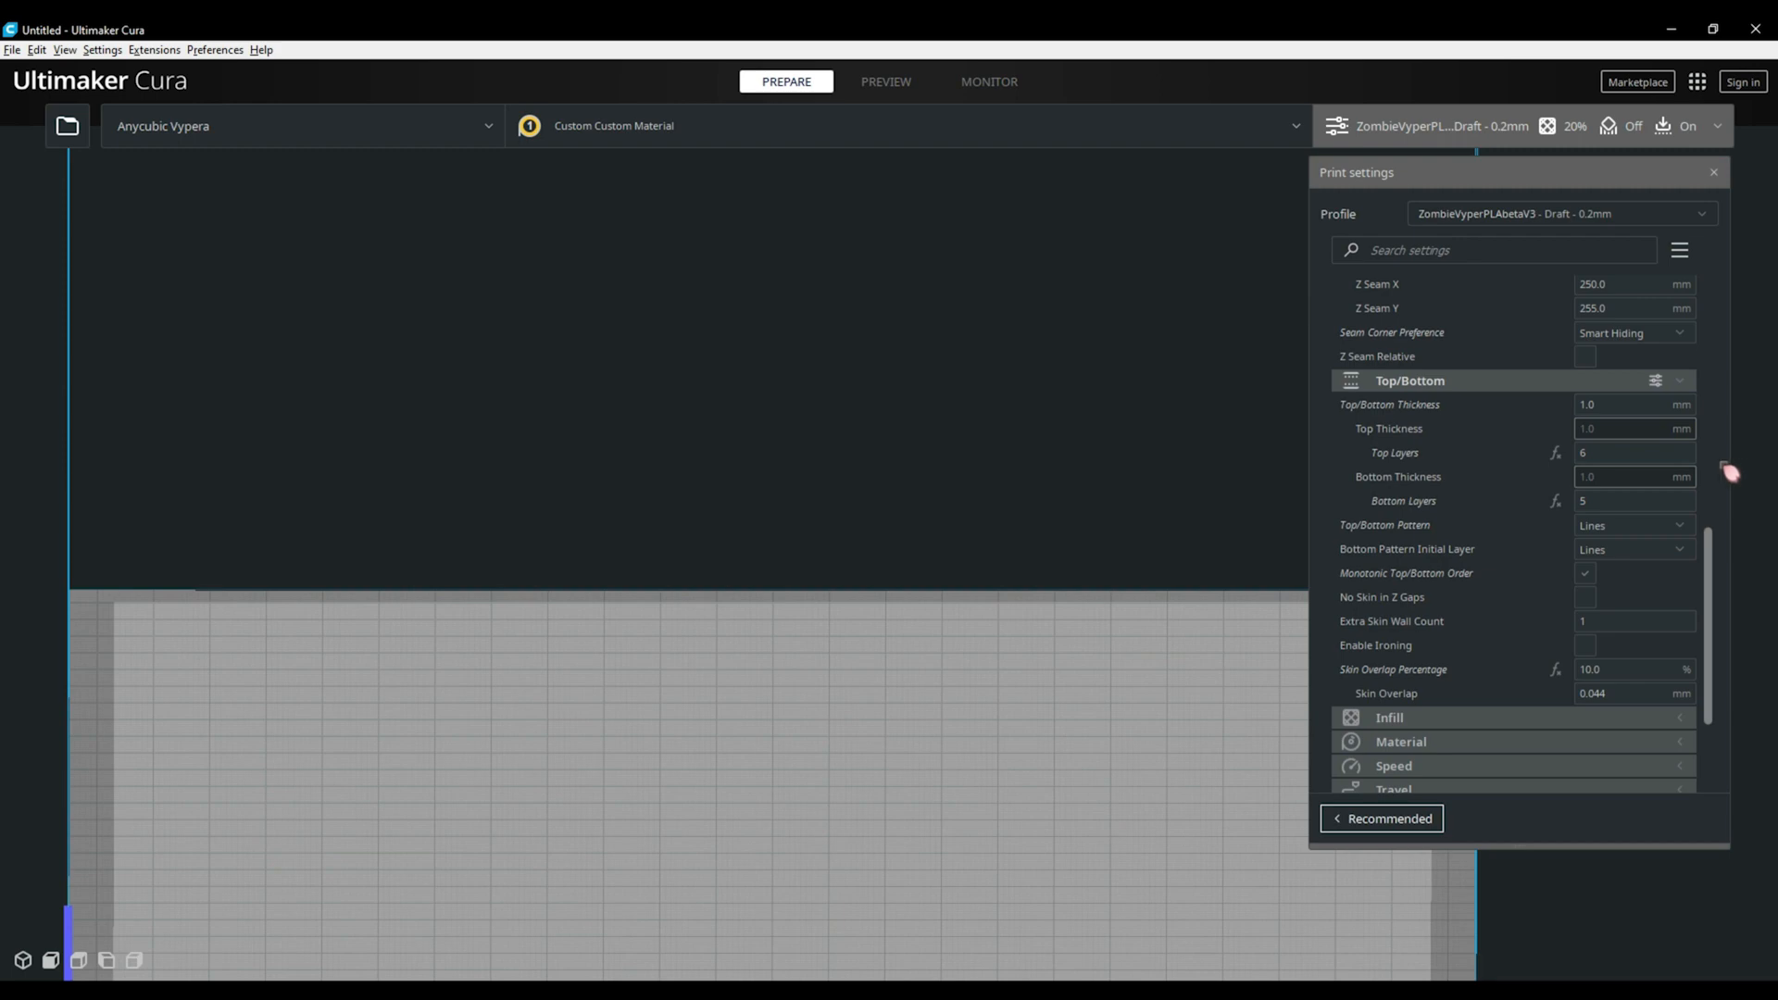
pyautogui.moveTo(1715, 525)
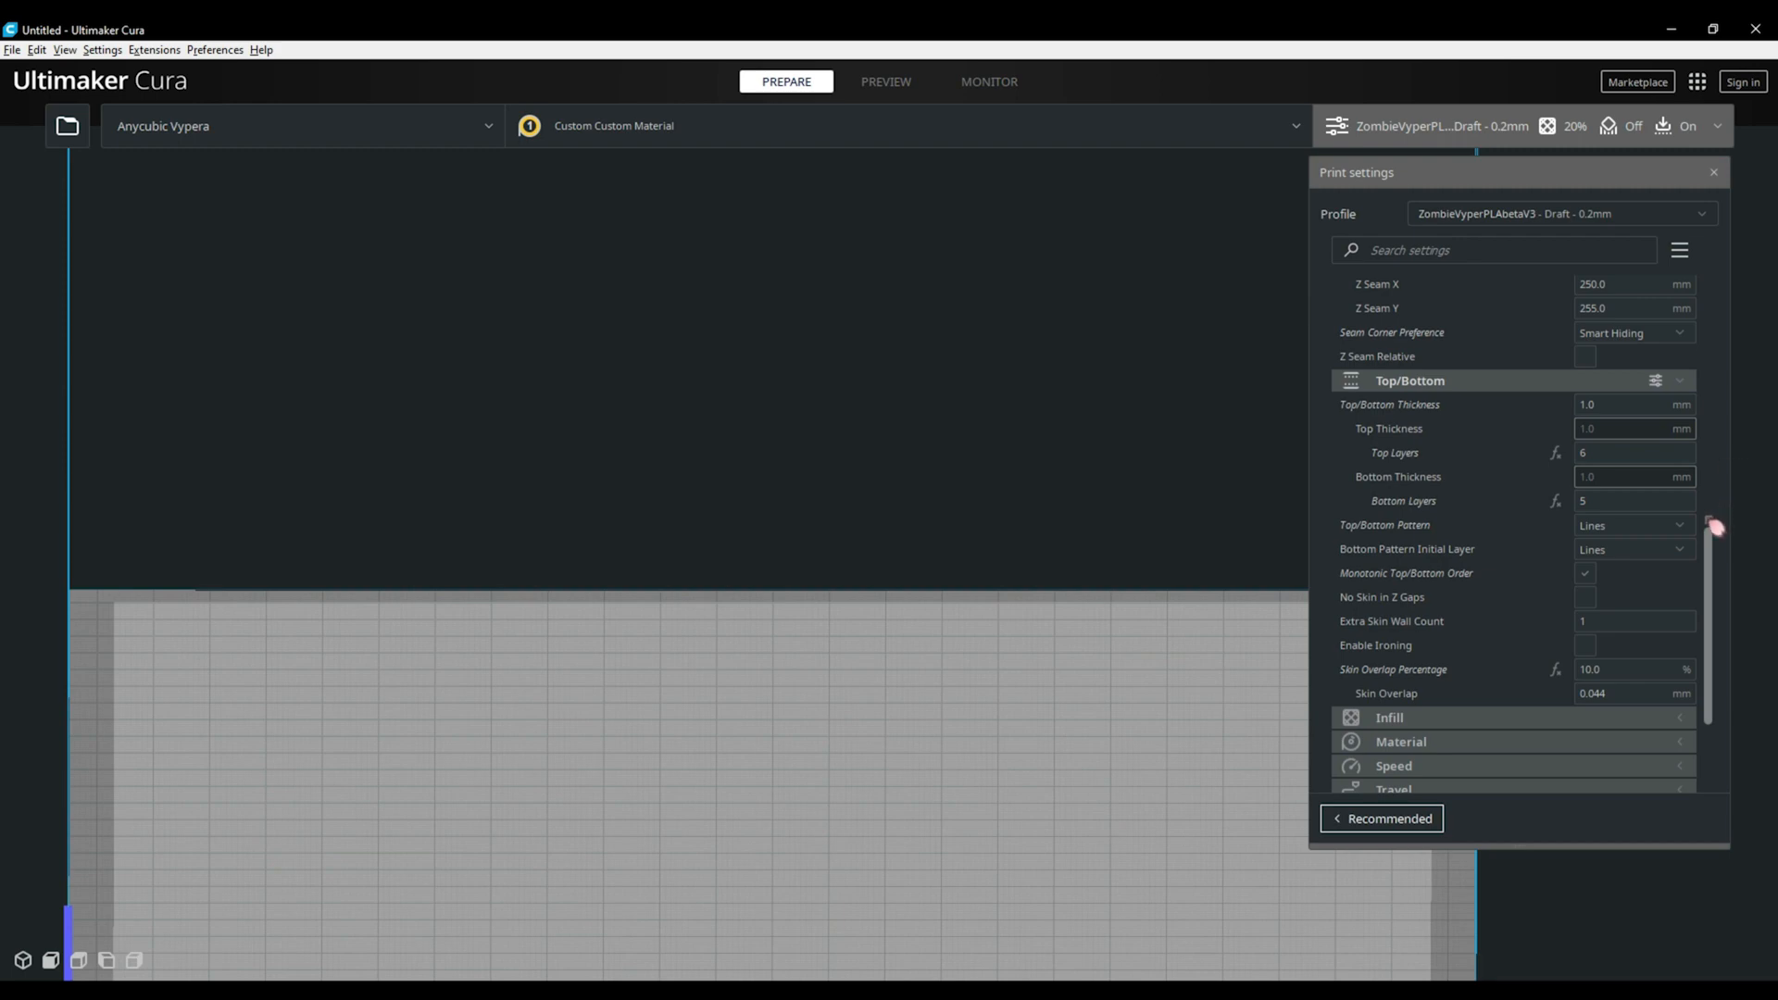
pyautogui.click(1632, 525)
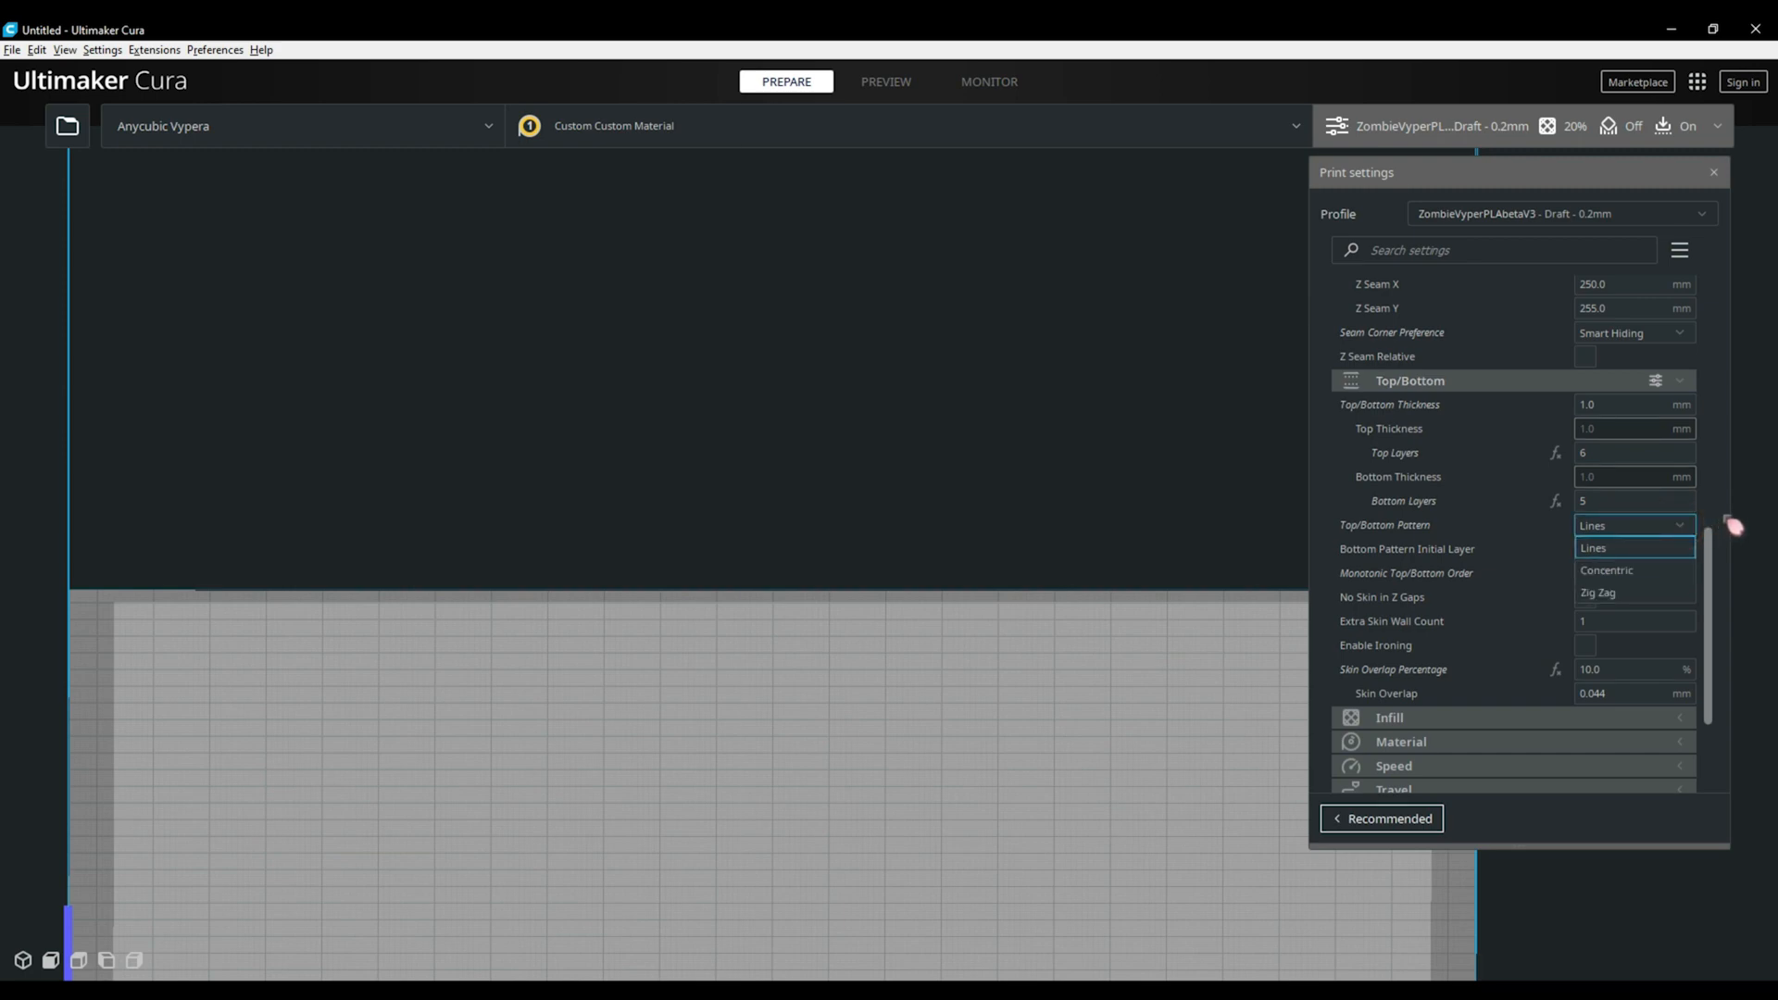
pyautogui.click(1633, 547)
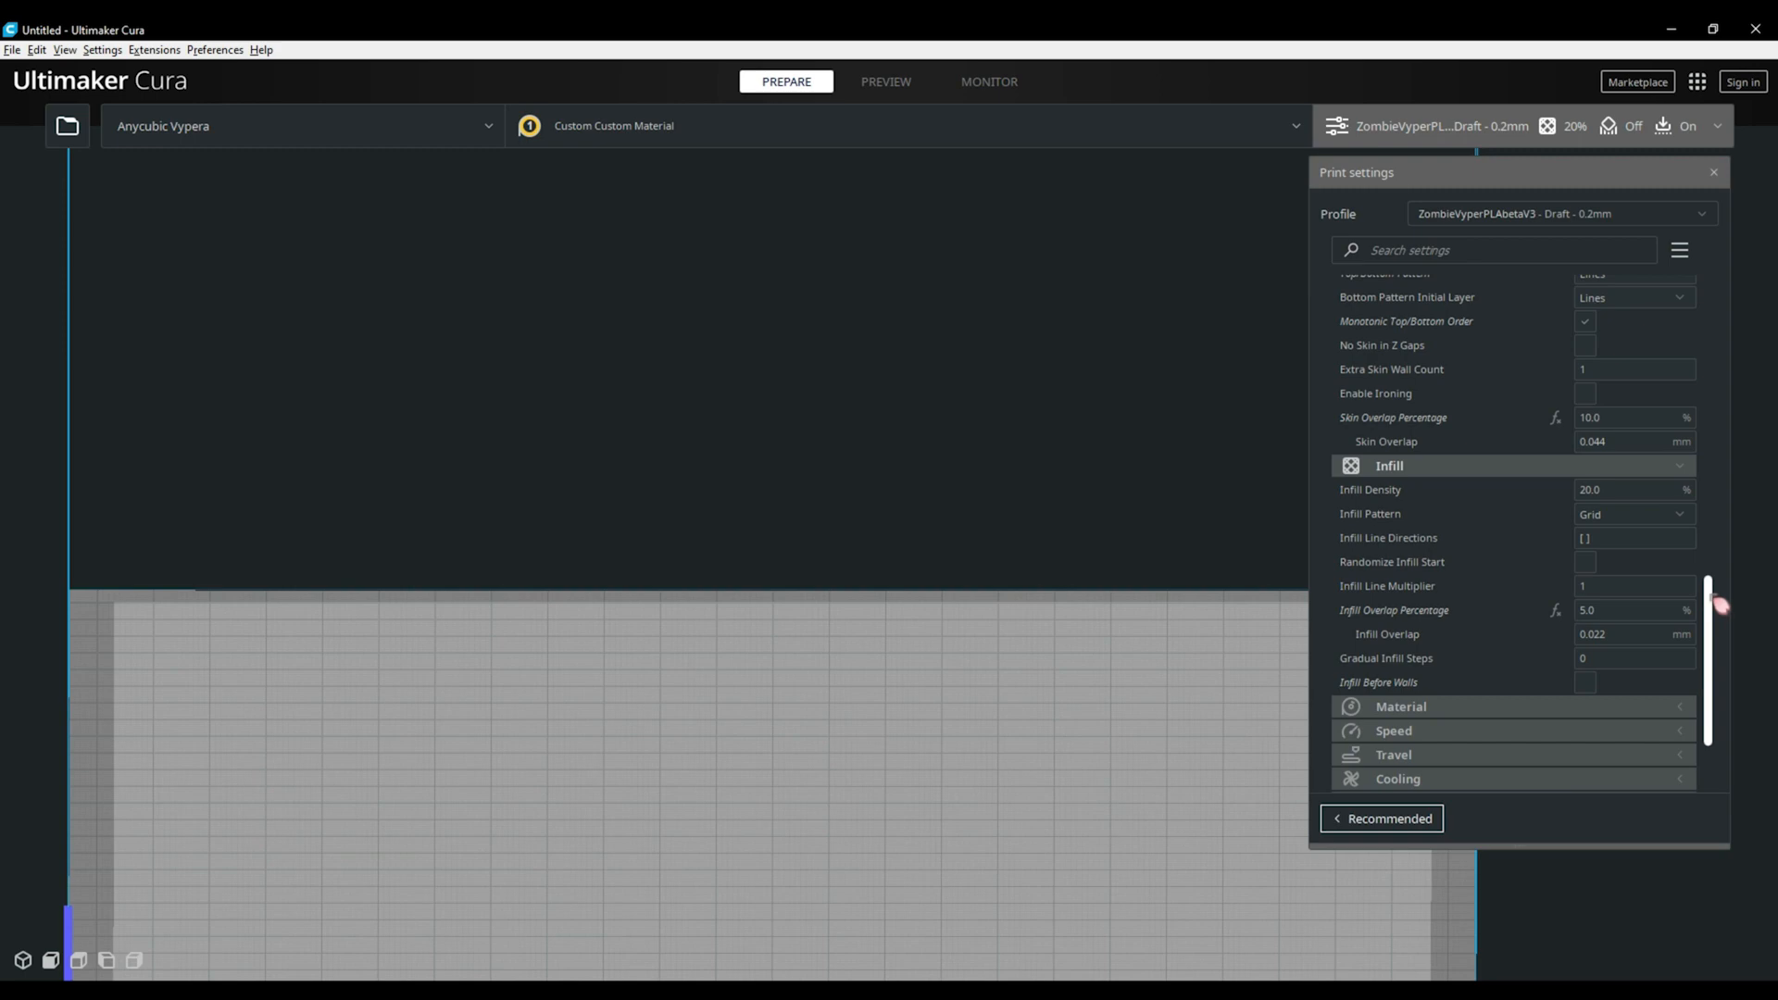
pyautogui.click(1633, 586)
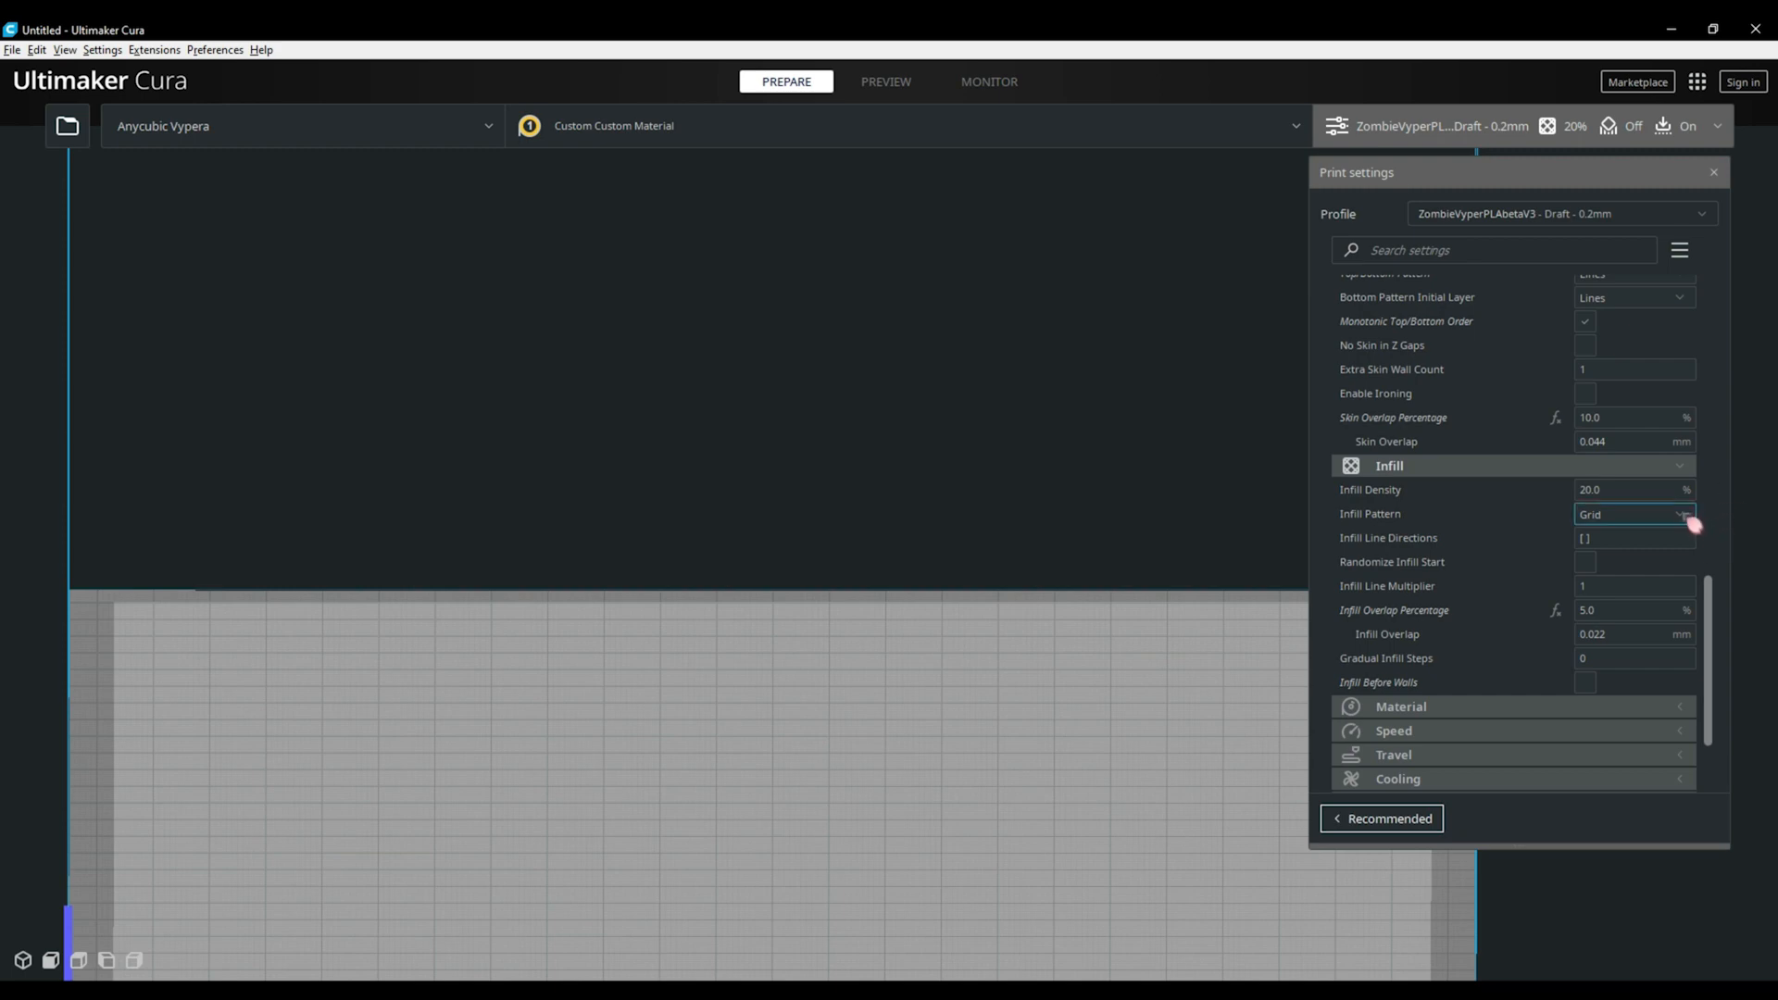
pyautogui.click(1632, 513)
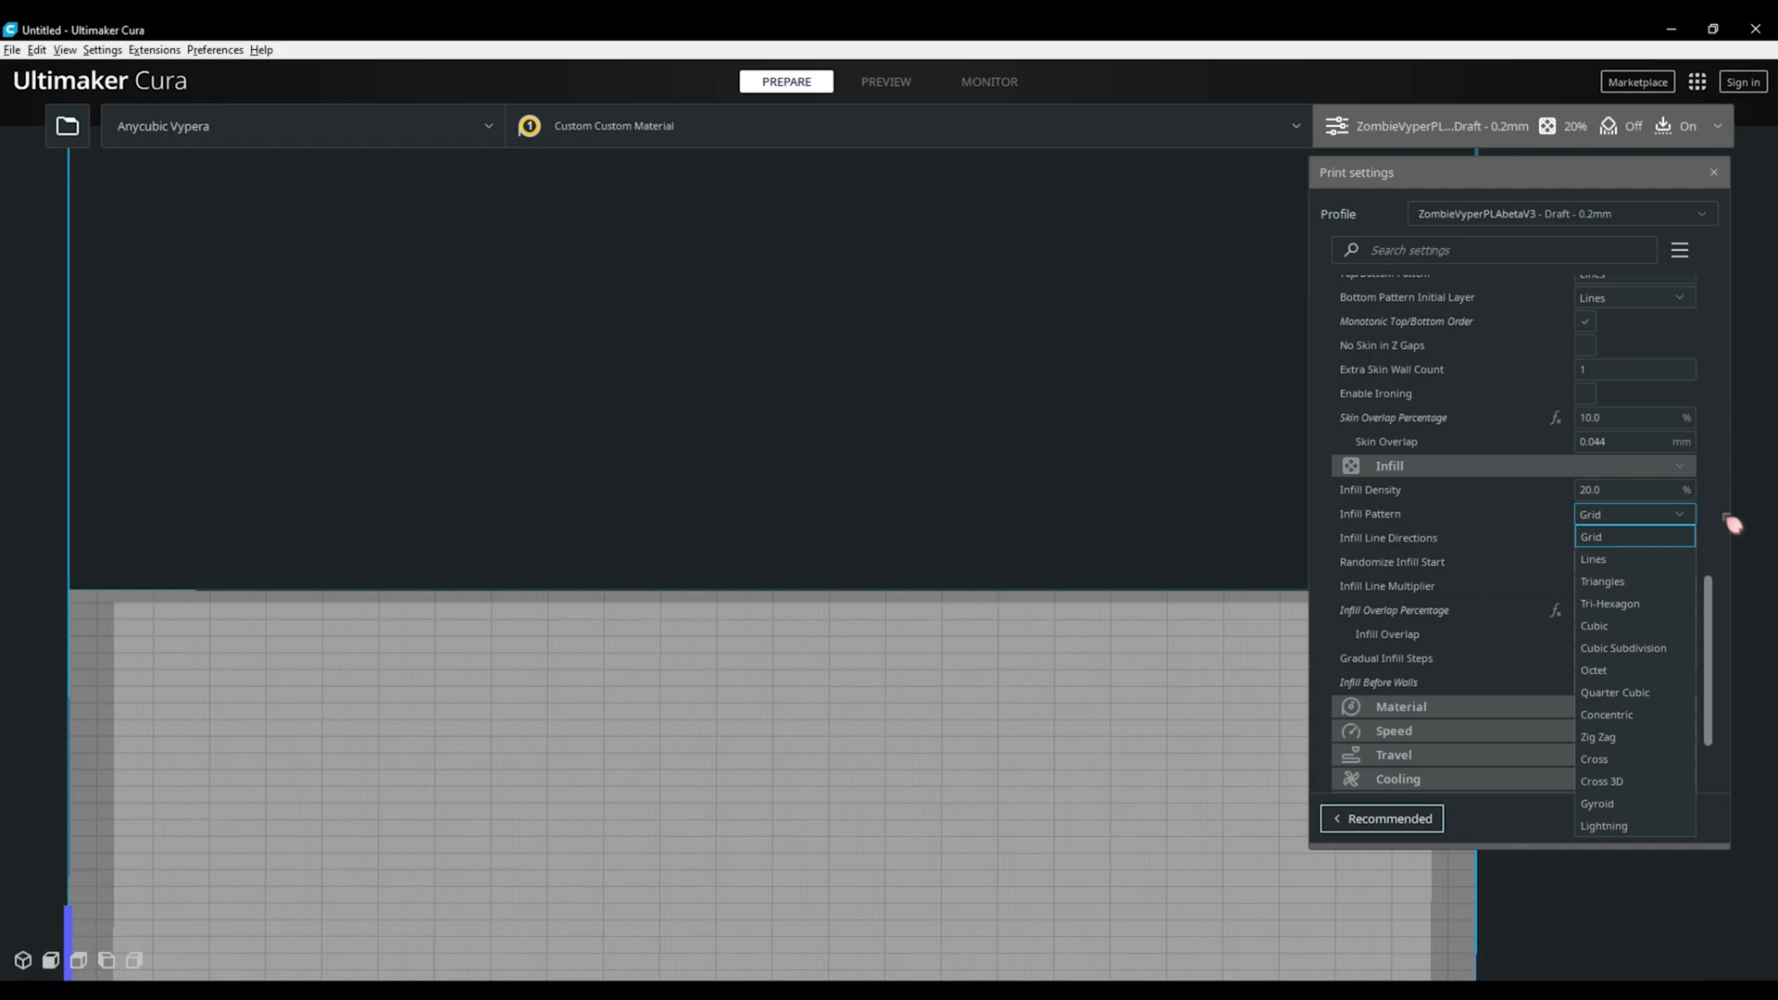
pyautogui.click(1590, 537)
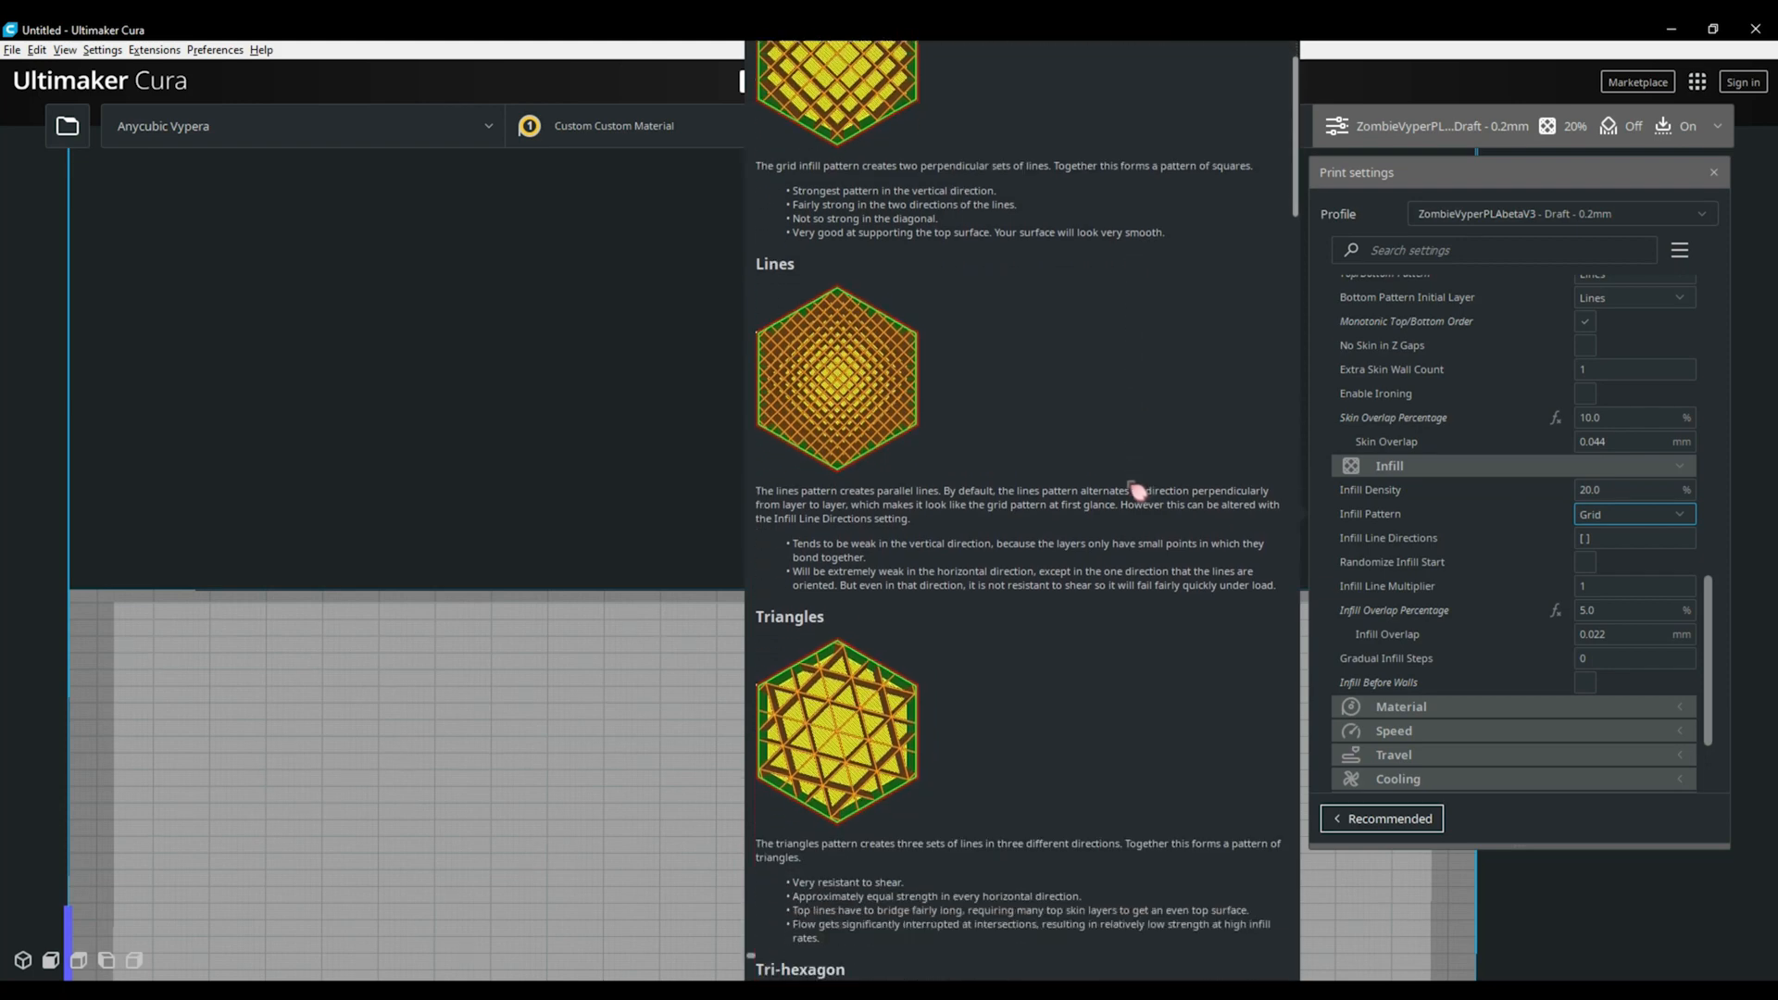
pyautogui.scroll(-3)
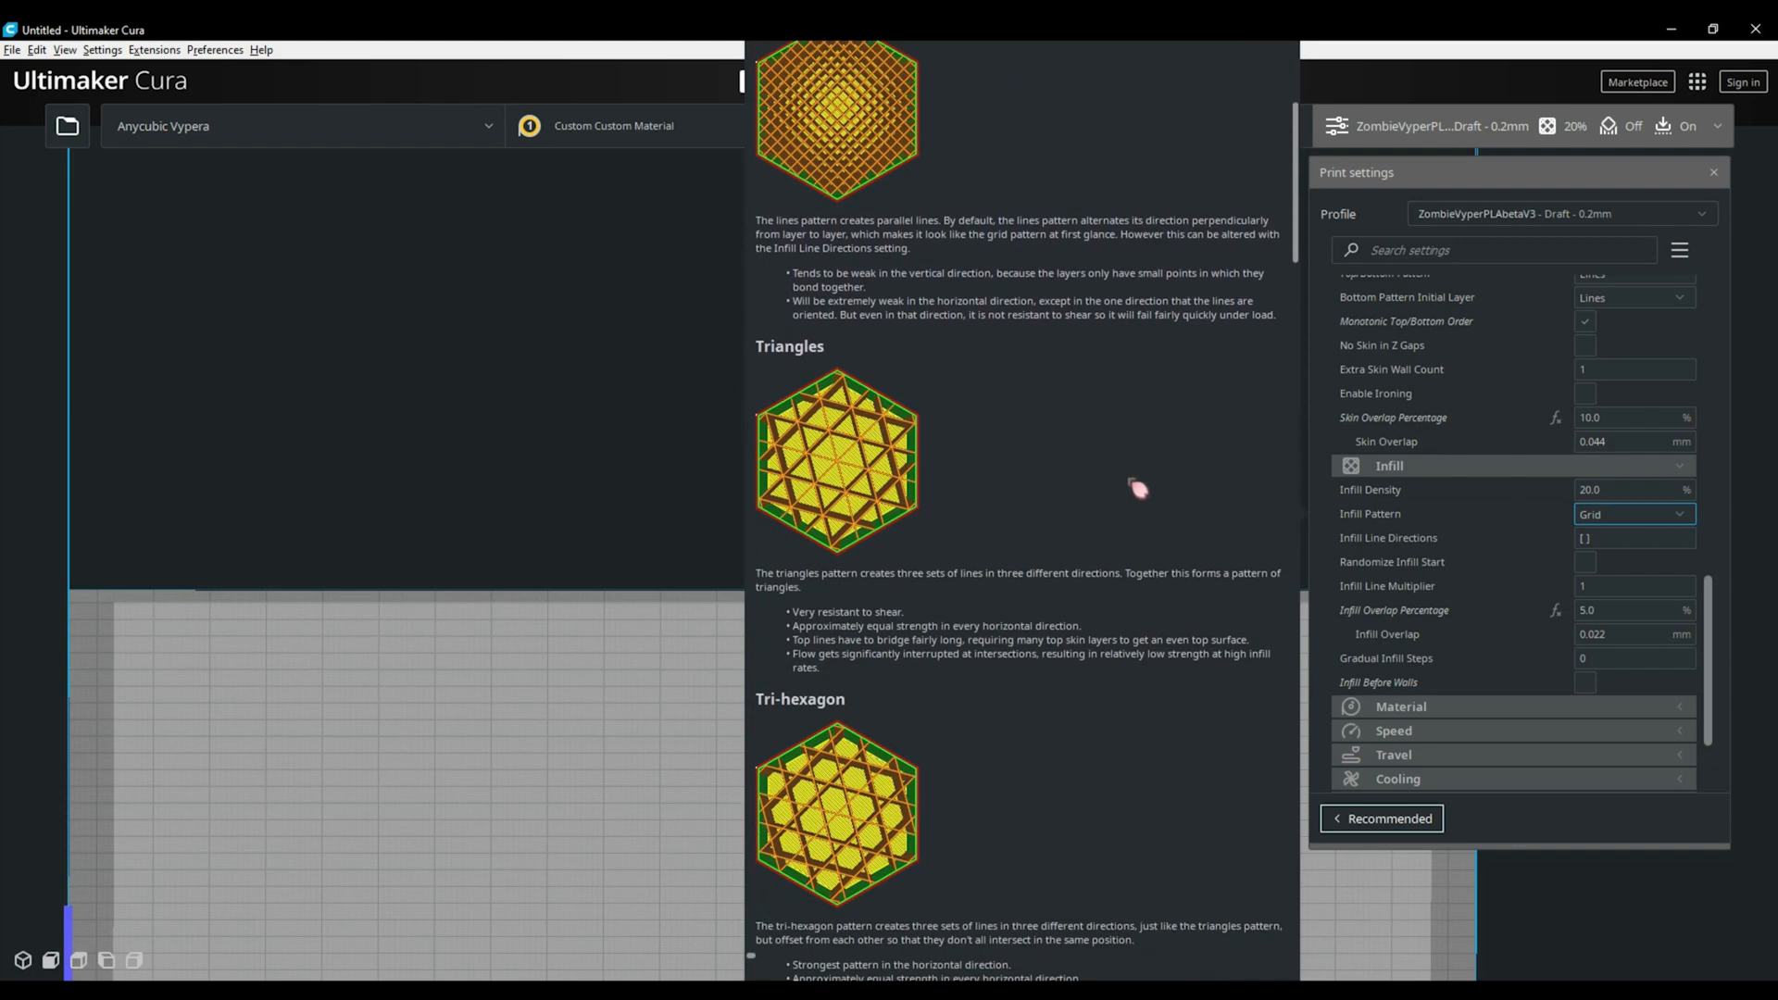
pyautogui.scroll(-3)
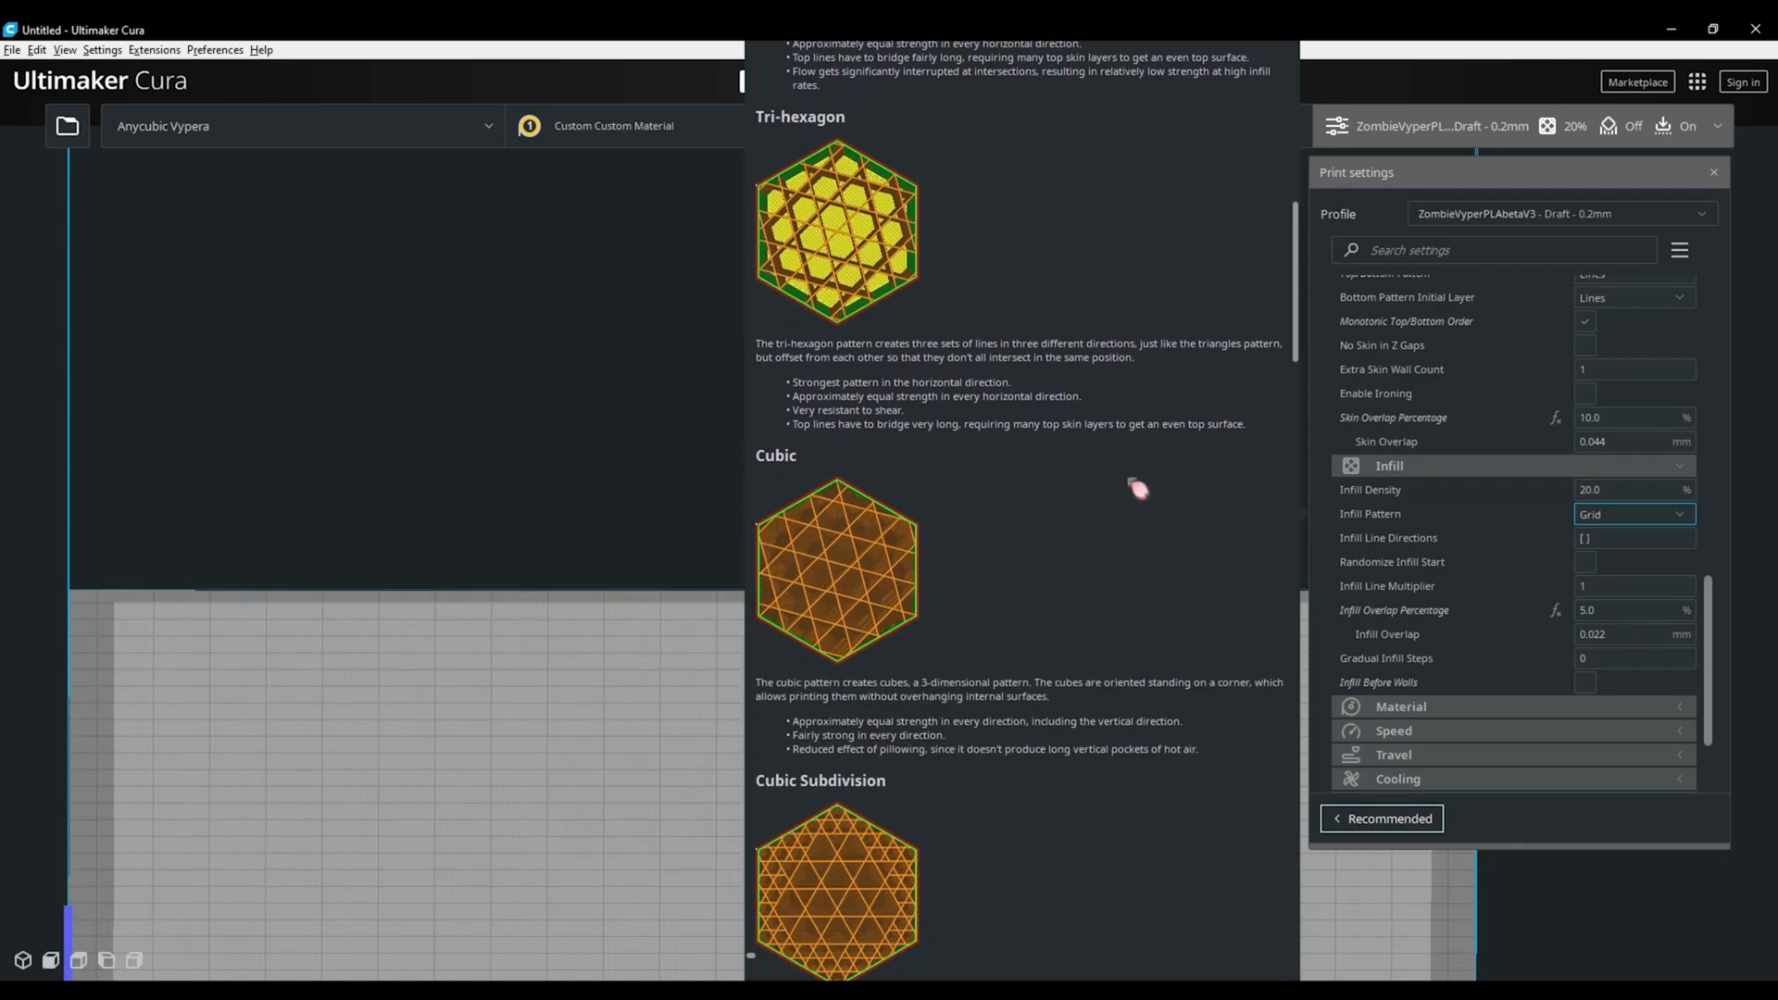
pyautogui.scroll(-3)
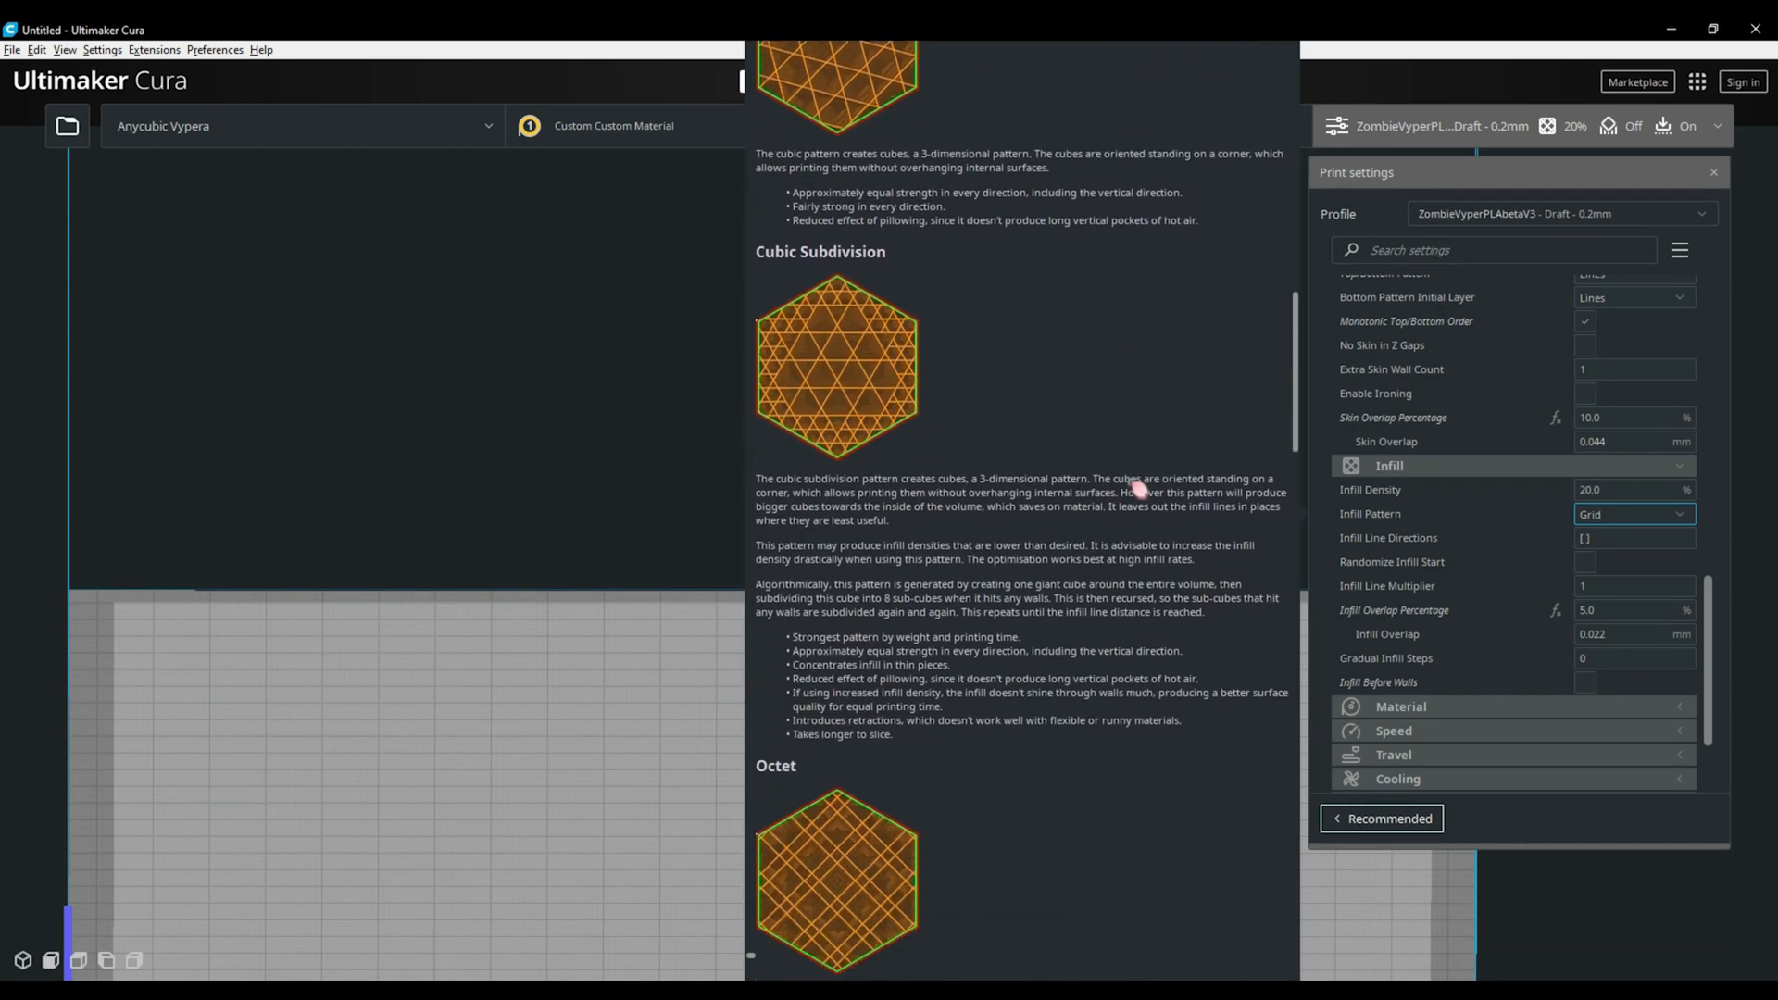
pyautogui.scroll(-3)
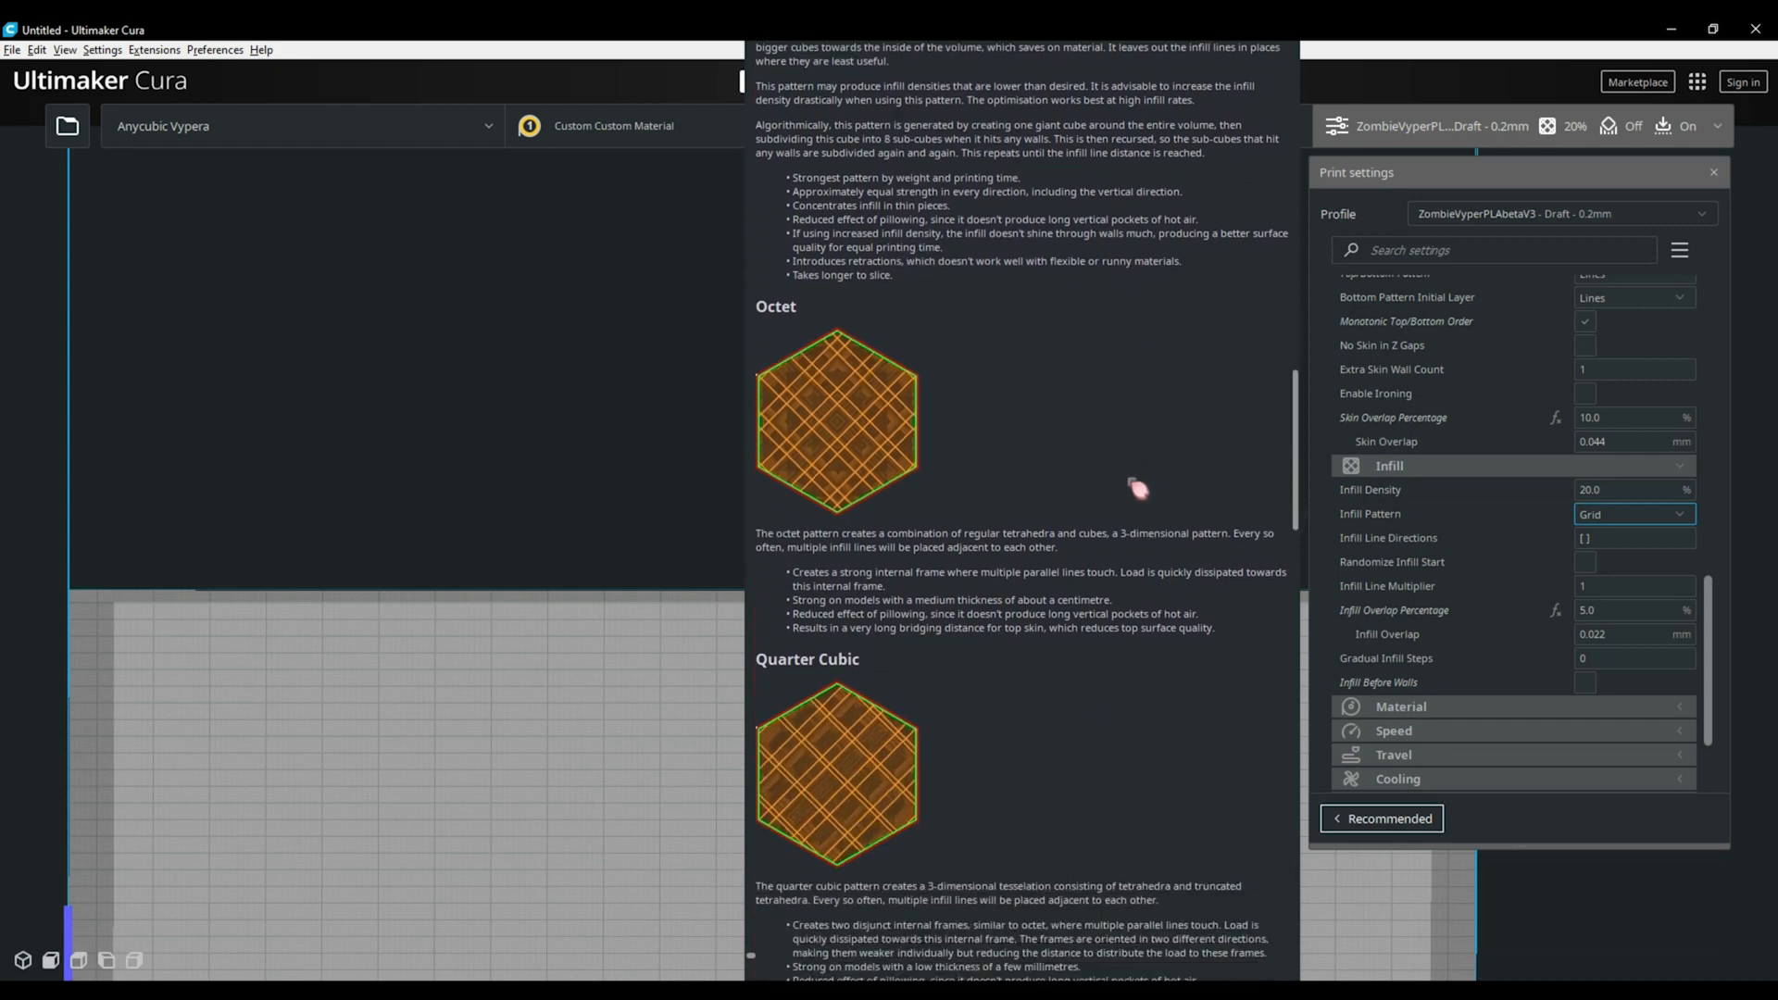
pyautogui.scroll(-3)
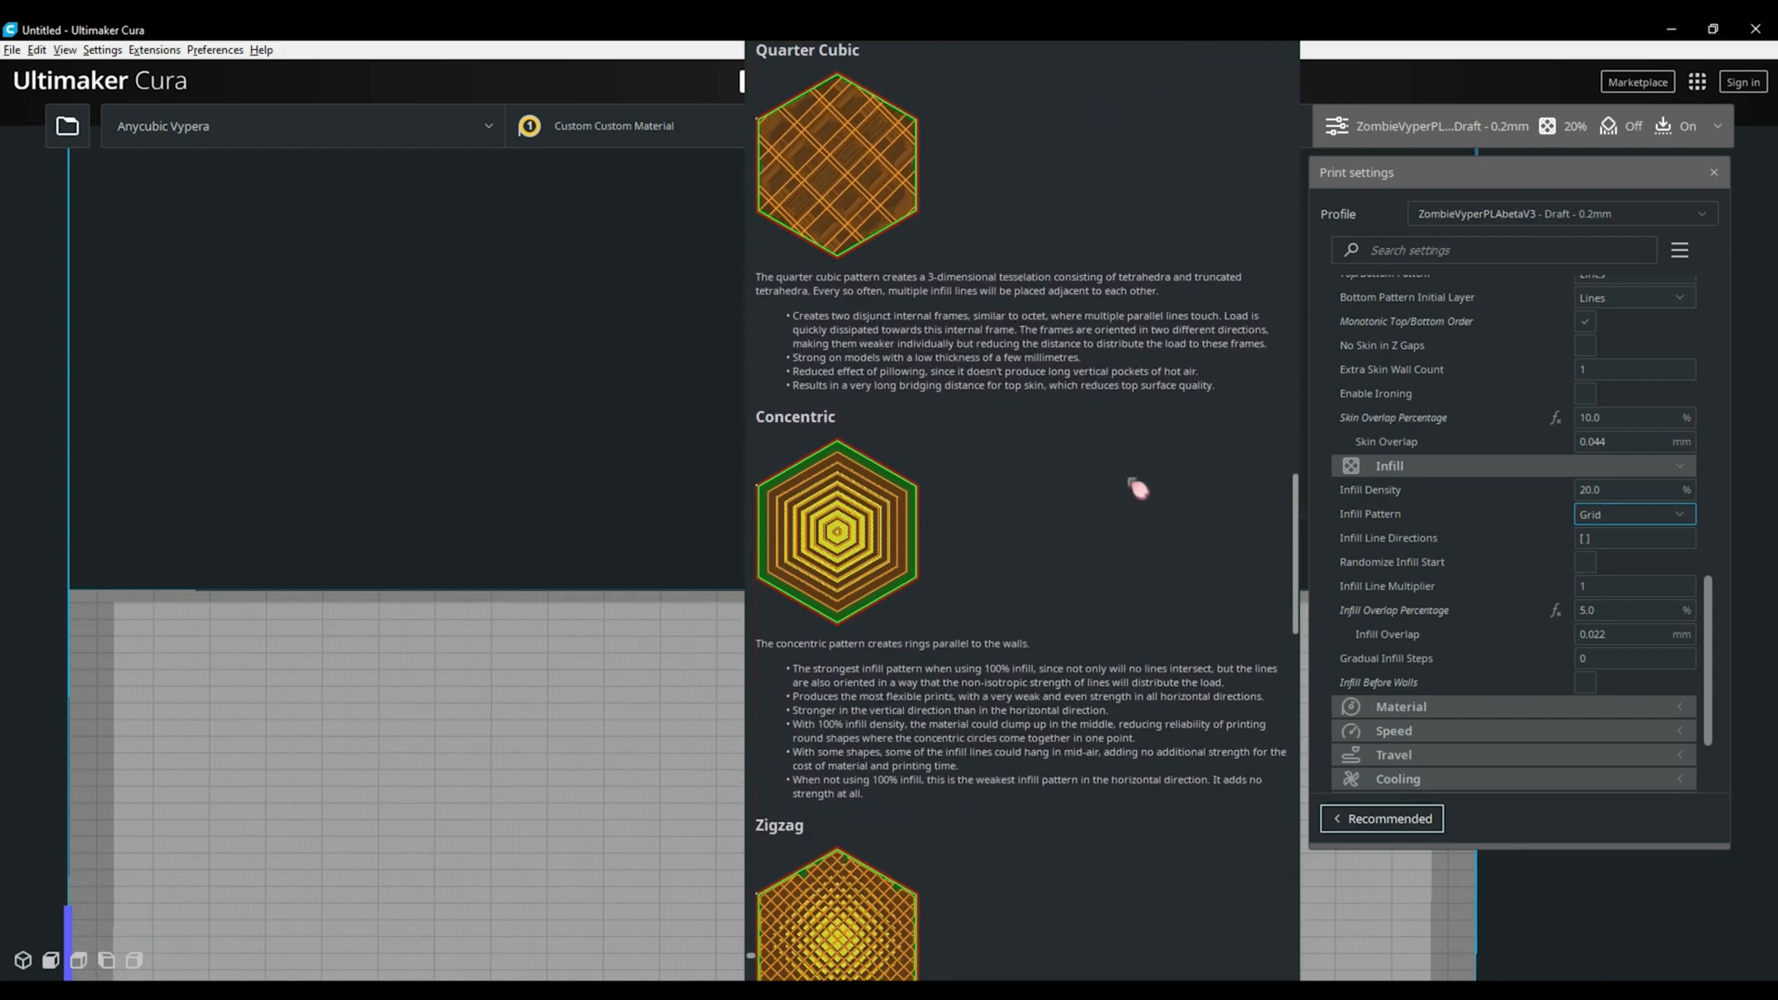
pyautogui.scroll(-3)
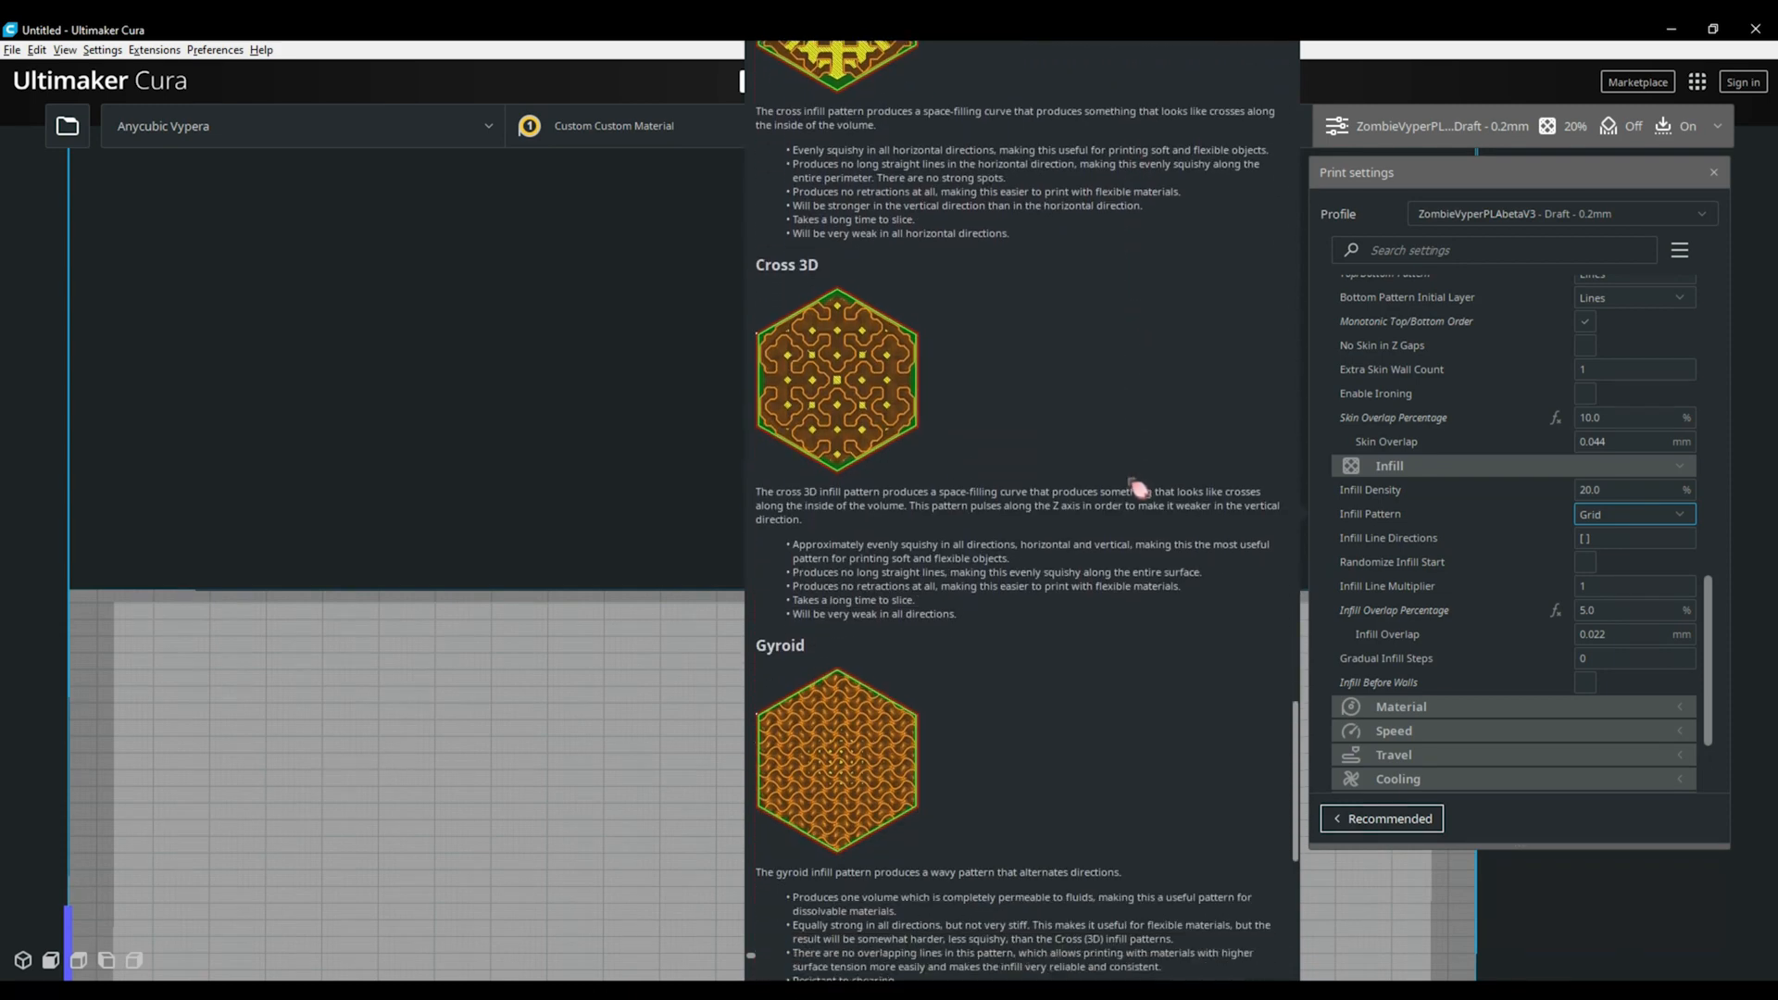
pyautogui.scroll(-3)
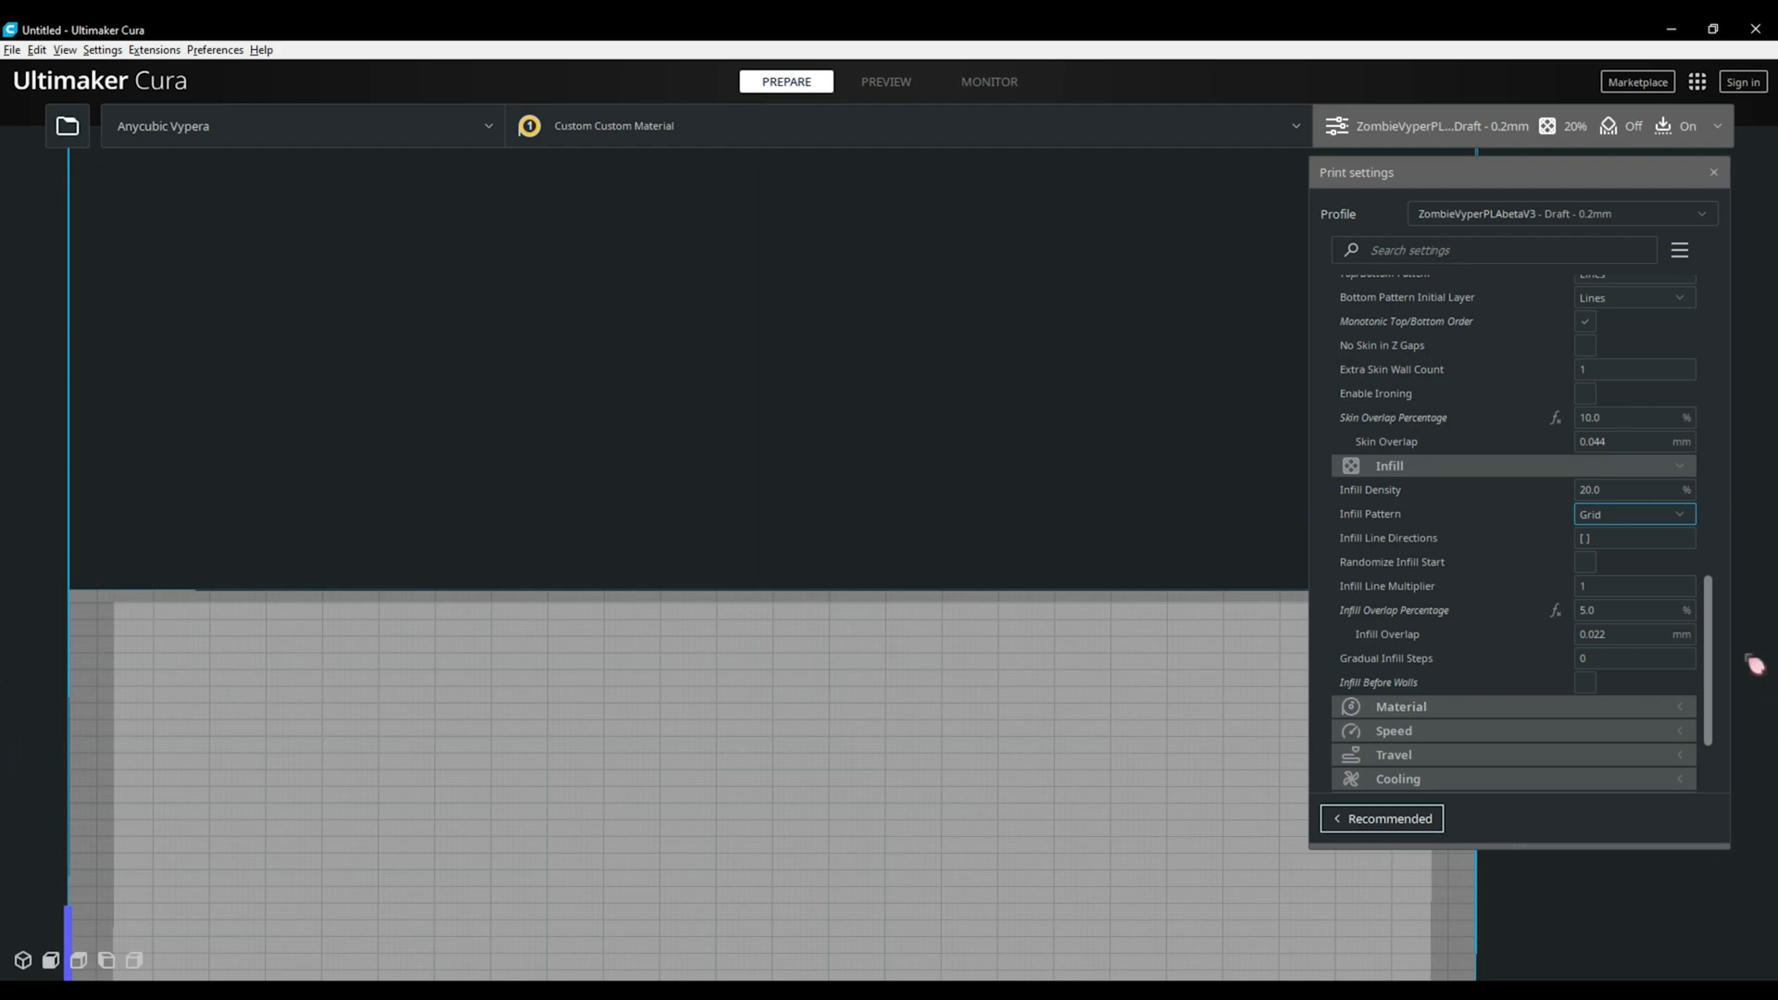
pyautogui.scroll(-3)
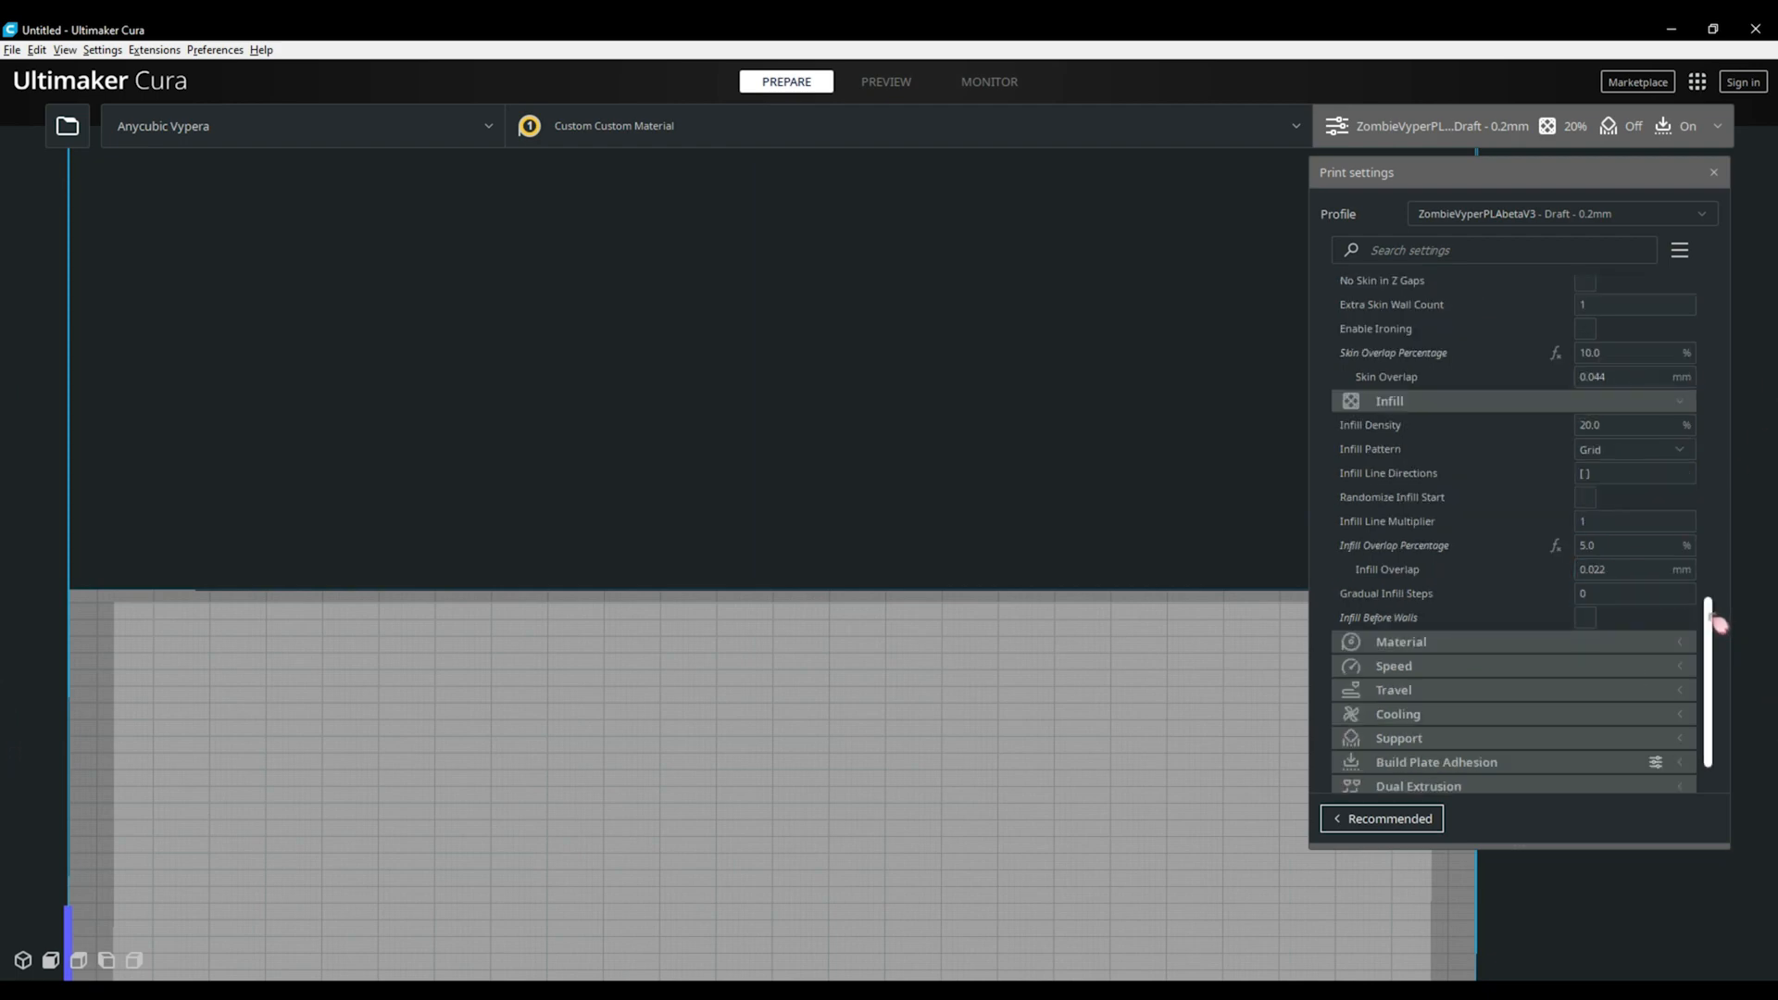
pyautogui.scroll(-3)
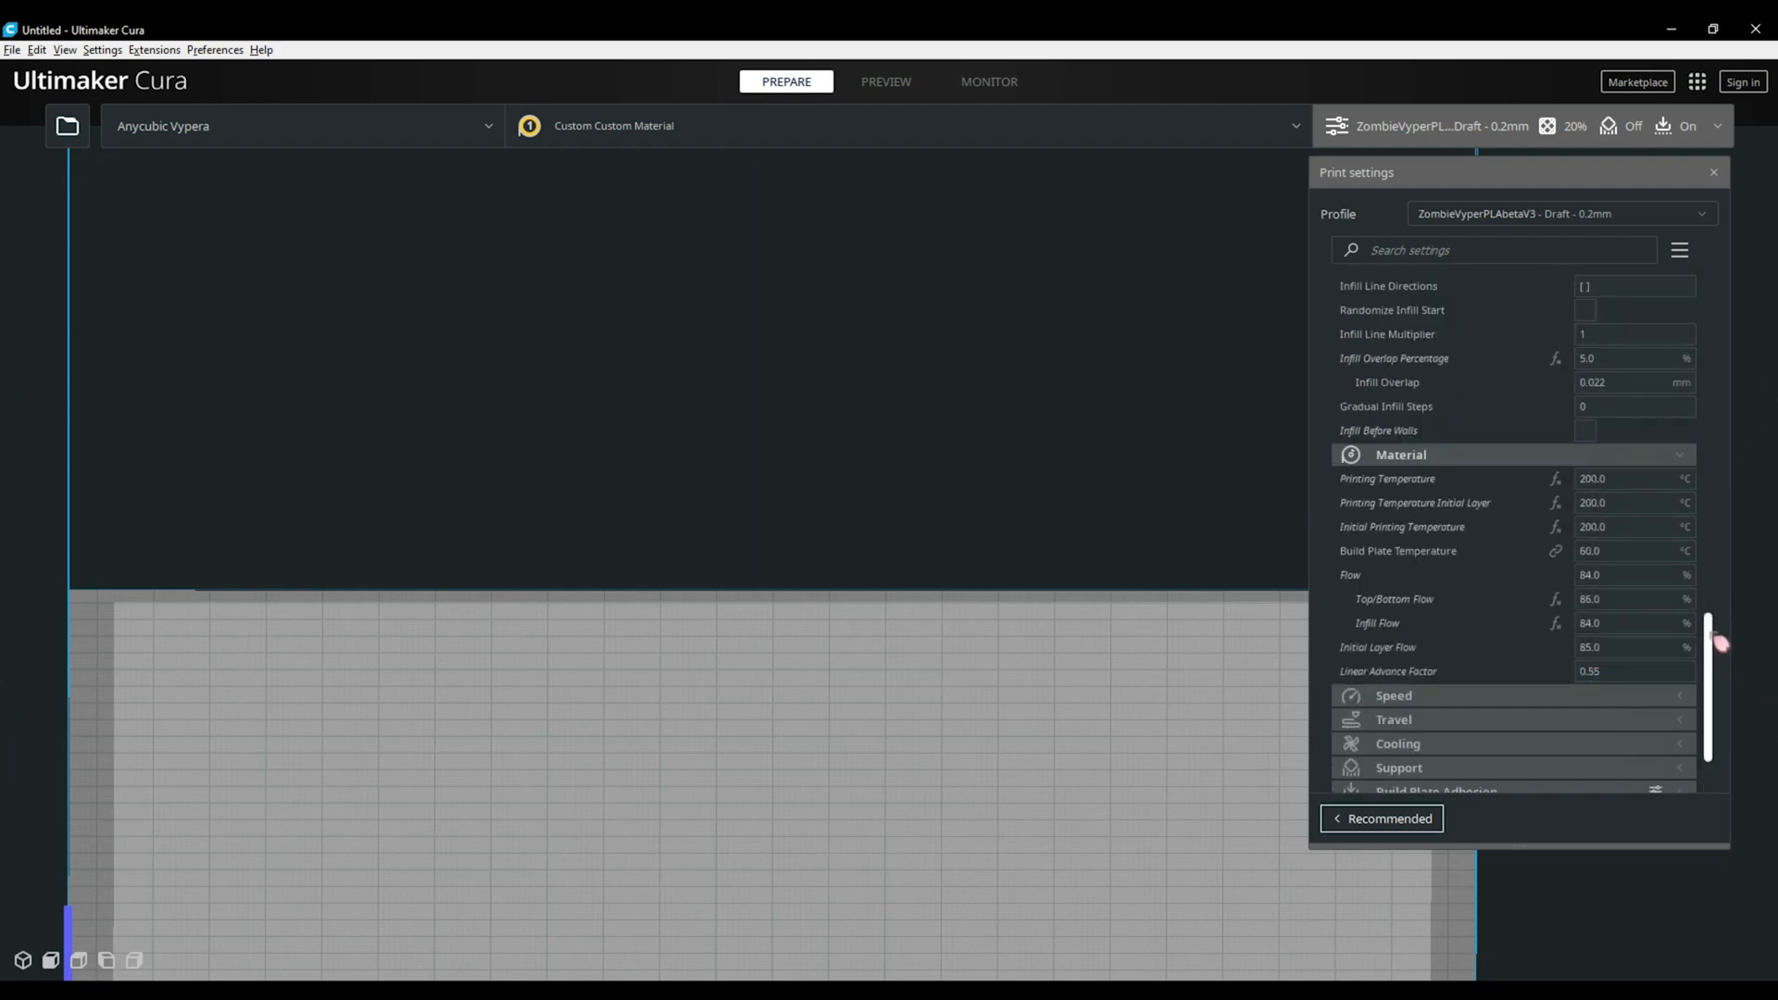
pyautogui.scroll(-3)
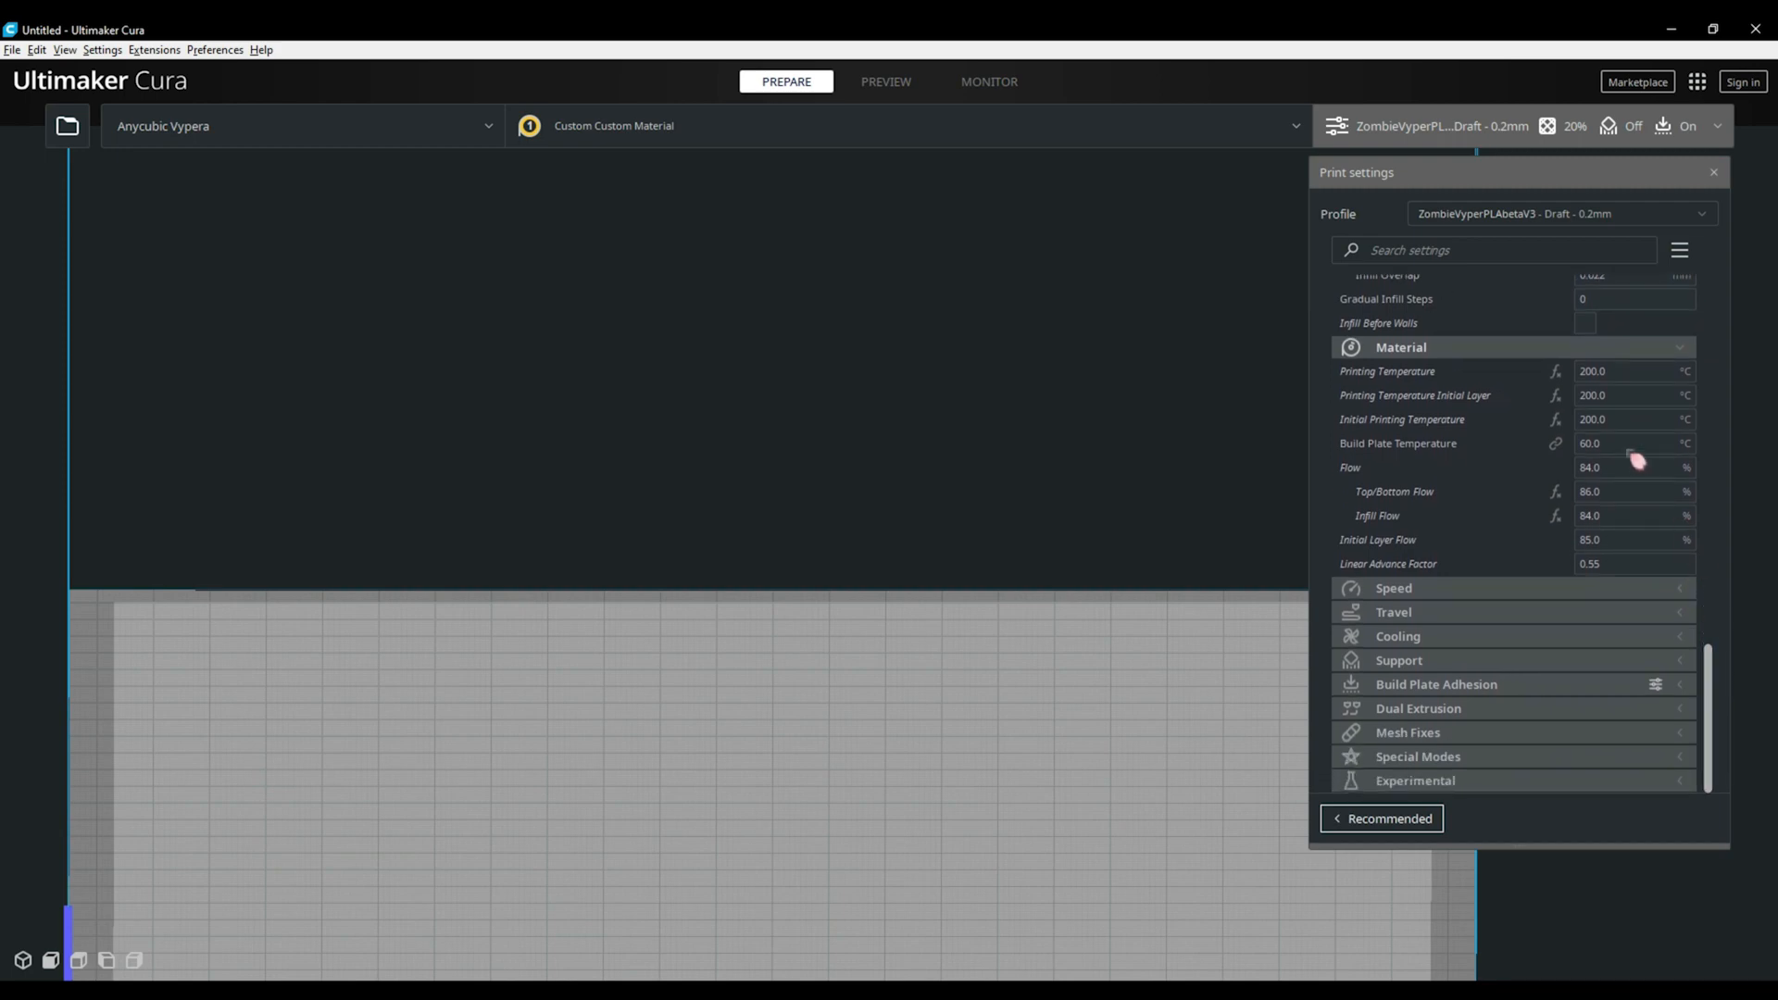
pyautogui.moveTo(1722, 385)
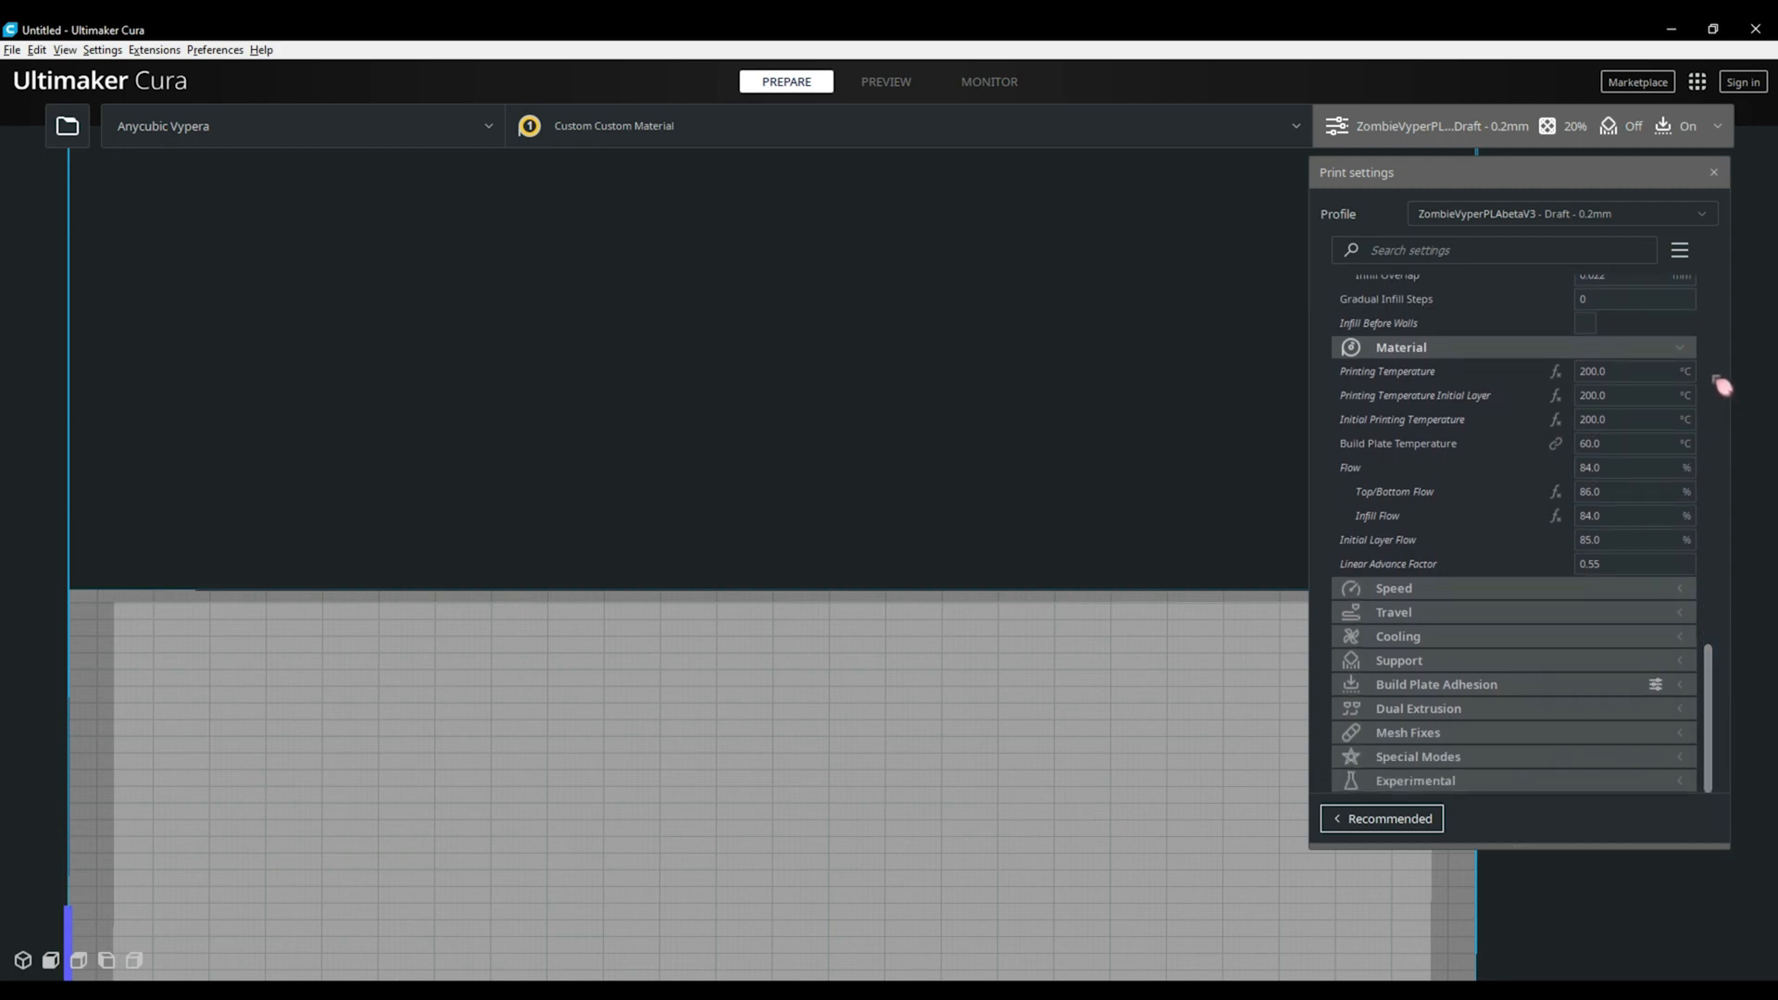
pyautogui.moveTo(1726, 383)
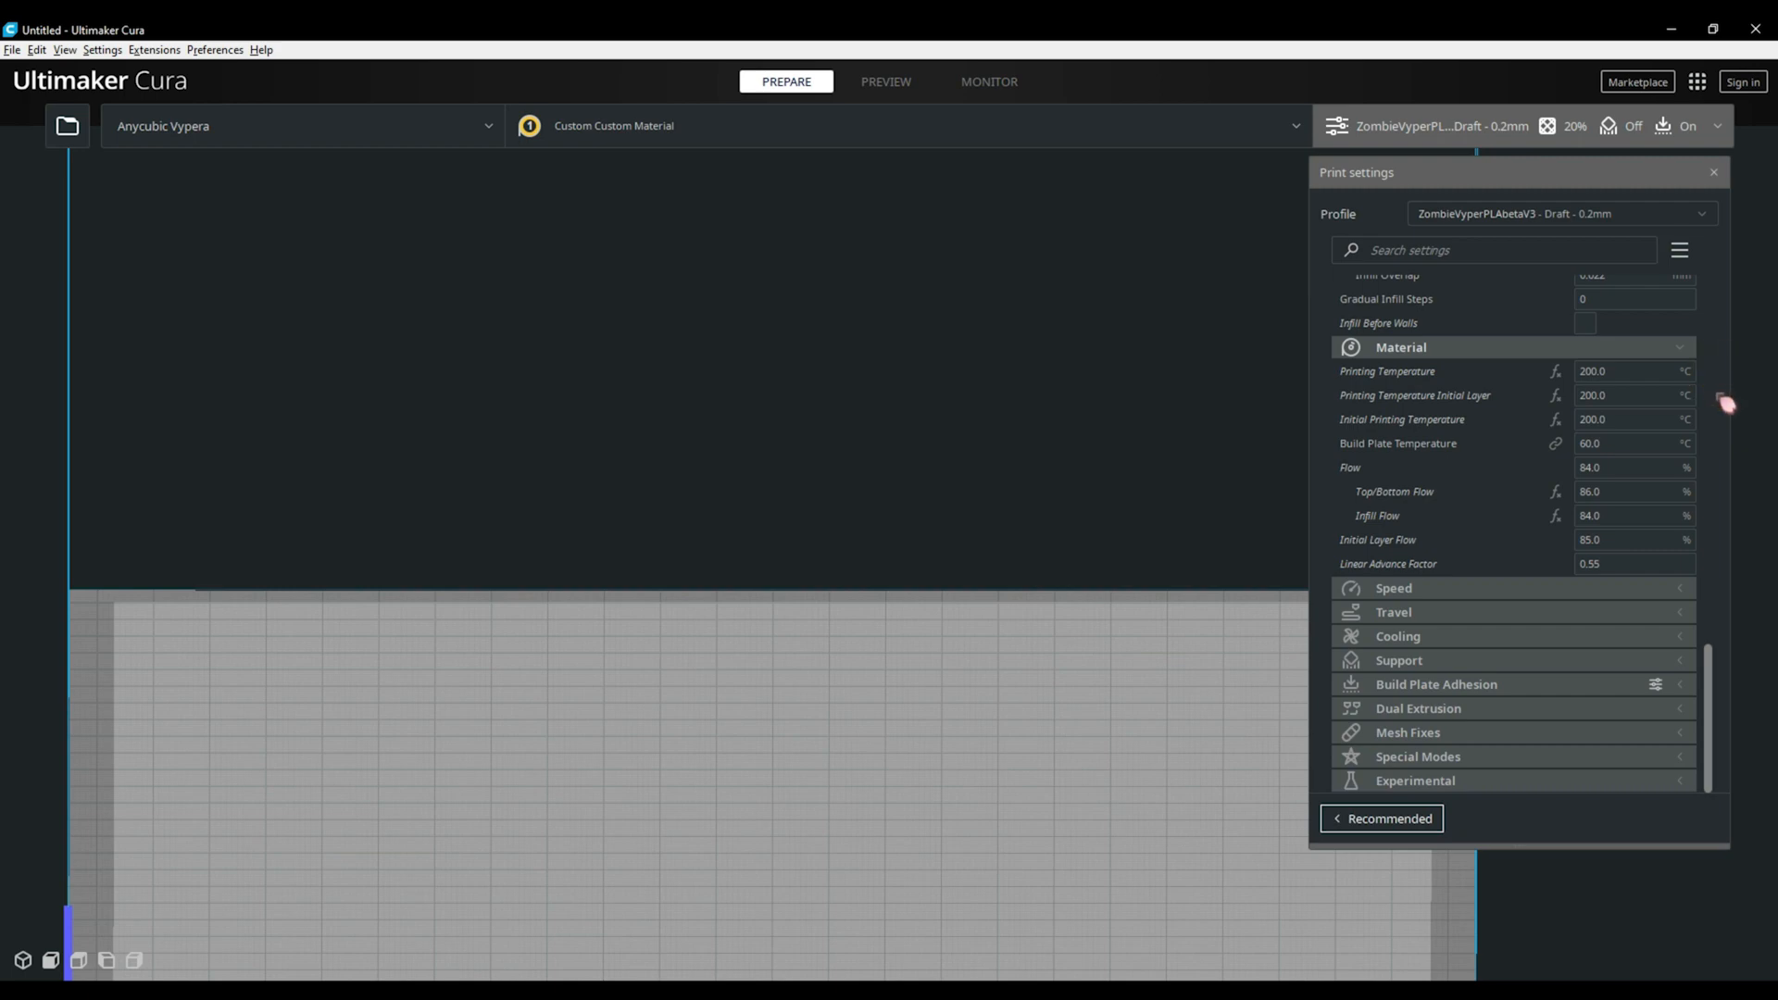
pyautogui.moveTo(1723, 436)
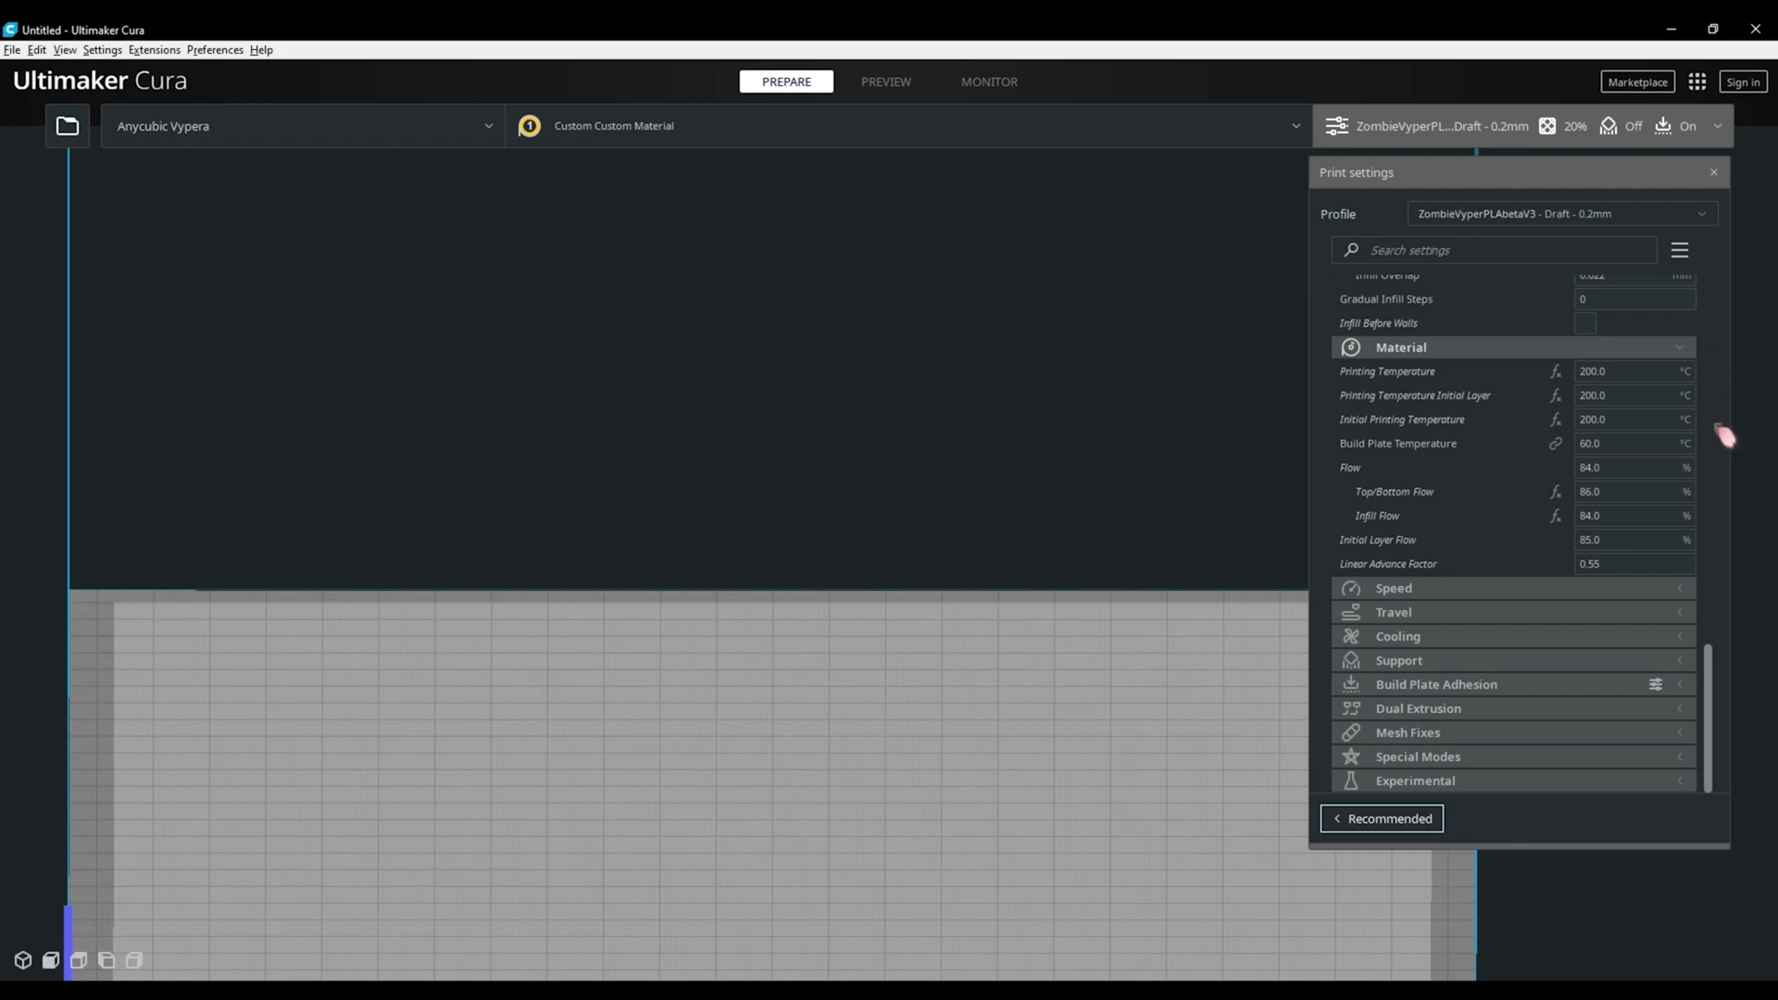
pyautogui.moveTo(1724, 476)
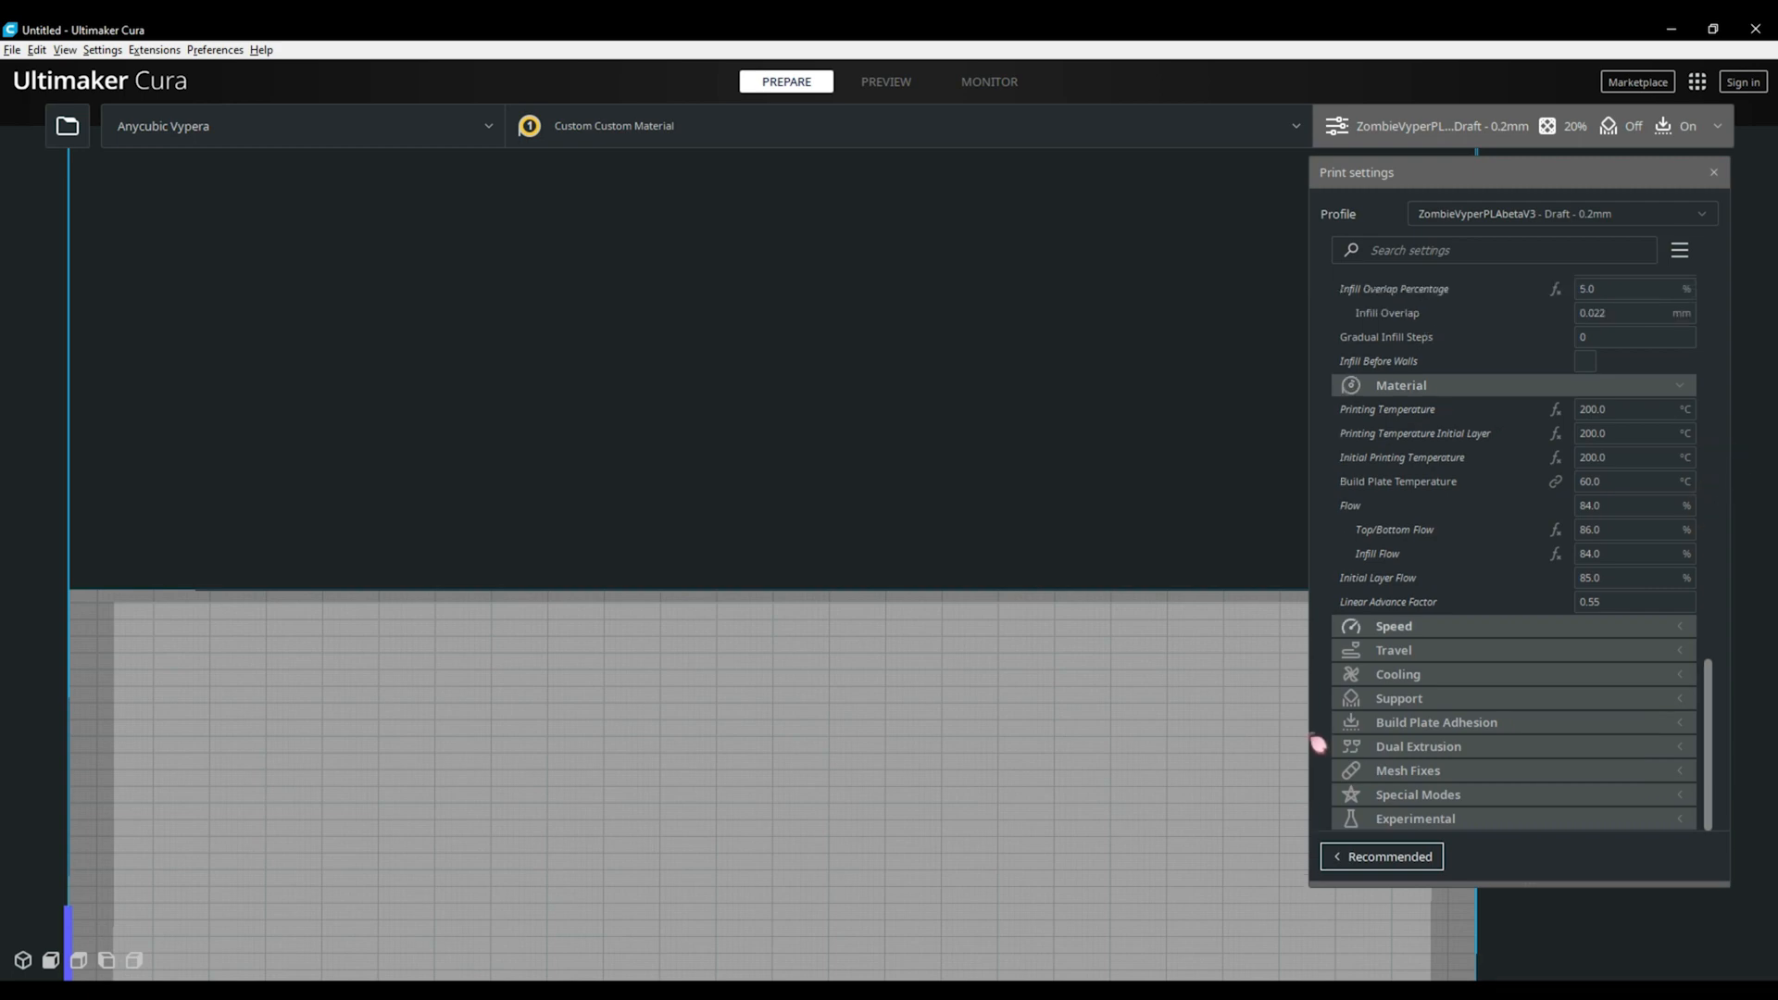
pyautogui.scroll(-3)
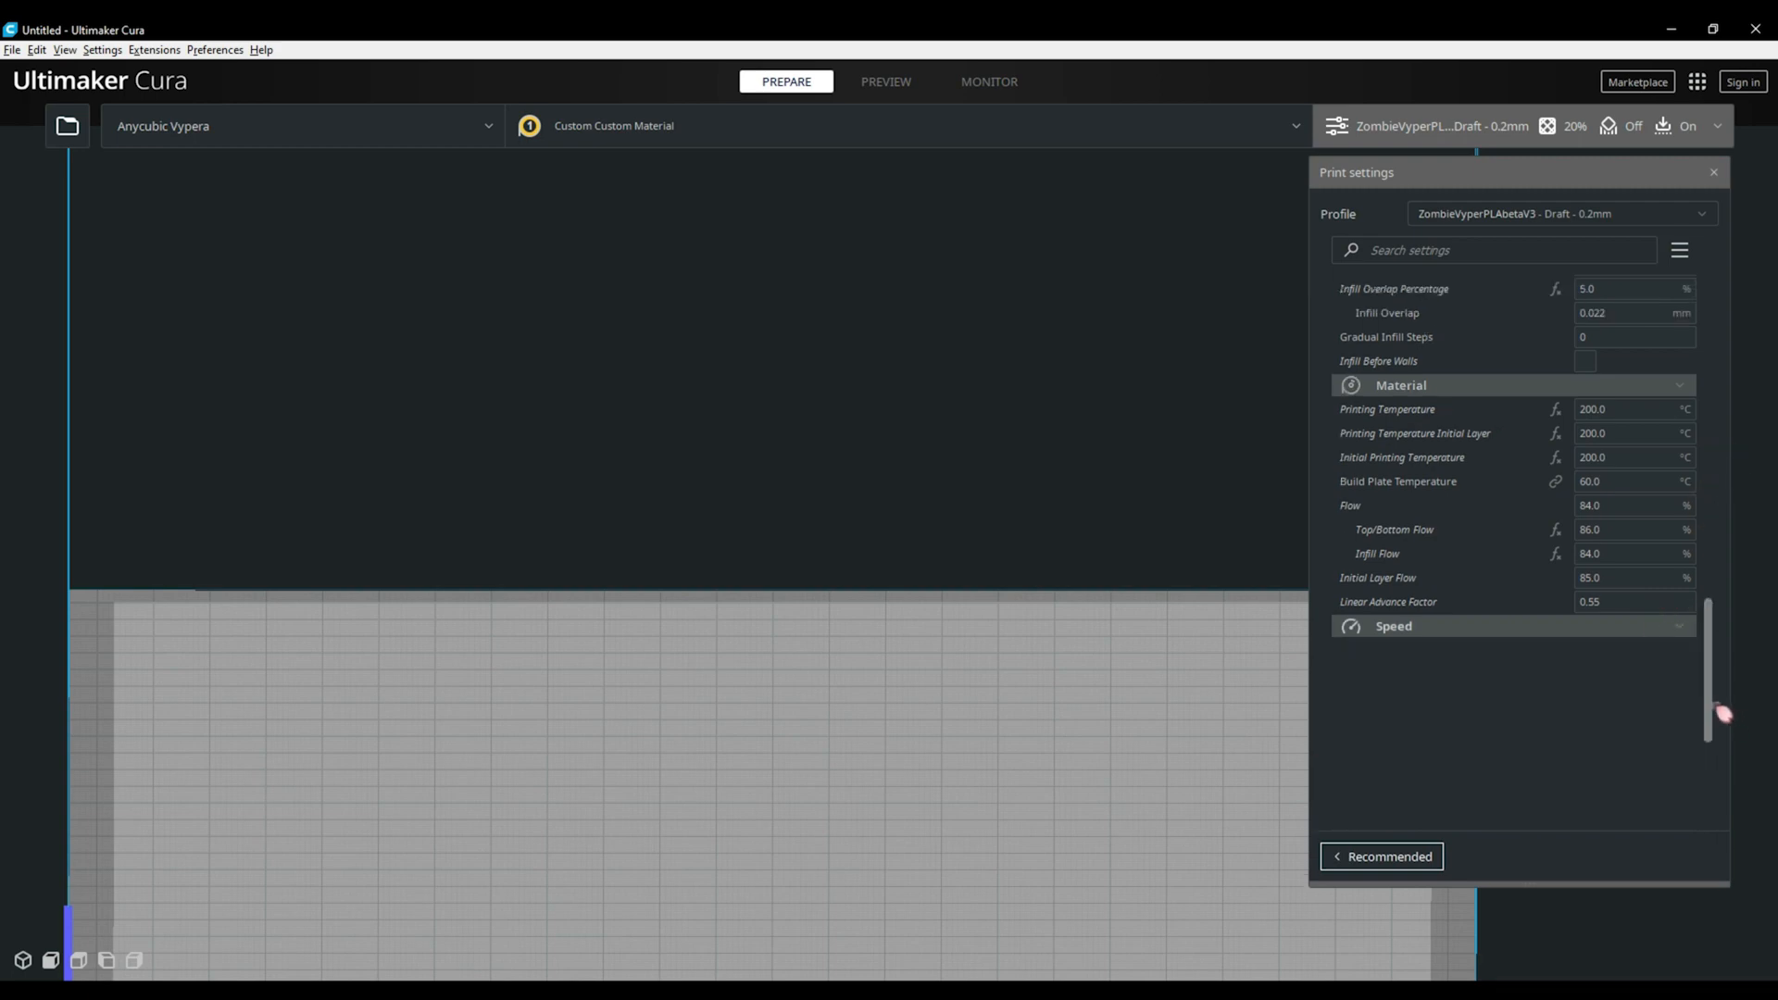
pyautogui.scroll(-3)
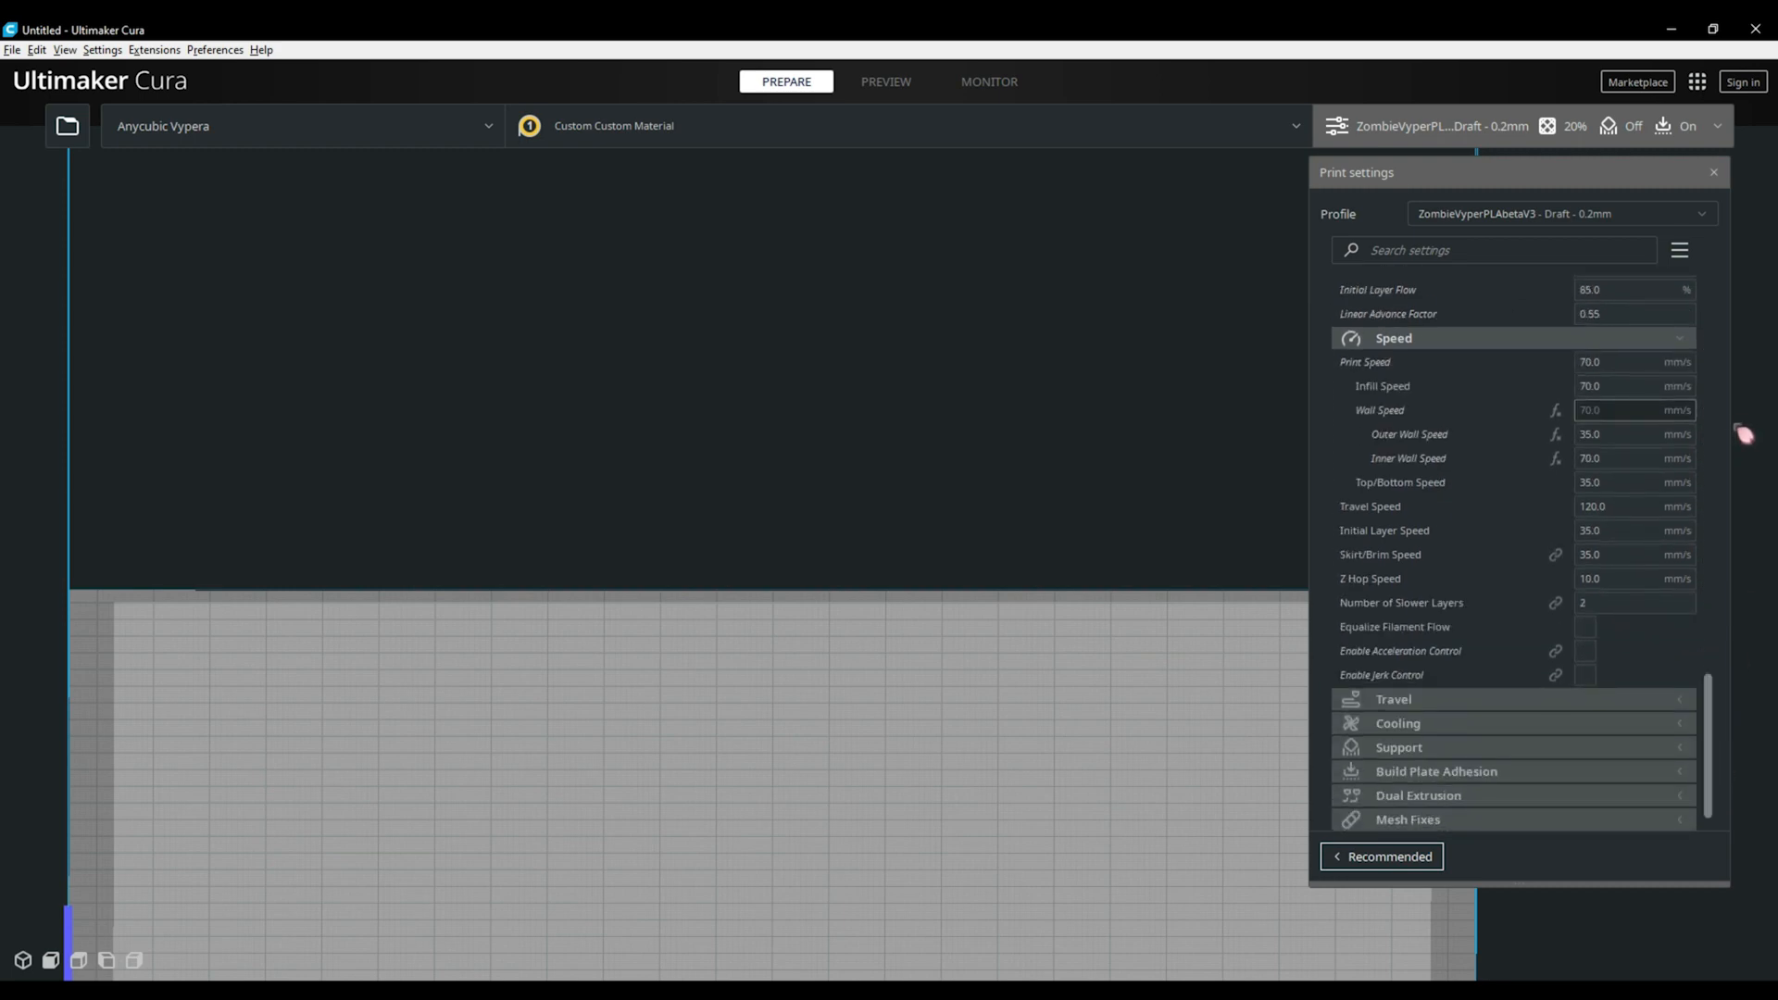
pyautogui.moveTo(1714, 379)
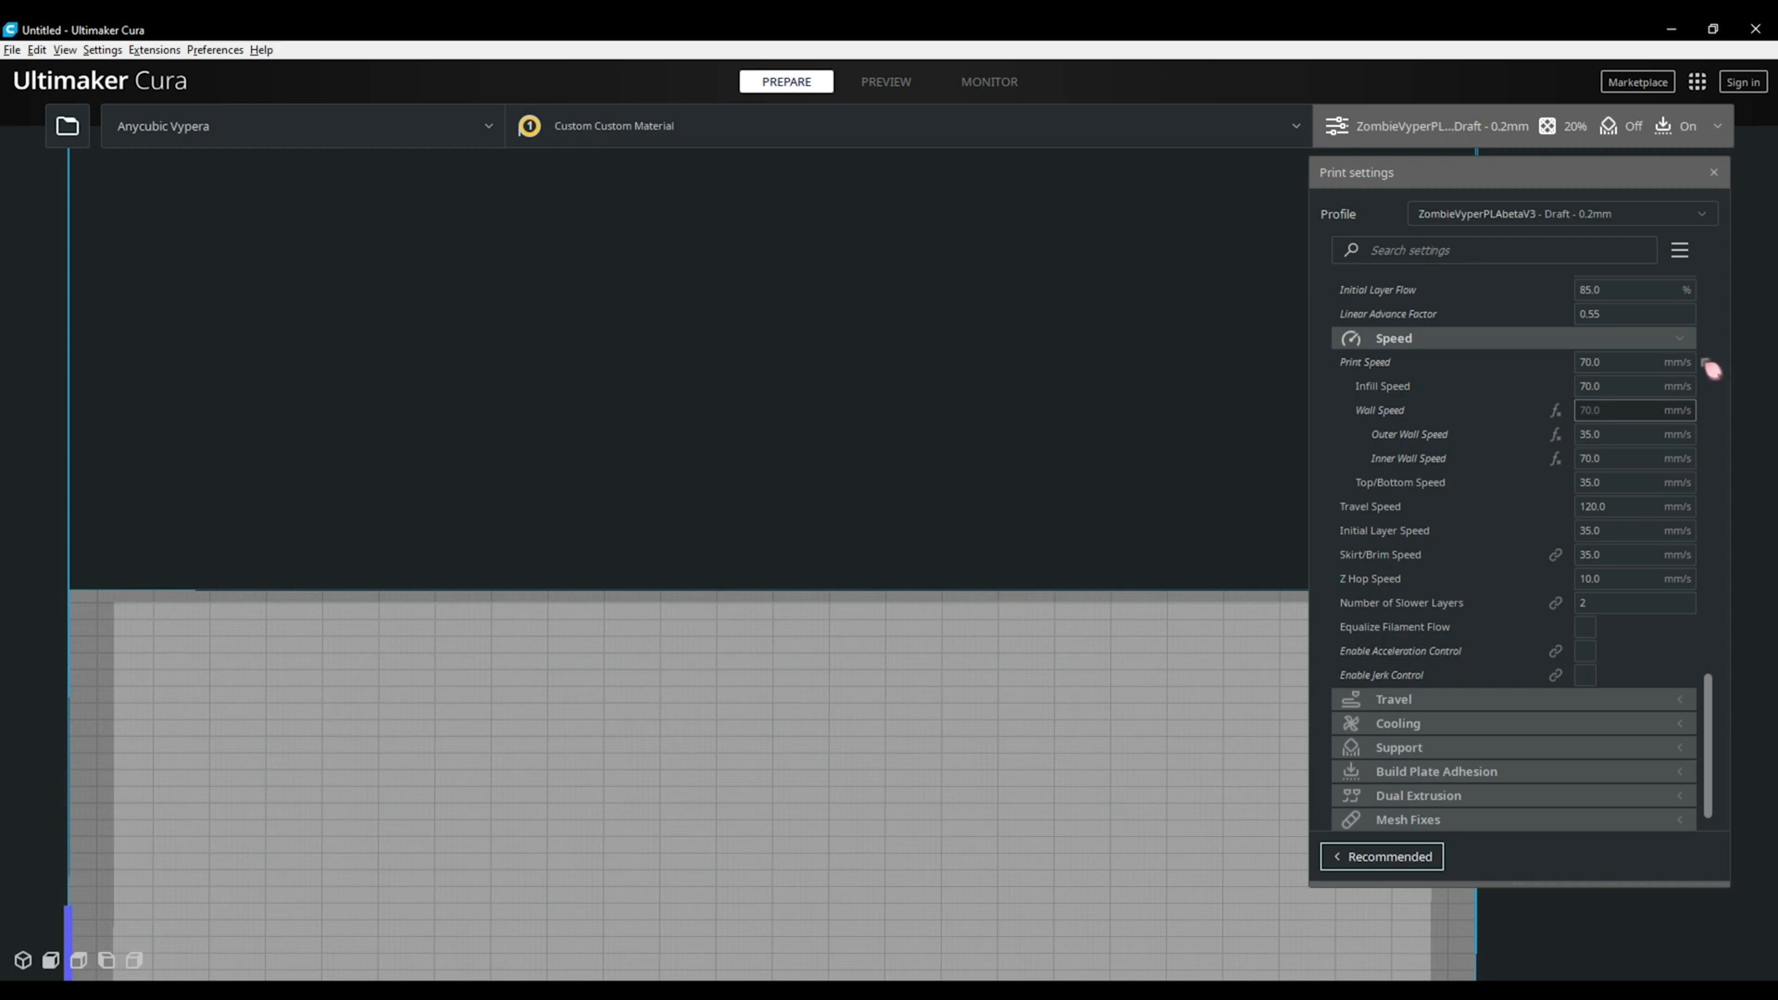
pyautogui.moveTo(1713, 398)
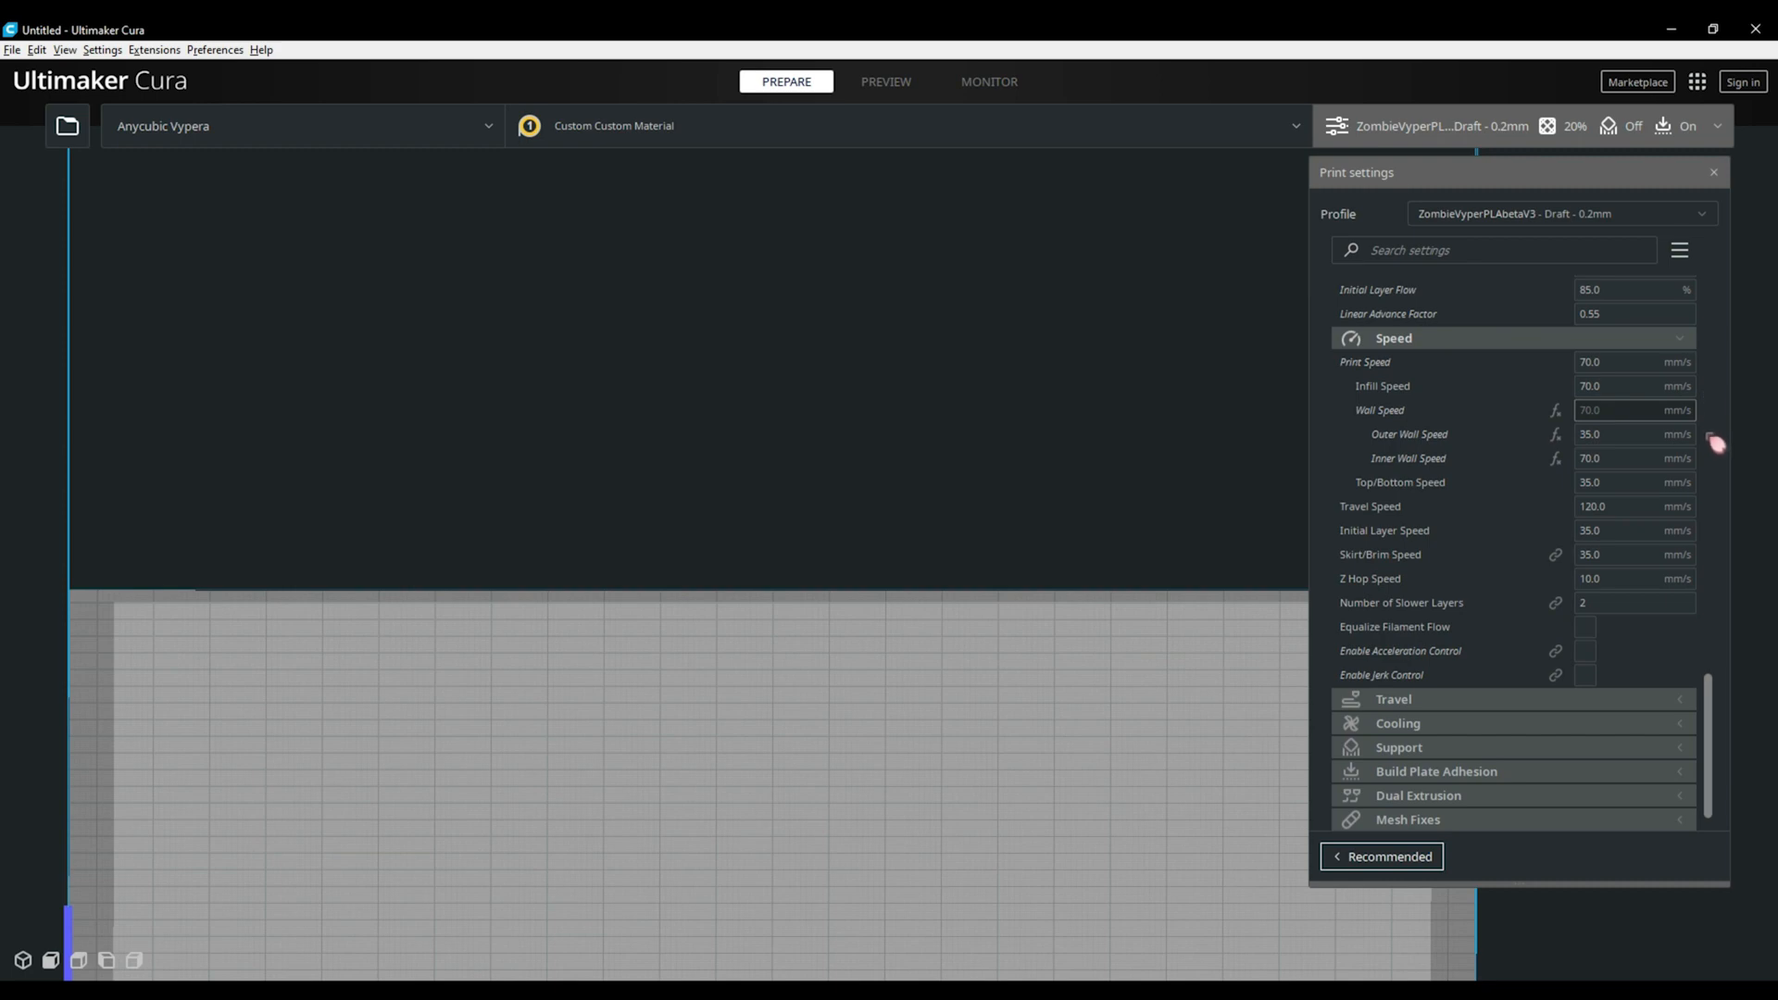
pyautogui.moveTo(1714, 469)
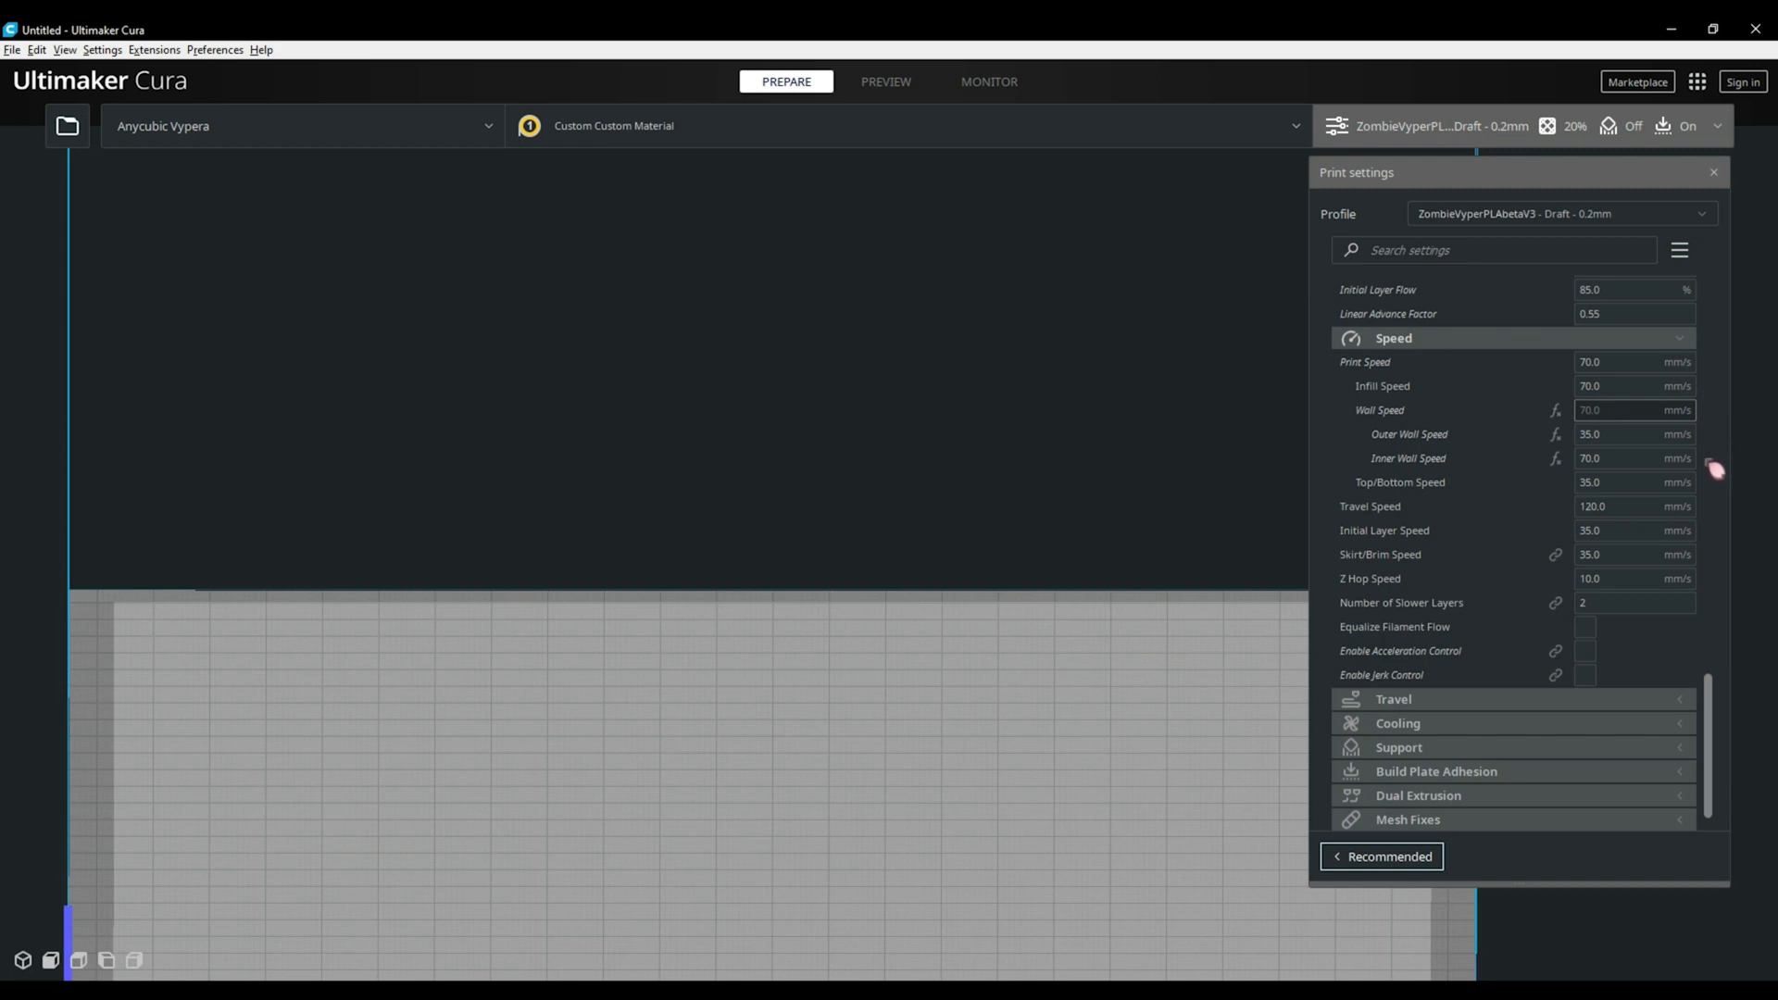
pyautogui.moveTo(1714, 471)
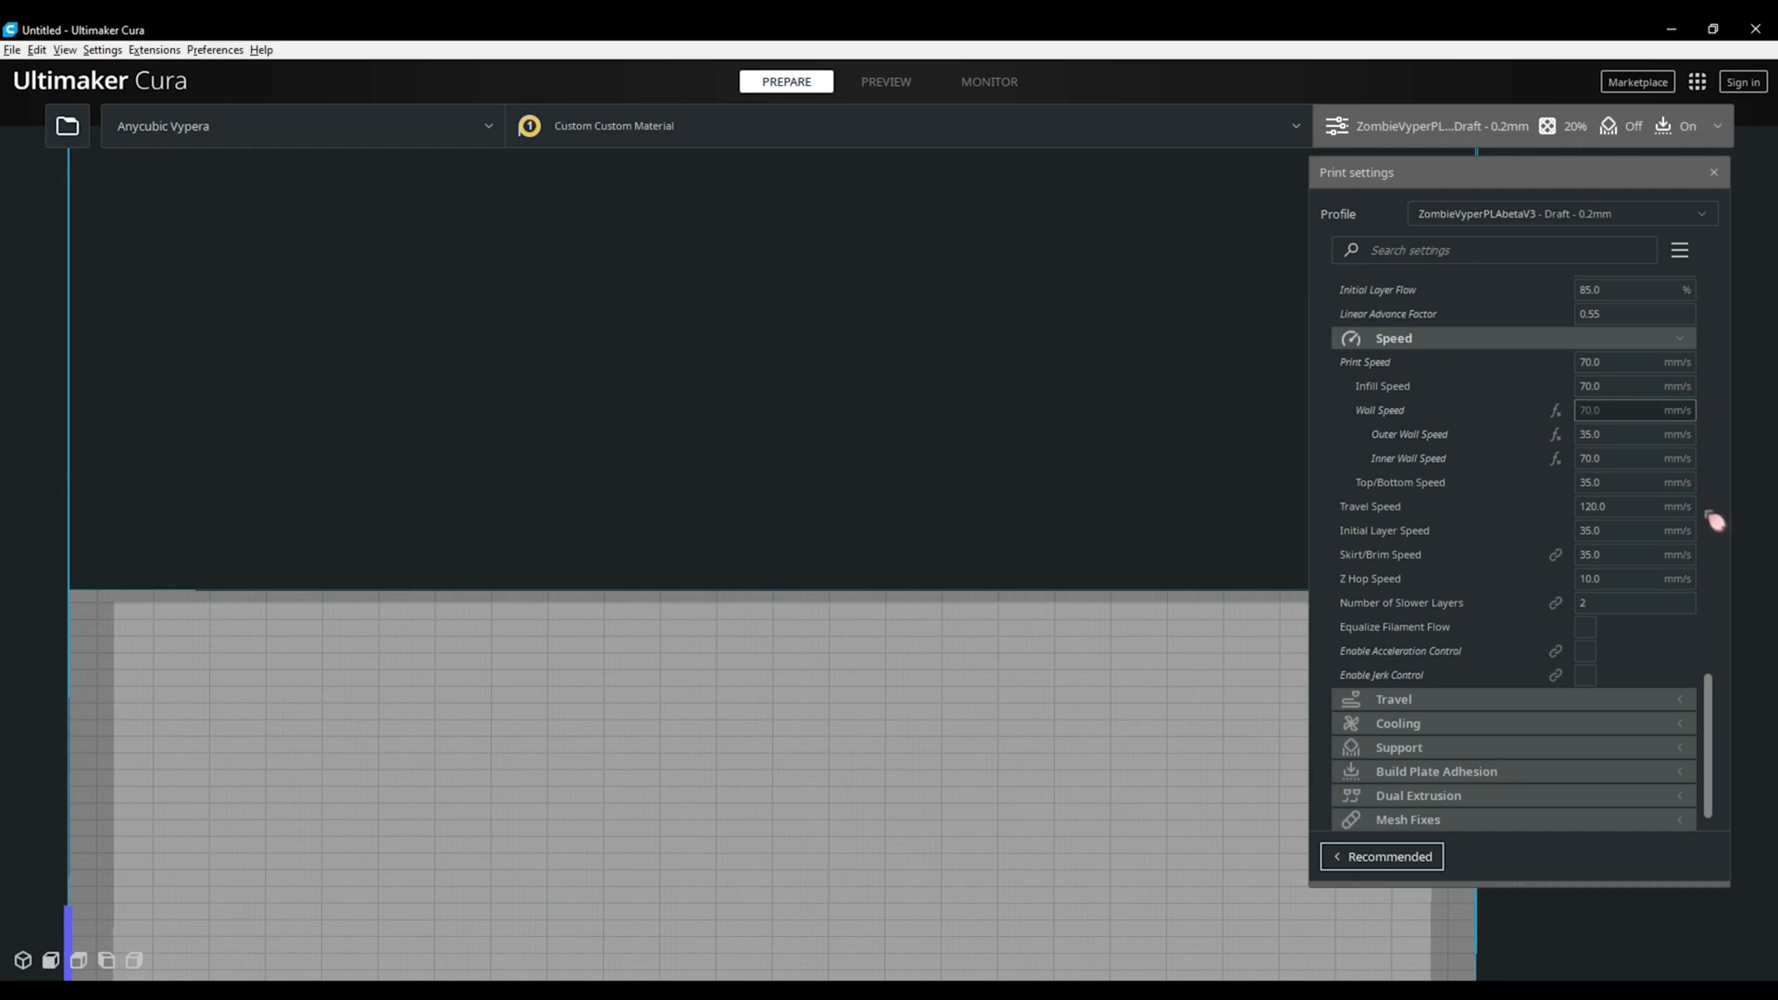
pyautogui.moveTo(1714, 575)
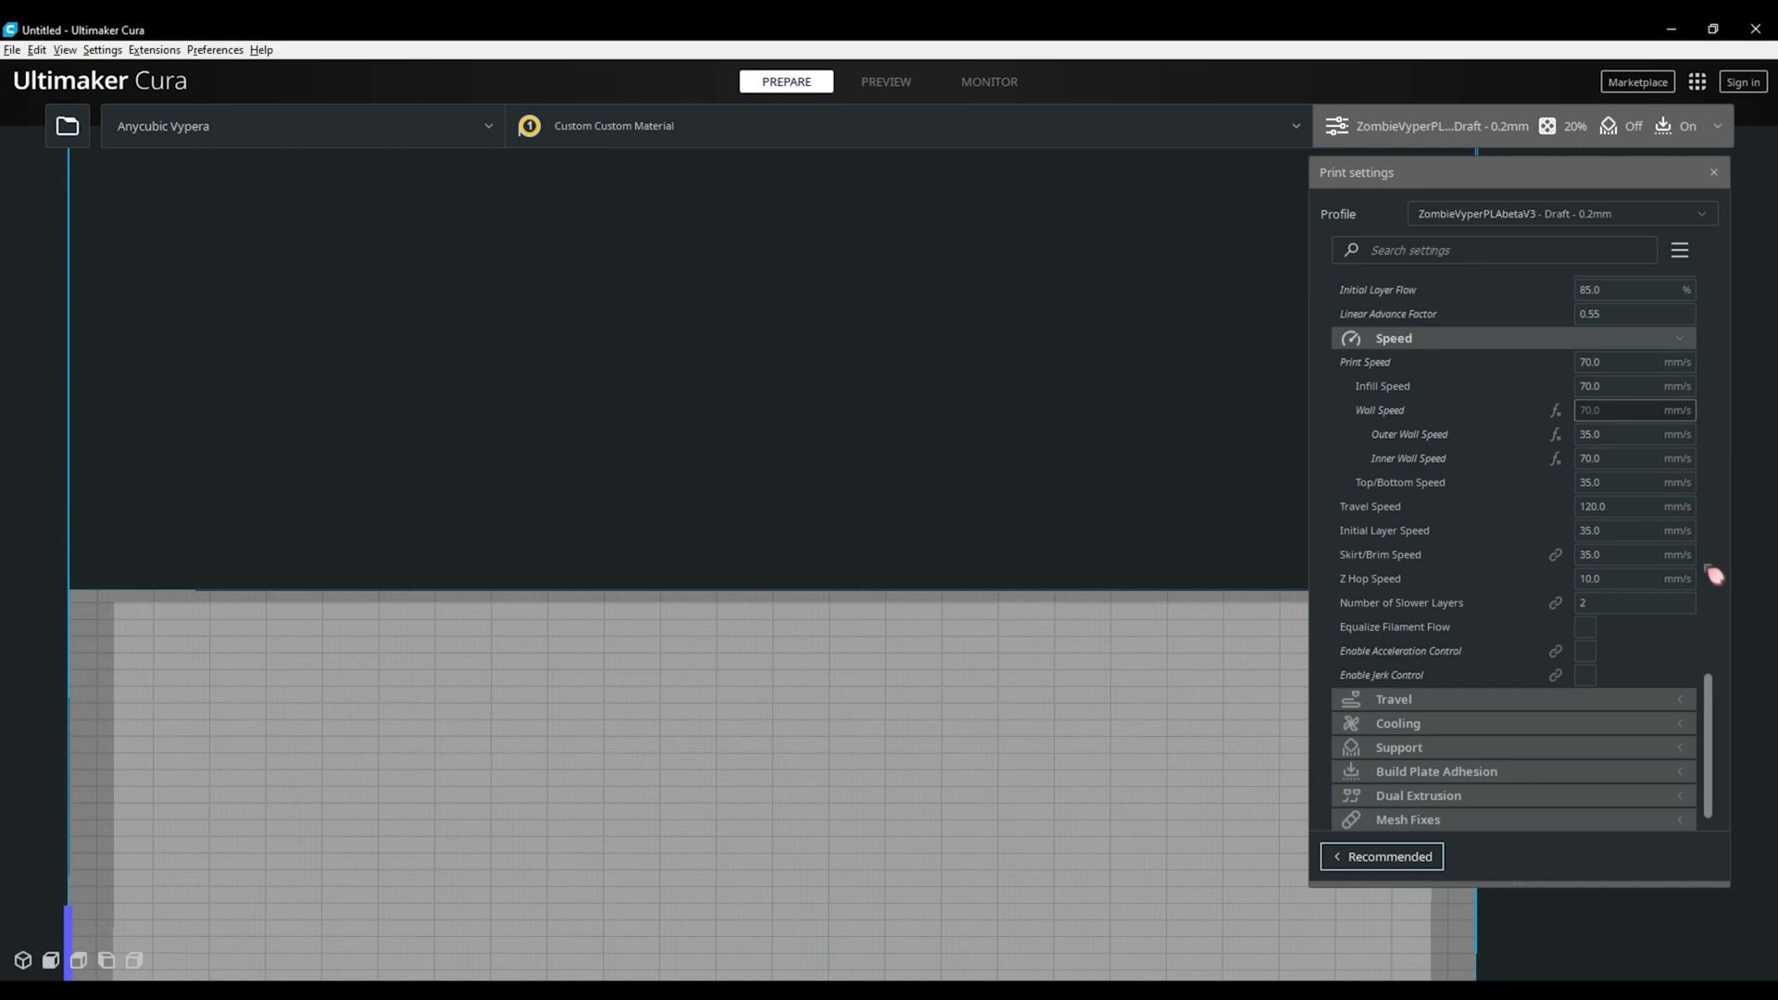
pyautogui.moveTo(1714, 587)
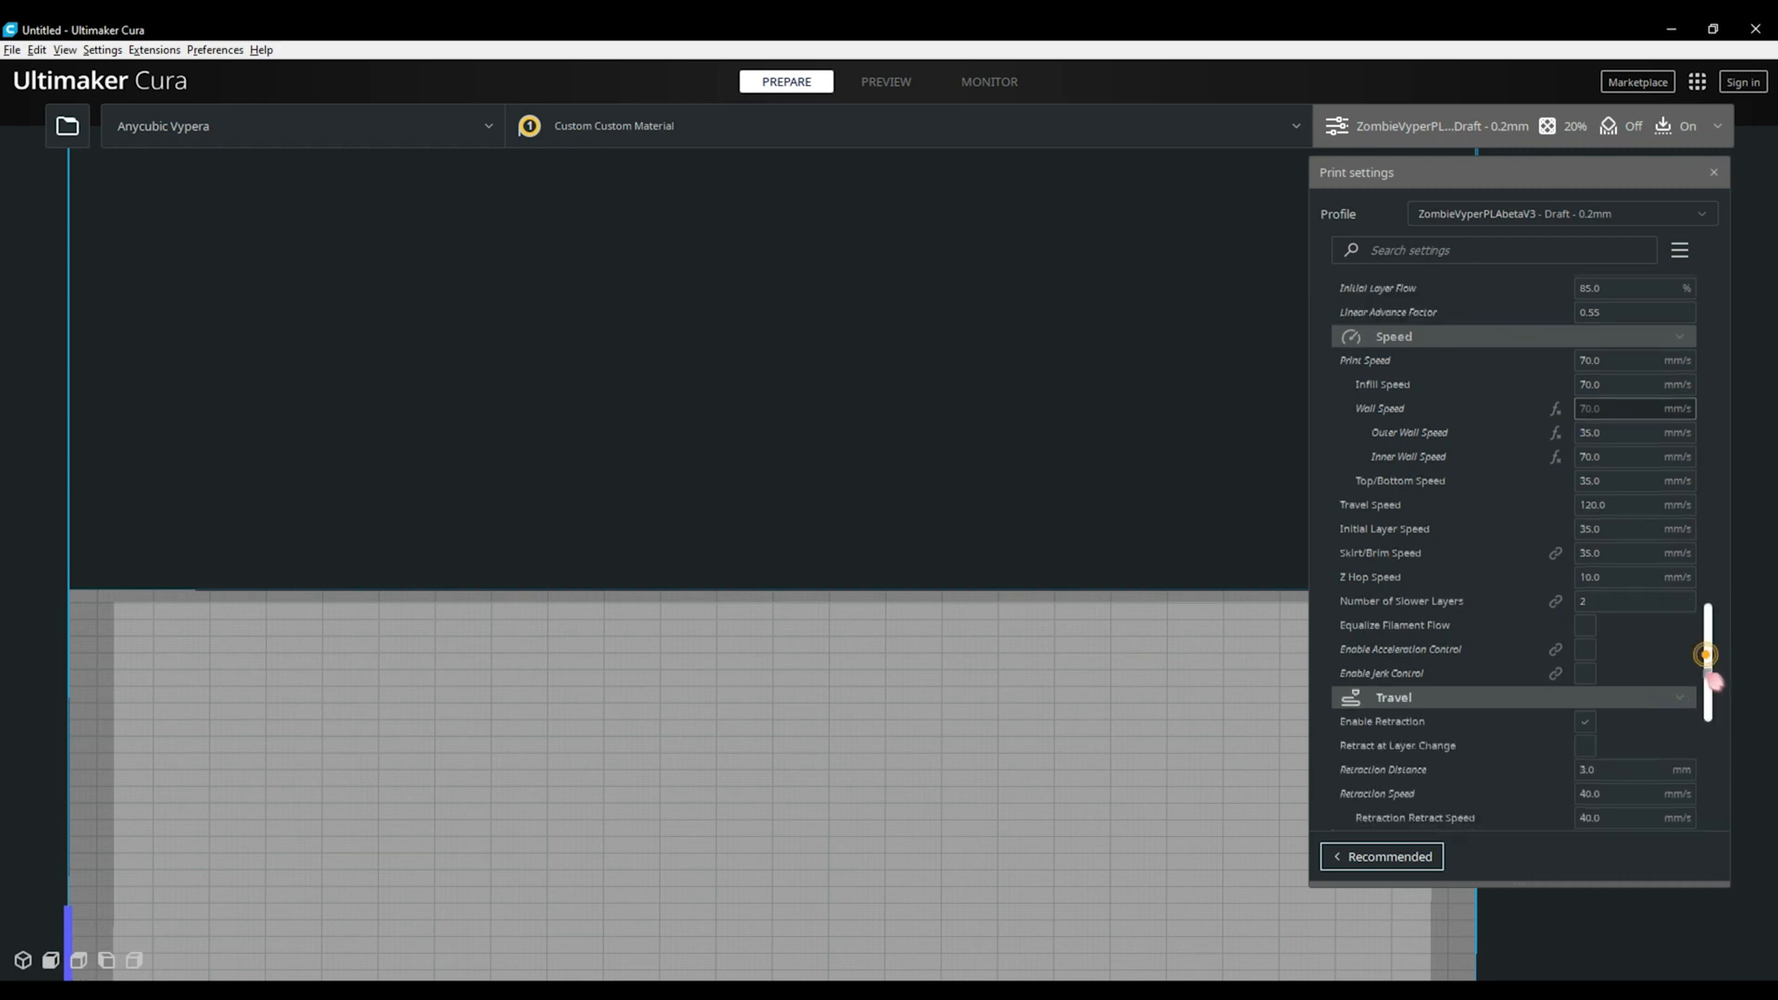
pyautogui.scroll(-3)
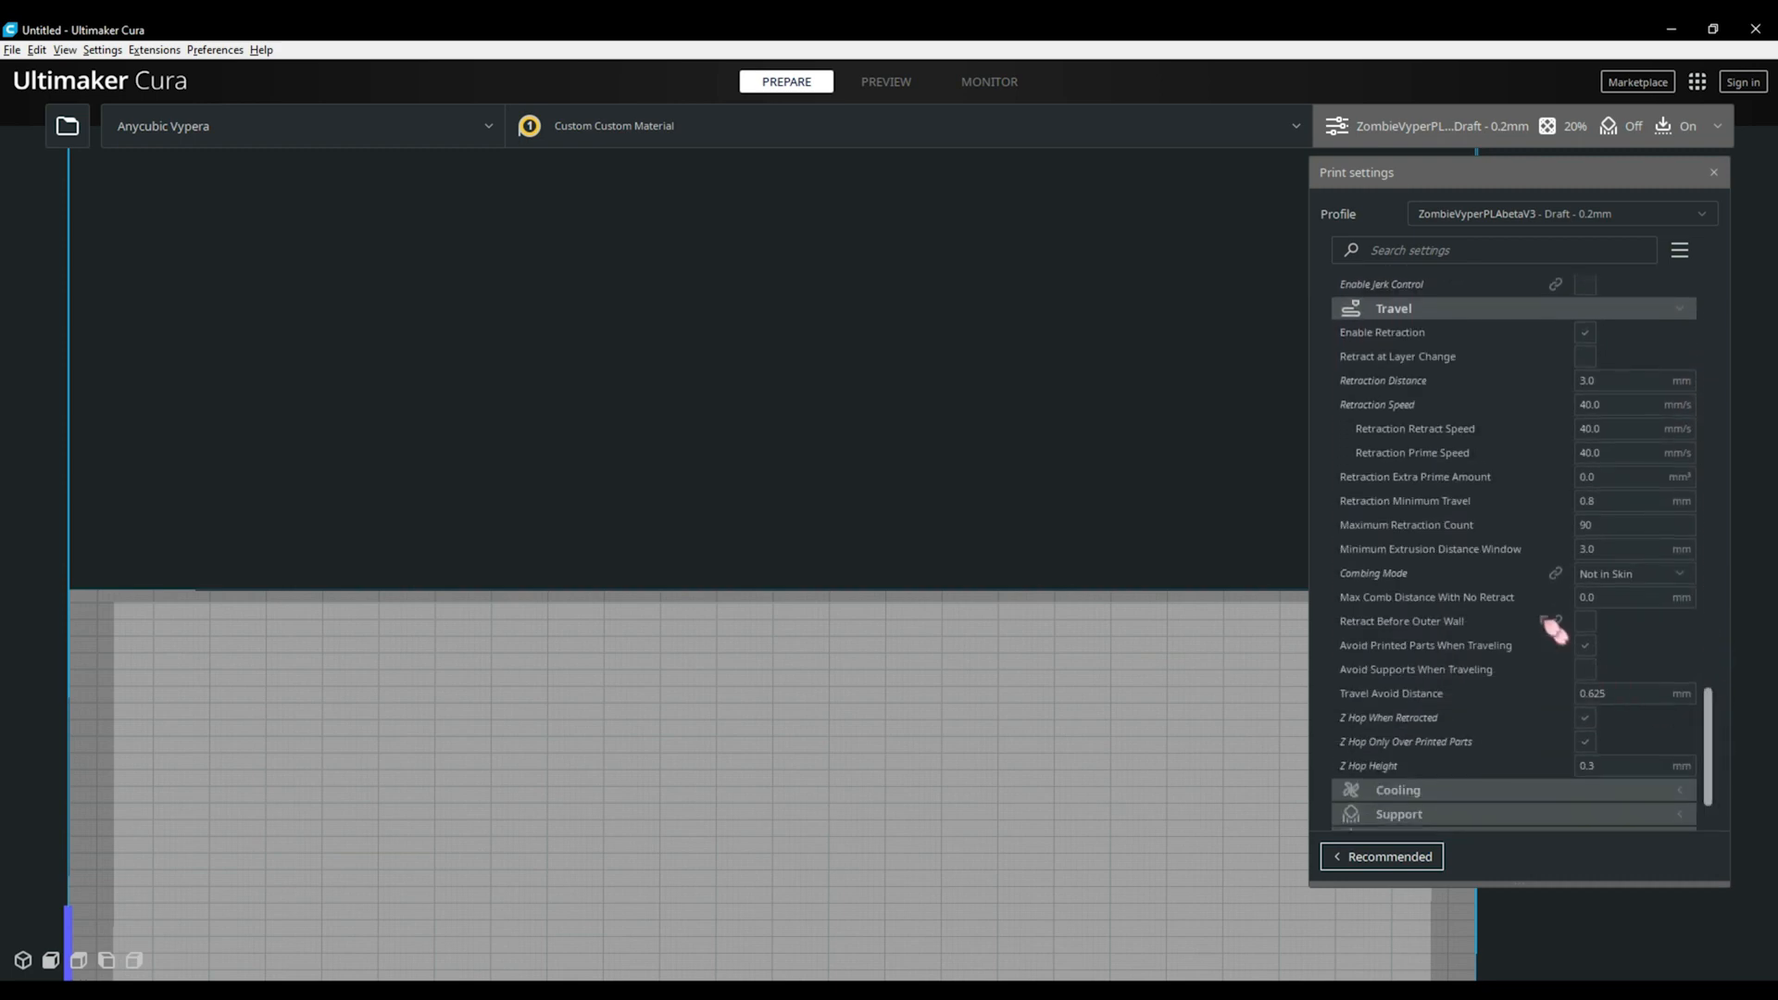
pyautogui.moveTo(1735, 374)
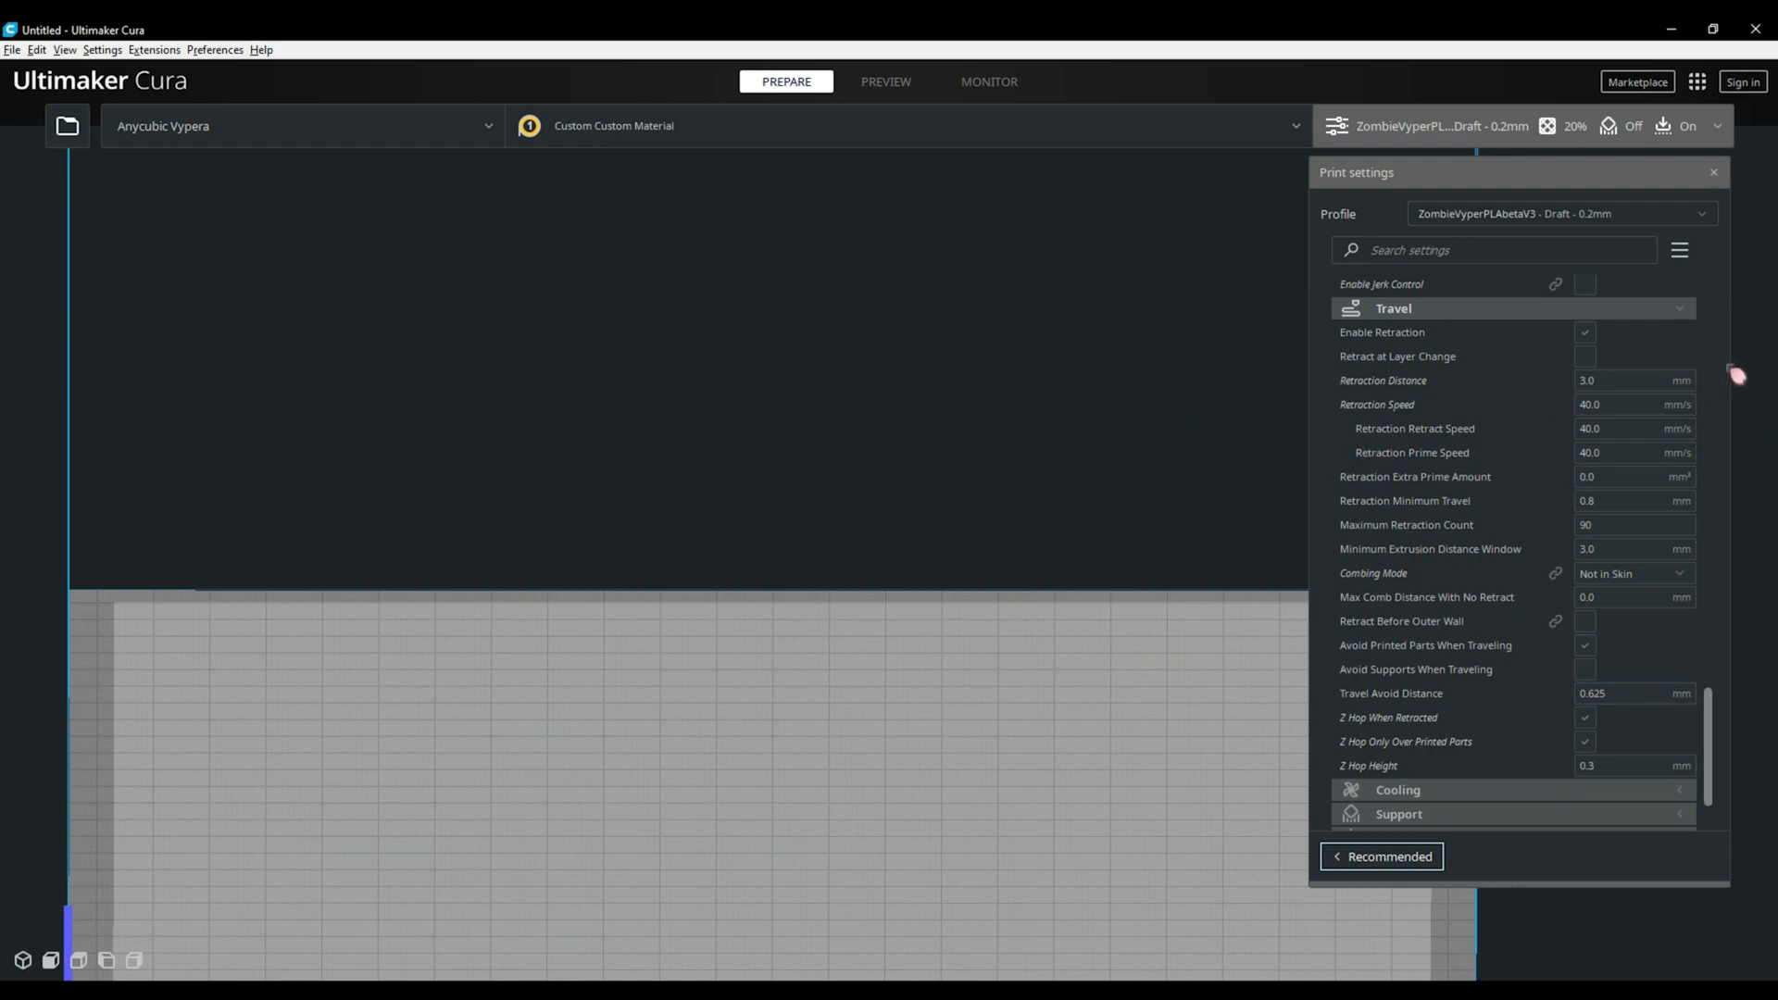
pyautogui.moveTo(1737, 373)
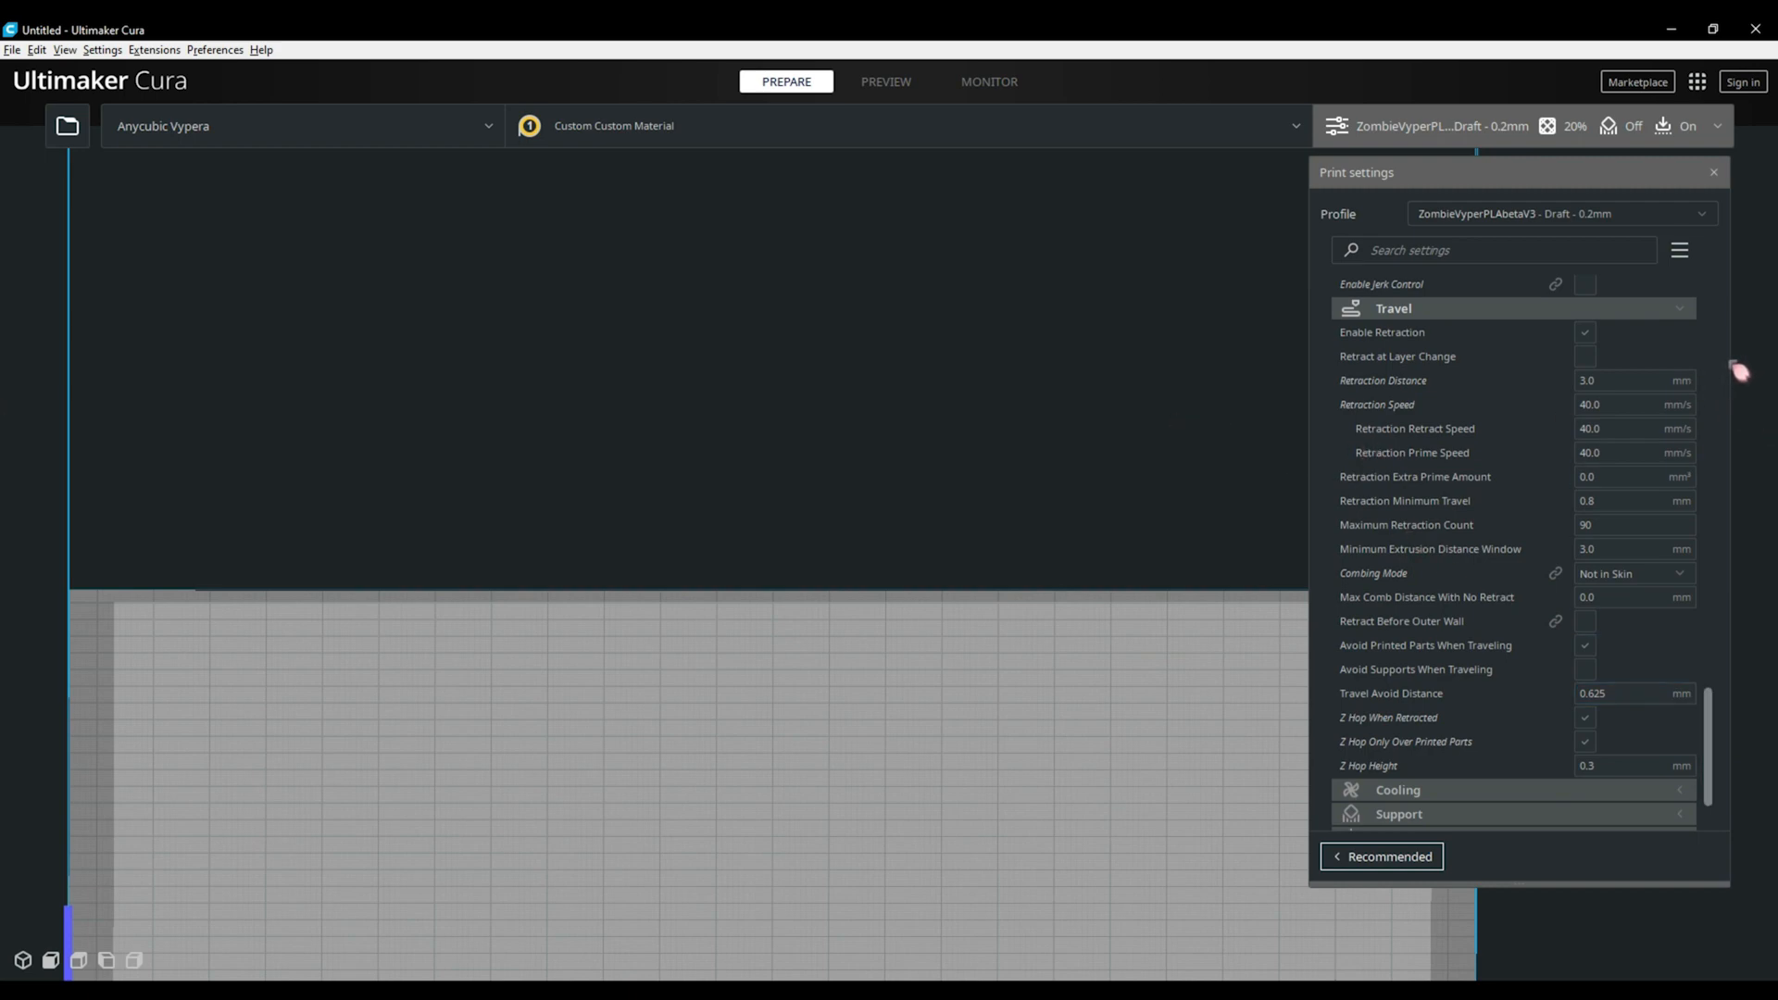
pyautogui.moveTo(1723, 391)
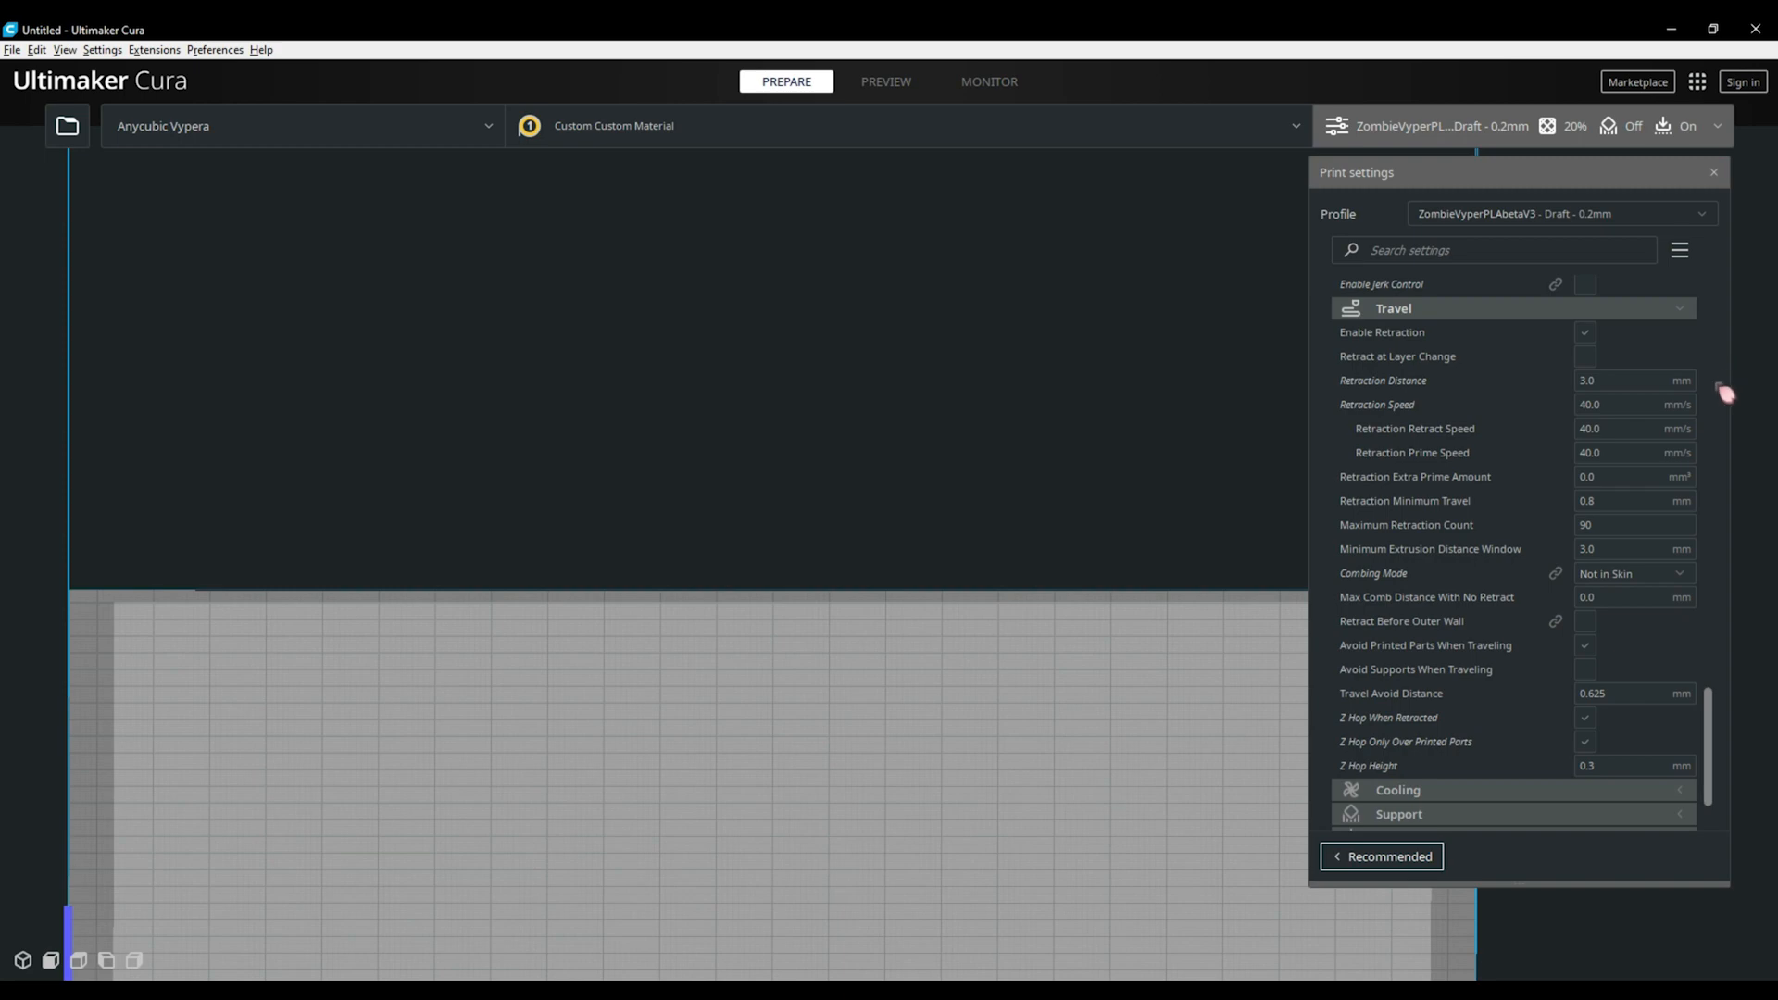
pyautogui.moveTo(1723, 395)
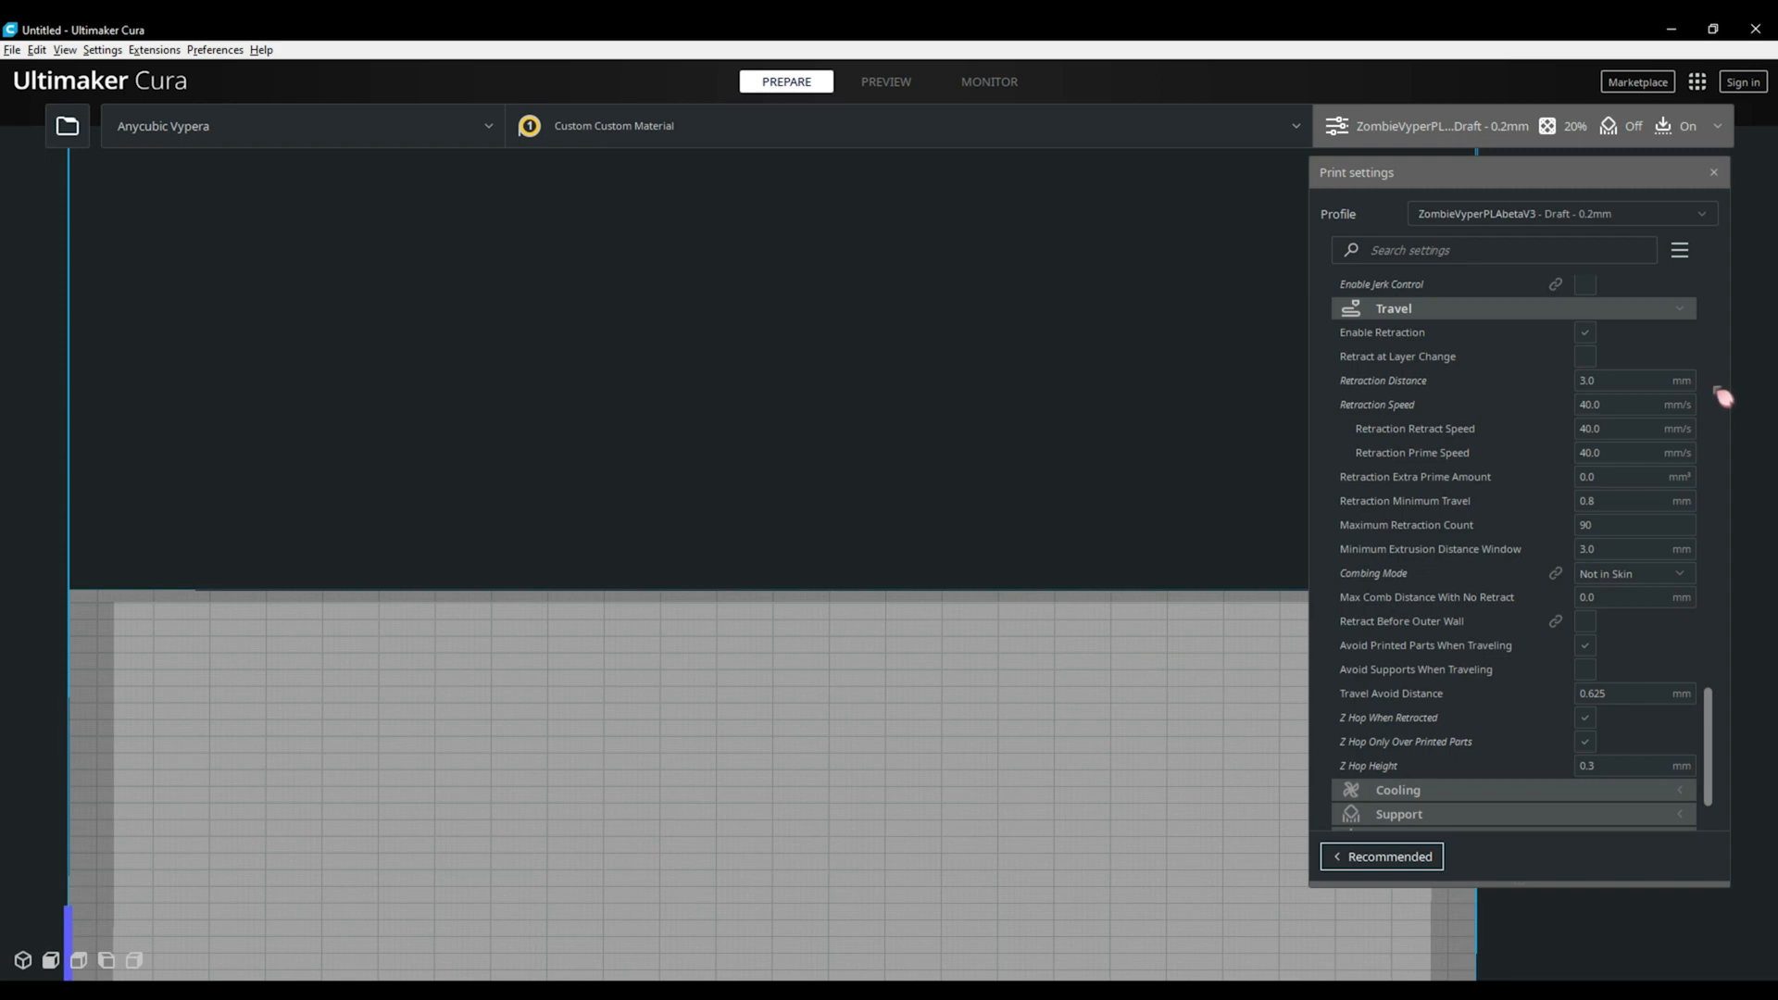
pyautogui.moveTo(1722, 397)
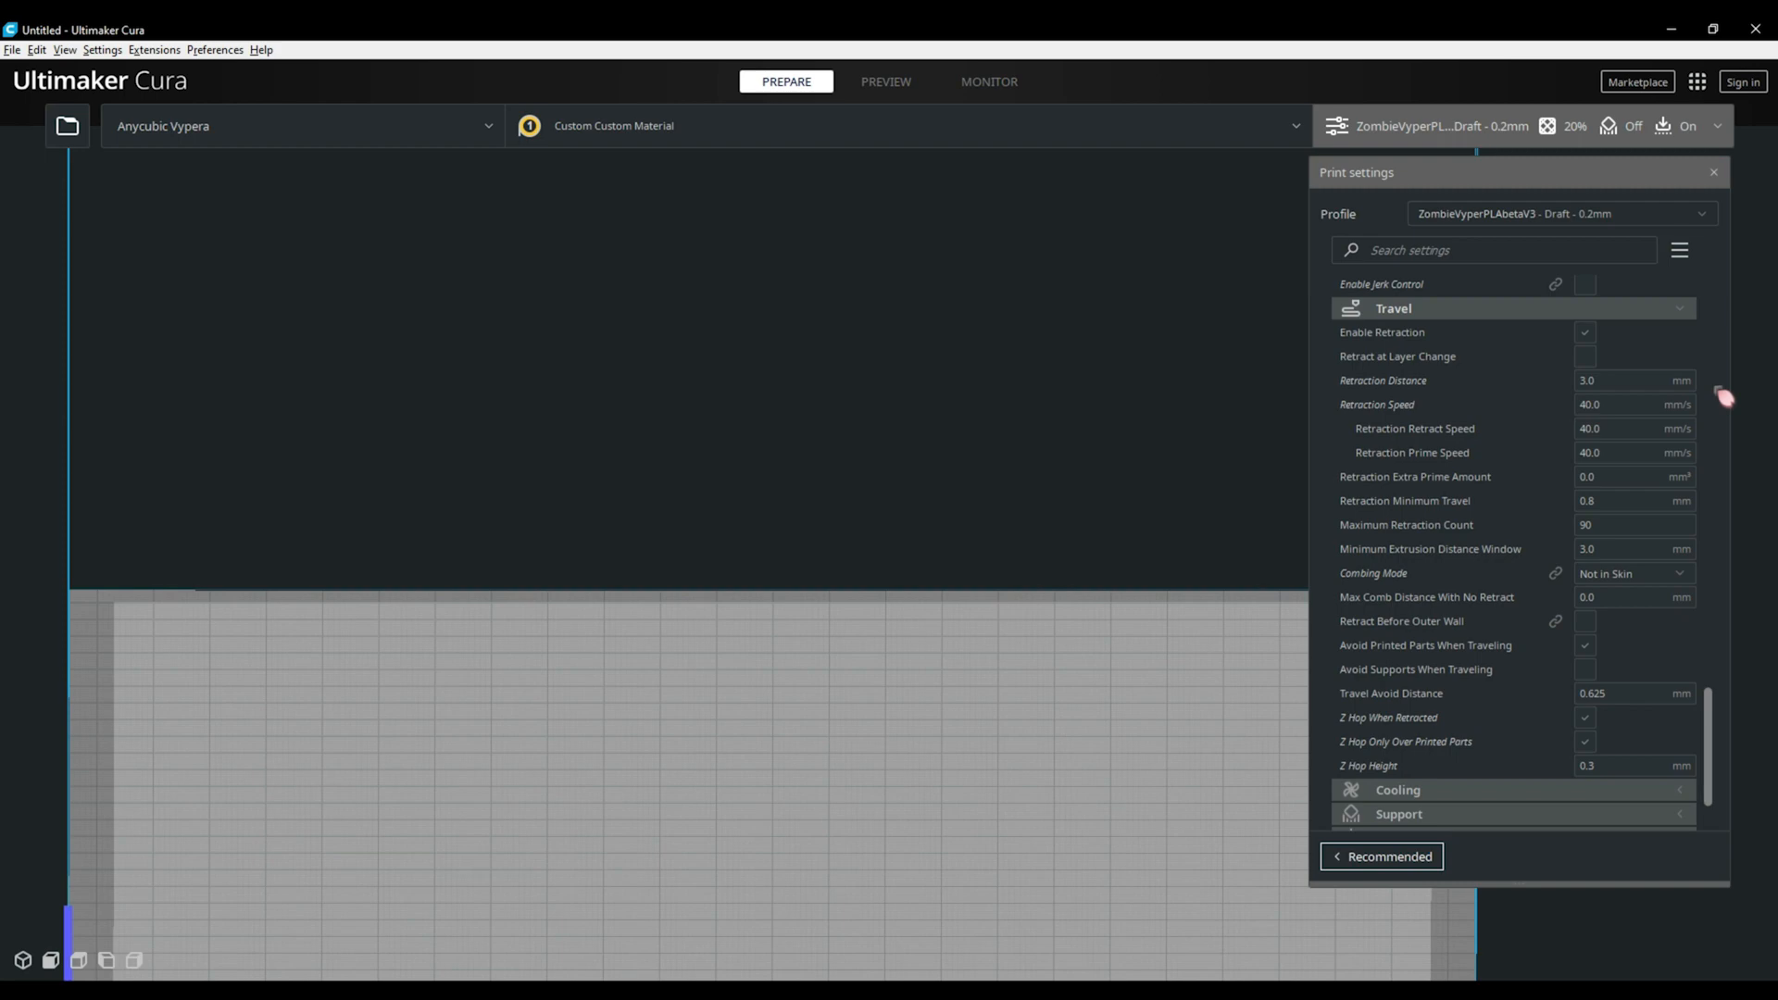
pyautogui.moveTo(1749, 539)
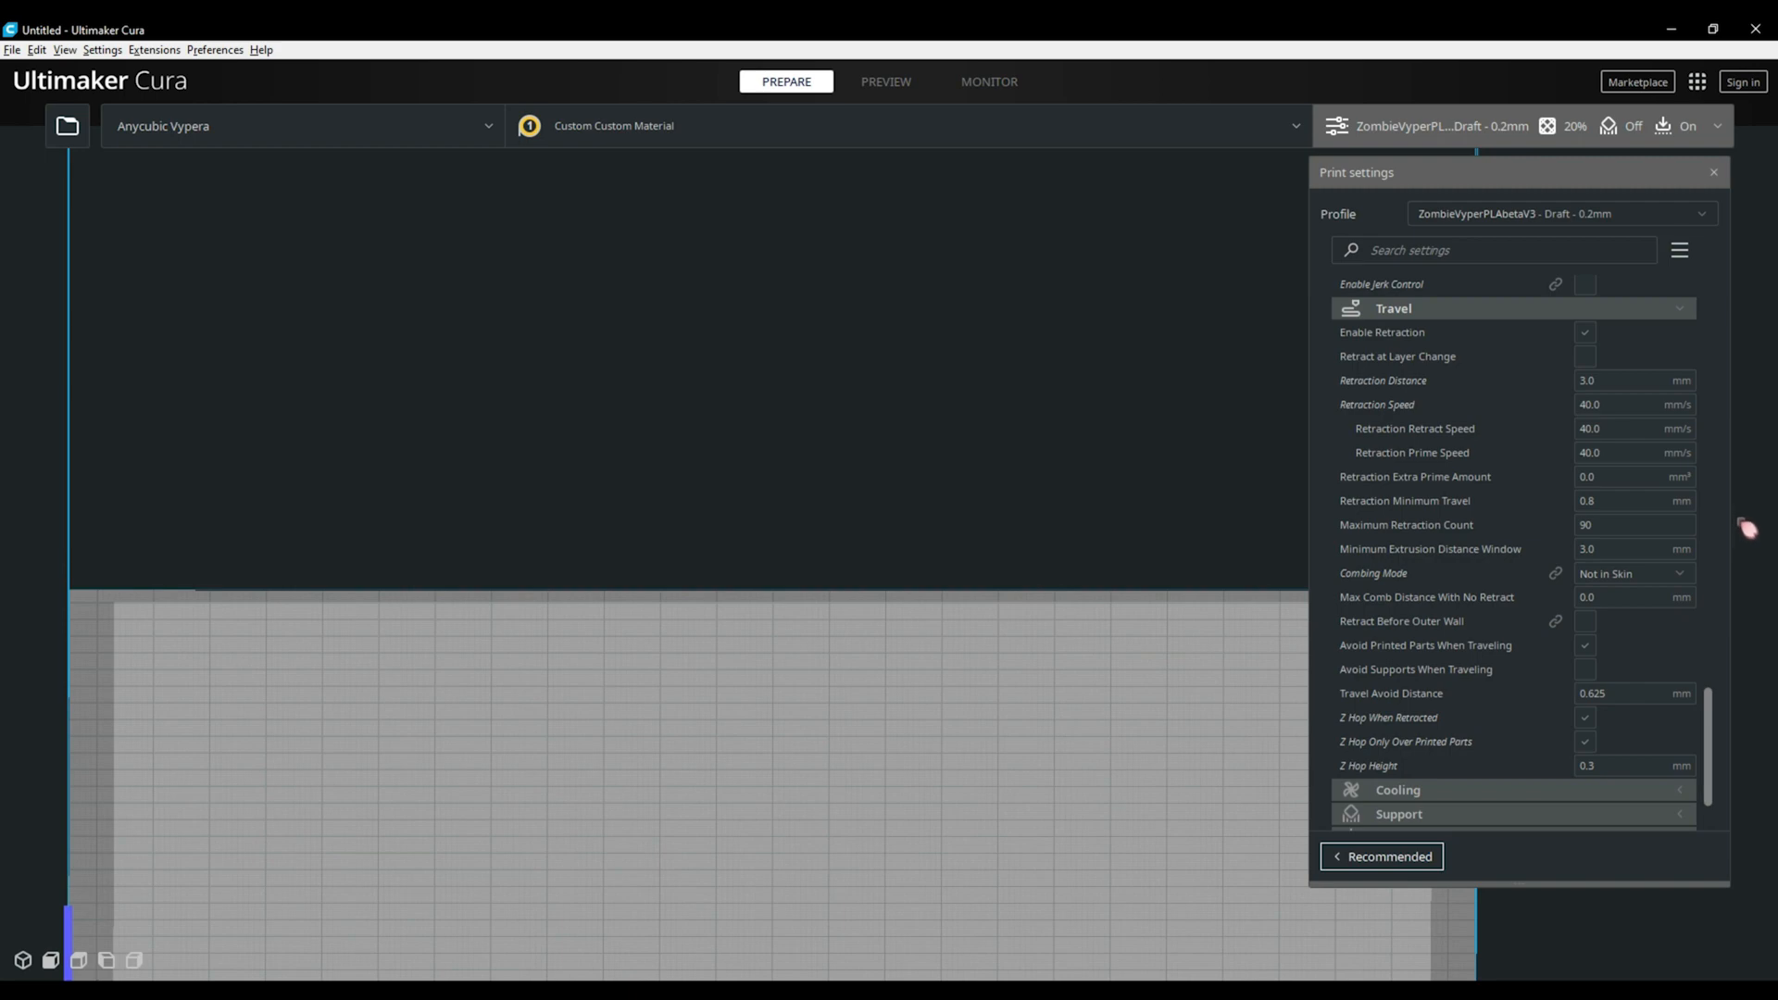
# Enable Generate Support; review Normal structure, 60° overhang, 30% Zig Zag and interfaces
pyautogui.scroll(-3)
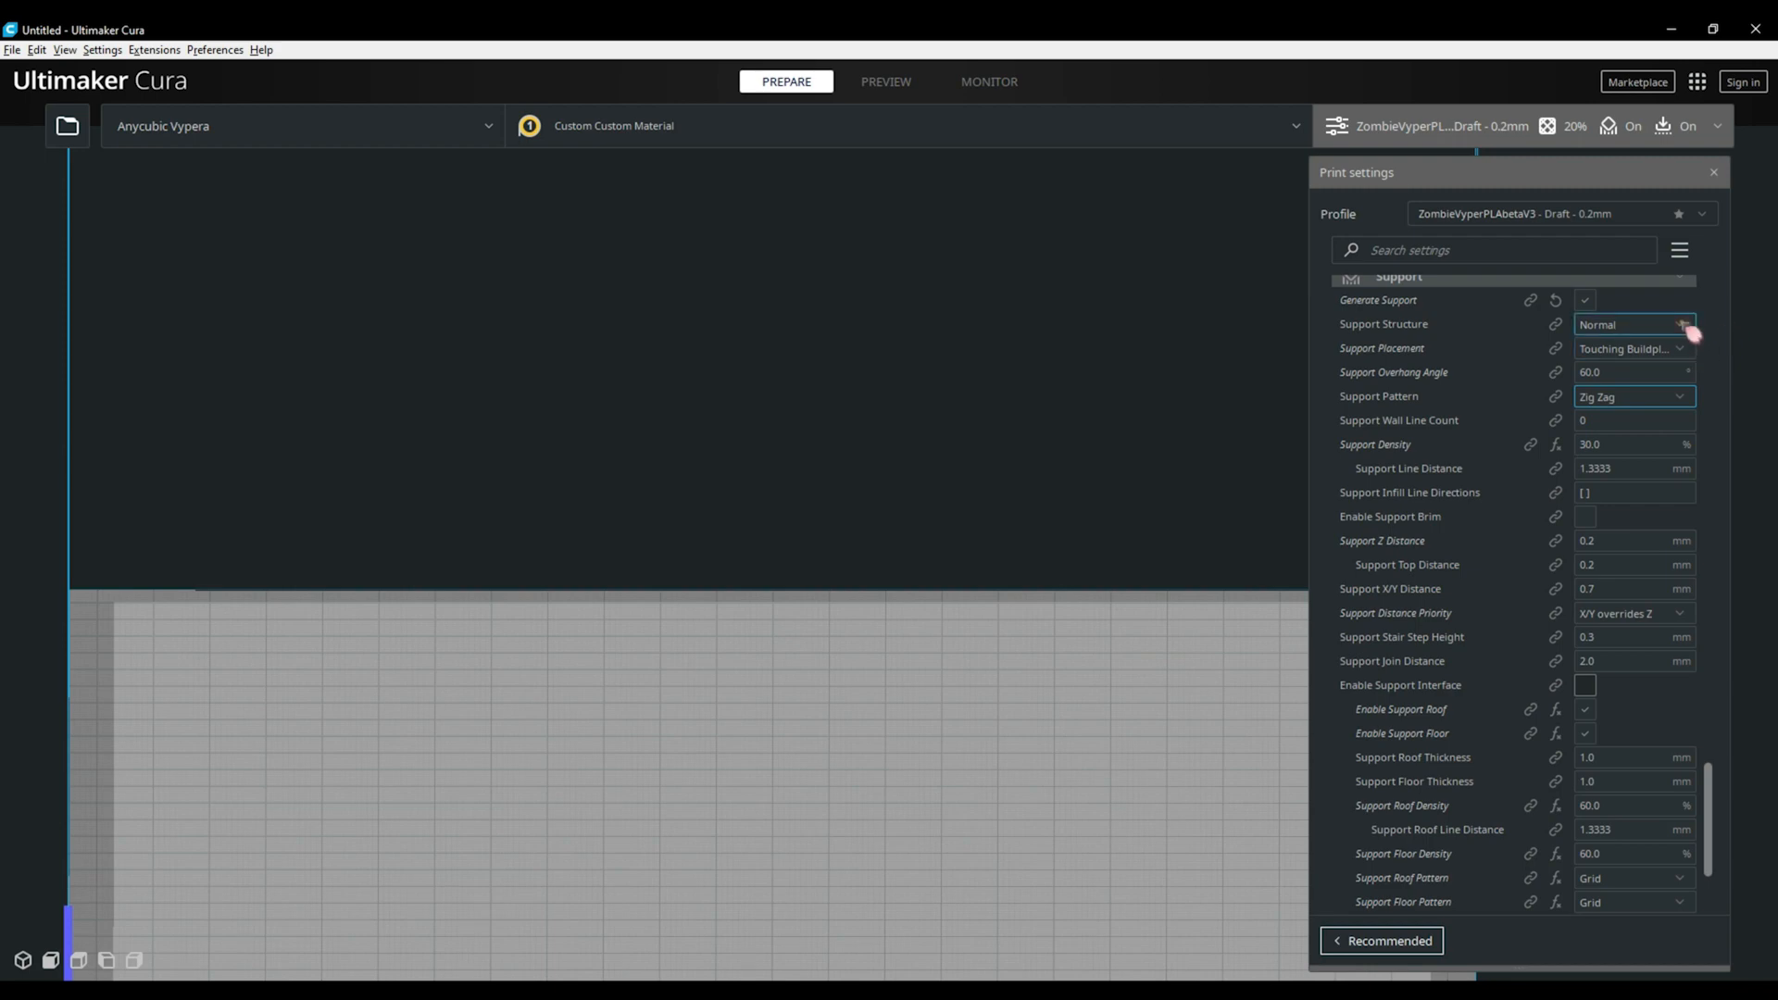
pyautogui.click(1688, 324)
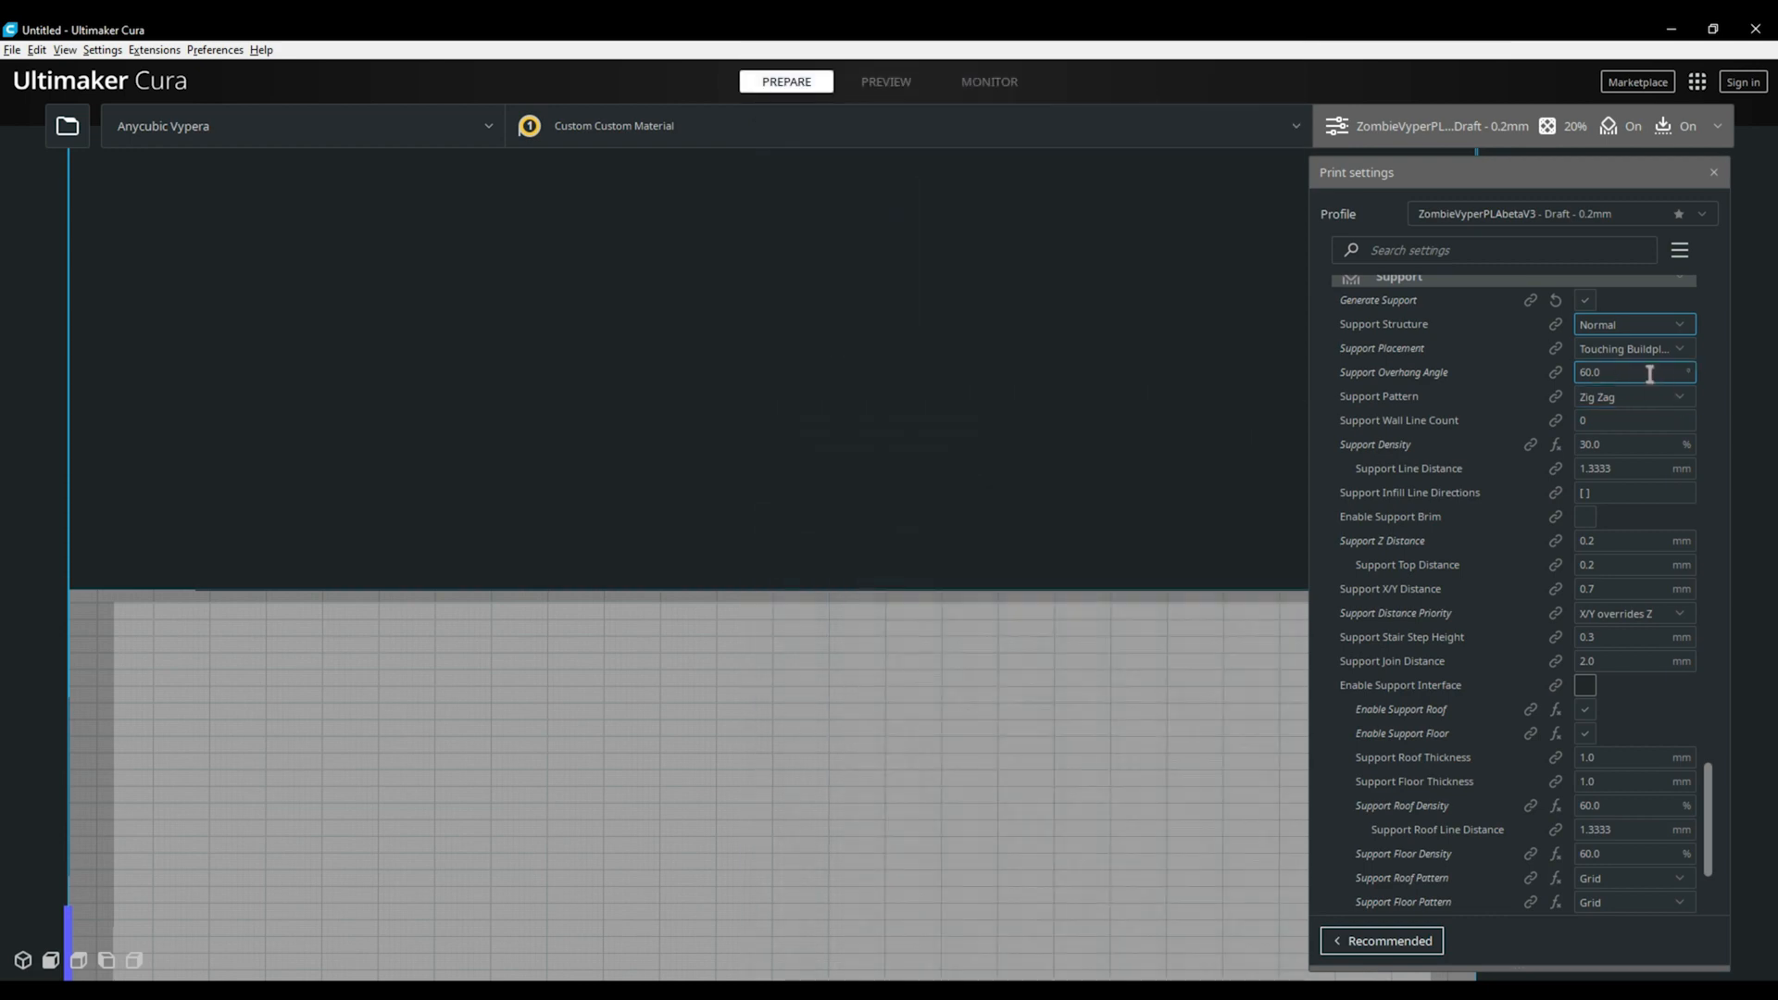
pyautogui.moveTo(1394, 372)
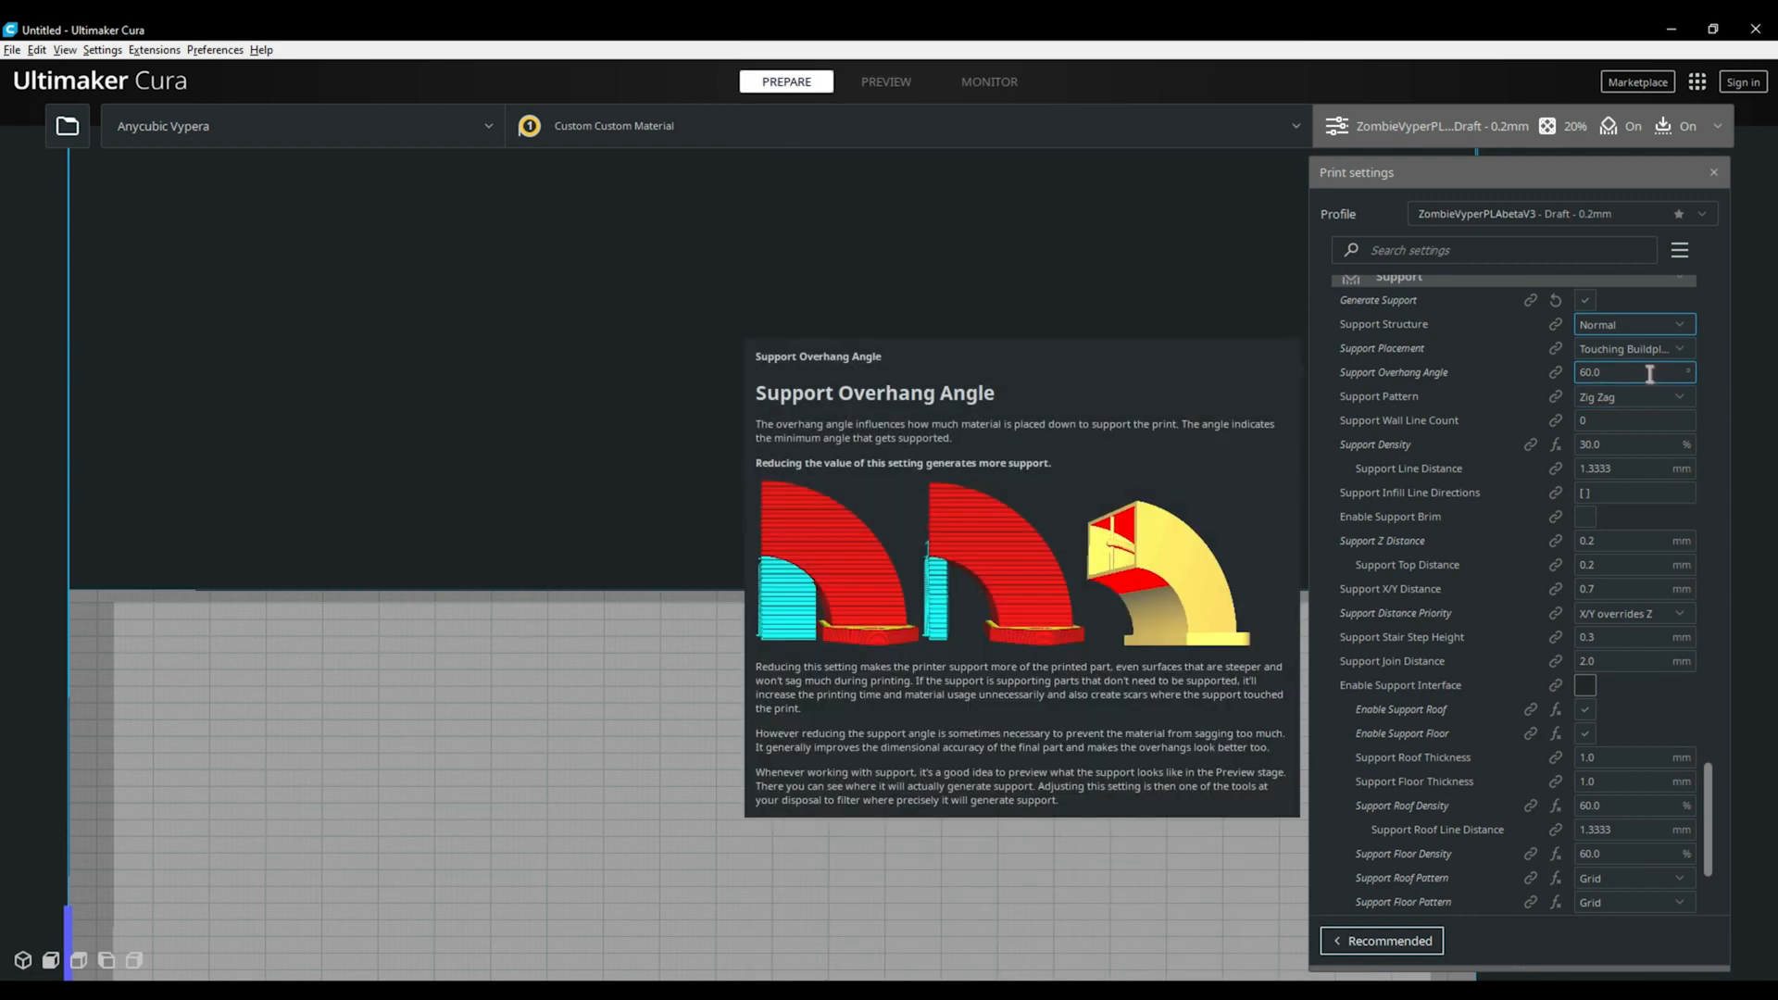
pyautogui.moveTo(1632, 419)
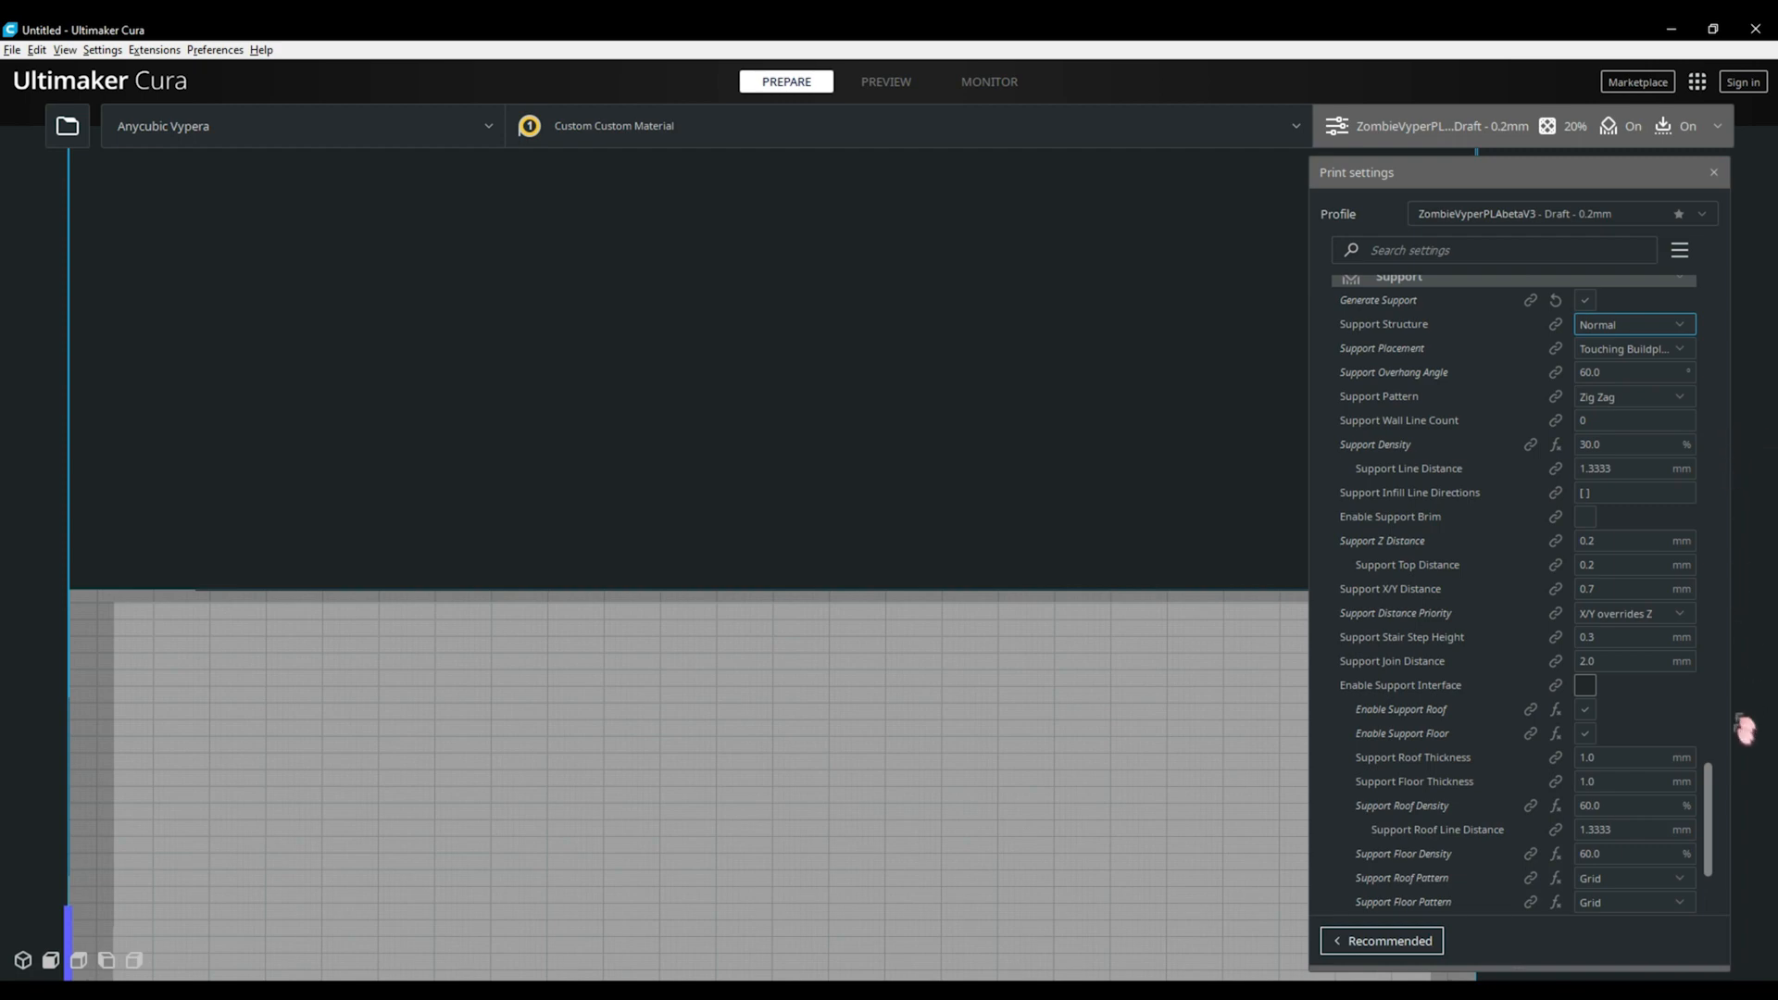
pyautogui.scroll(-3)
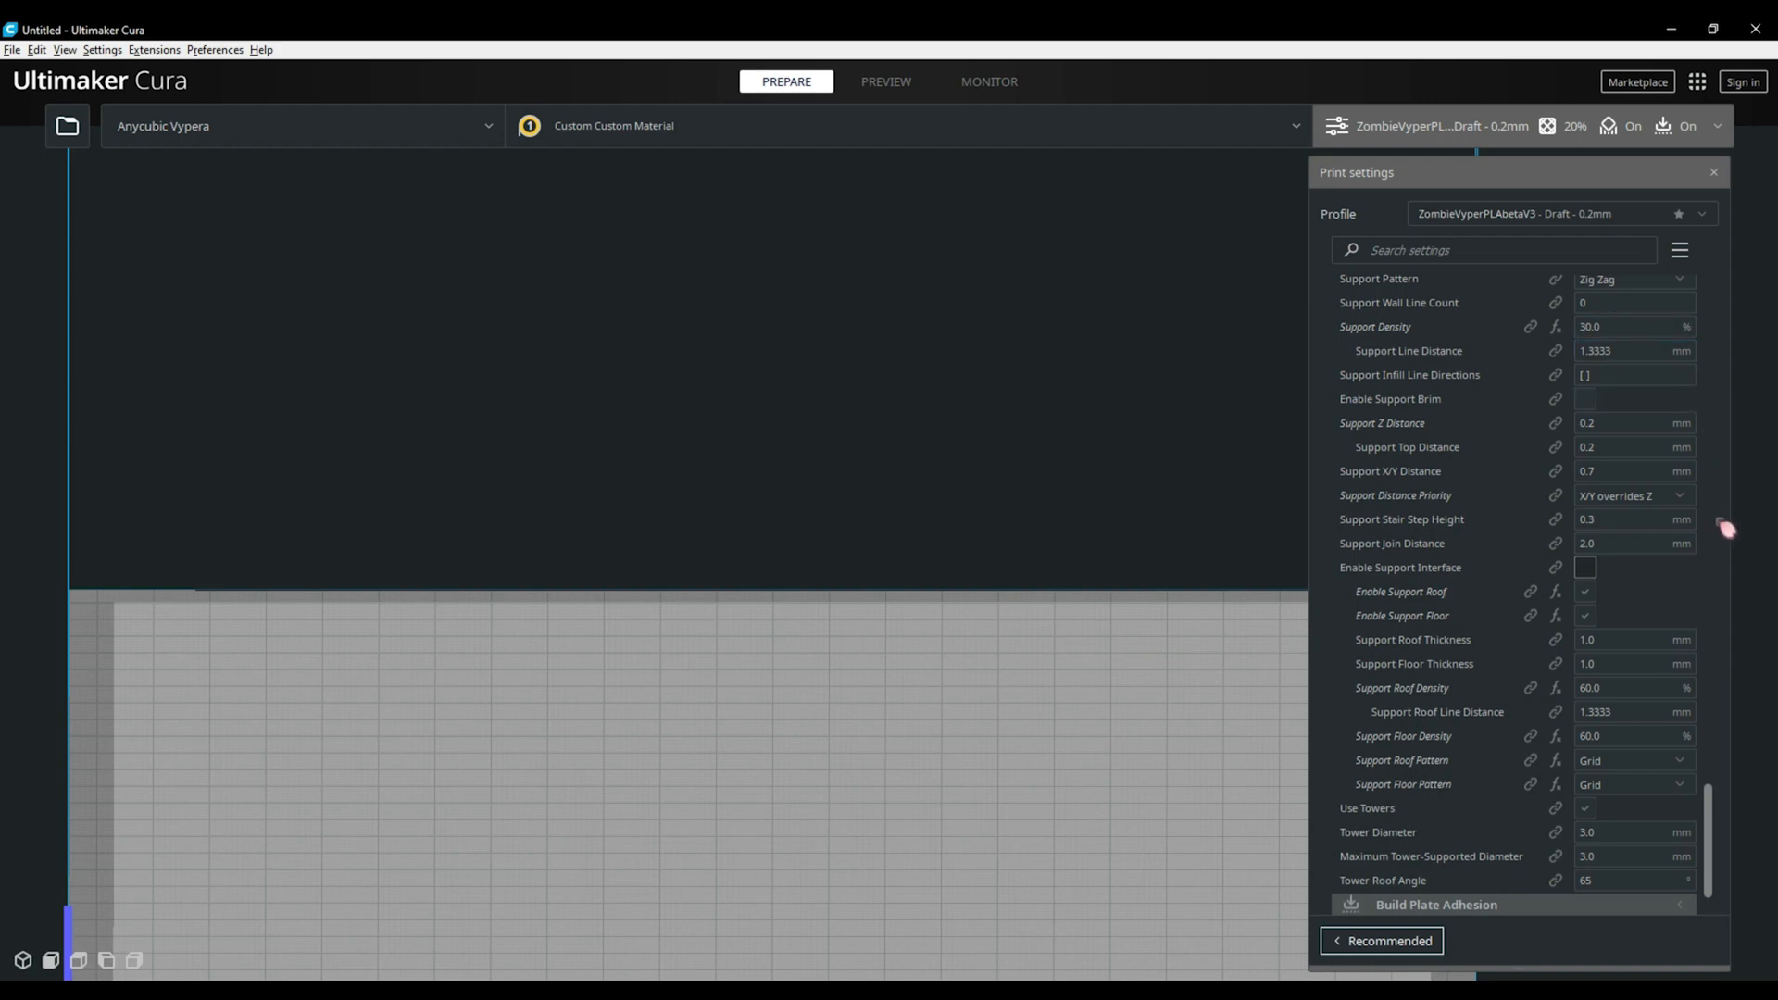
pyautogui.click(1584, 591)
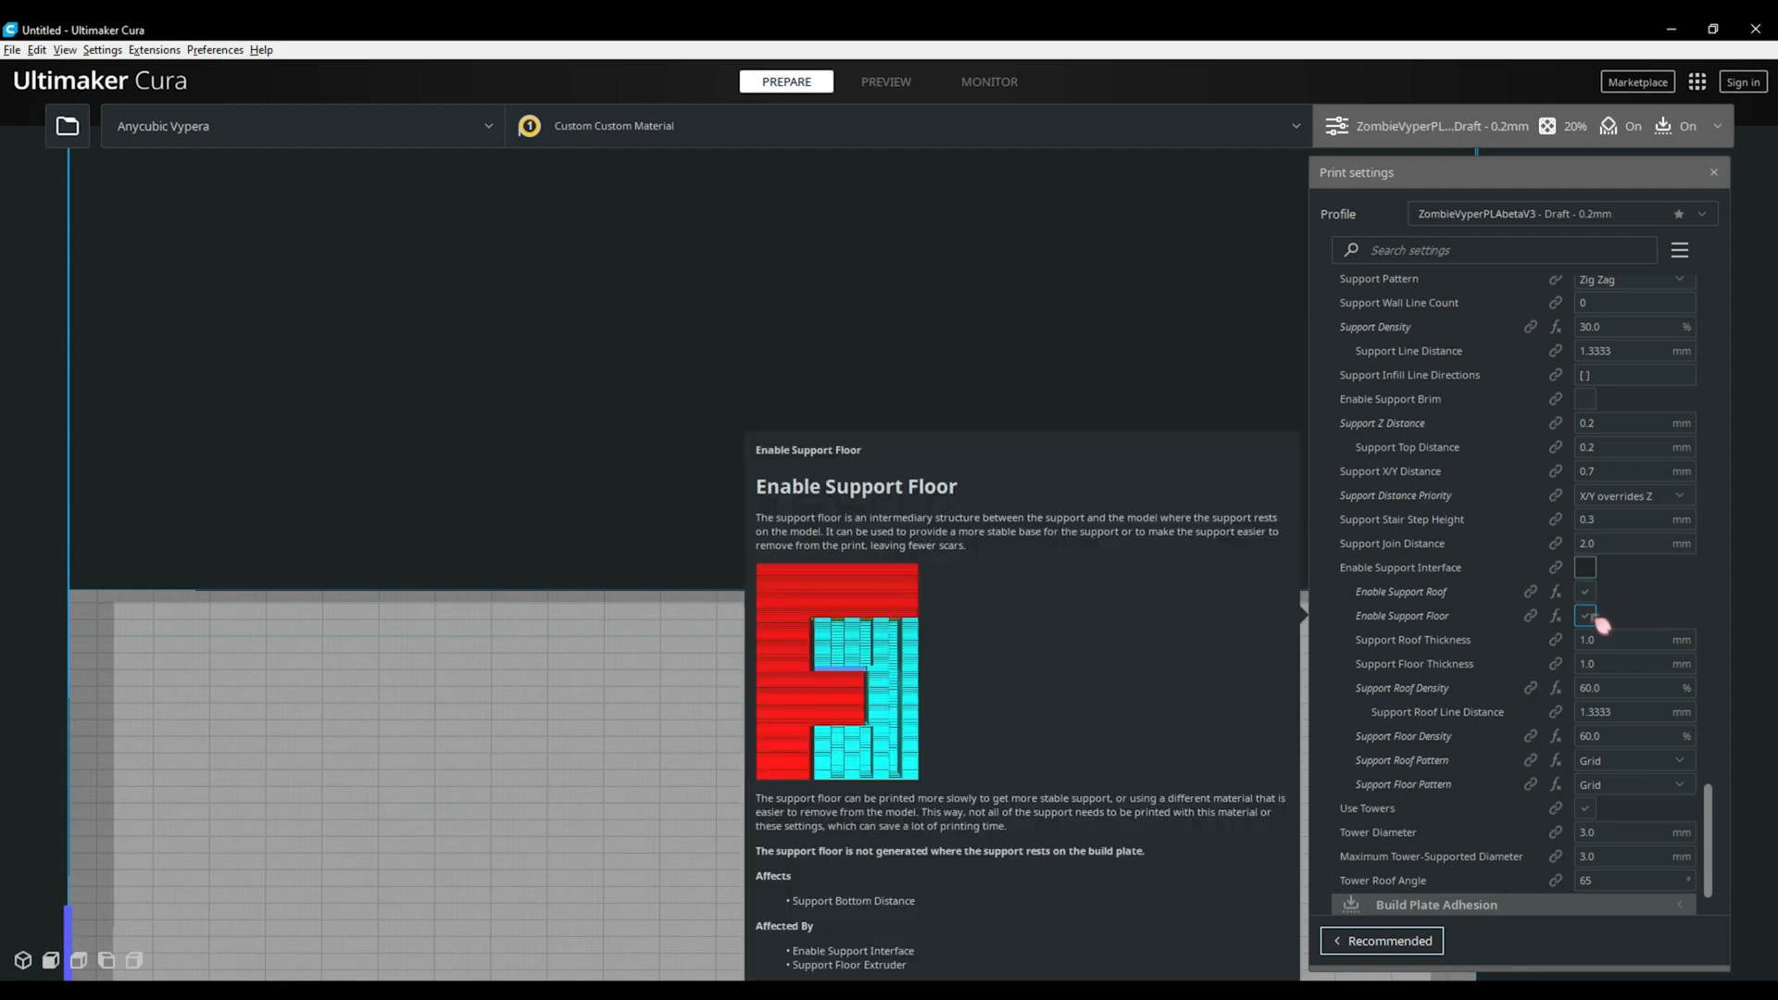
pyautogui.scroll(-3)
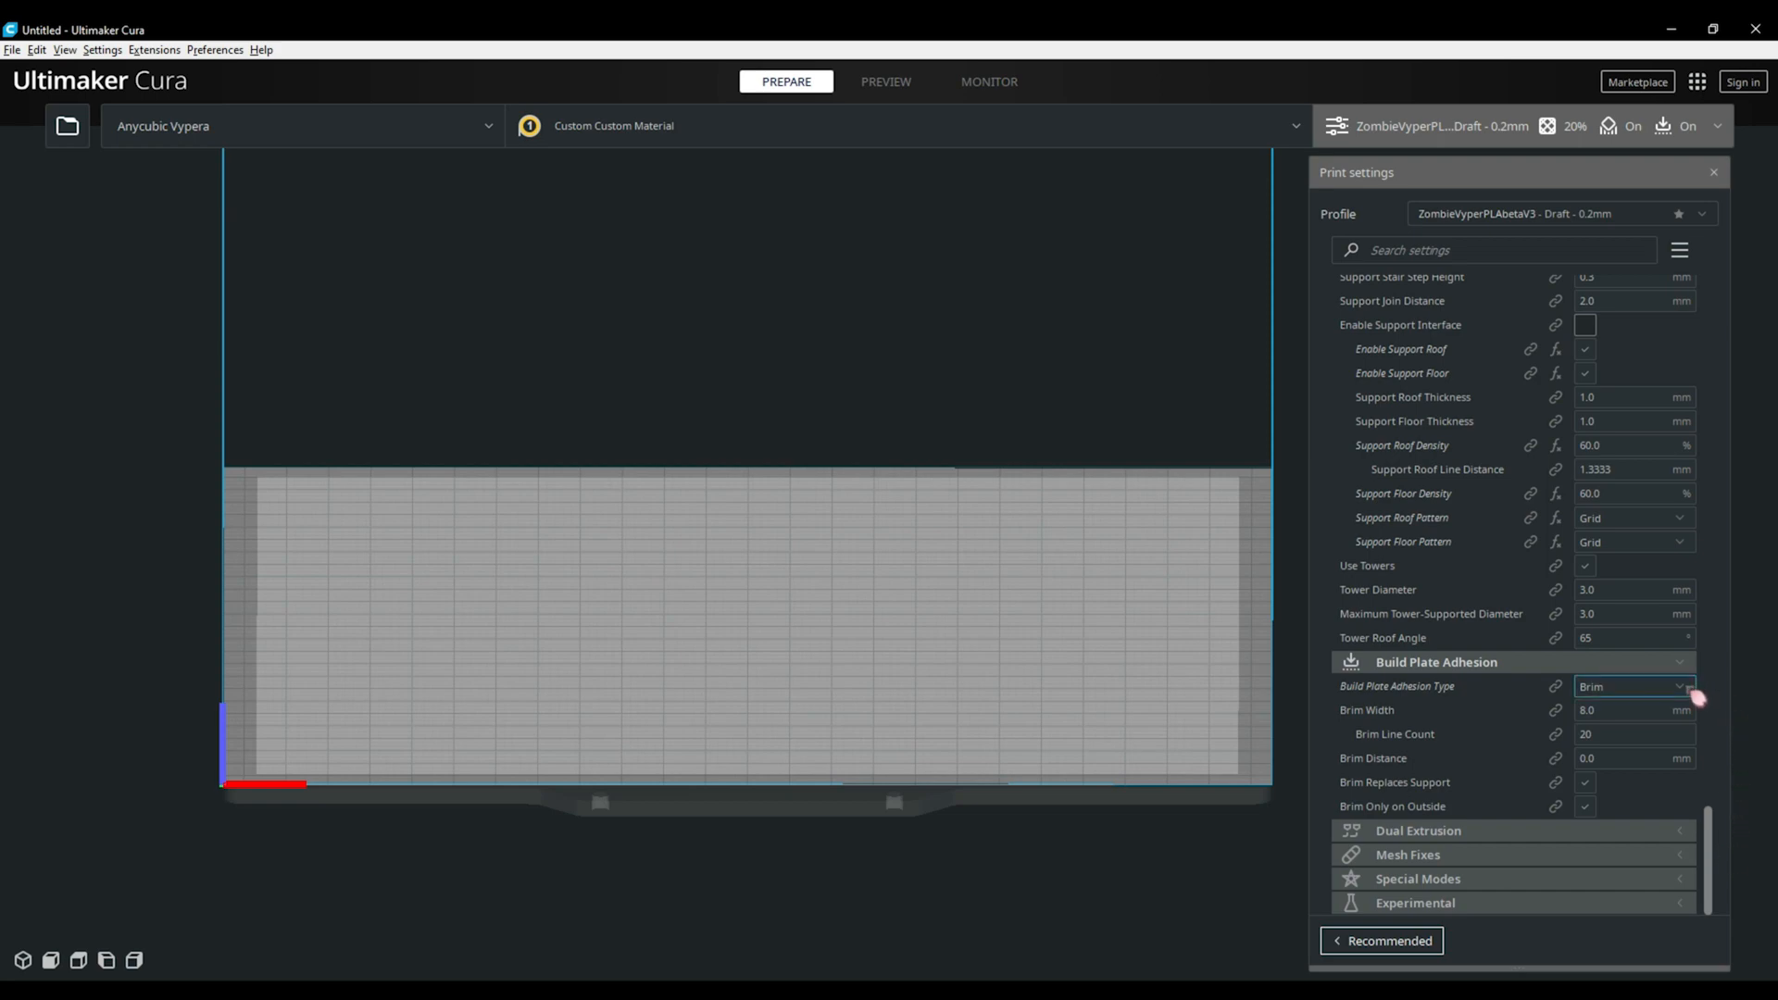
pyautogui.click(1631, 687)
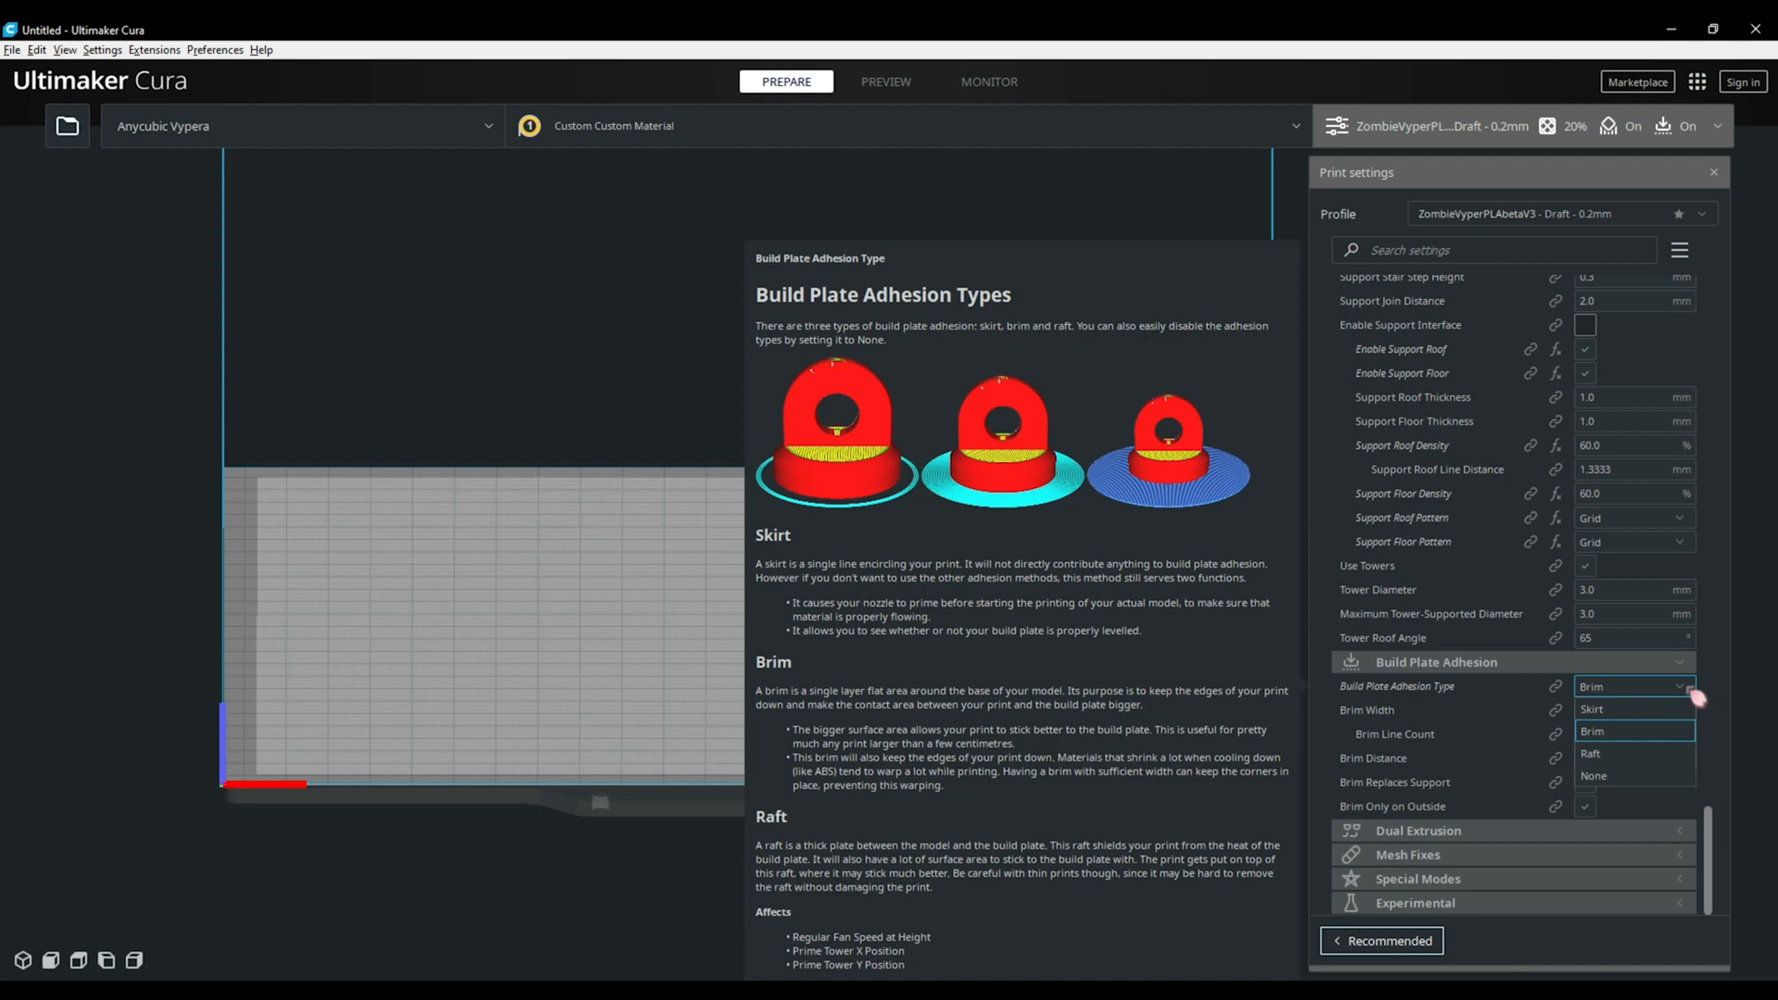
pyautogui.moveTo(1692, 695)
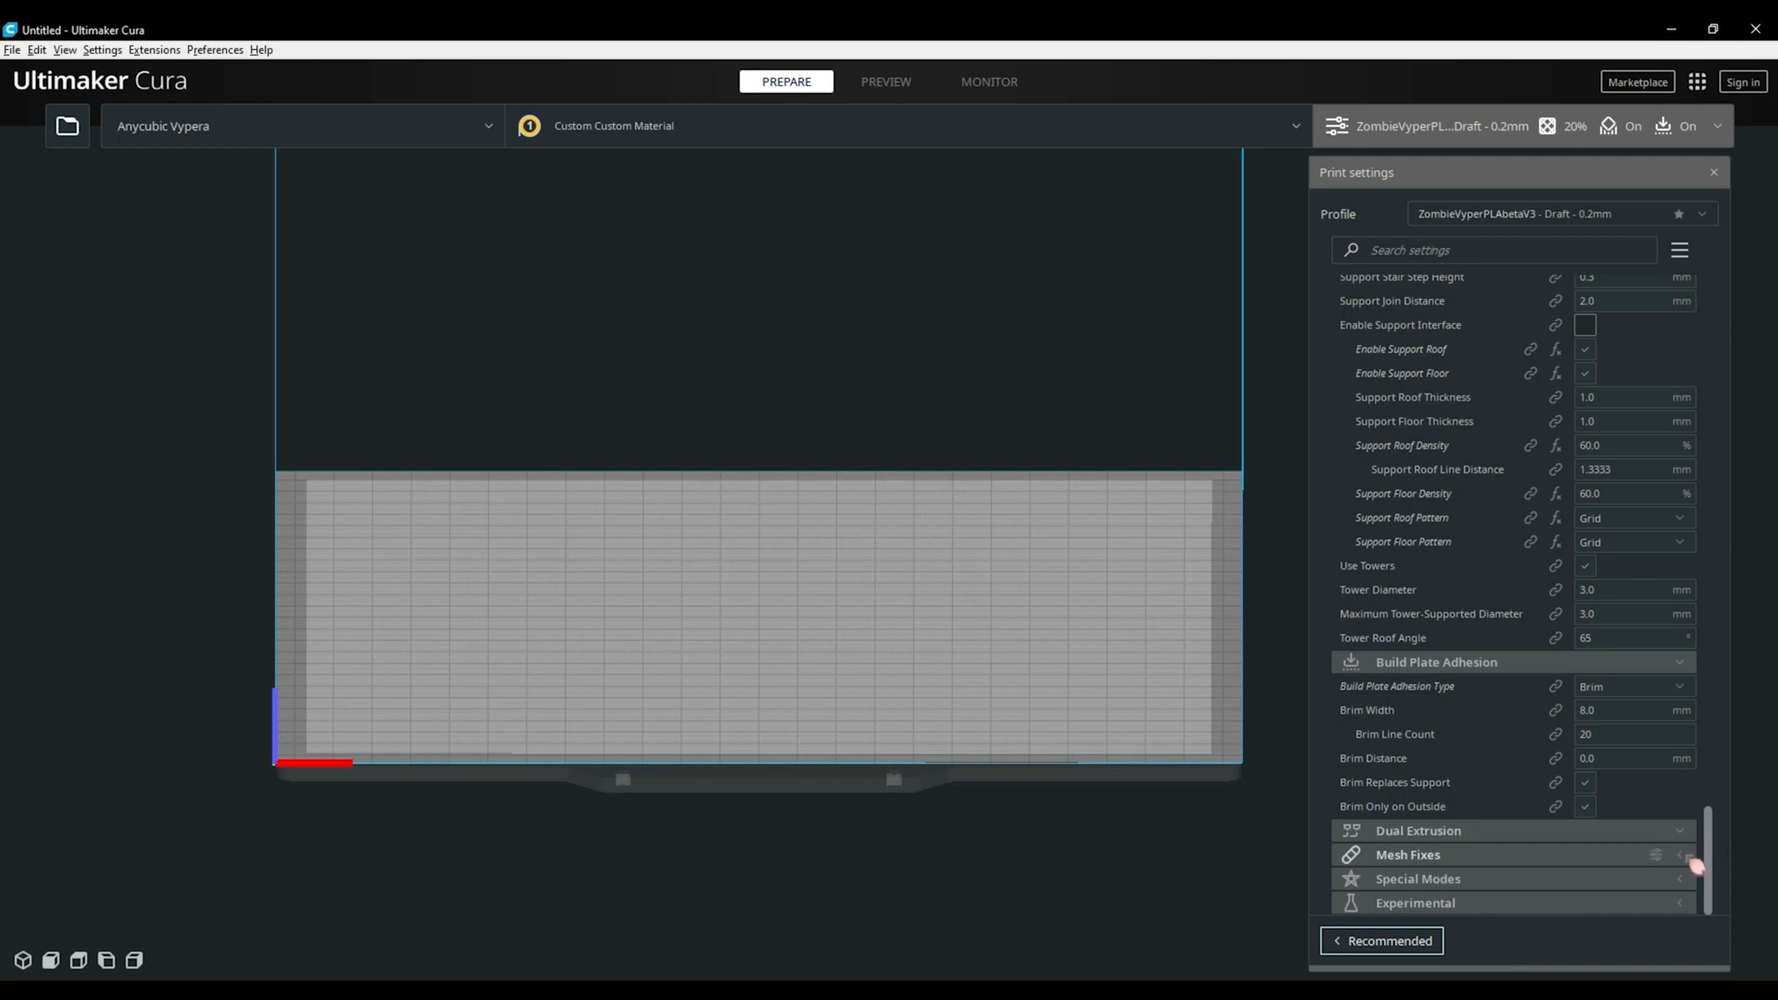
# Expand Mesh Fixes and Special Modes to show union overlapping volumes on and All at Once sequence
pyautogui.click(1408, 854)
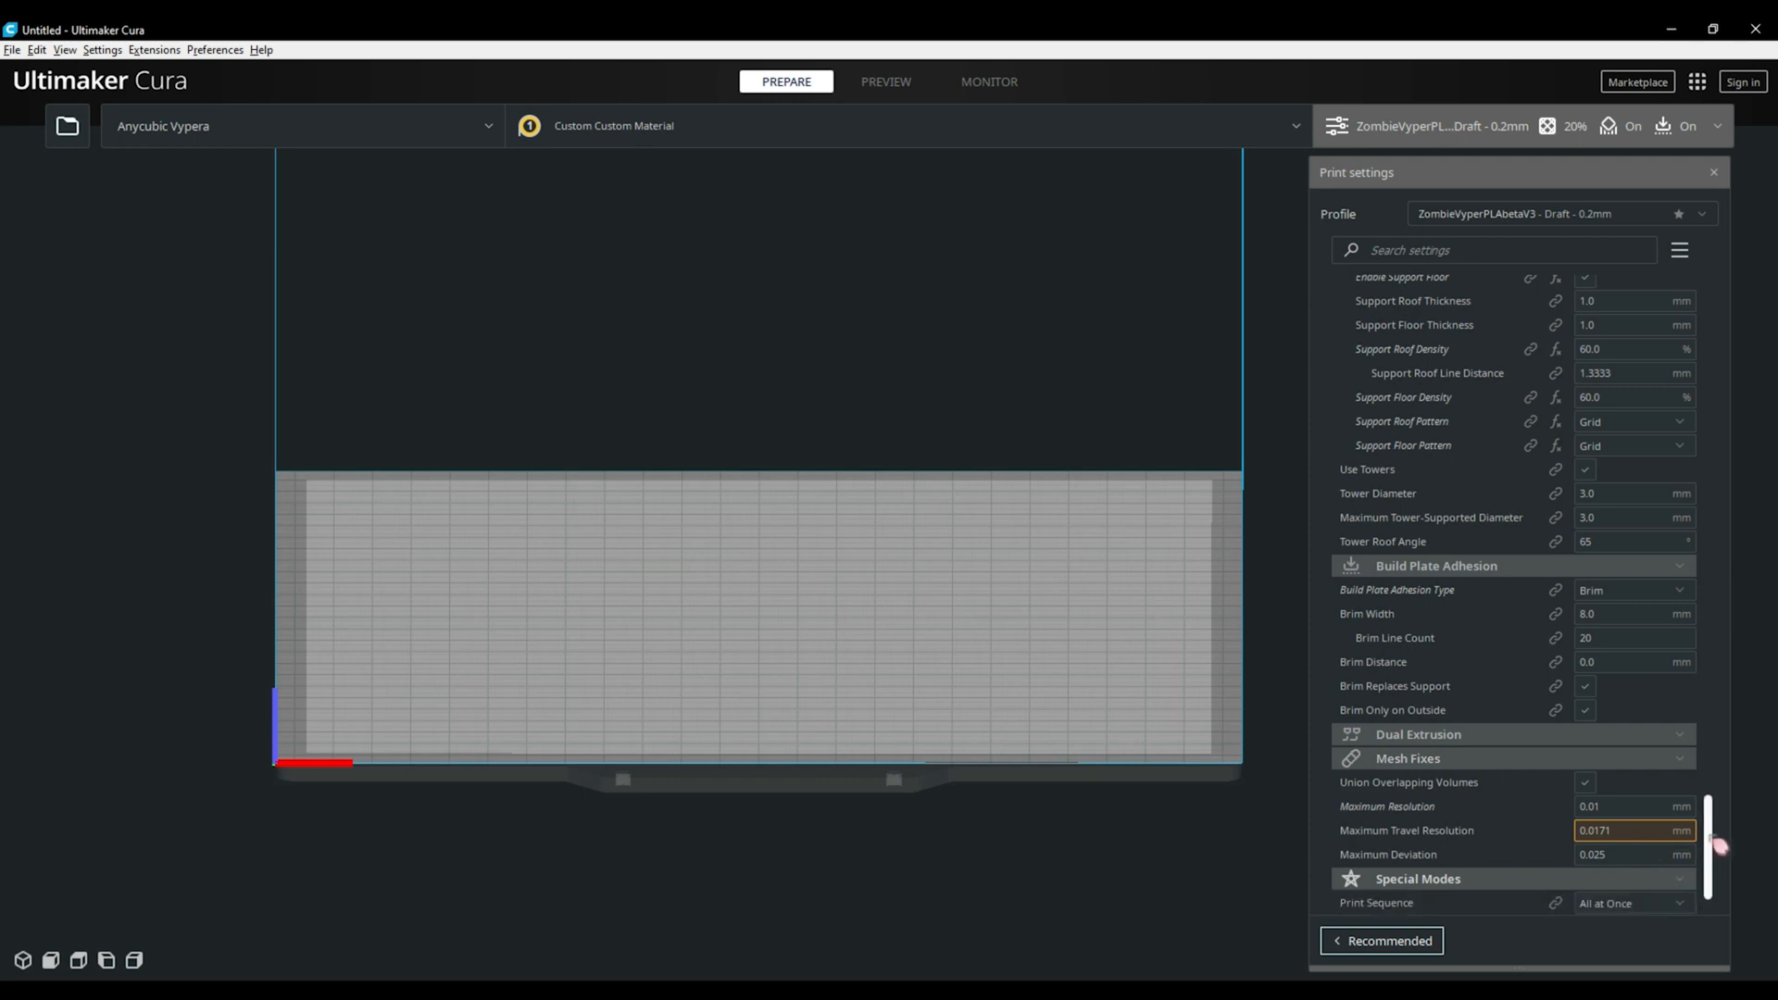
pyautogui.scroll(-3)
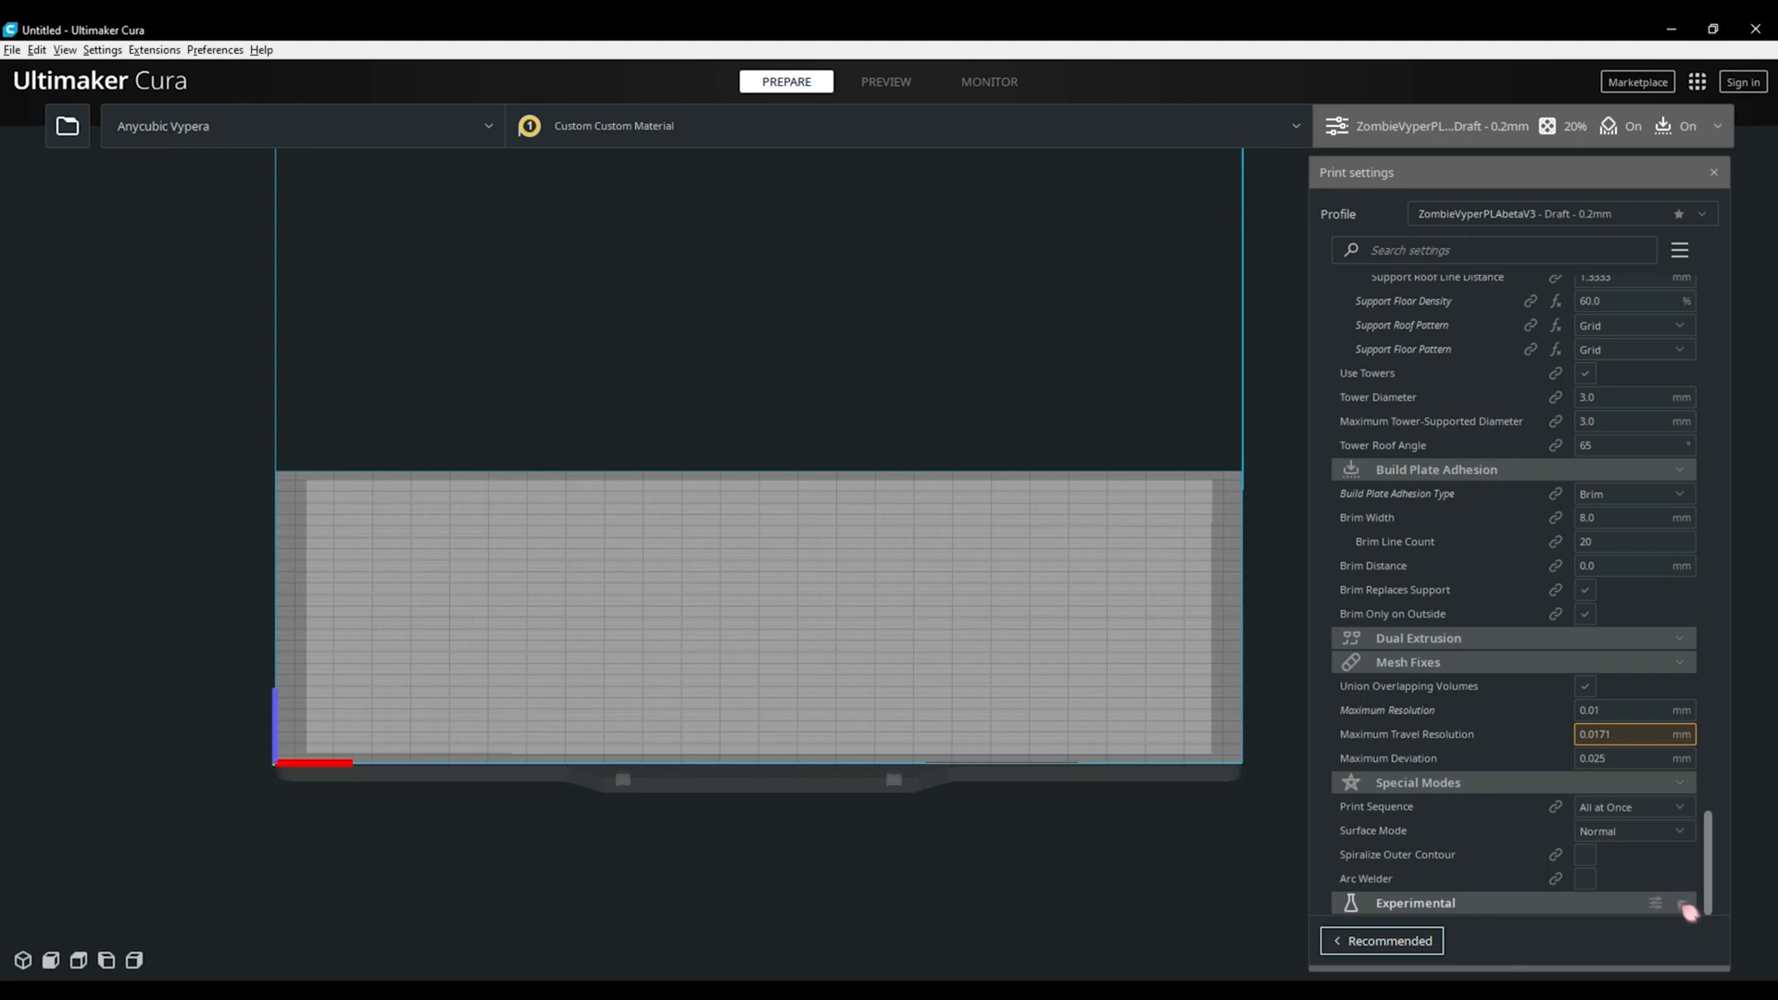
# Expand Experimental settings: Middle slicing tolerance, 90° overhanging wall angle, 60% small feature speed
pyautogui.scroll(-3)
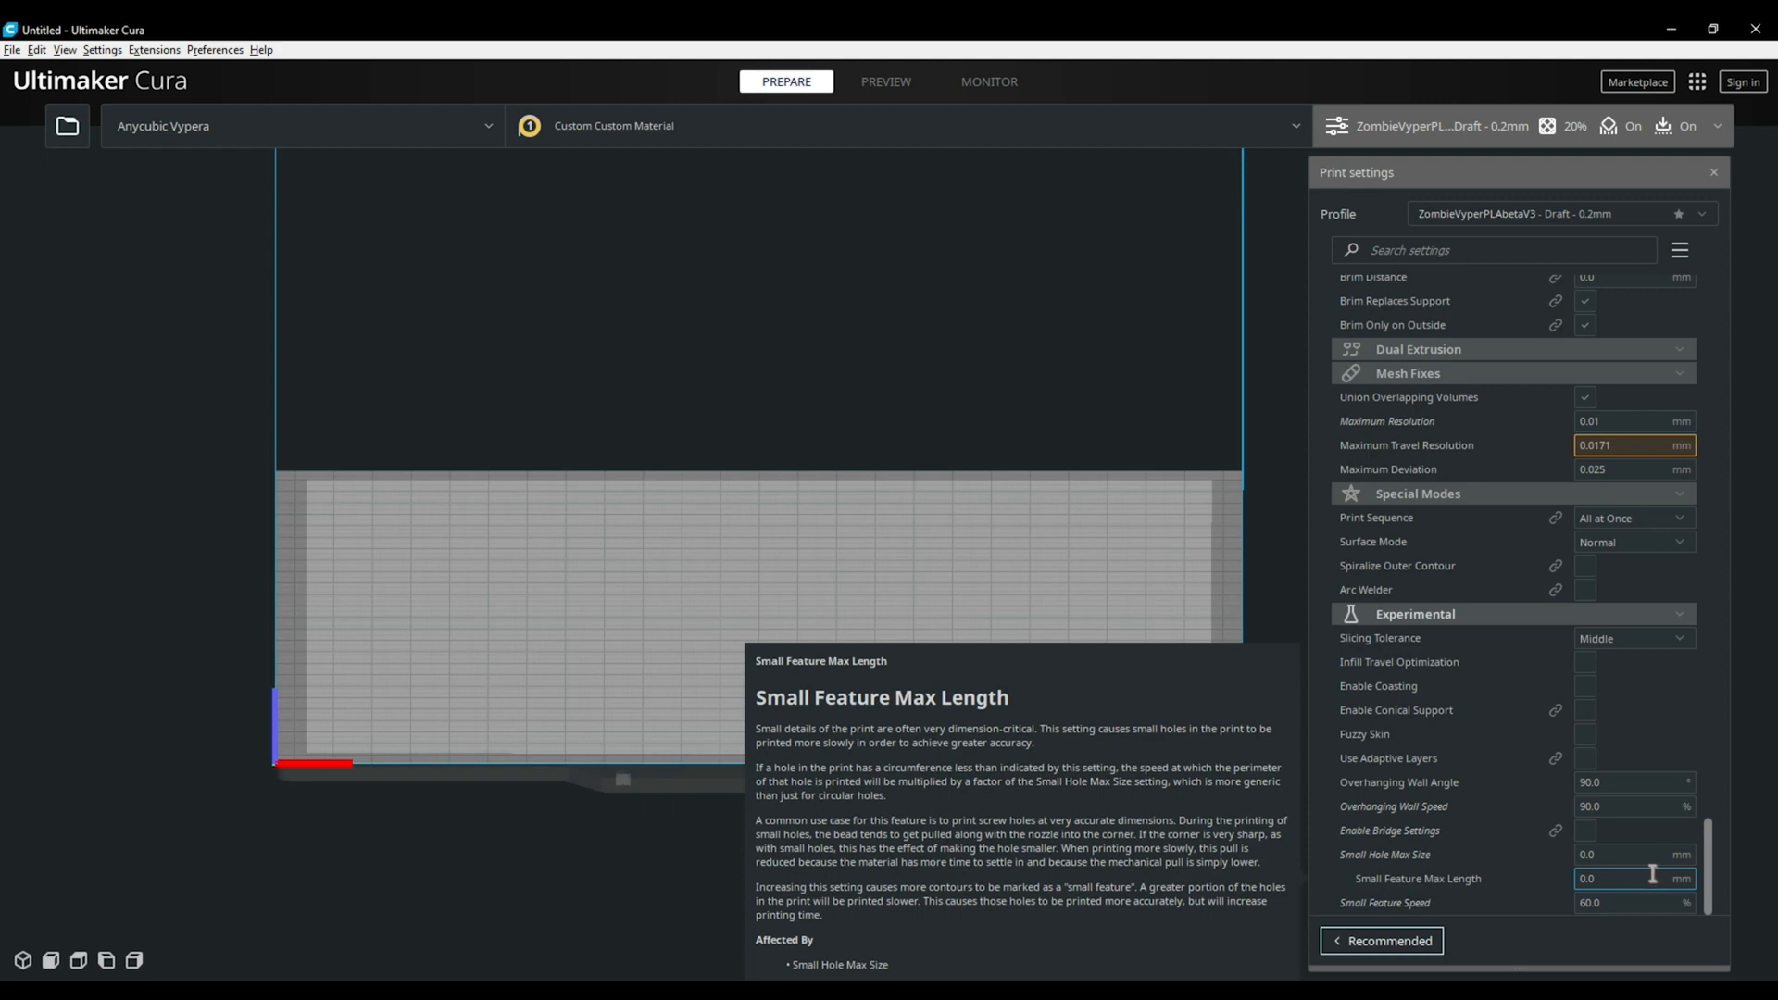
pyautogui.moveTo(1659, 880)
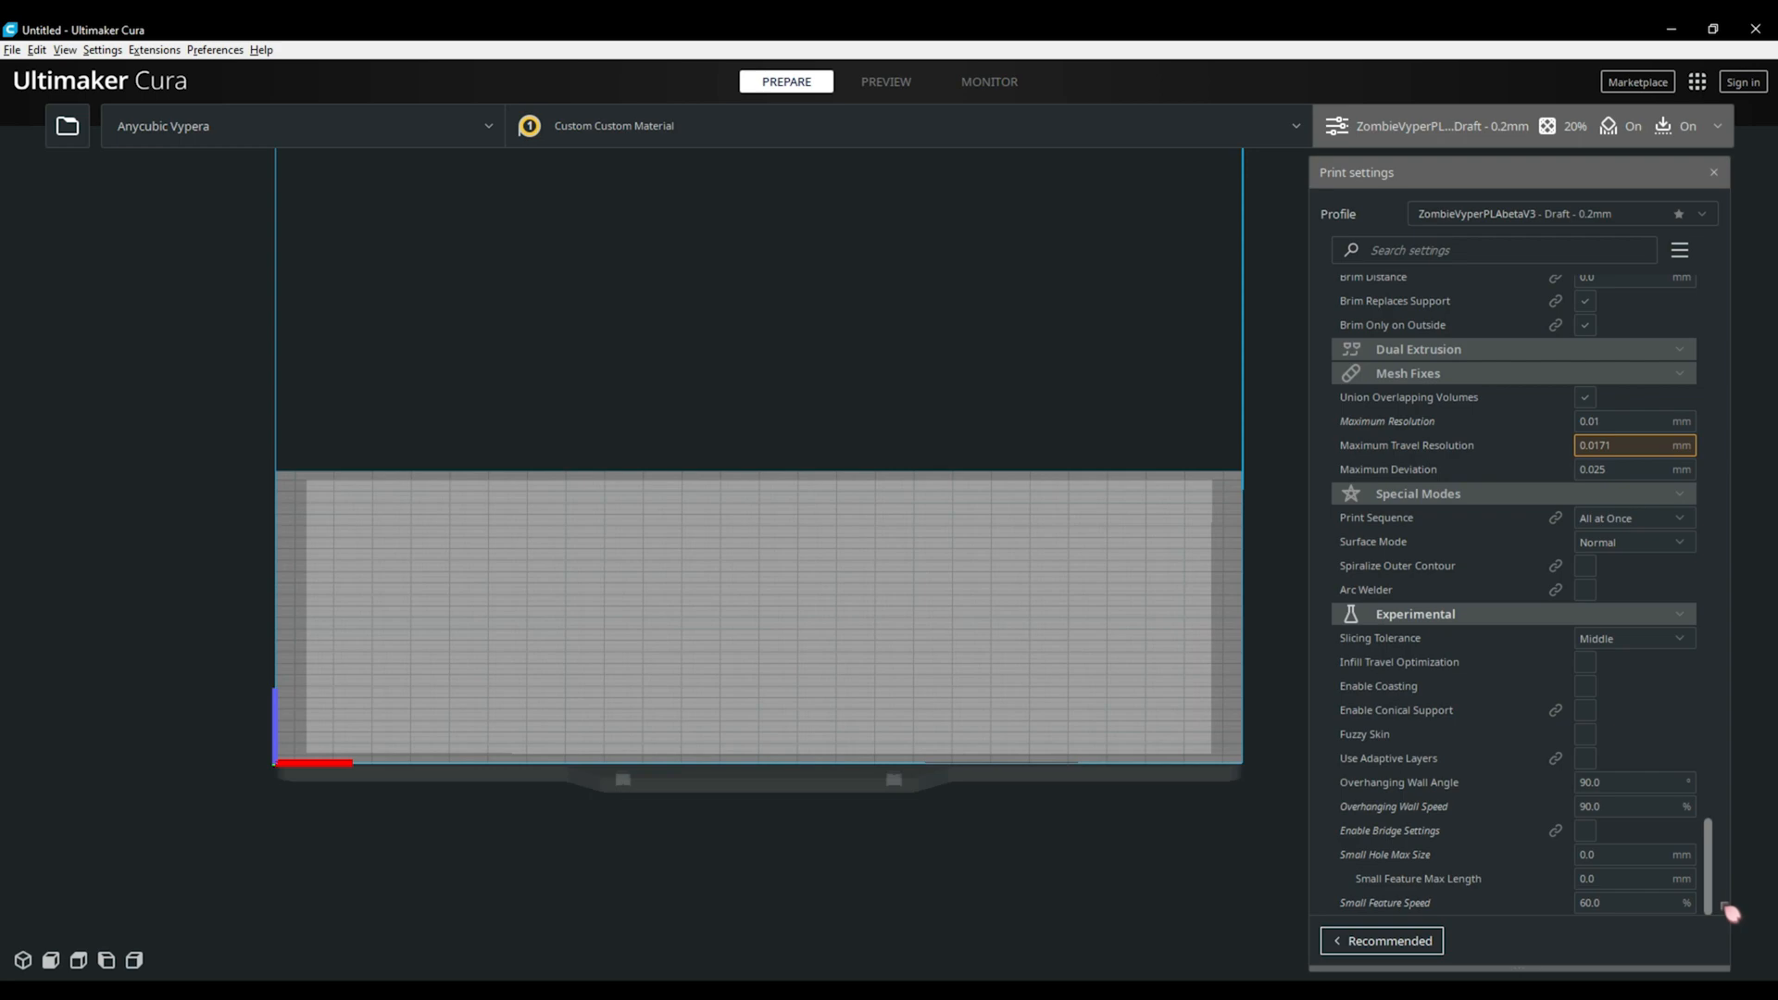
pyautogui.click(1584, 829)
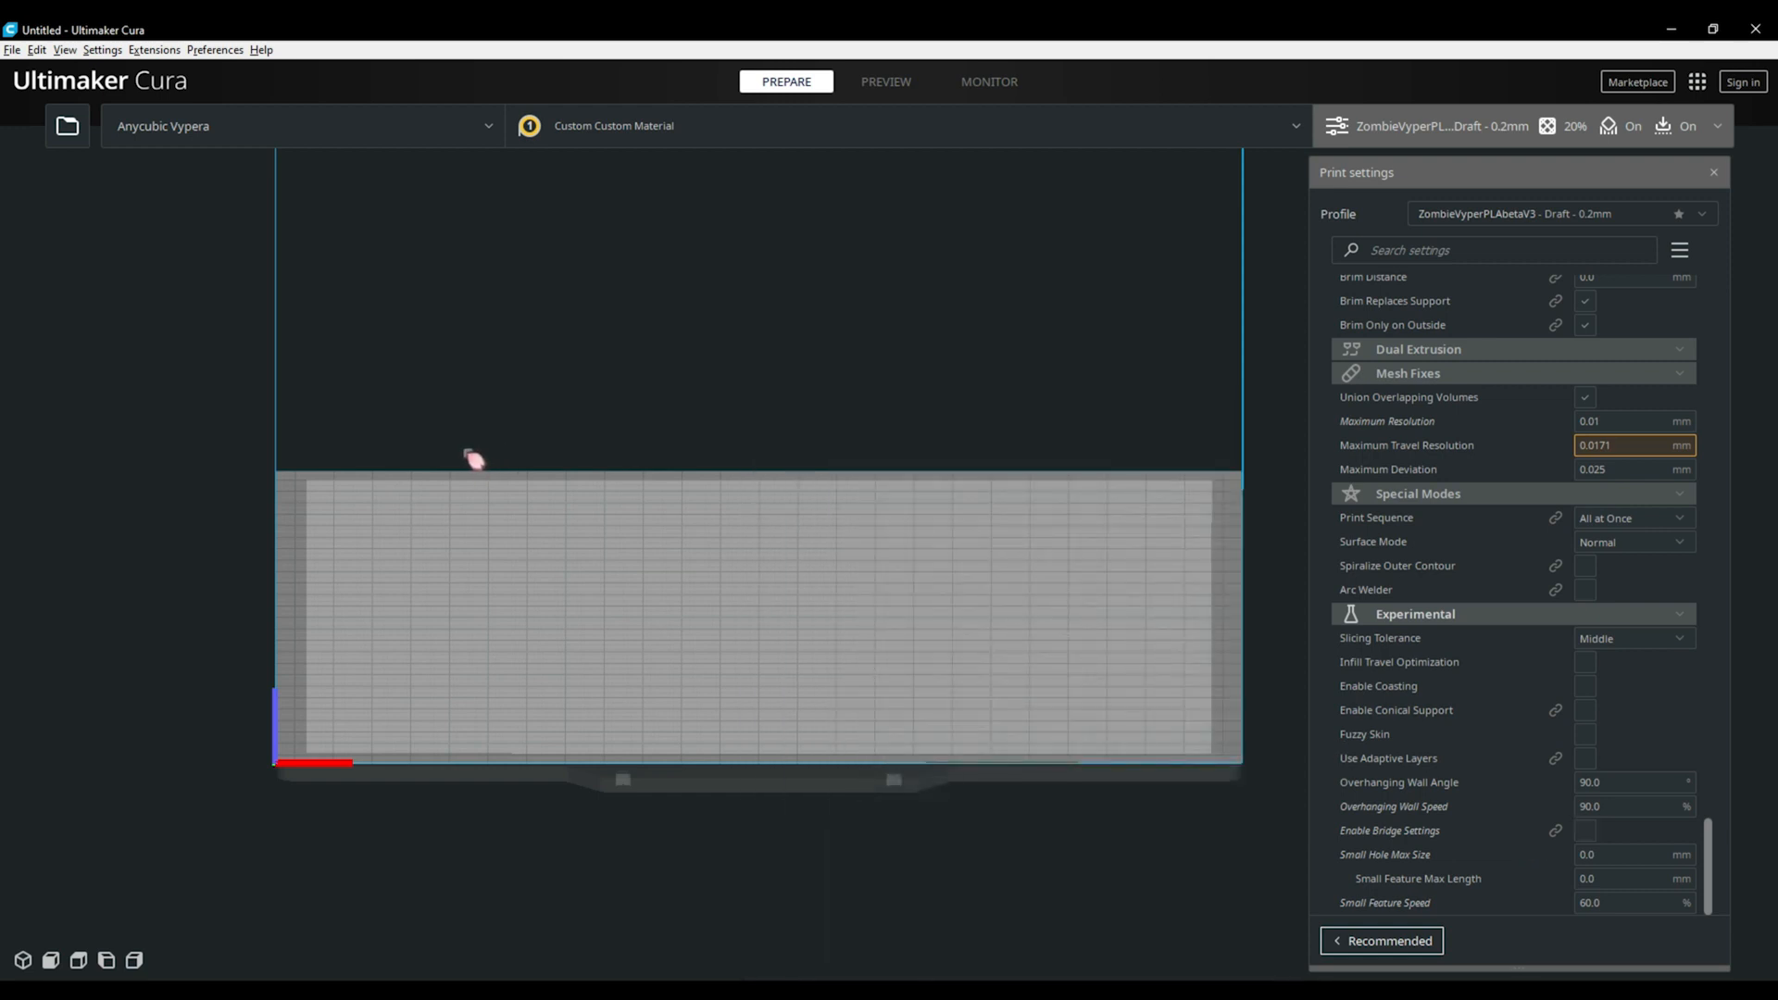
pyautogui.moveTo(830, 677)
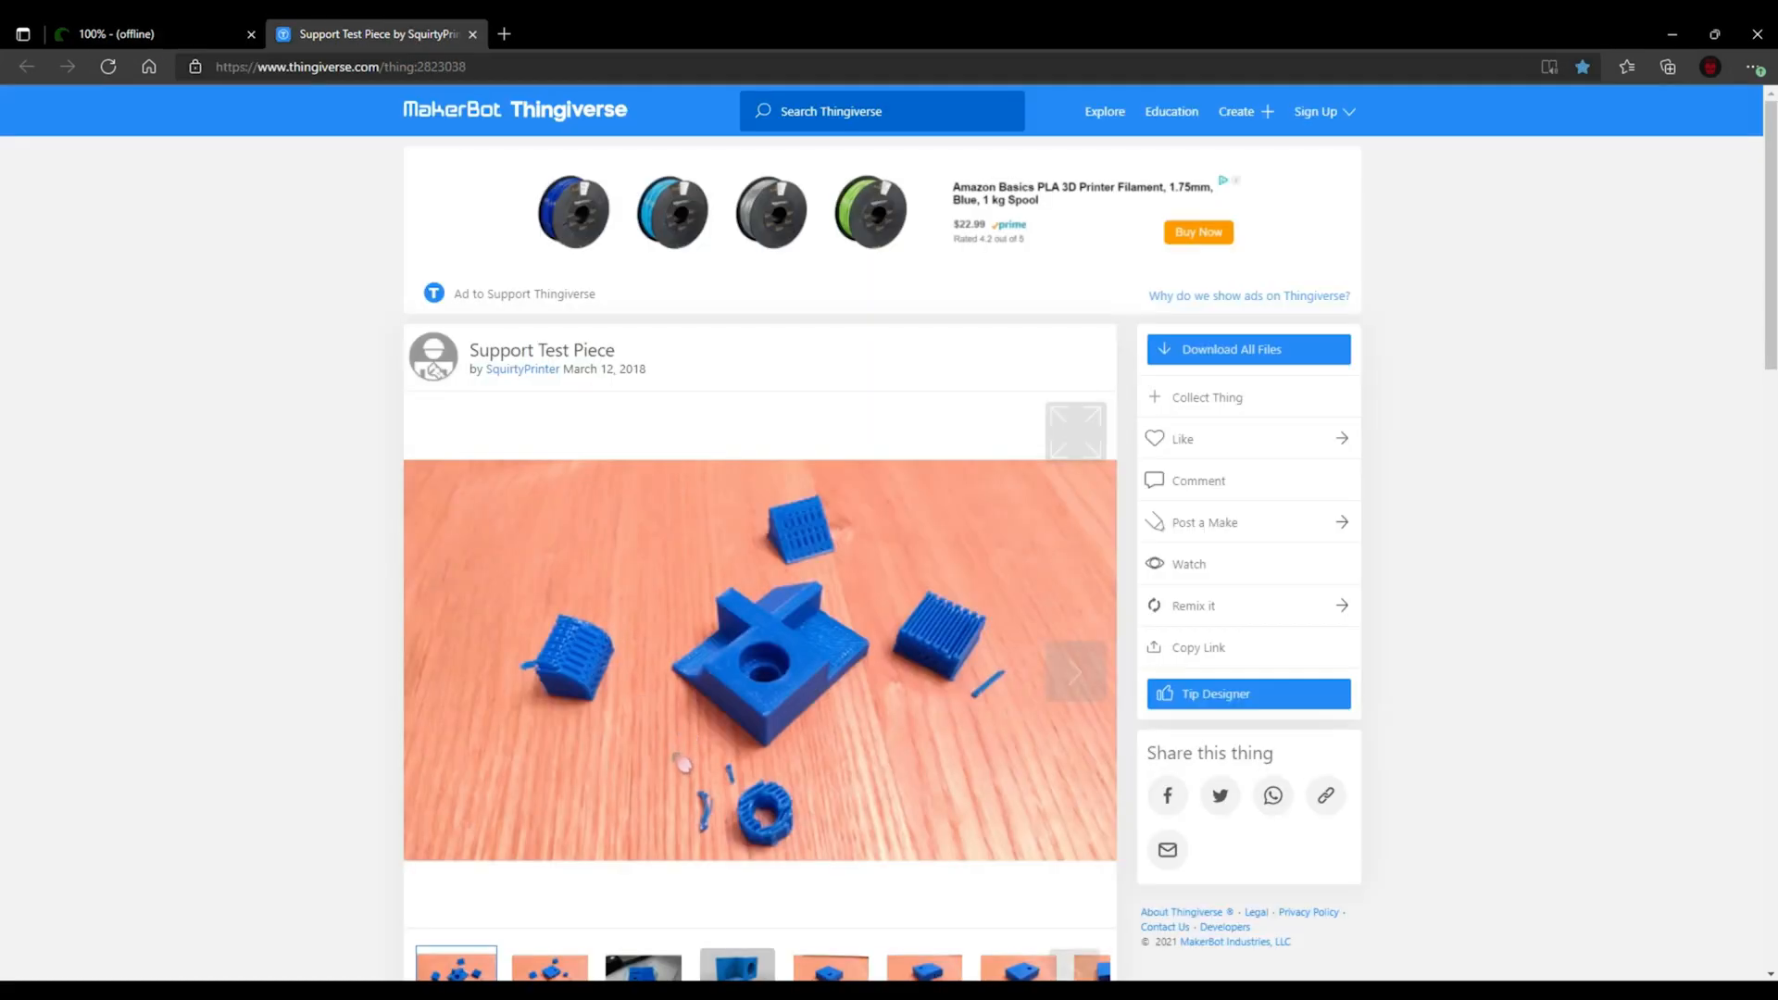
# Download Support_Test_Piece.zip from Thingiverse, dismiss the downloading notice and return to Cura
pyautogui.click(1246, 350)
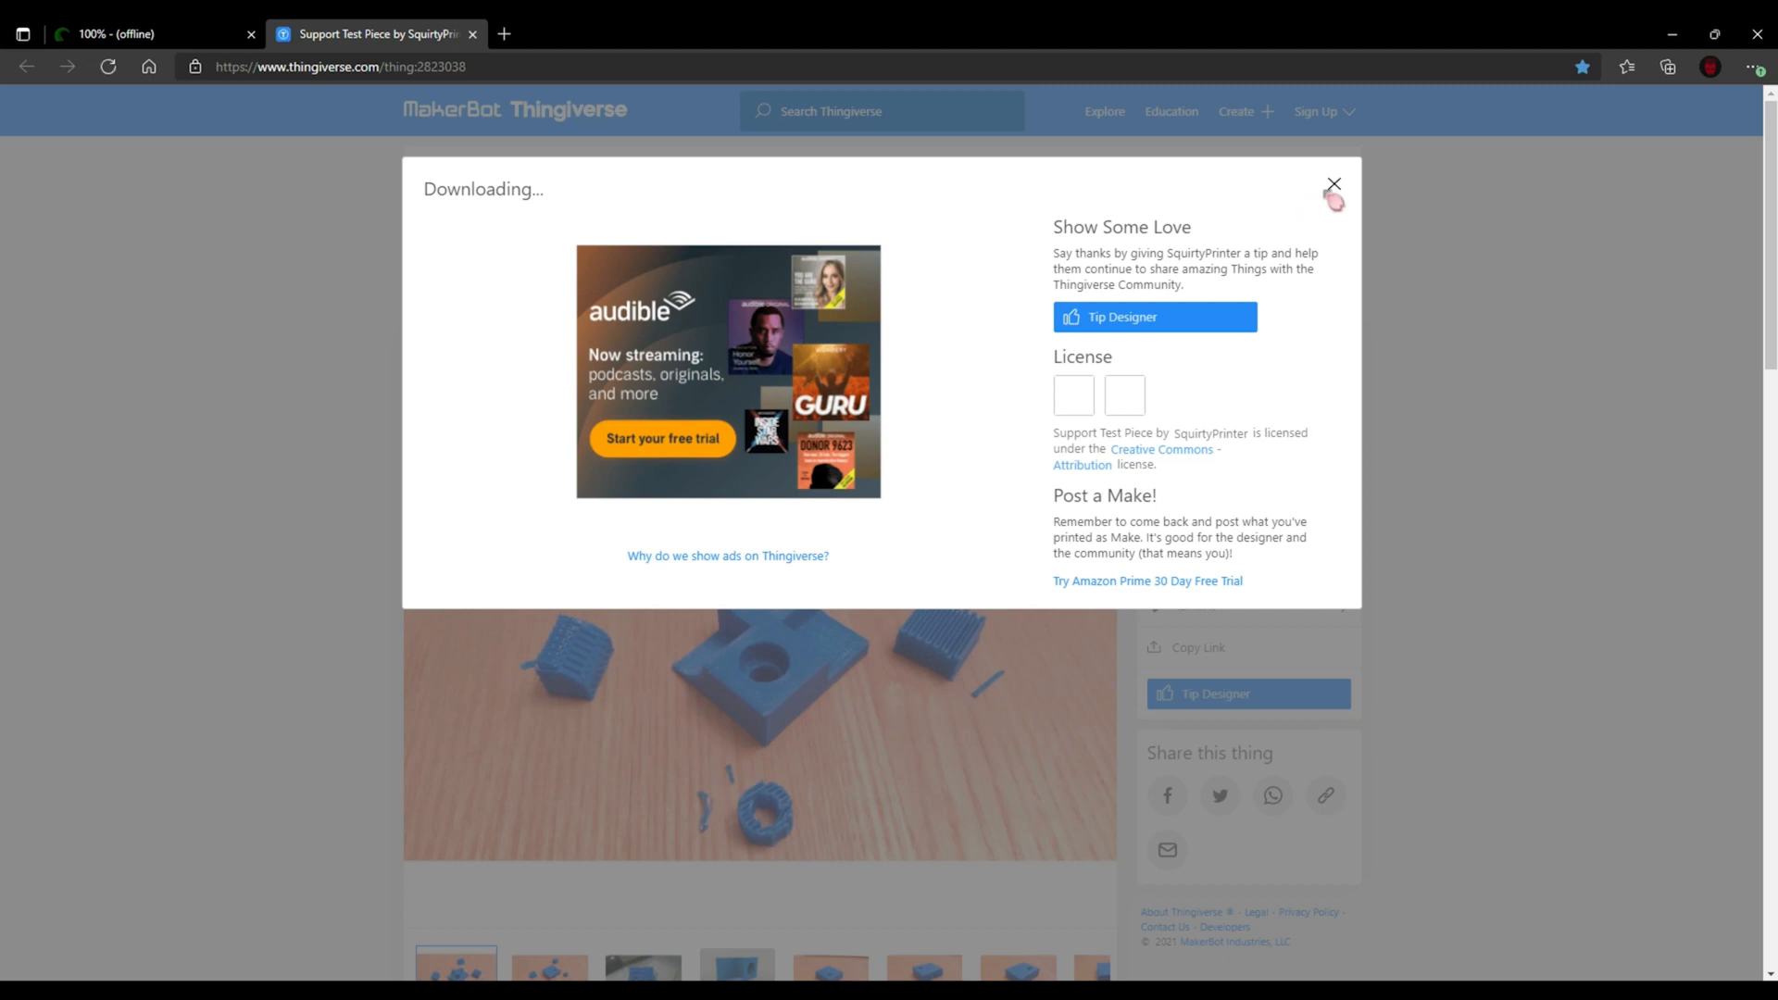
pyautogui.click(1666, 66)
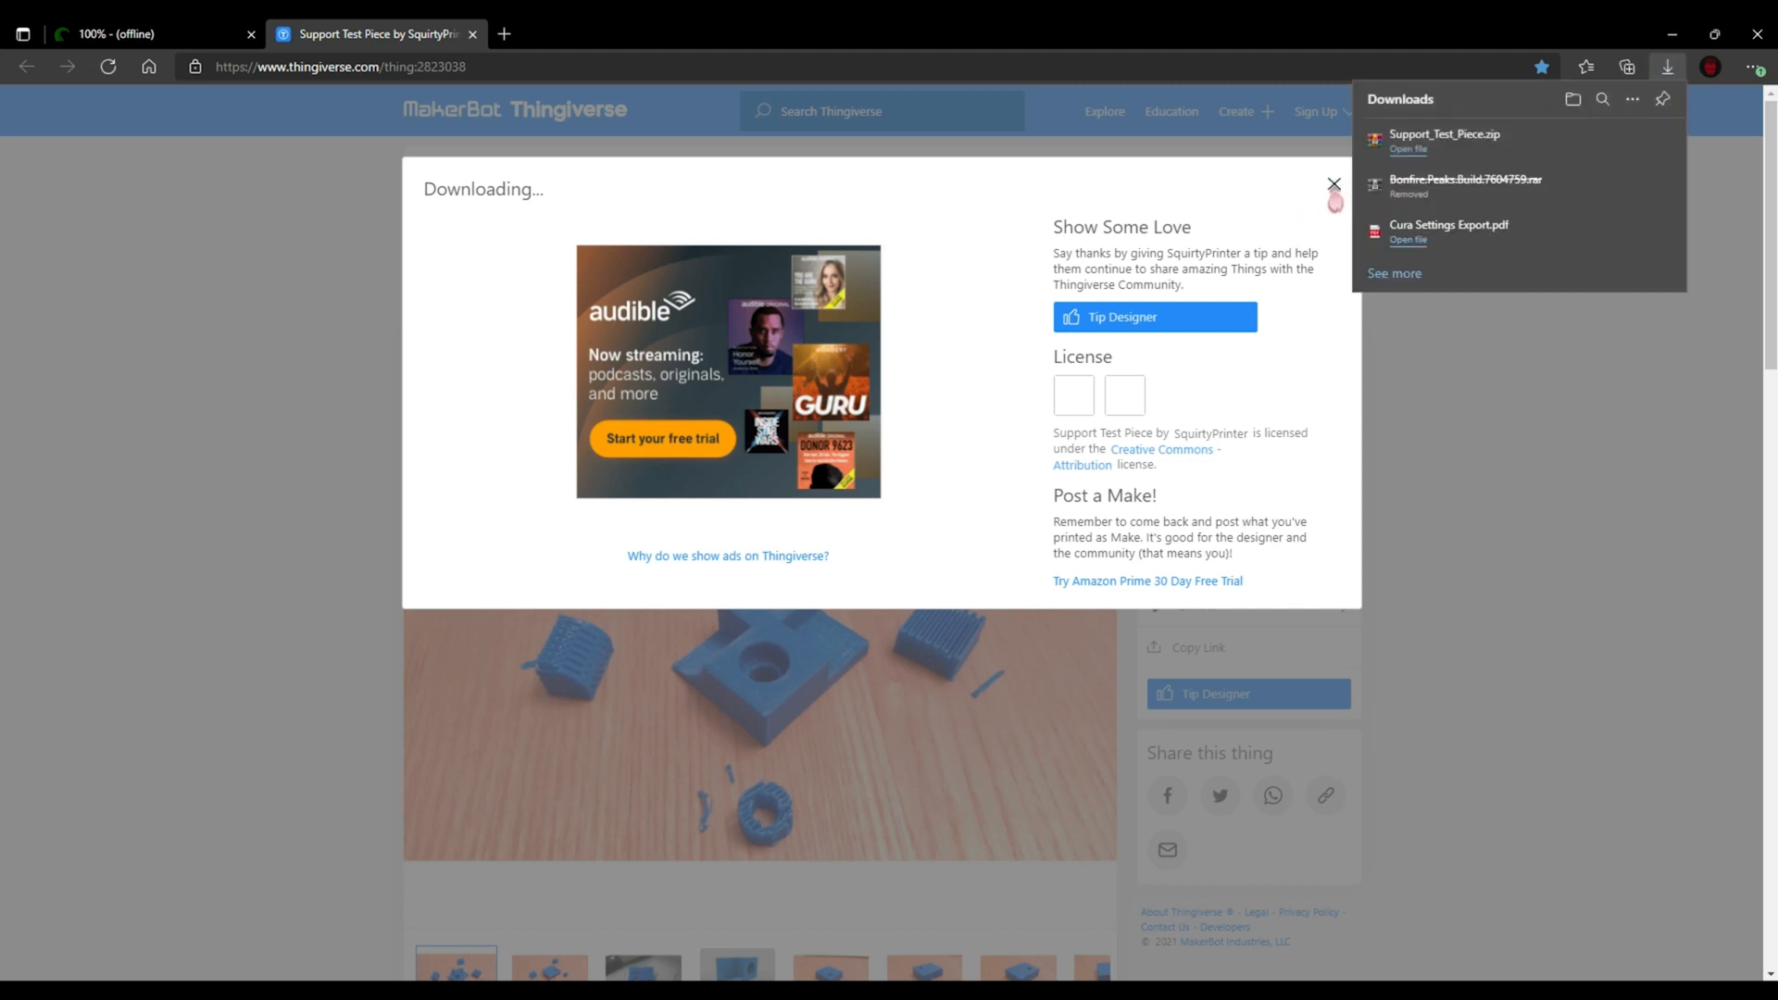
pyautogui.click(1334, 185)
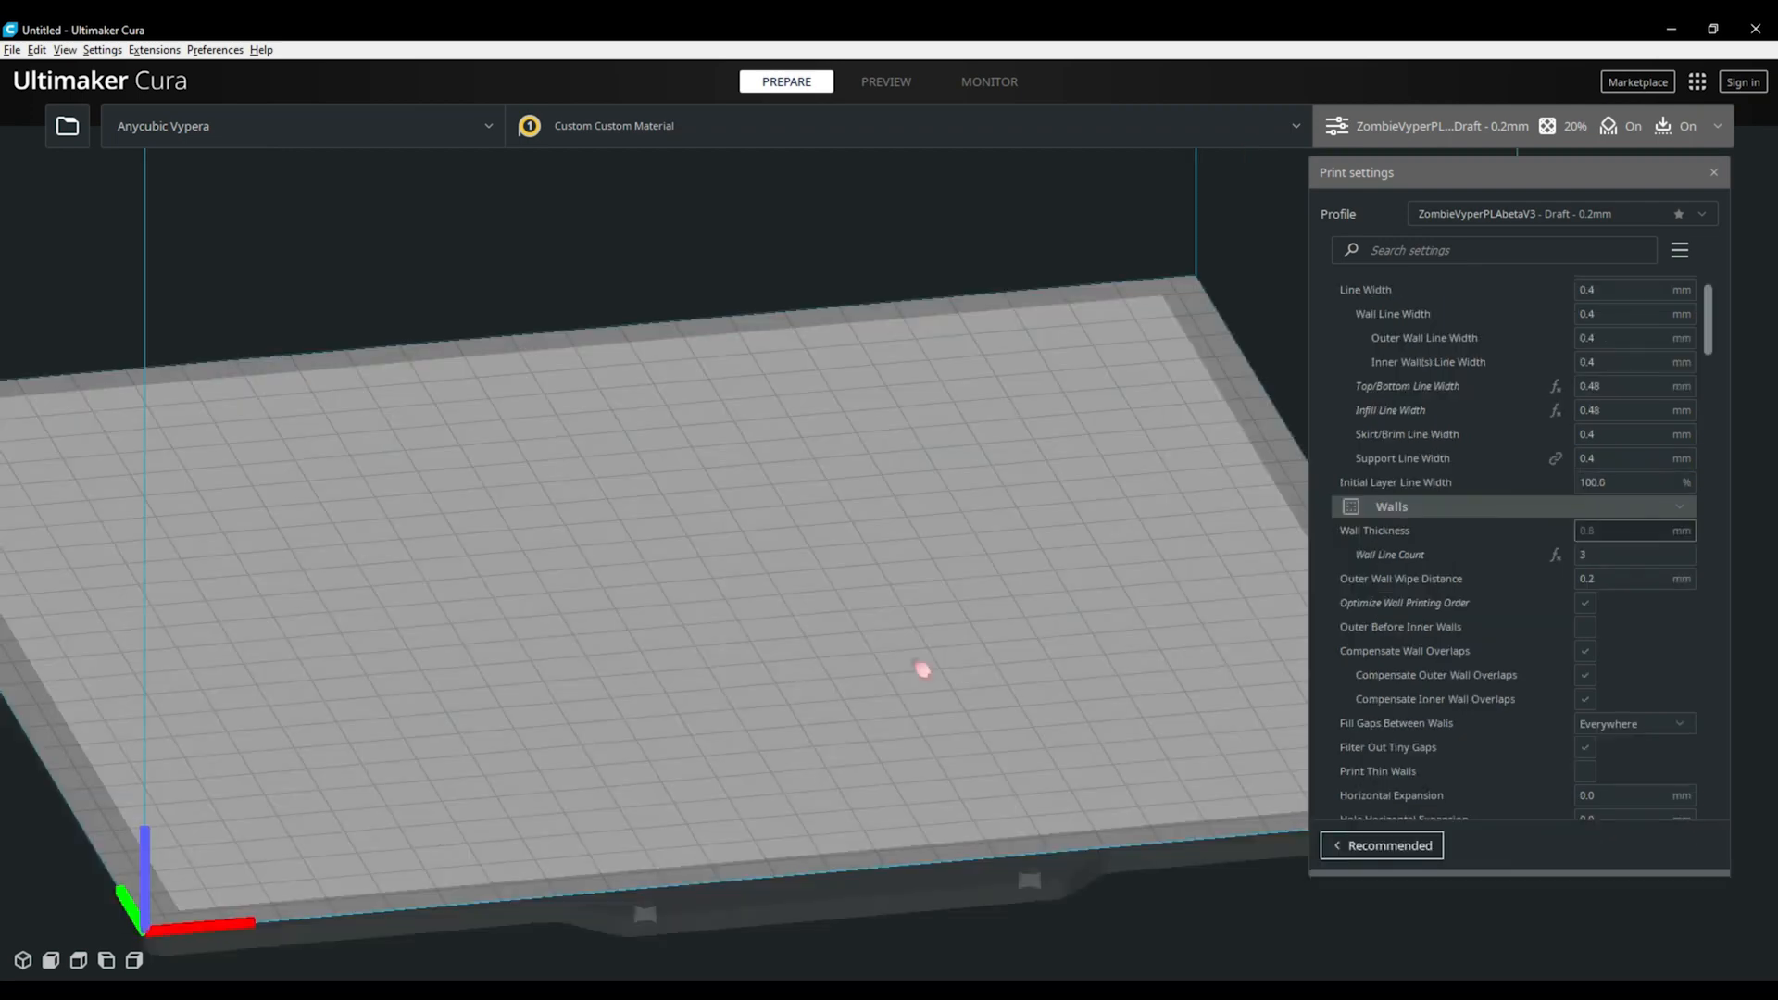
pyautogui.moveTo(347, 544)
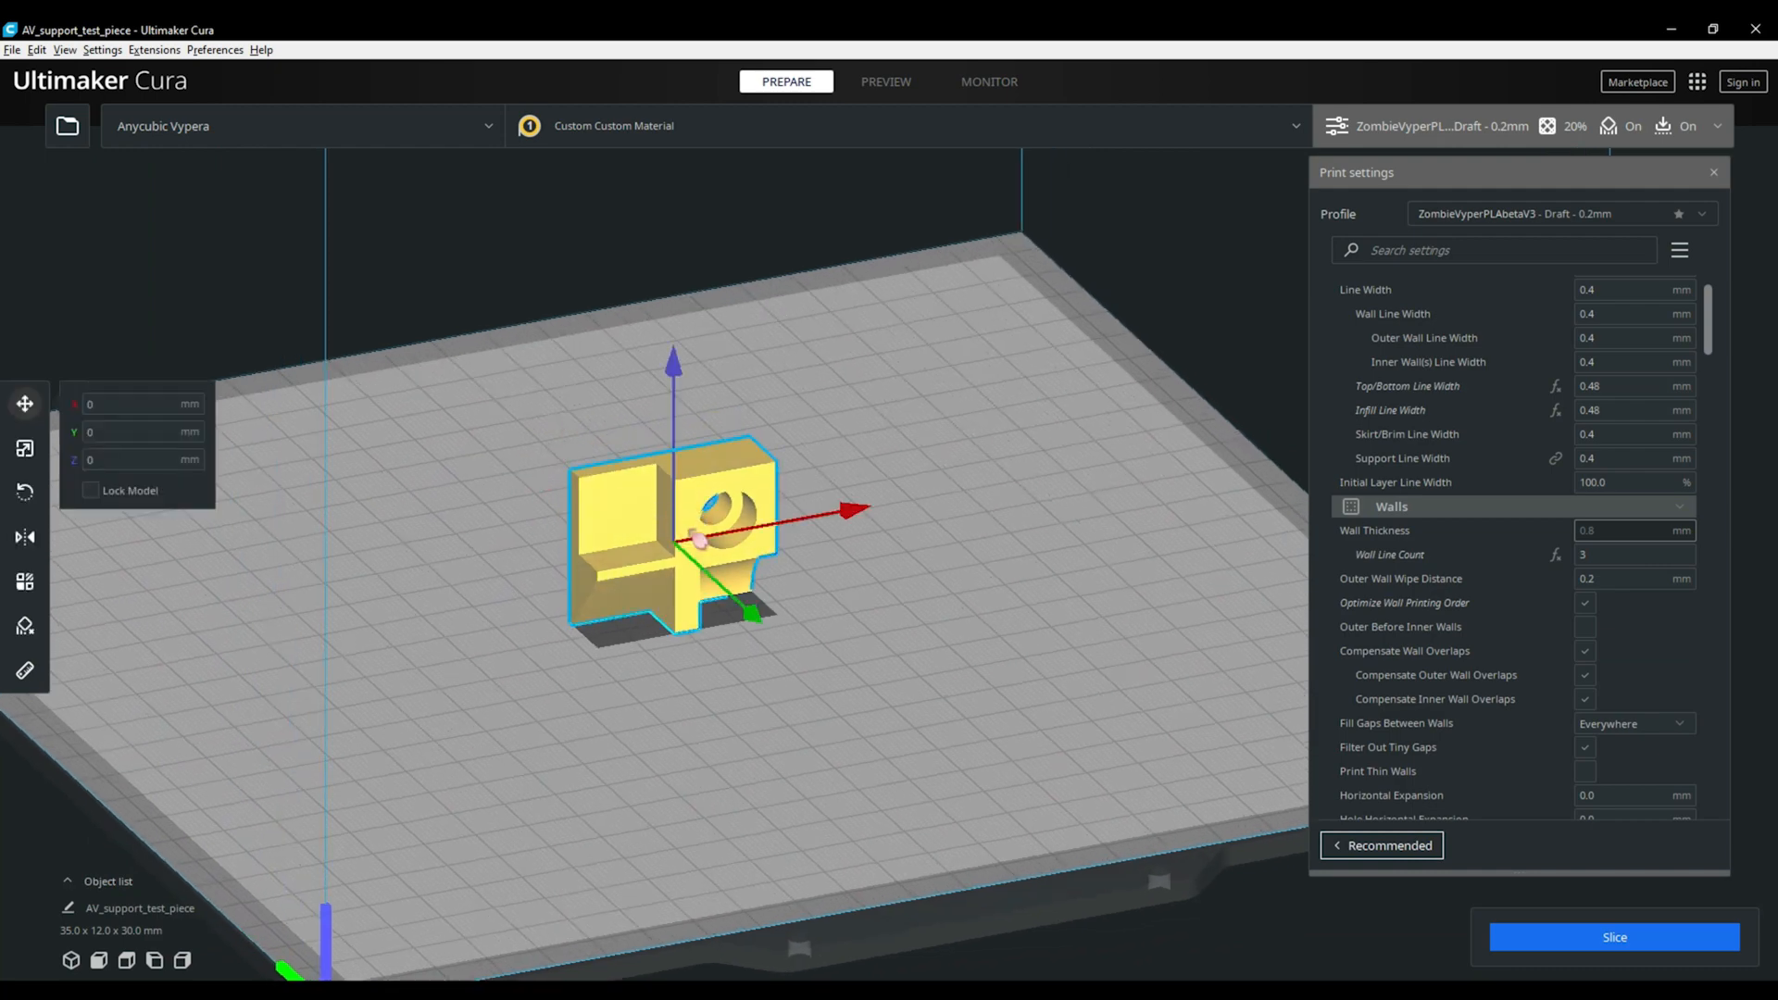
pyautogui.moveTo(258, 168)
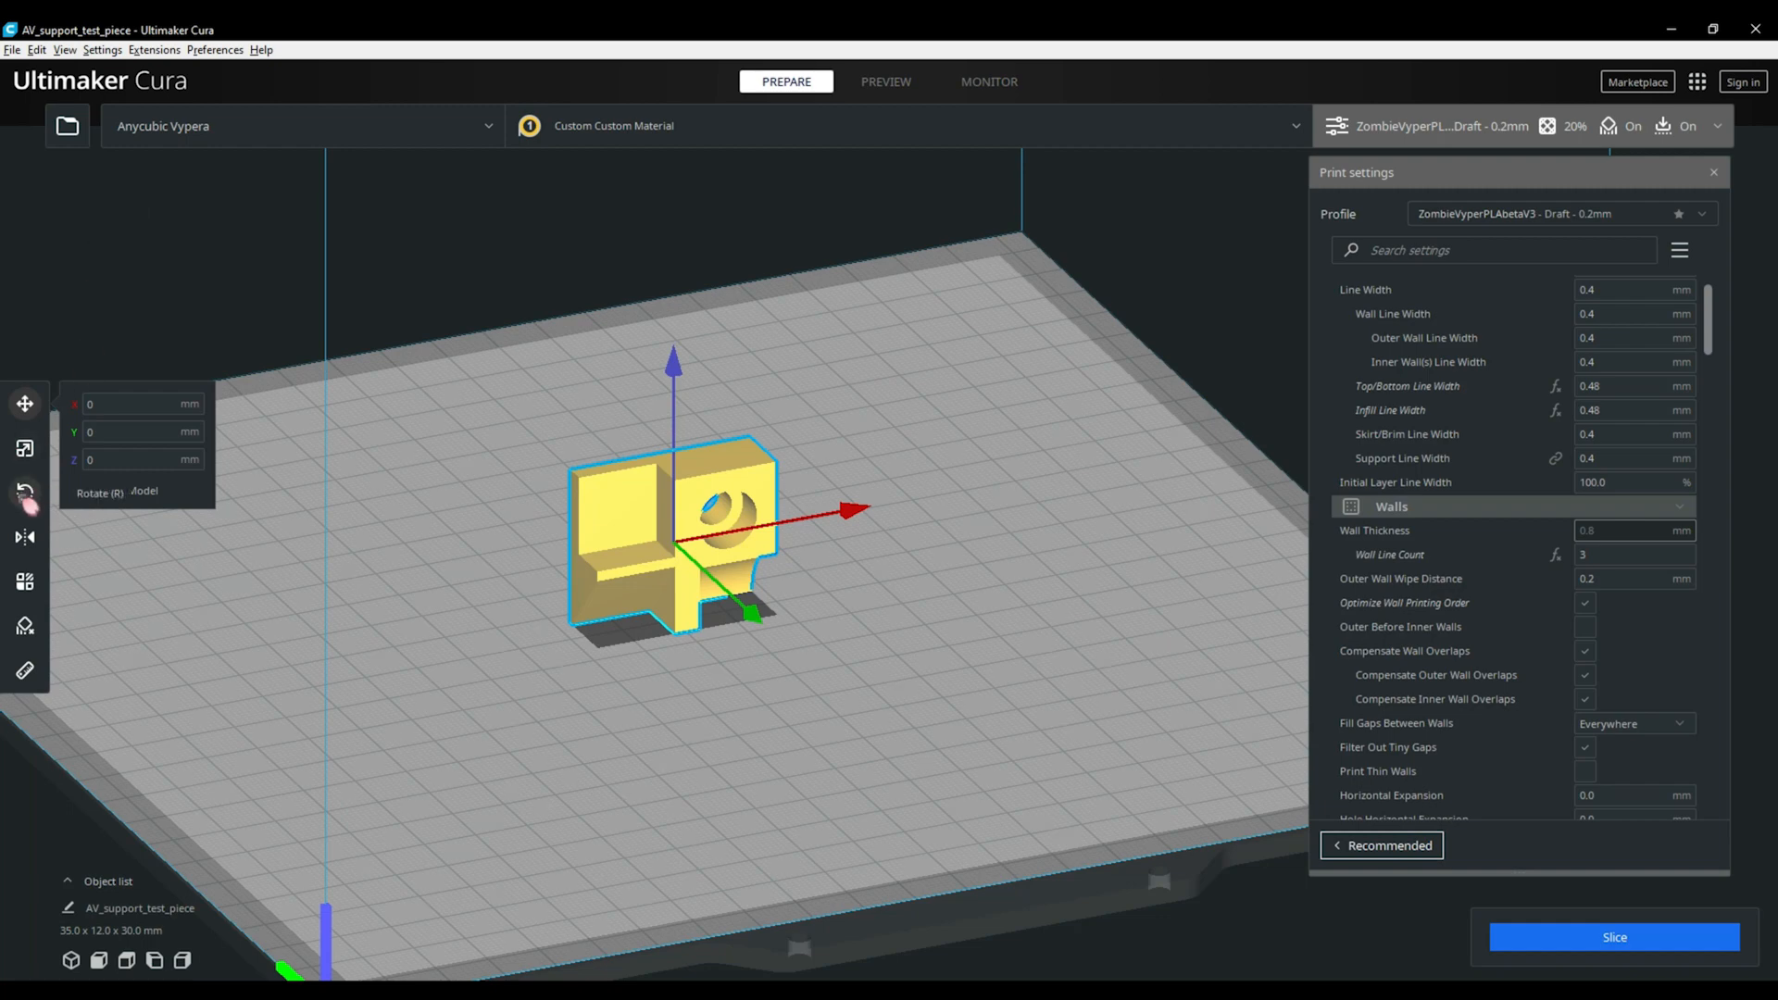
# Activate the Rotate tool on the loaded AV_support_test_piece model
pyautogui.click(24, 491)
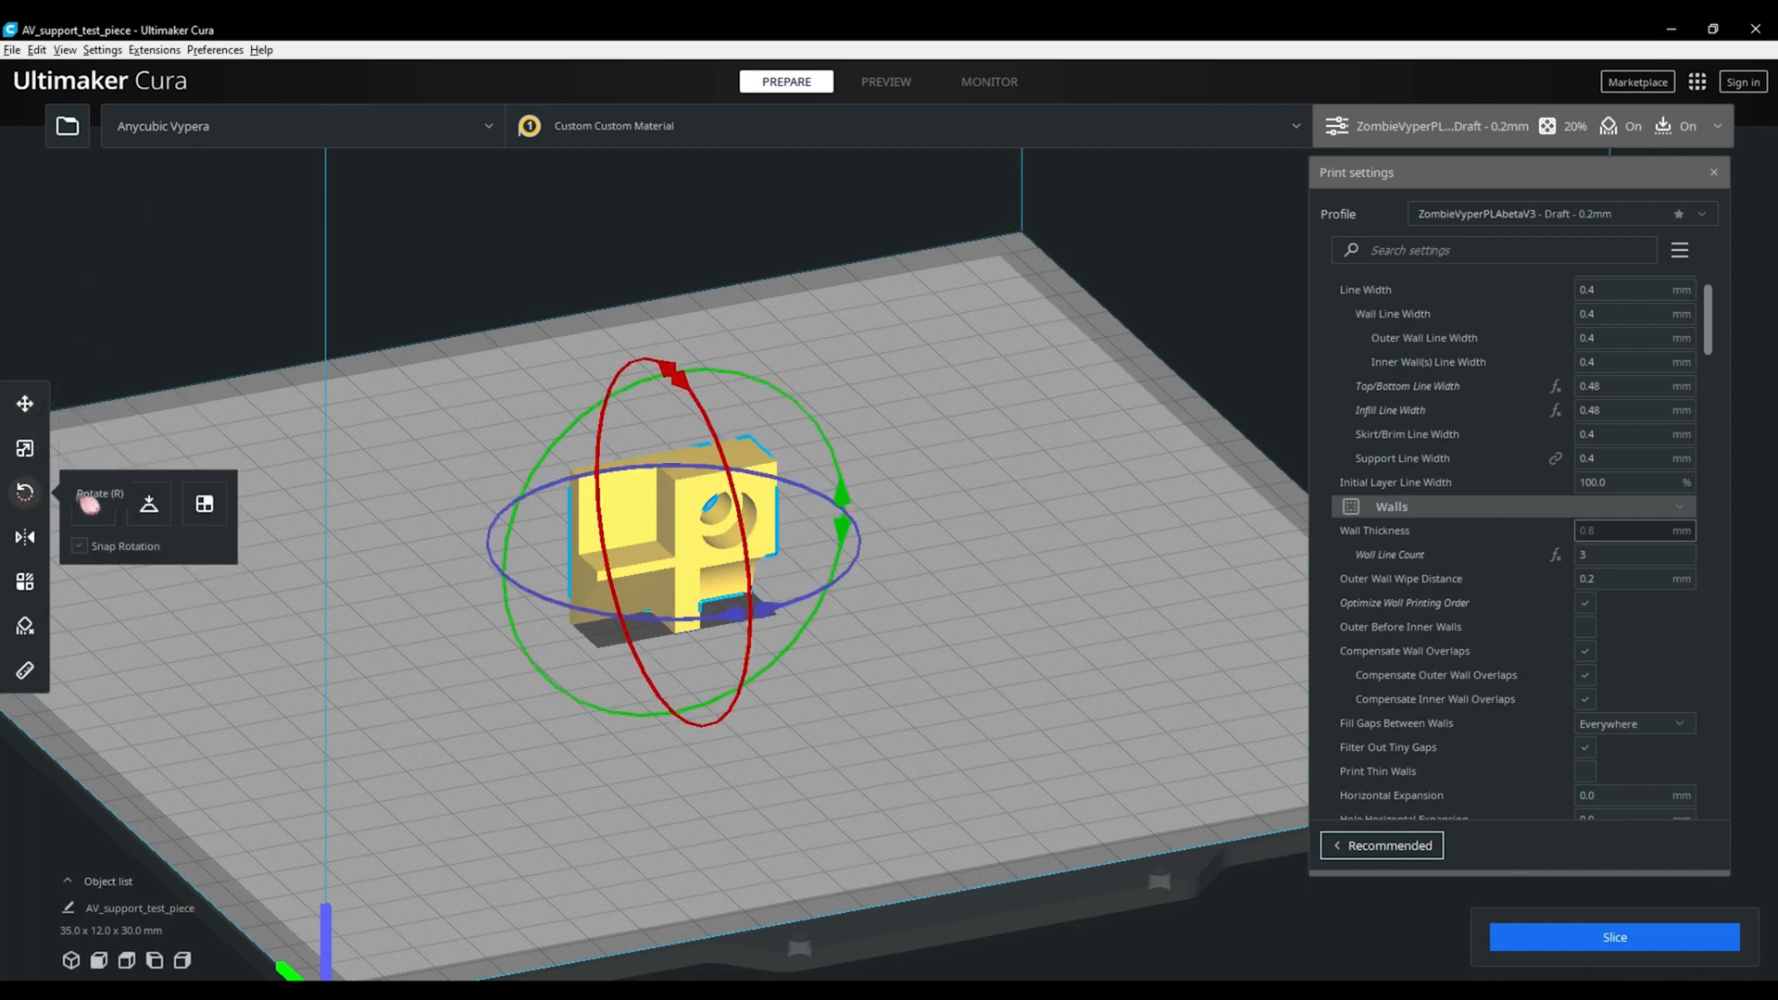
pyautogui.moveTo(206, 502)
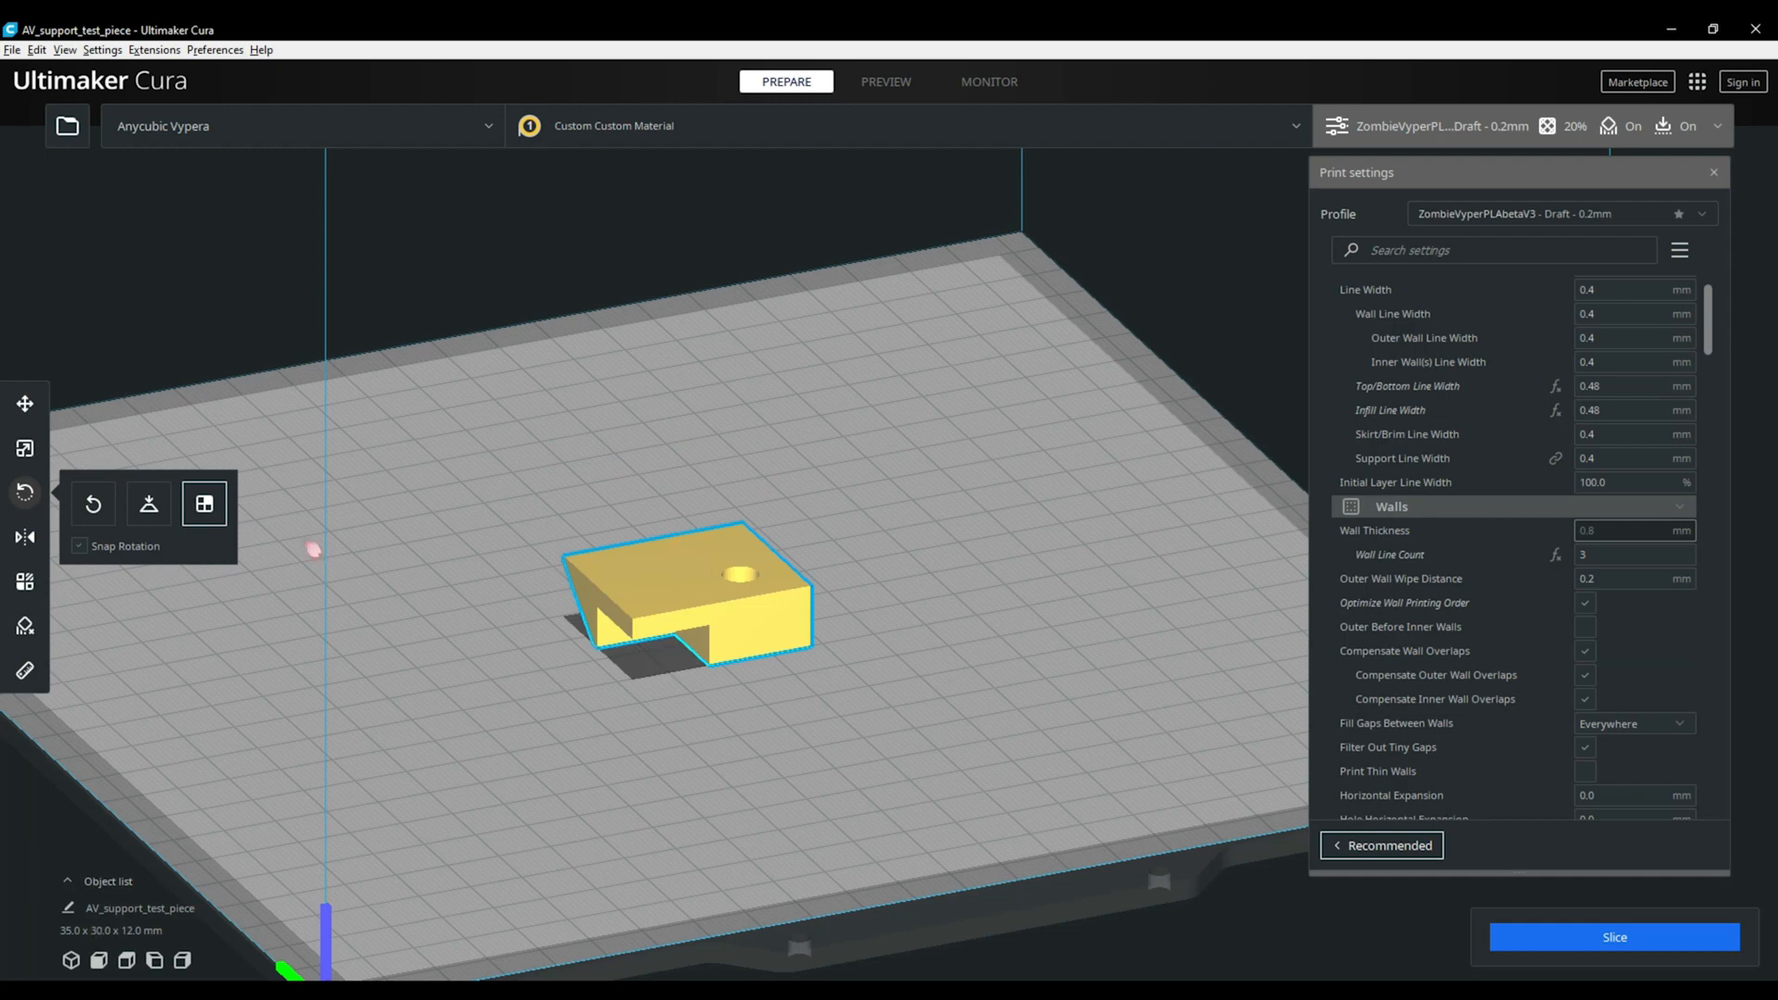
pyautogui.moveTo(25, 404)
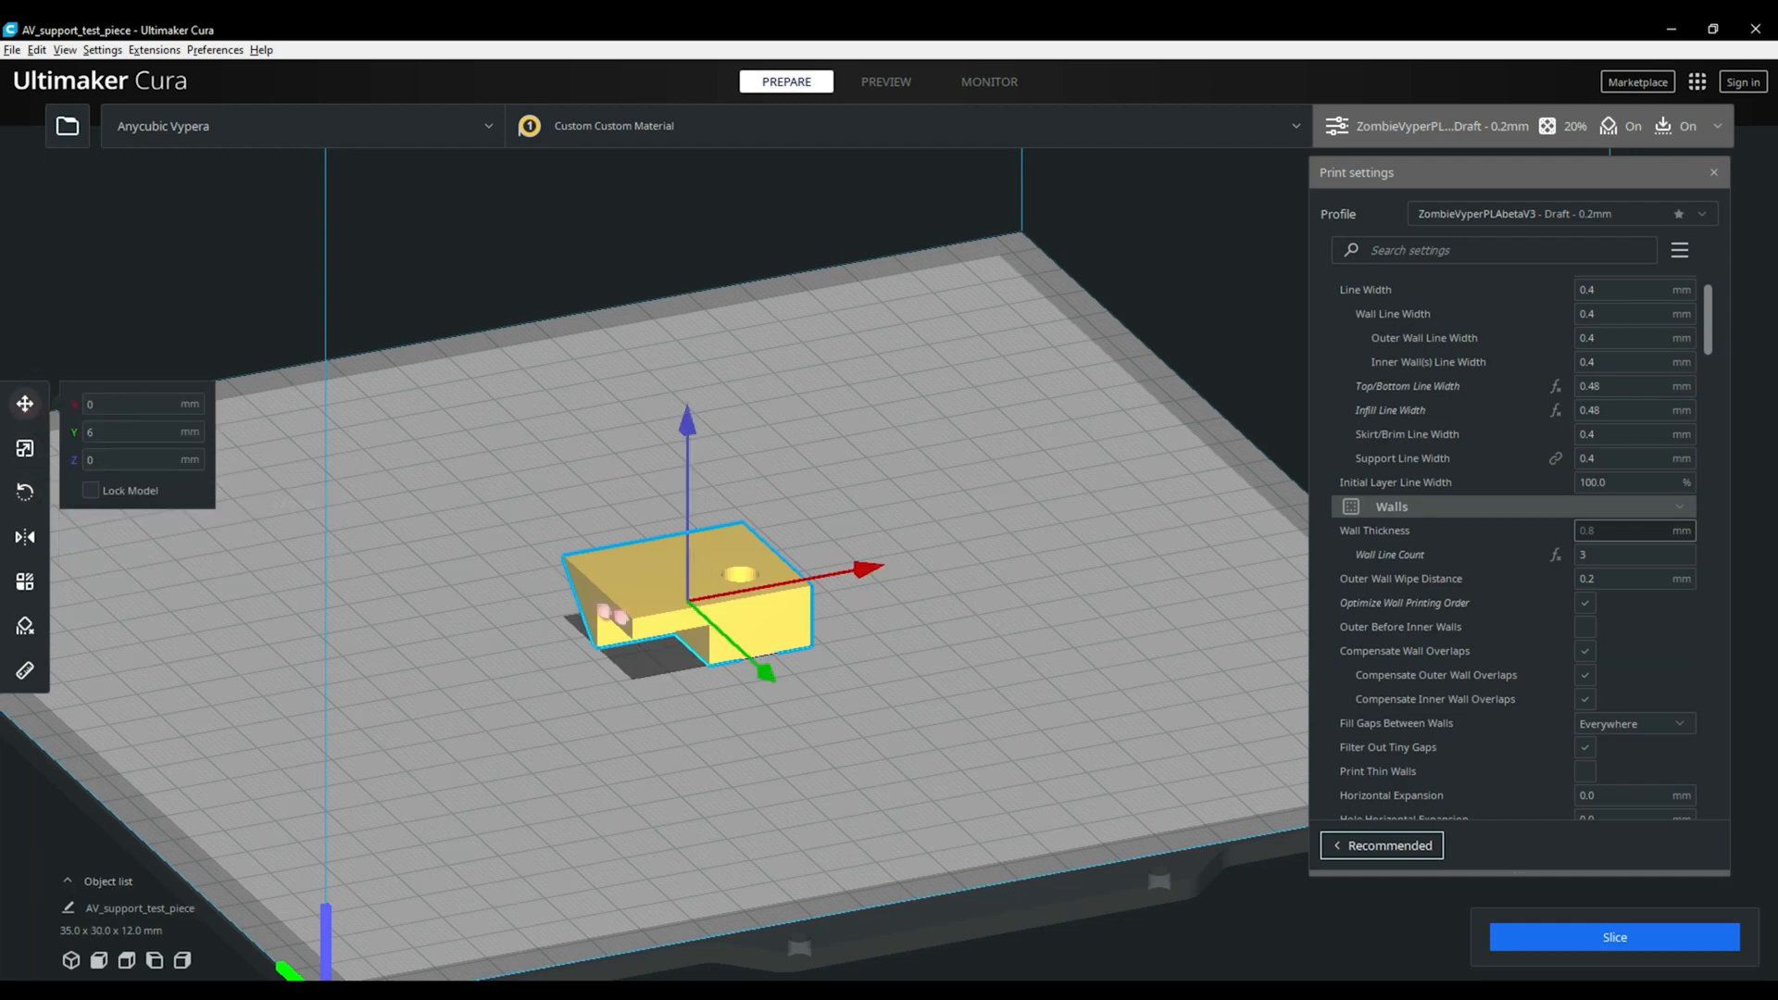
# Nudge the test piece across the plate, then check the Scale, Rotate, Mirror and Per Model tools
pyautogui.moveTo(686, 584); pyautogui.dragTo(731, 567)
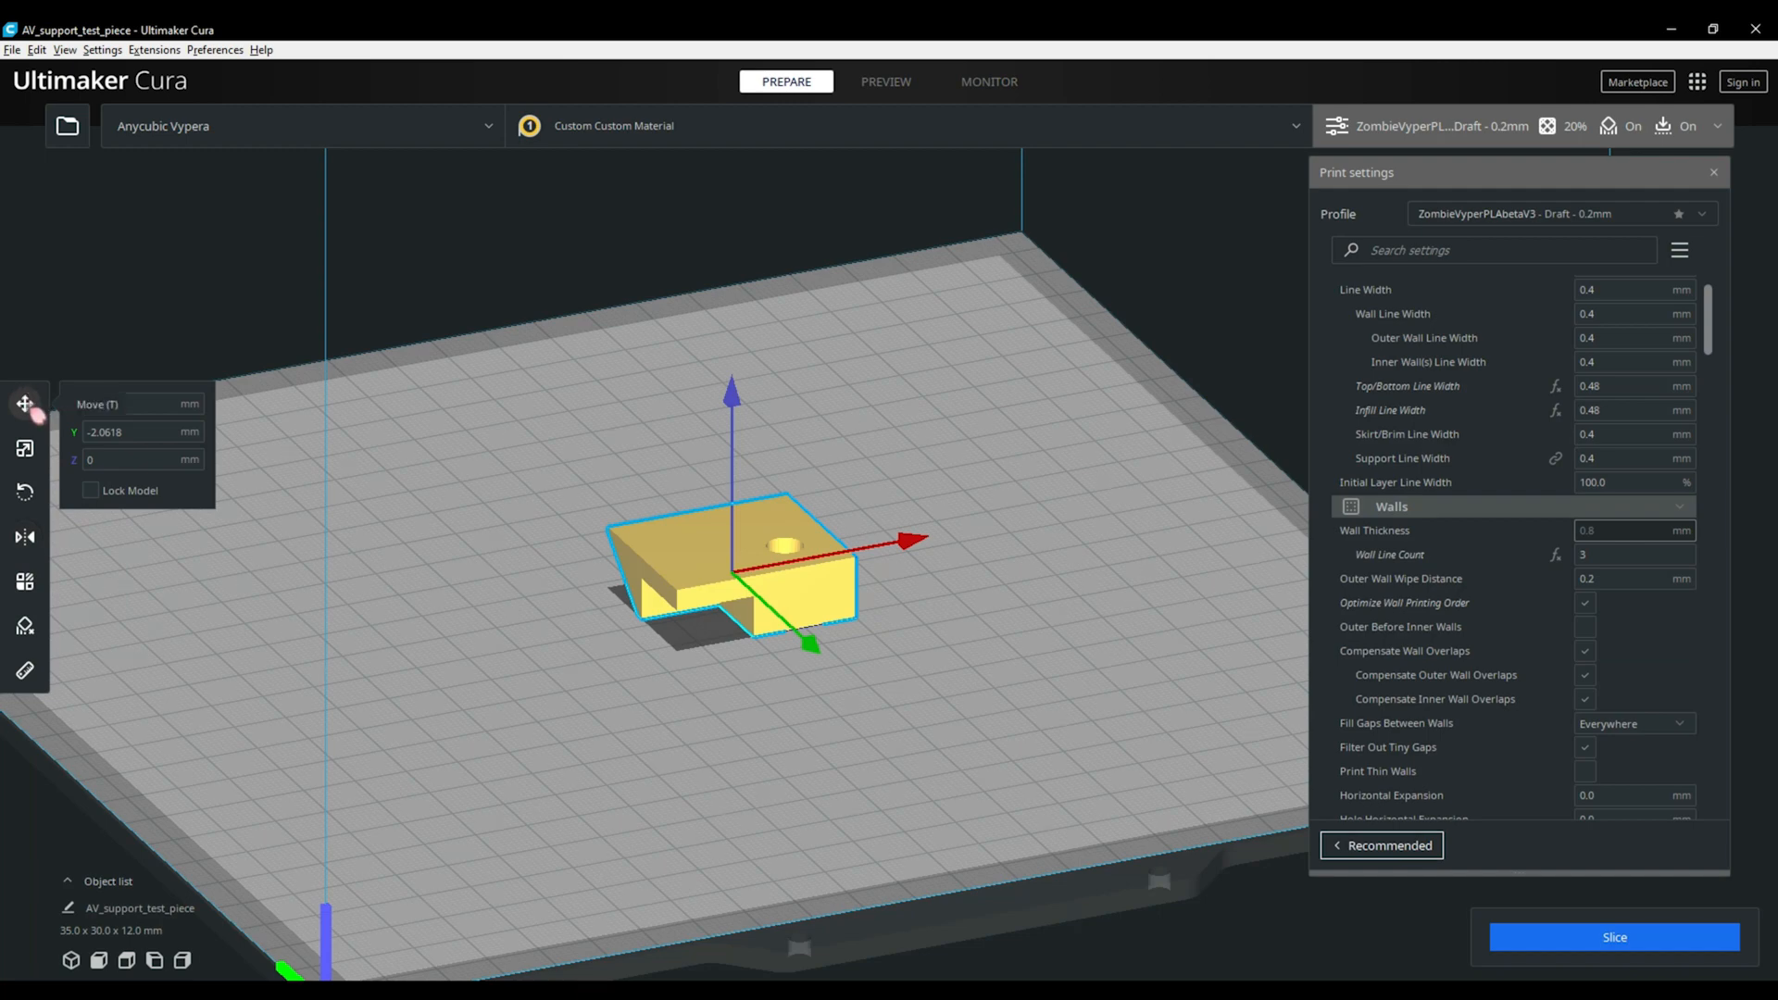
pyautogui.click(24, 446)
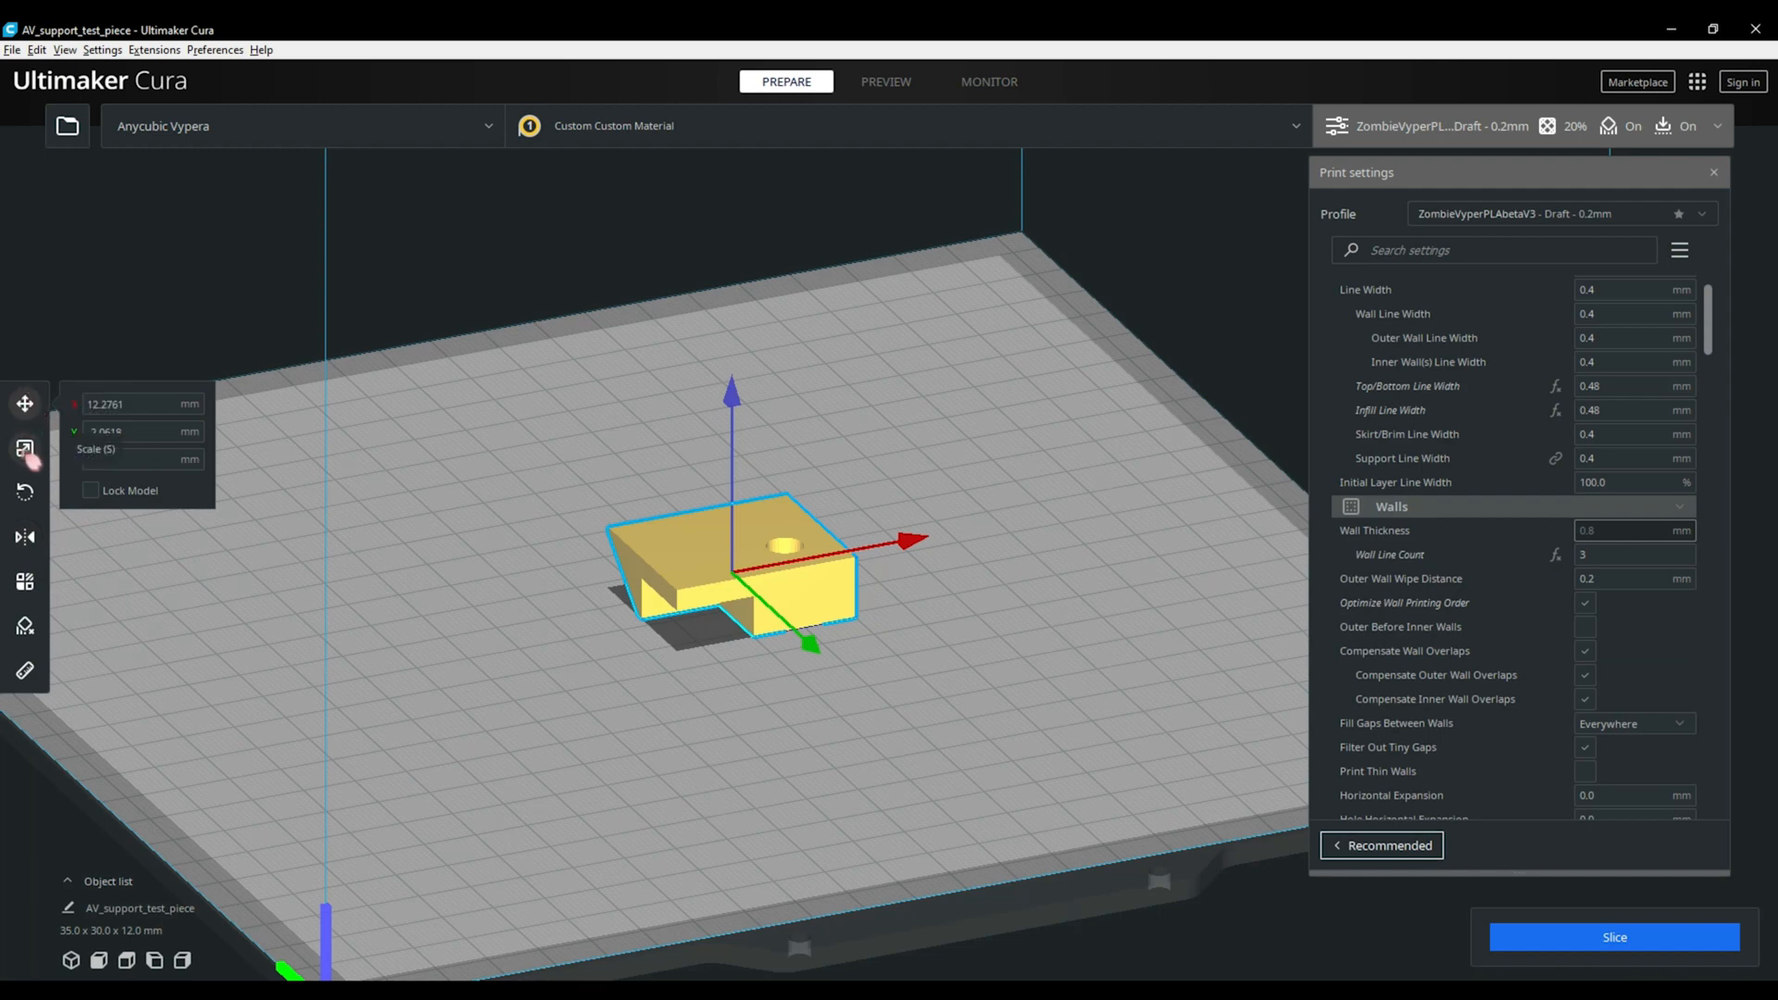
pyautogui.click(25, 447)
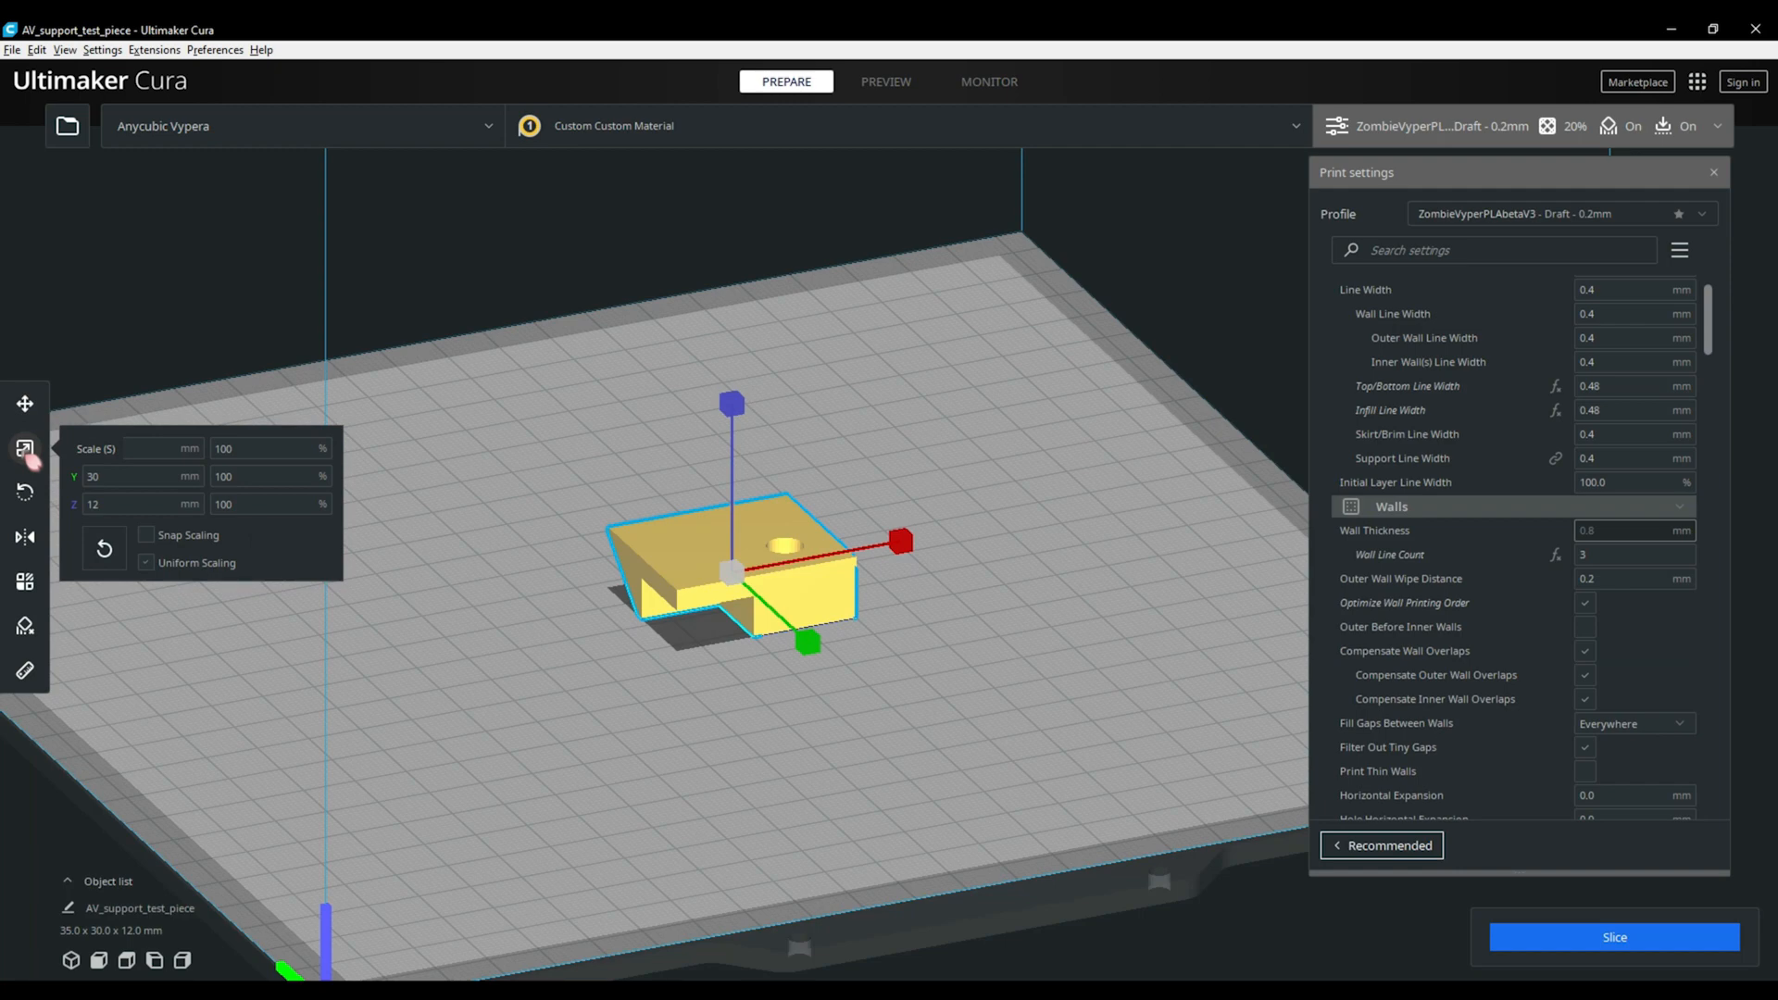
pyautogui.click(24, 490)
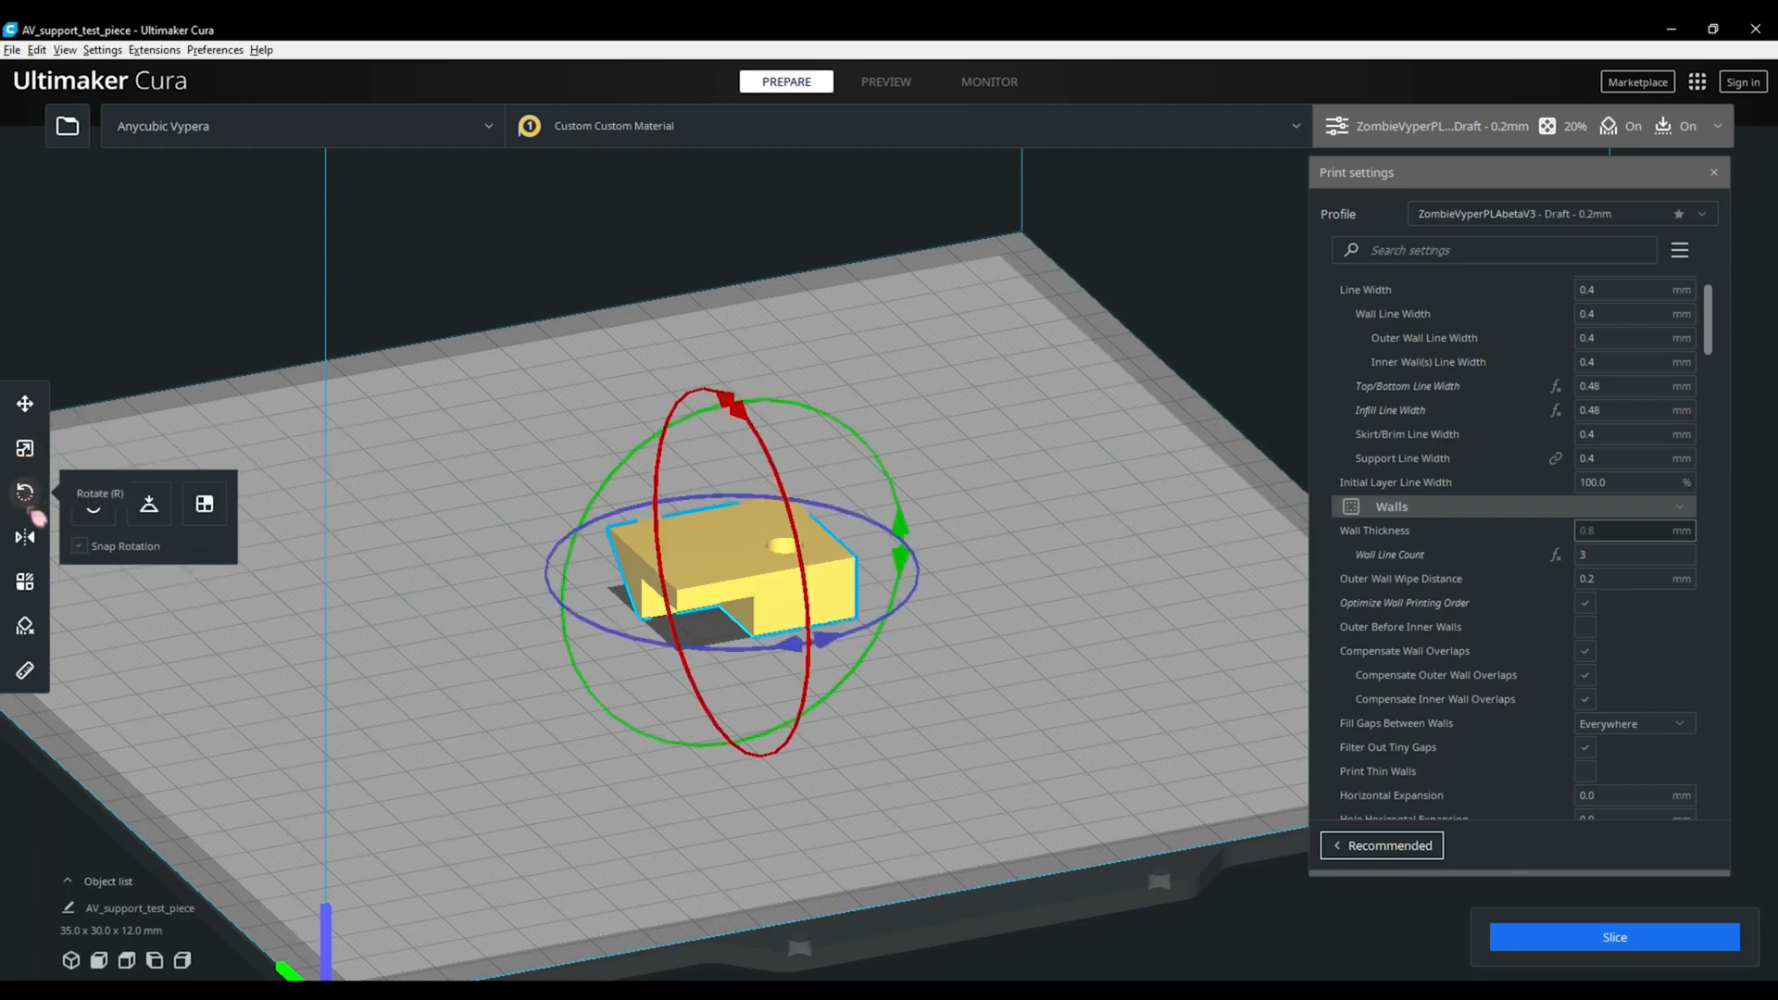
pyautogui.click(24, 536)
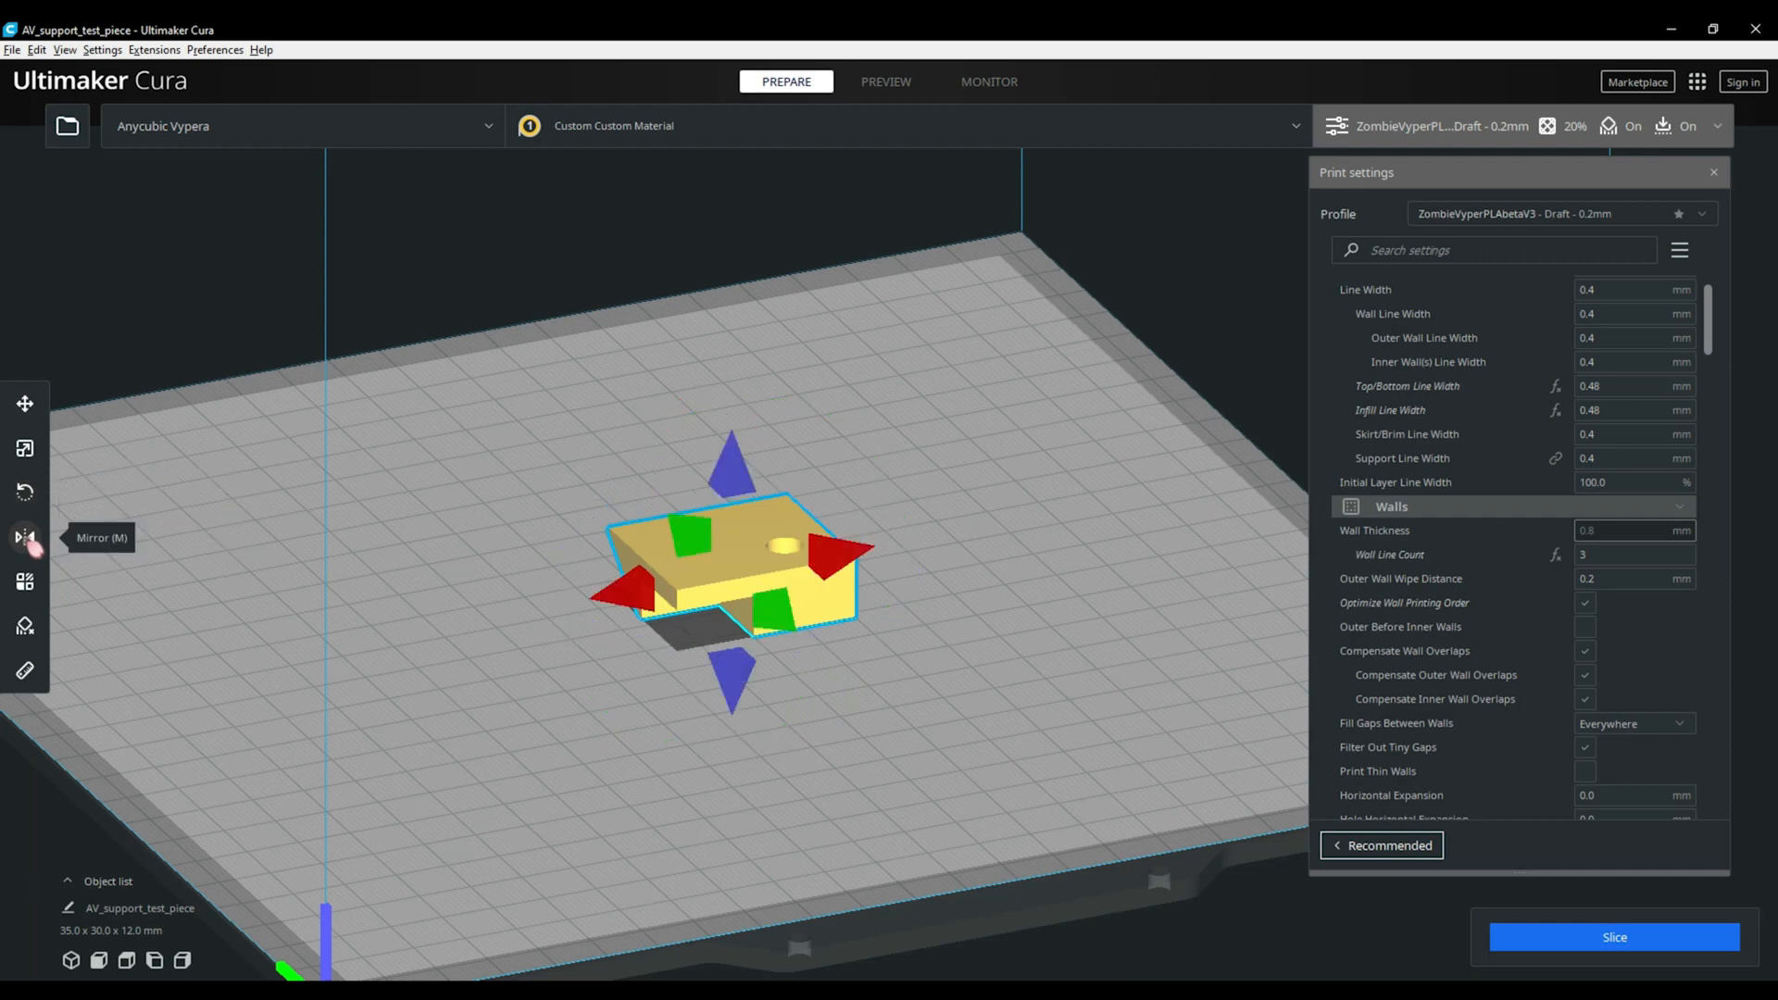
pyautogui.moveTo(25, 582)
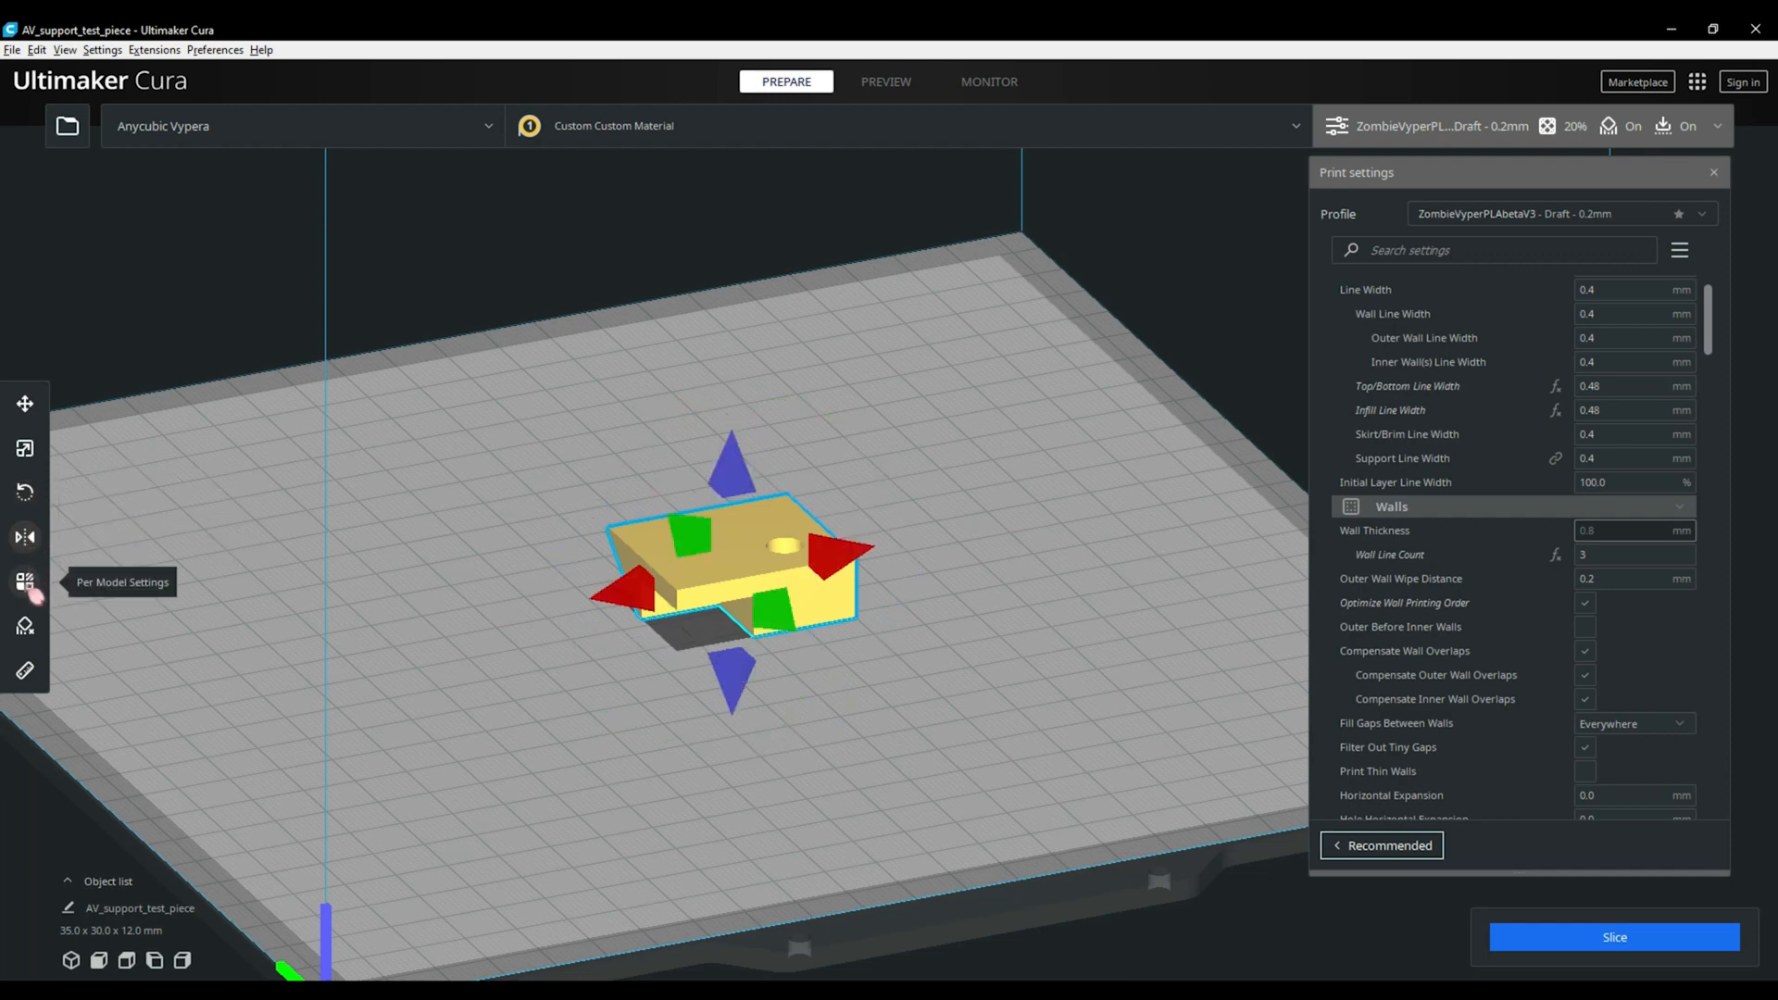
pyautogui.click(25, 581)
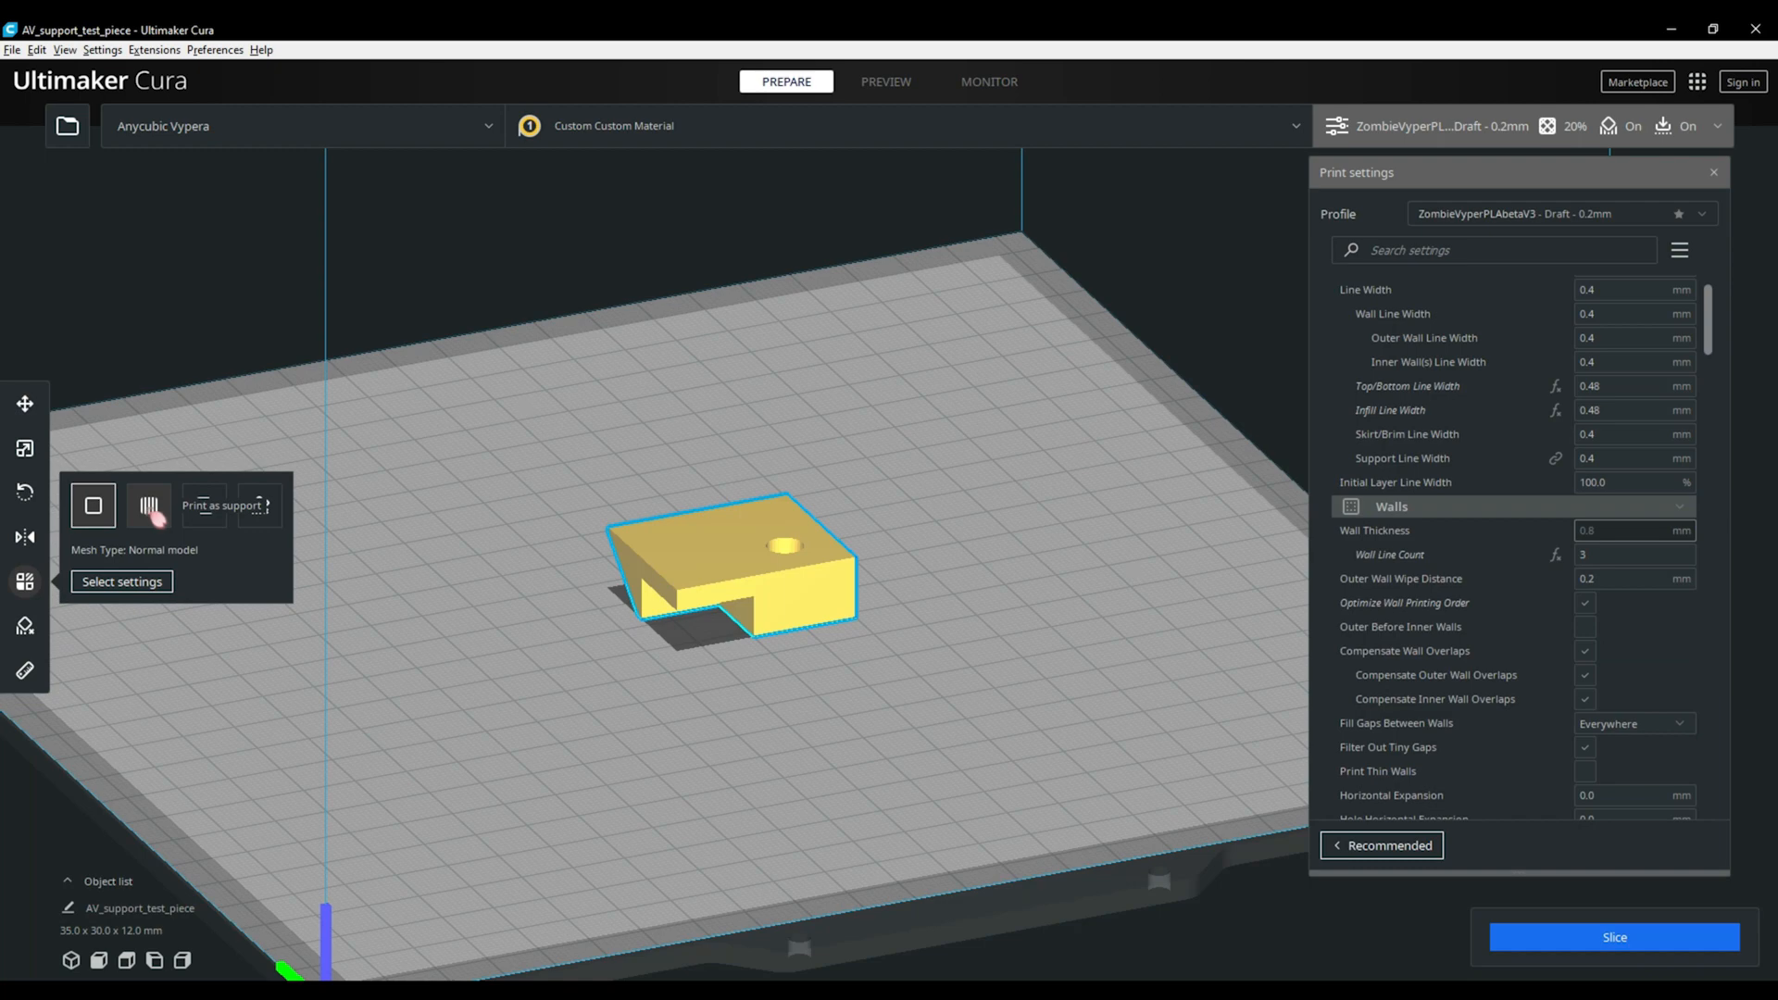
pyautogui.moveTo(204, 504)
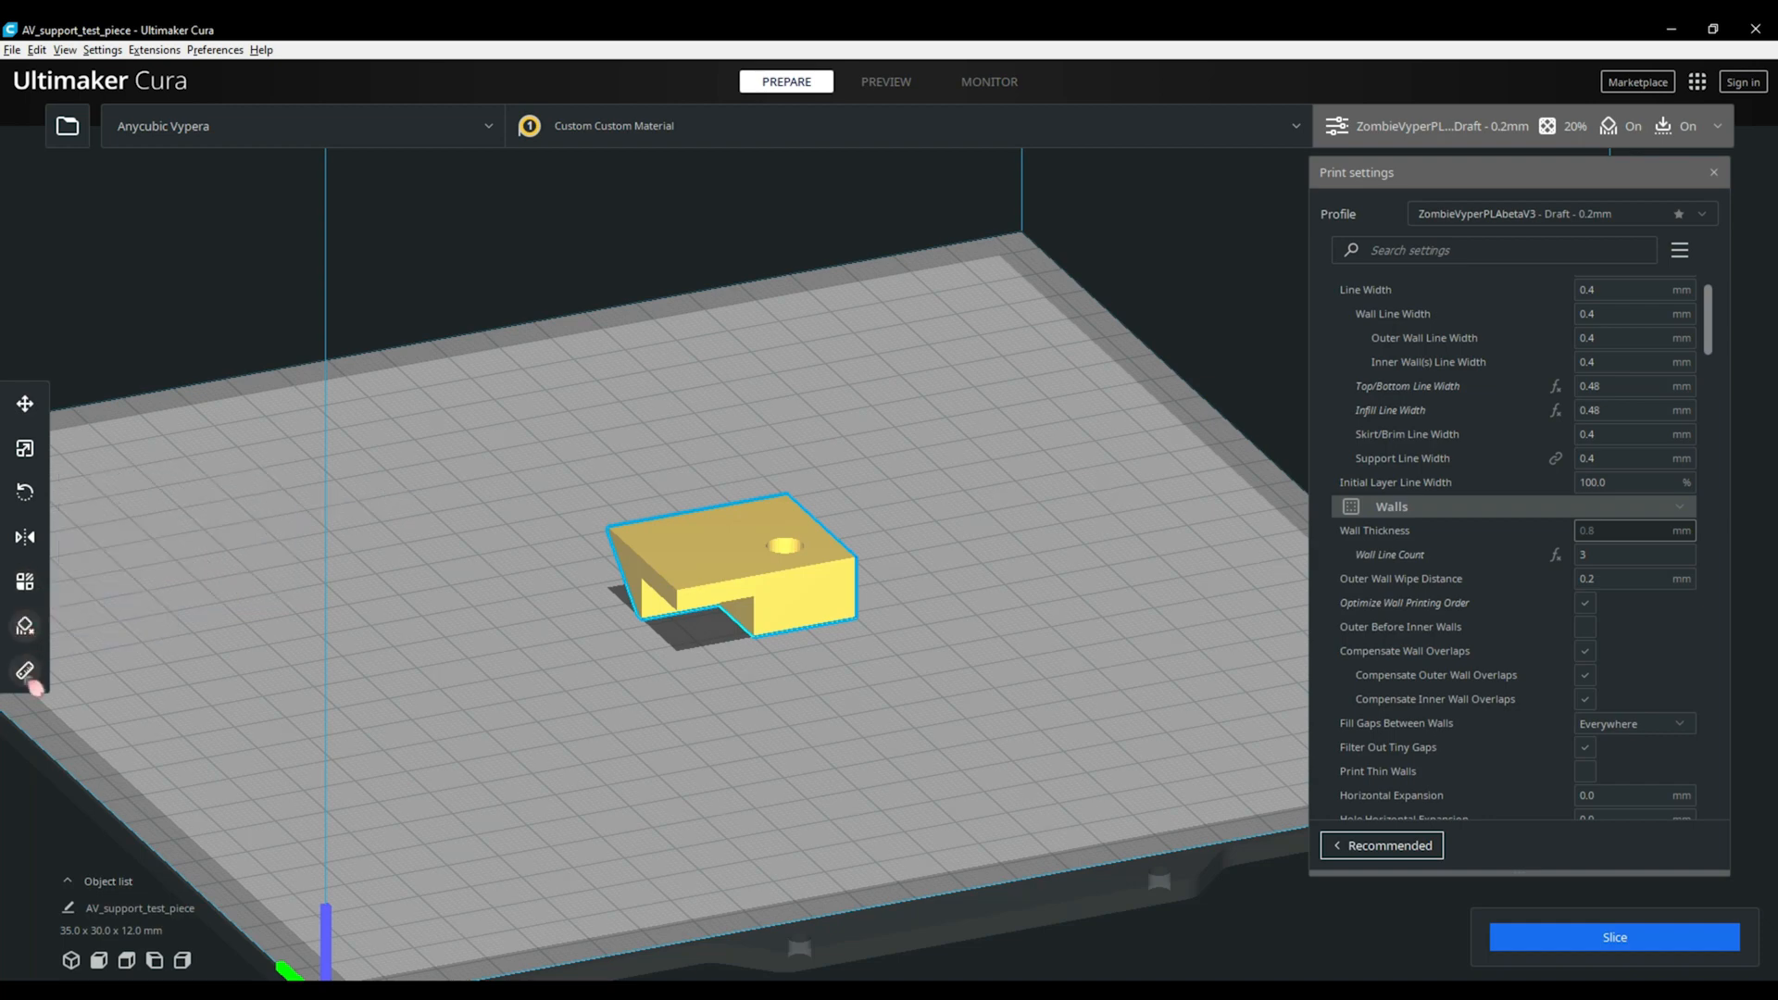
pyautogui.click(24, 404)
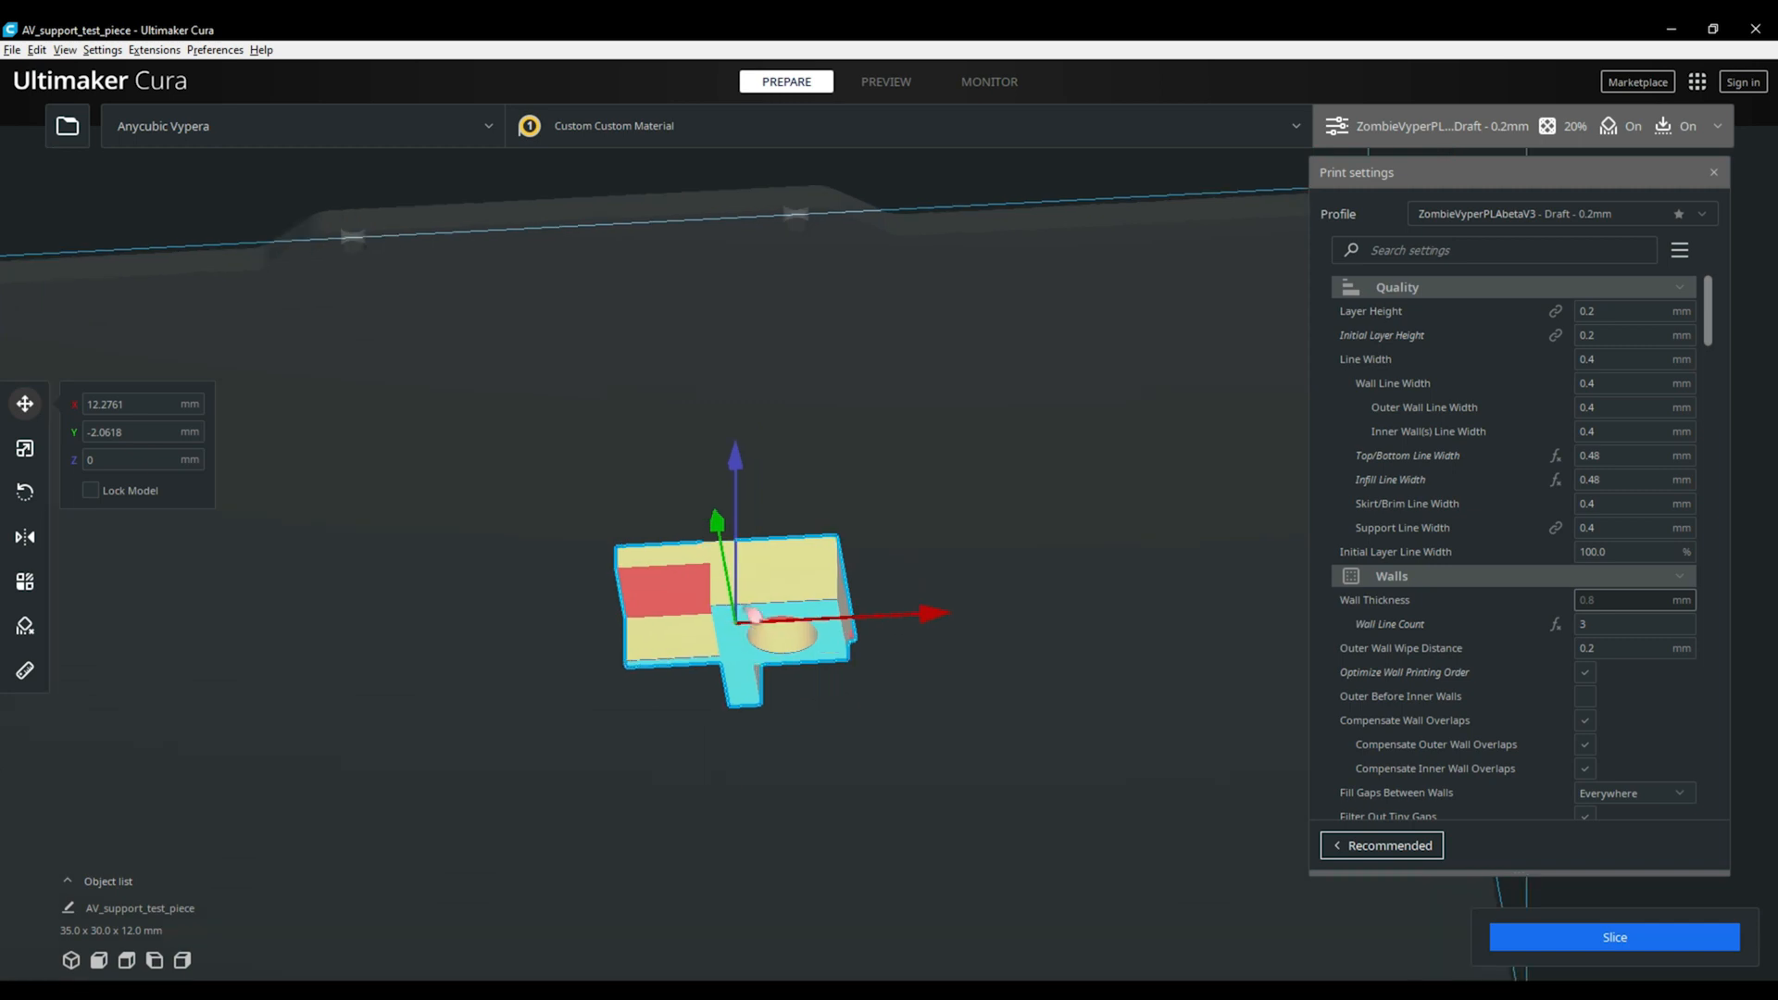
# View the piece's underside and show support settings: 30% density, 0.2 mm Z distance, grid roof/floor
pyautogui.scroll(3)
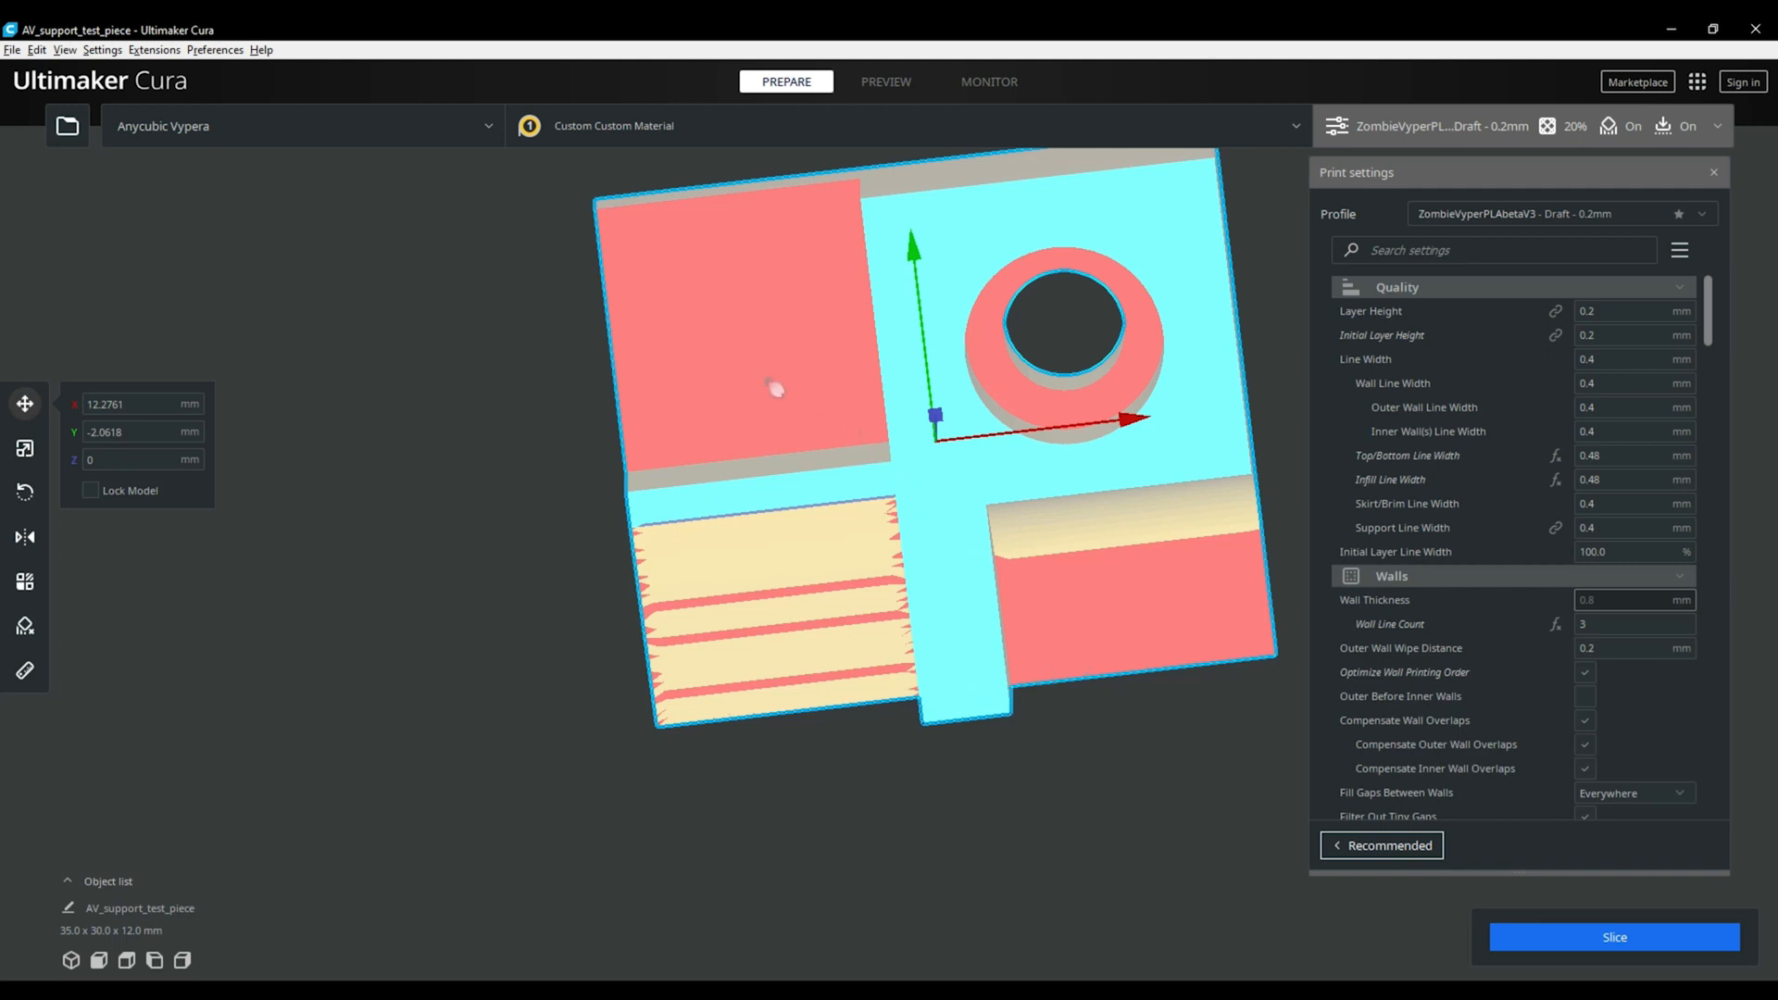
pyautogui.moveTo(666, 435)
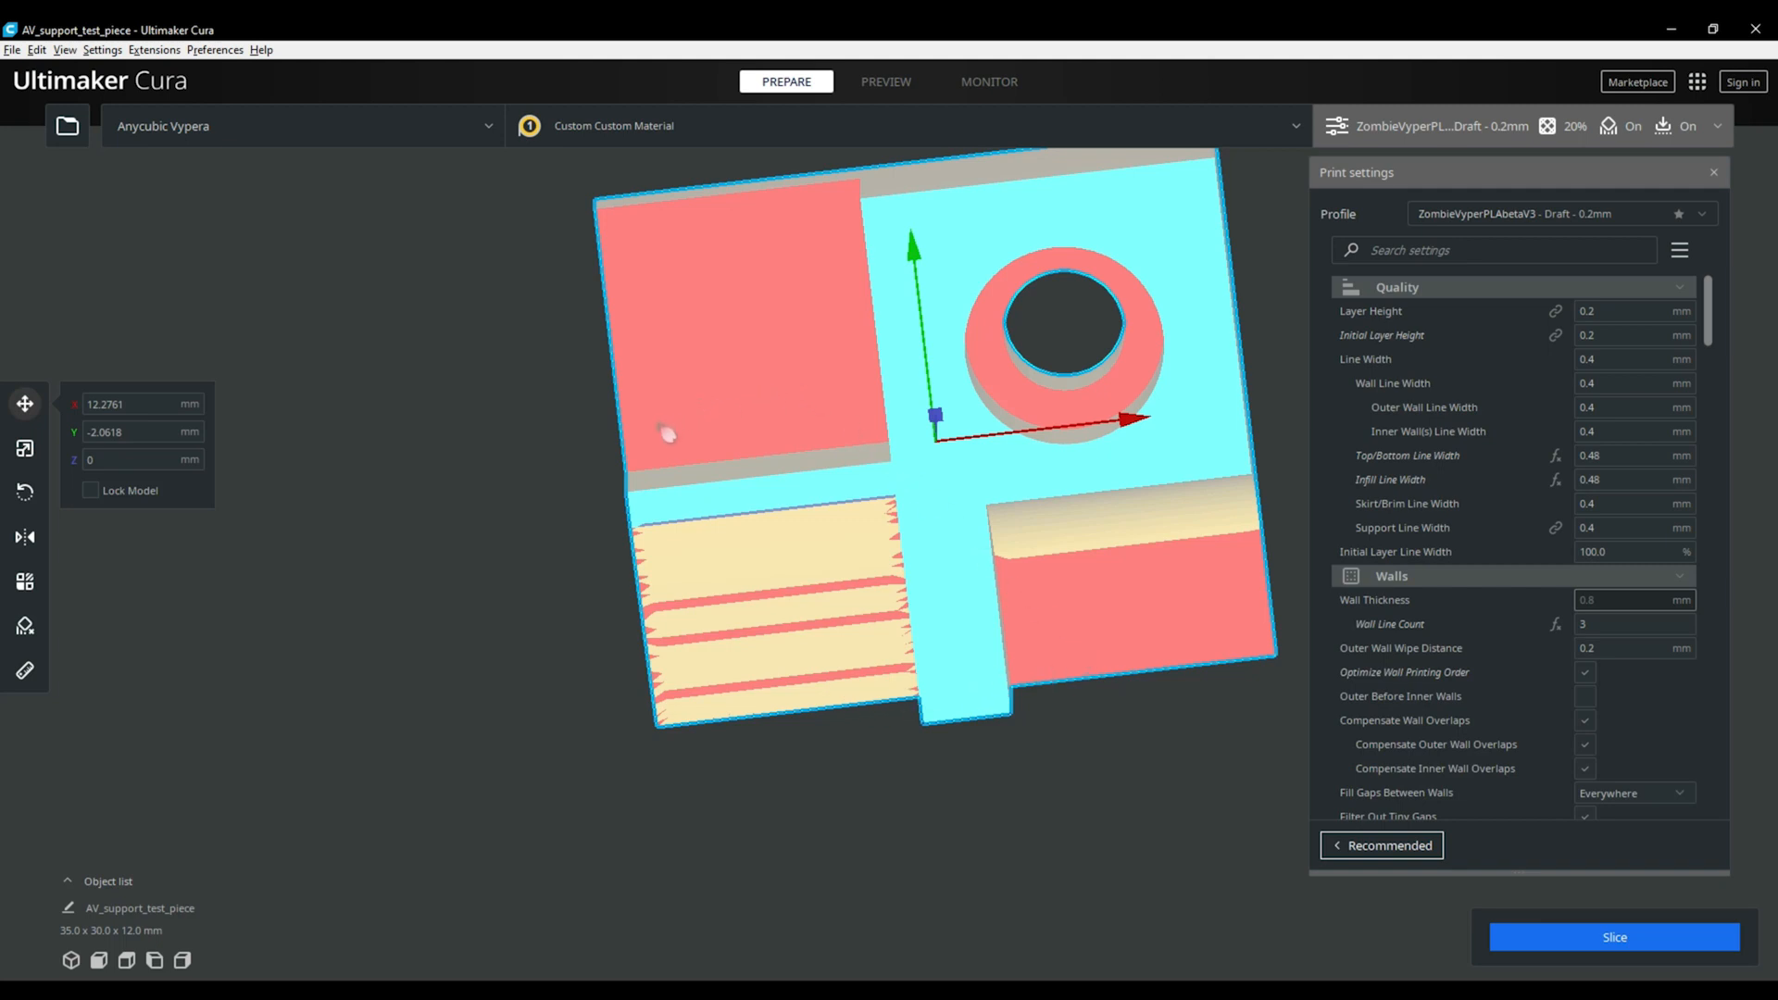
pyautogui.click(1632, 479)
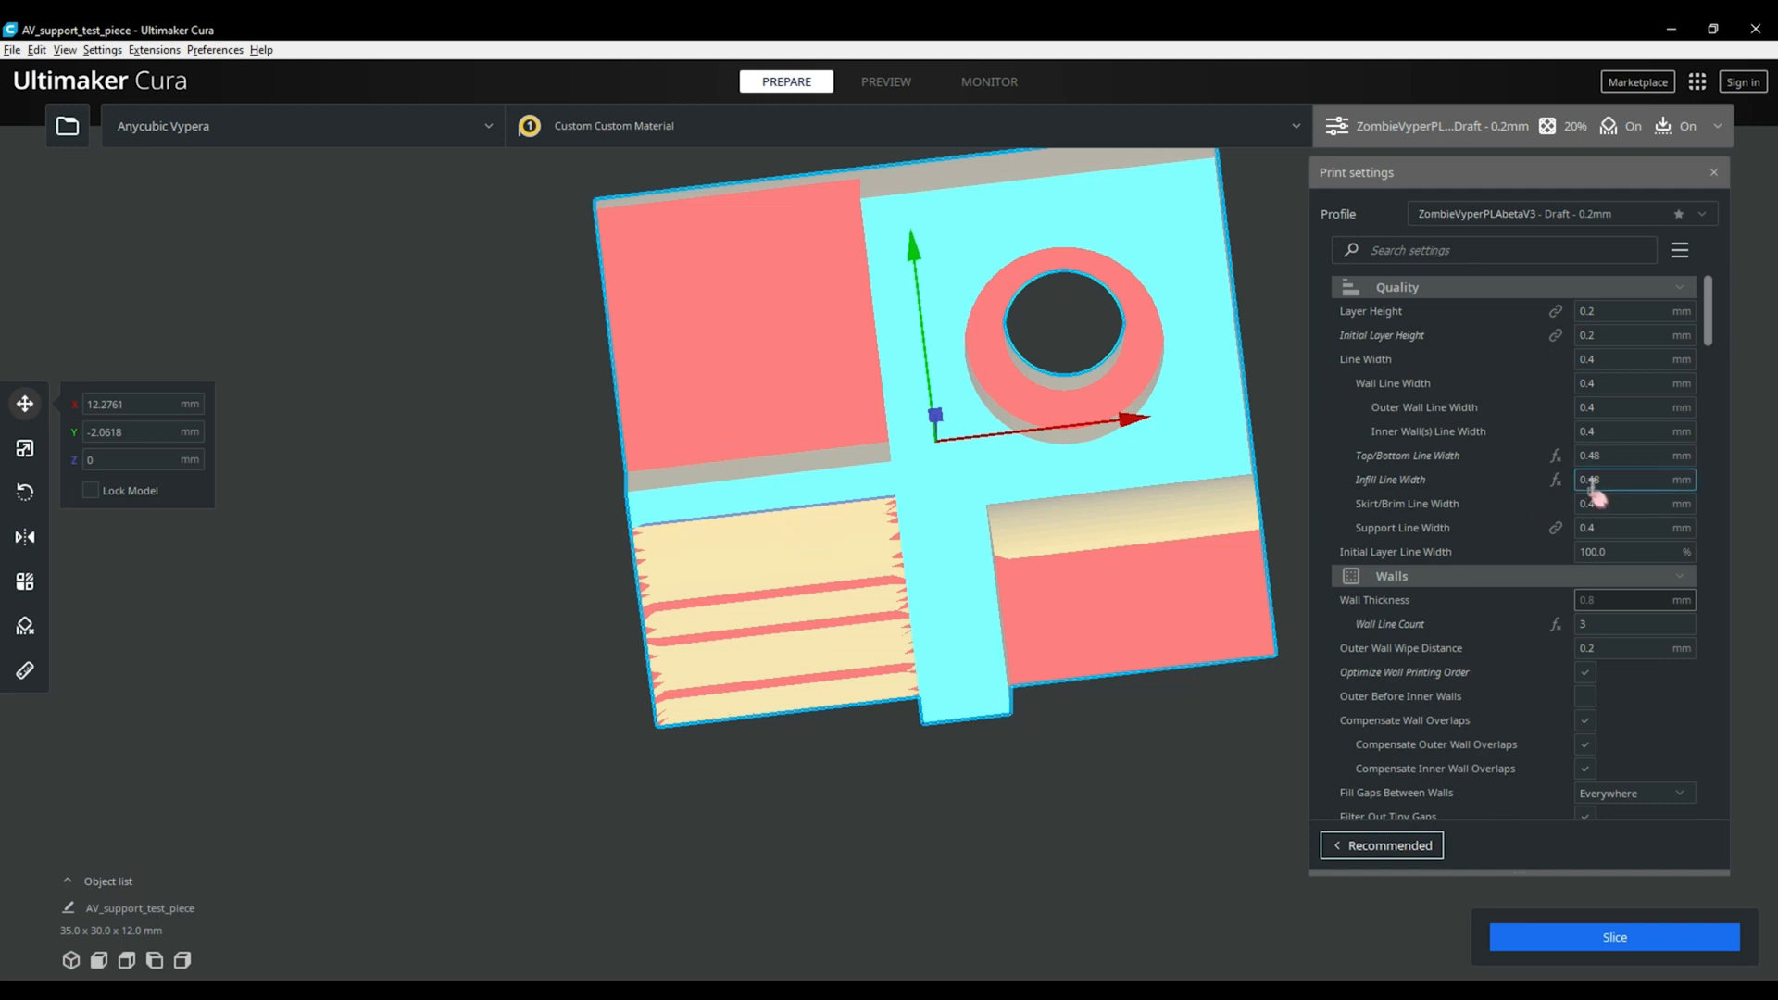
pyautogui.scroll(-3)
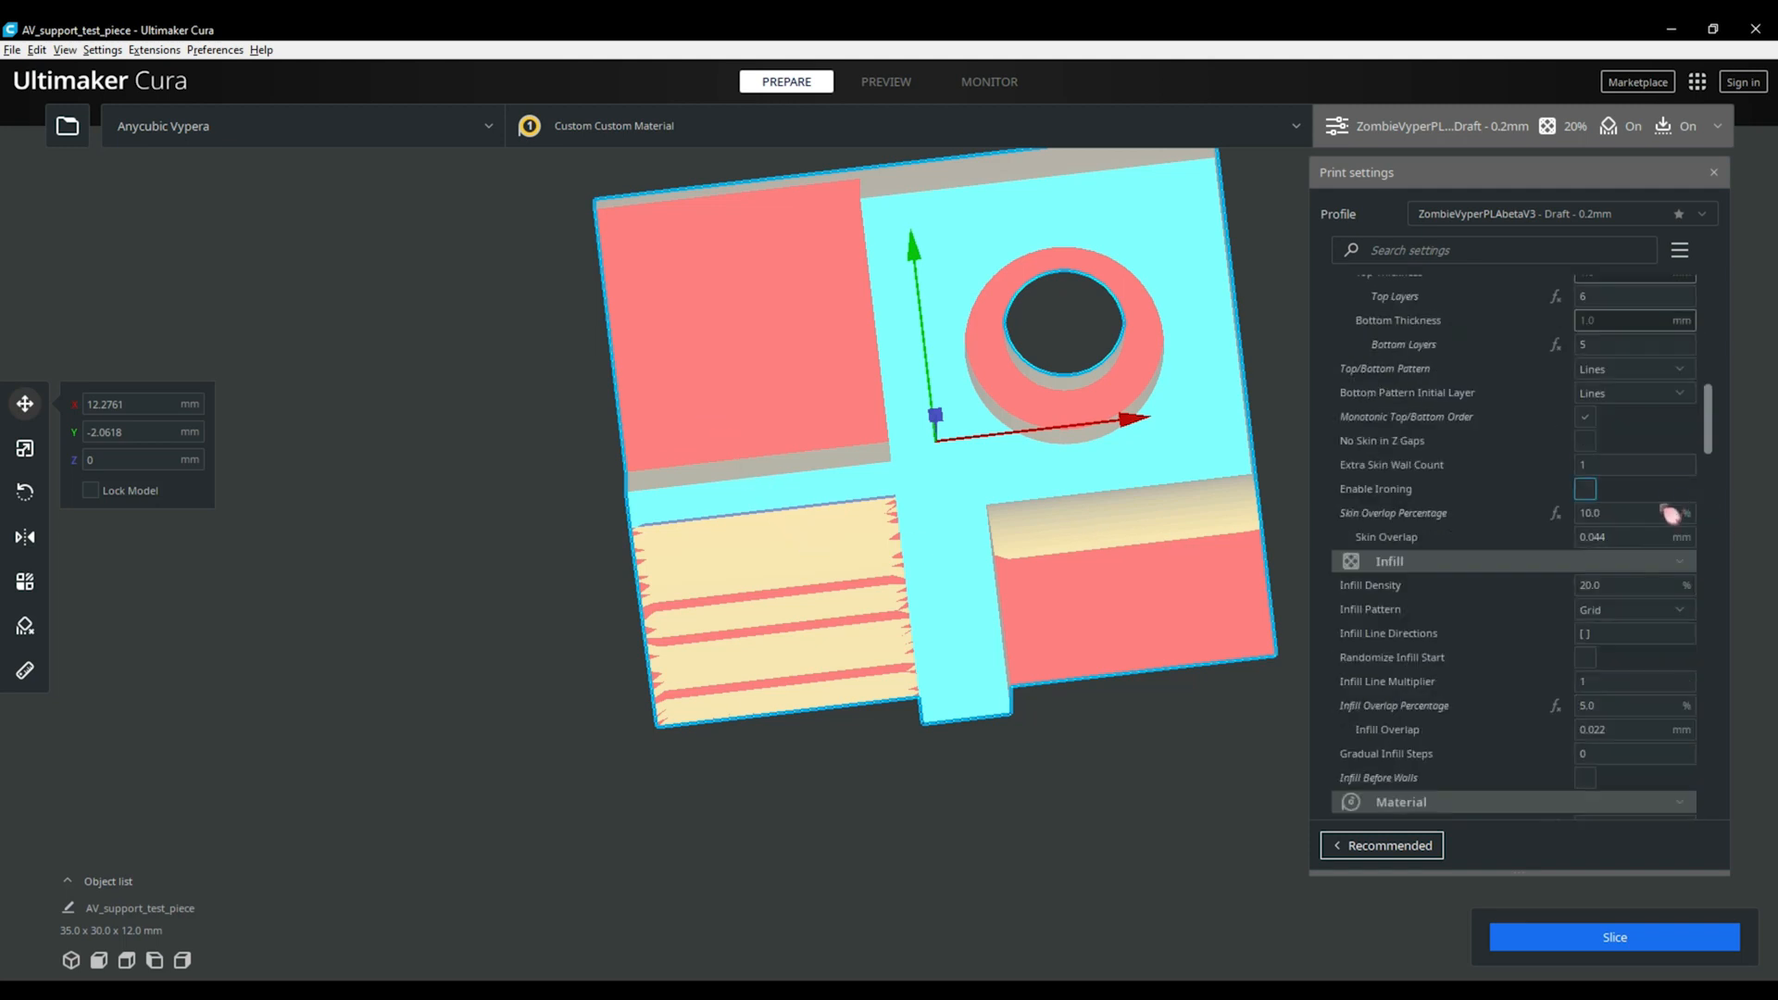
pyautogui.scroll(-3)
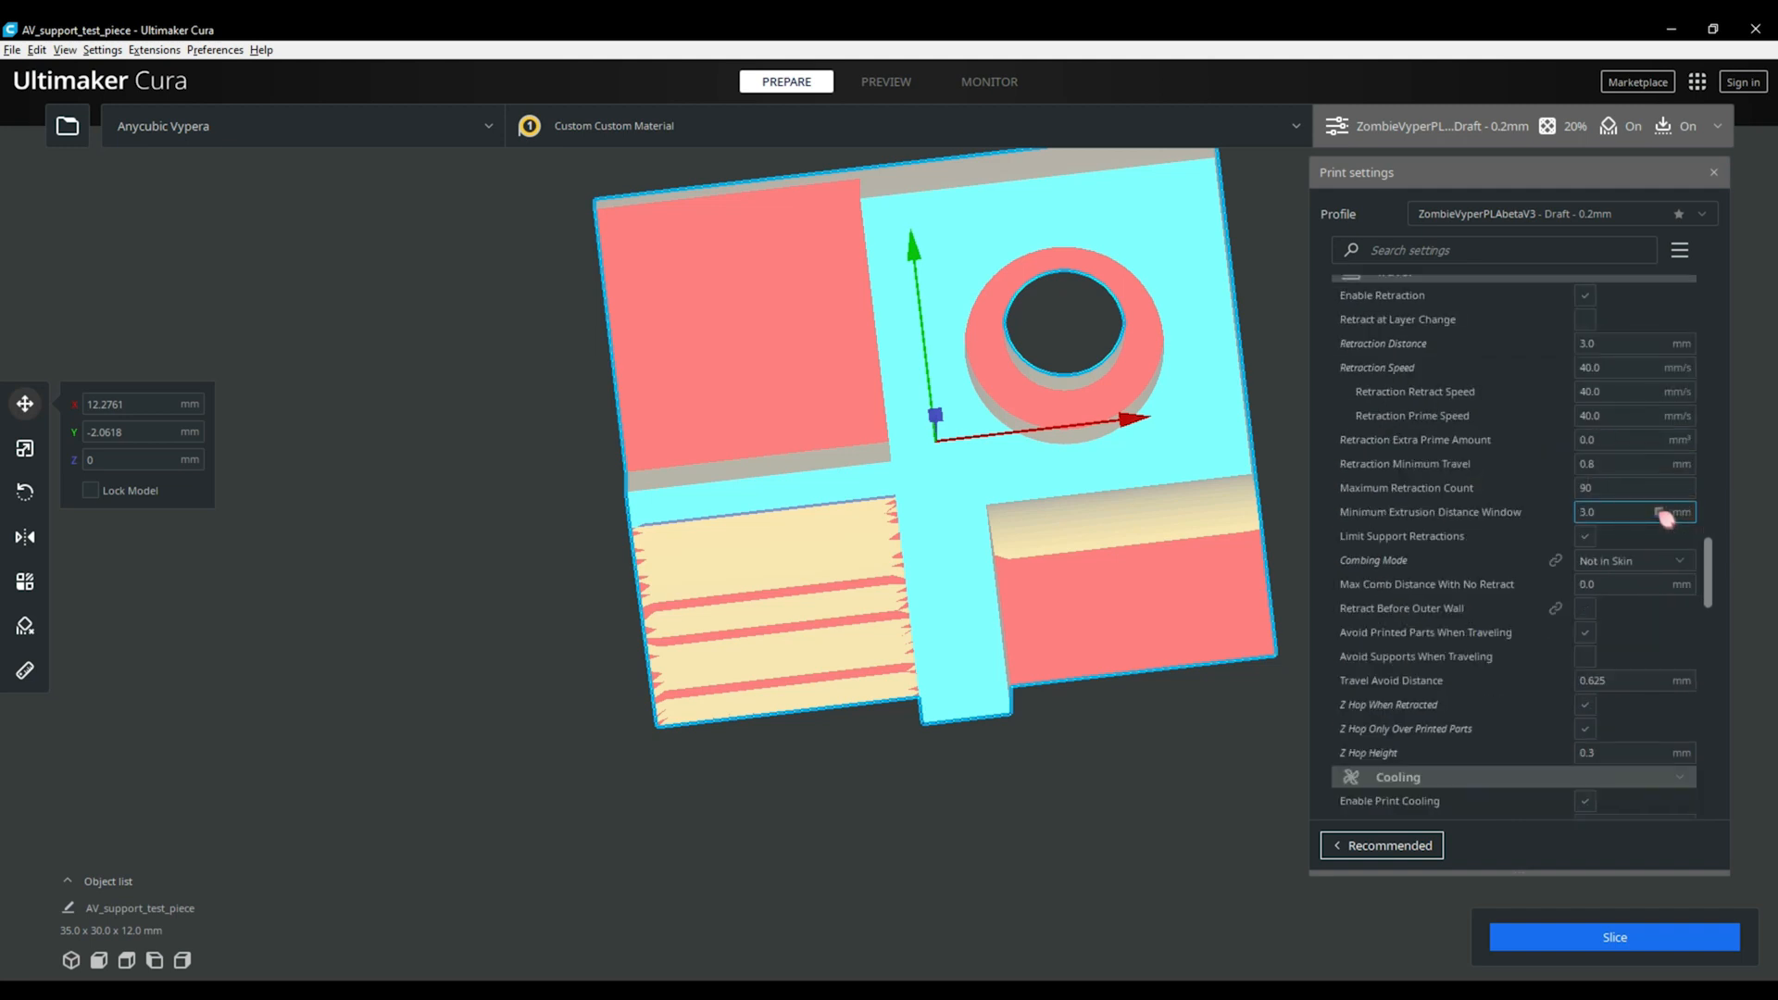
pyautogui.scroll(-3)
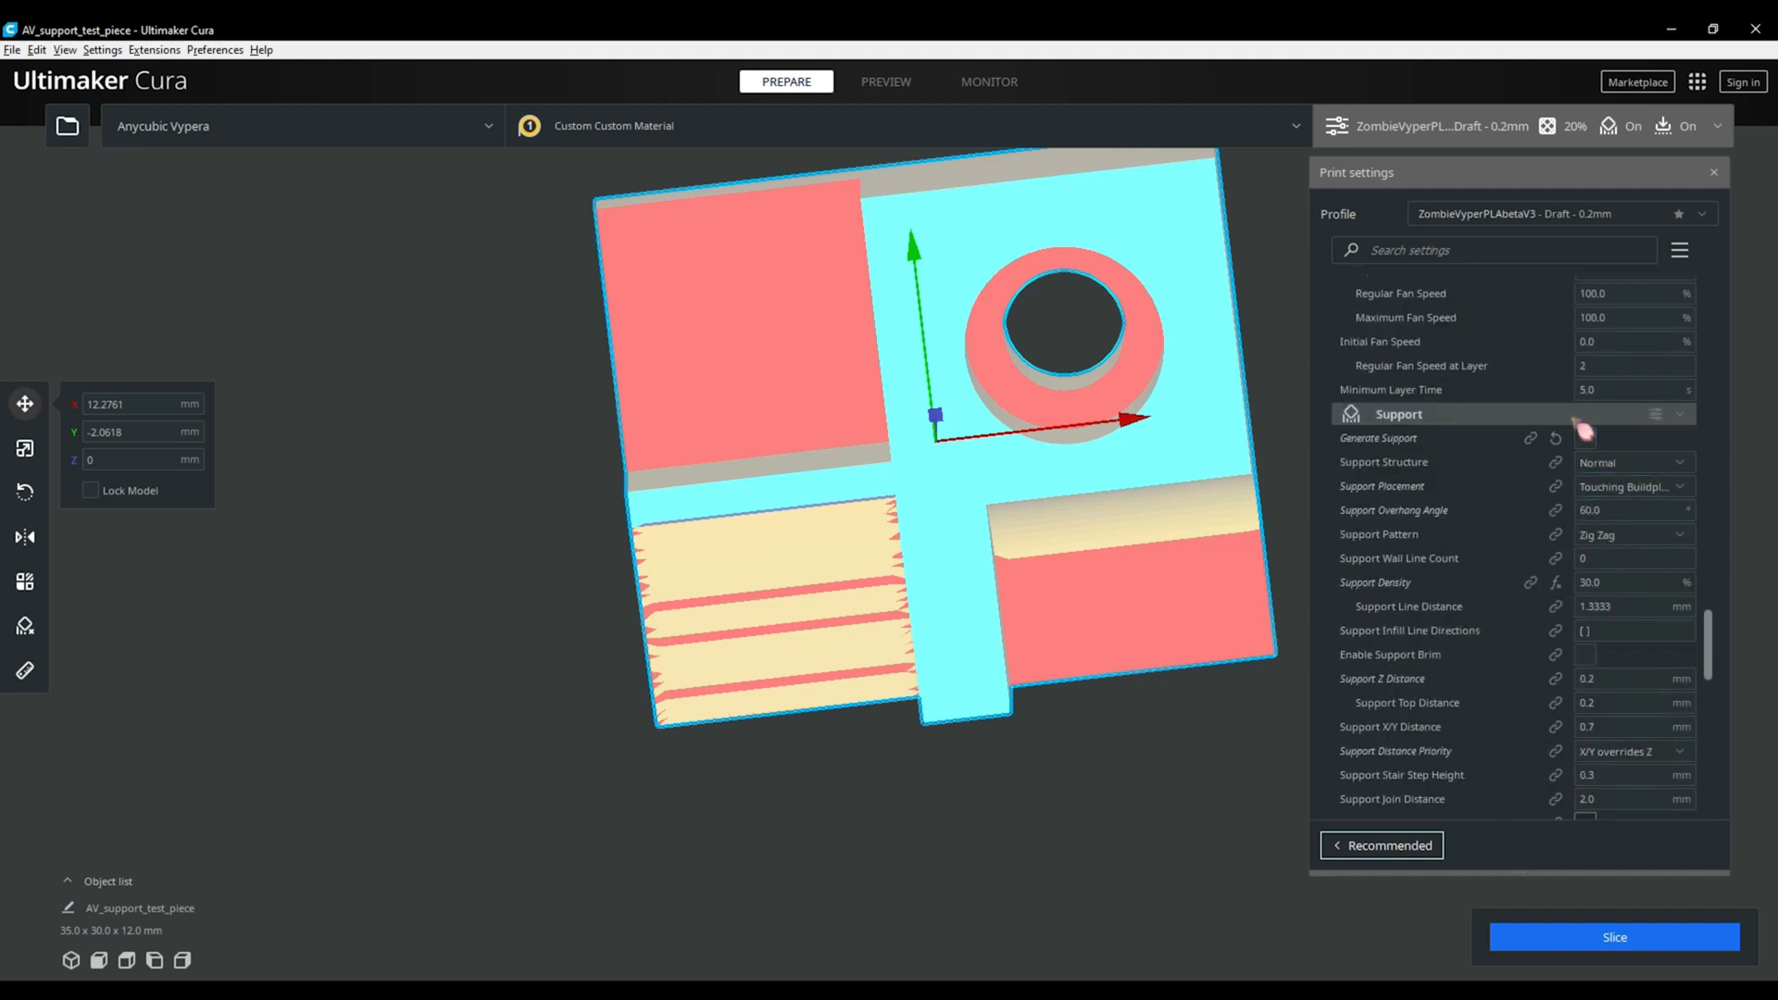
pyautogui.click(1399, 414)
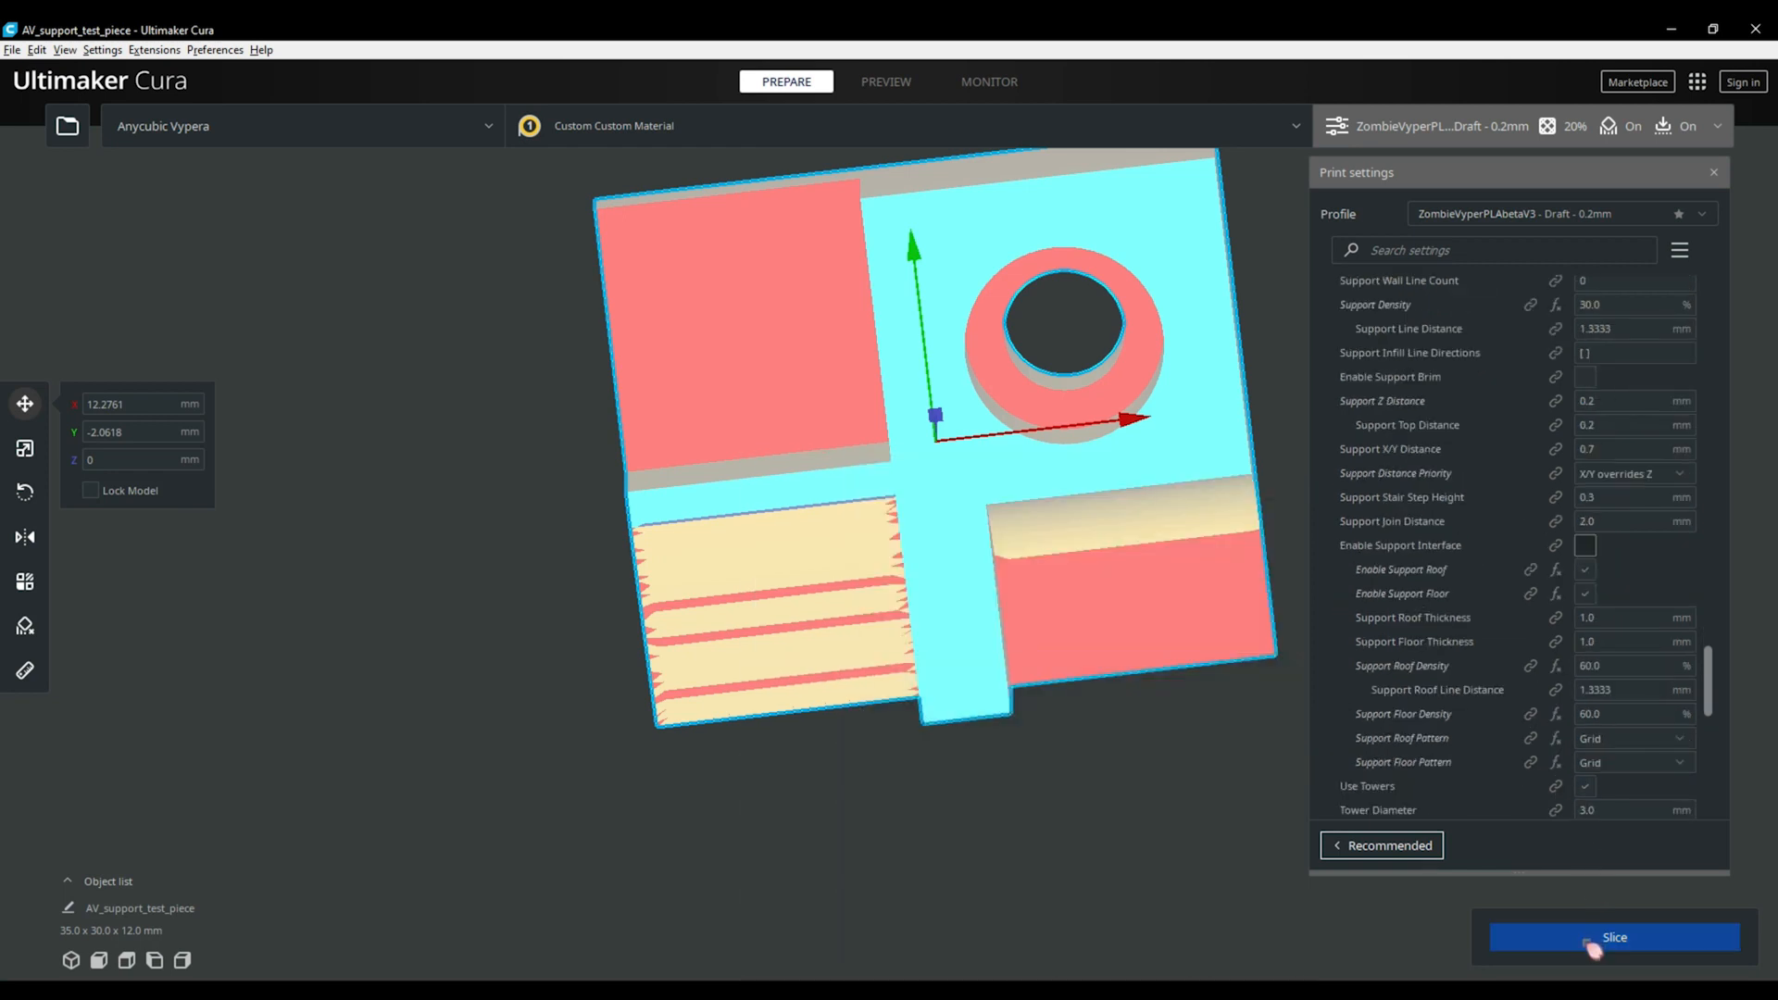
pyautogui.moveTo(1595, 950)
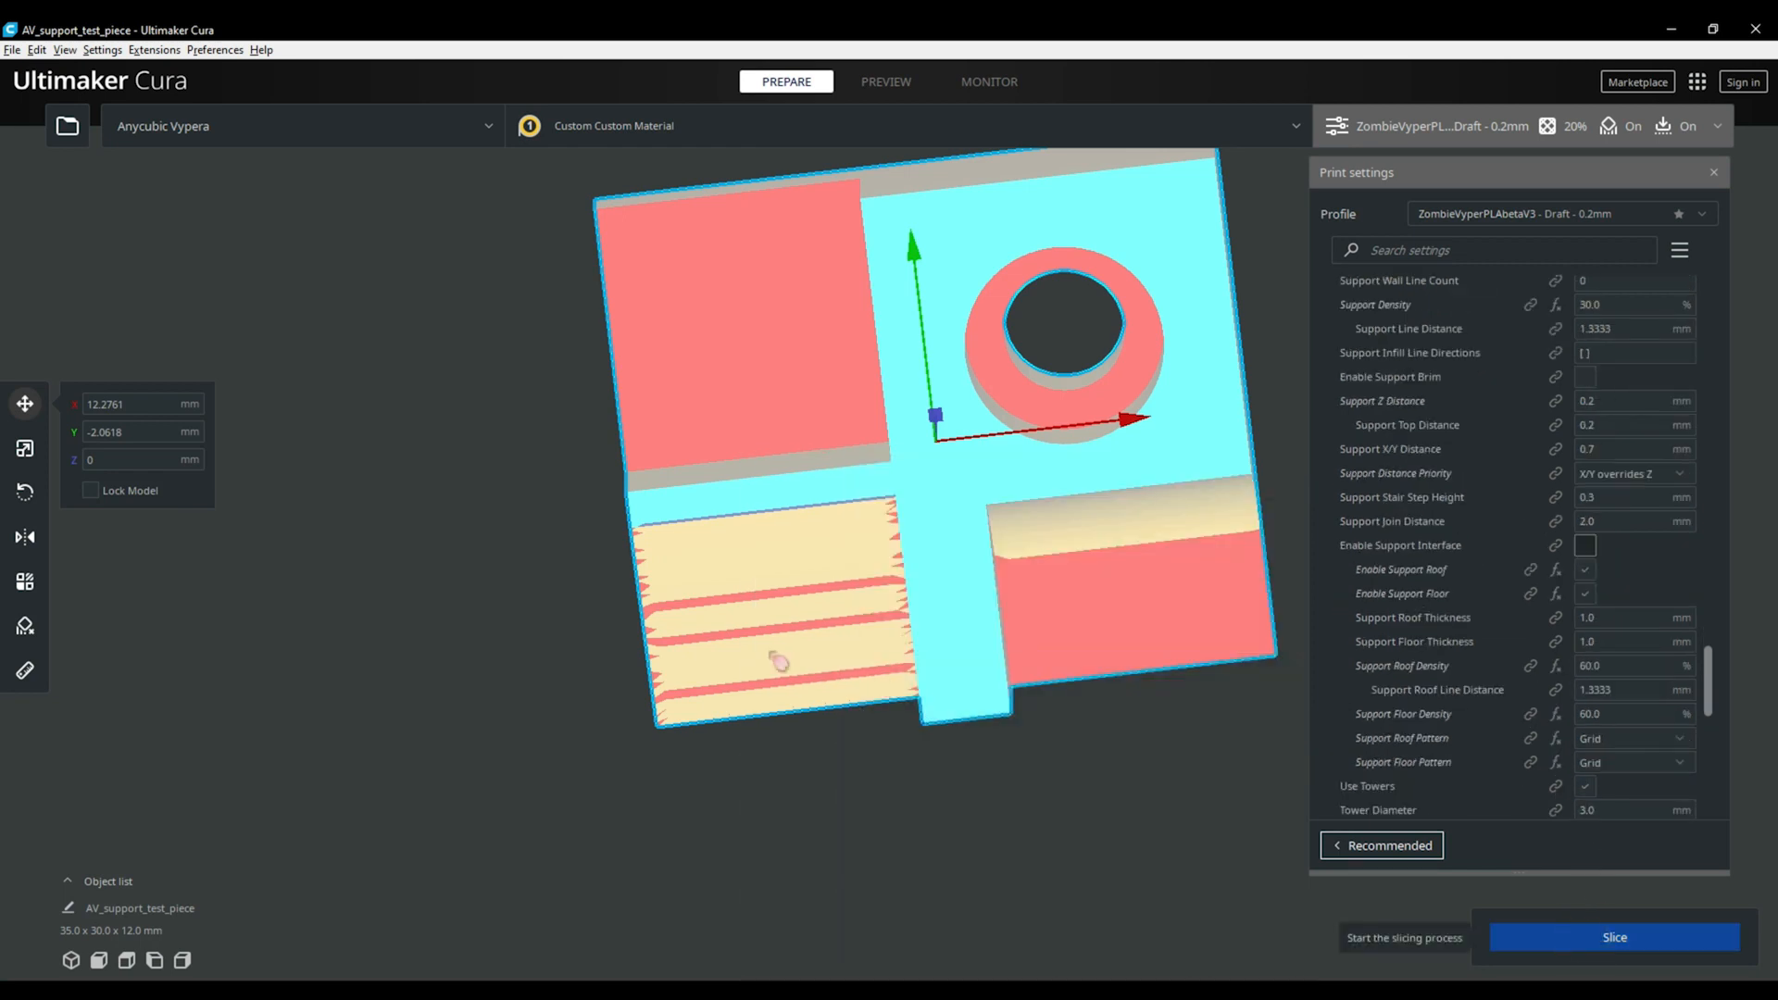
# Slice the piece (29 minutes, 6 g) and save AV_support_test_piece.gcode to the SD card
pyautogui.click(1612, 936)
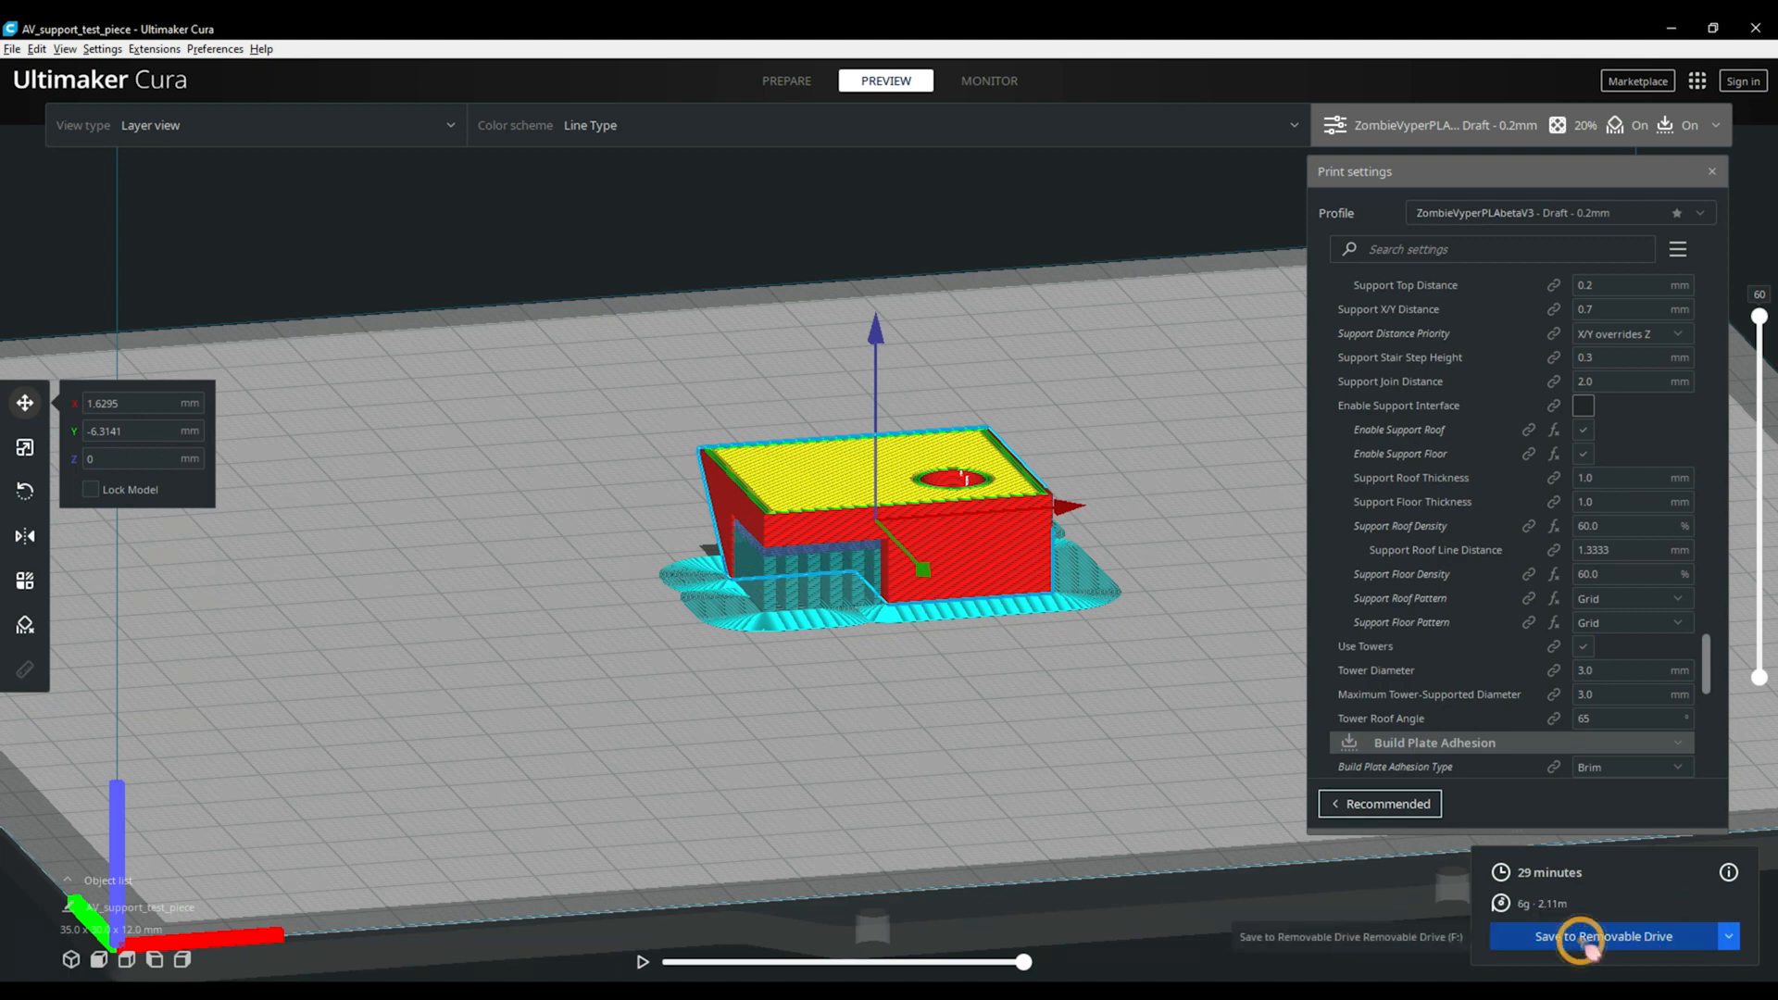
pyautogui.click(1600, 935)
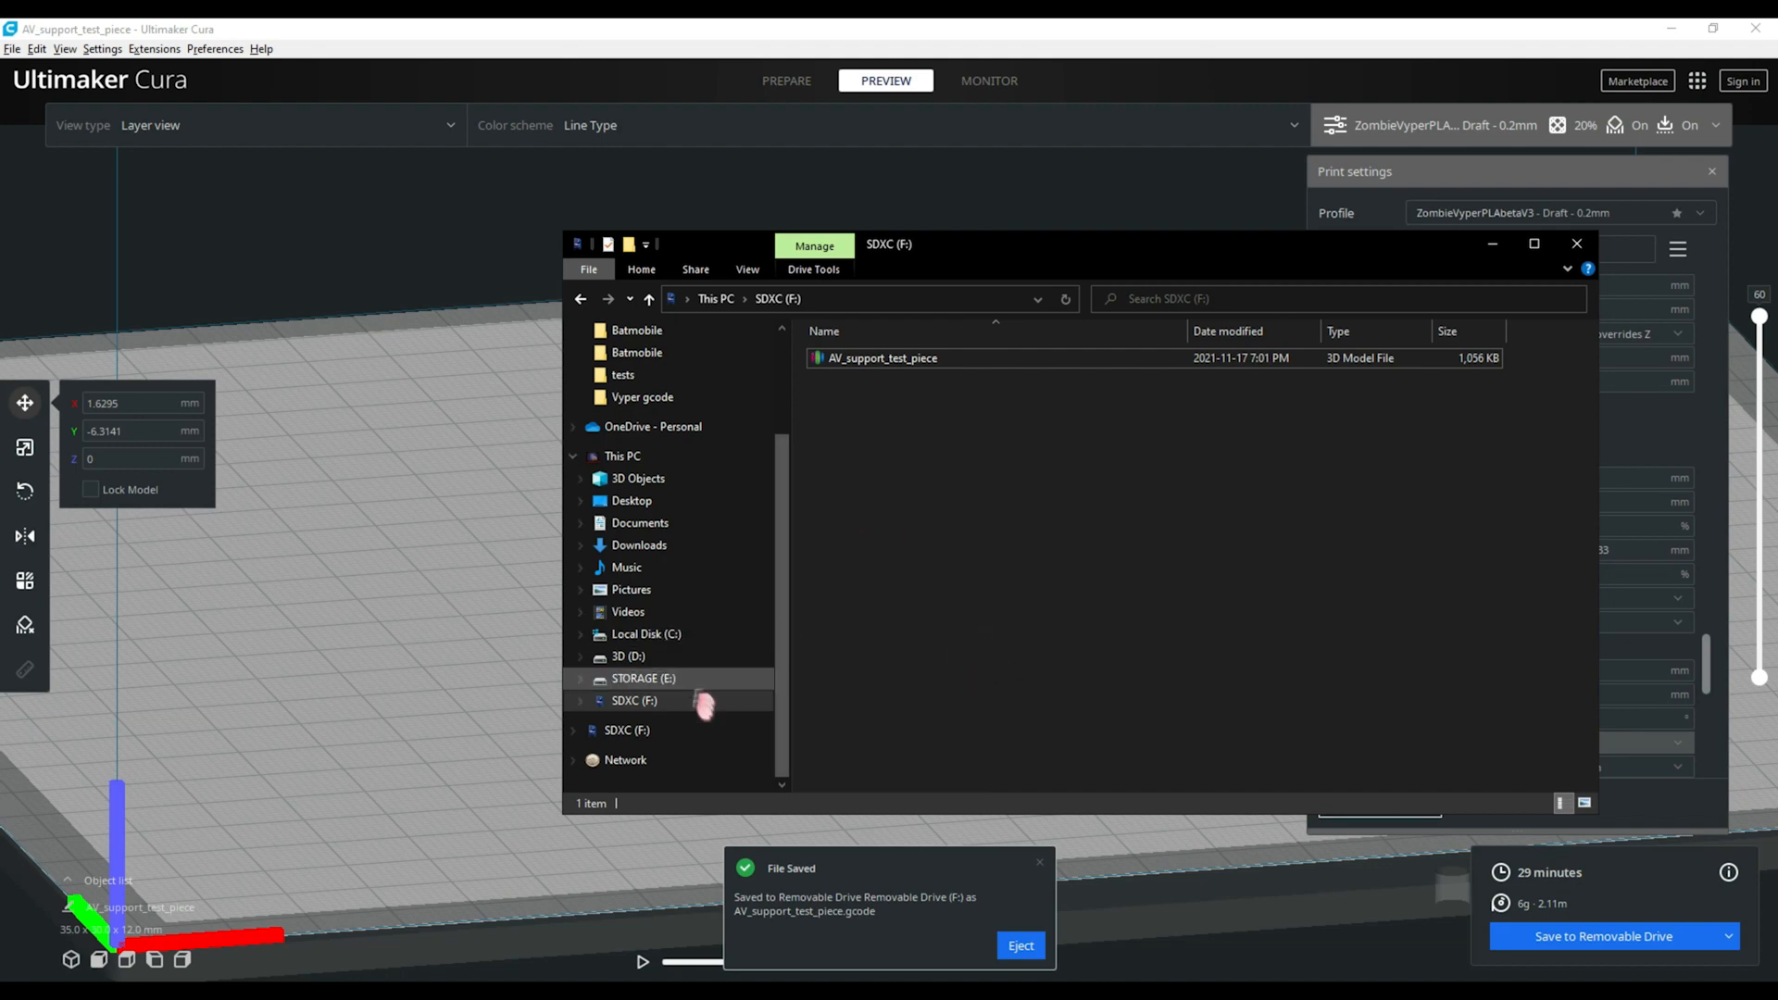
# Confirm AV_support_test_piece is on the SDXC (F:) drive and eject it
pyautogui.rightClick(635, 700)
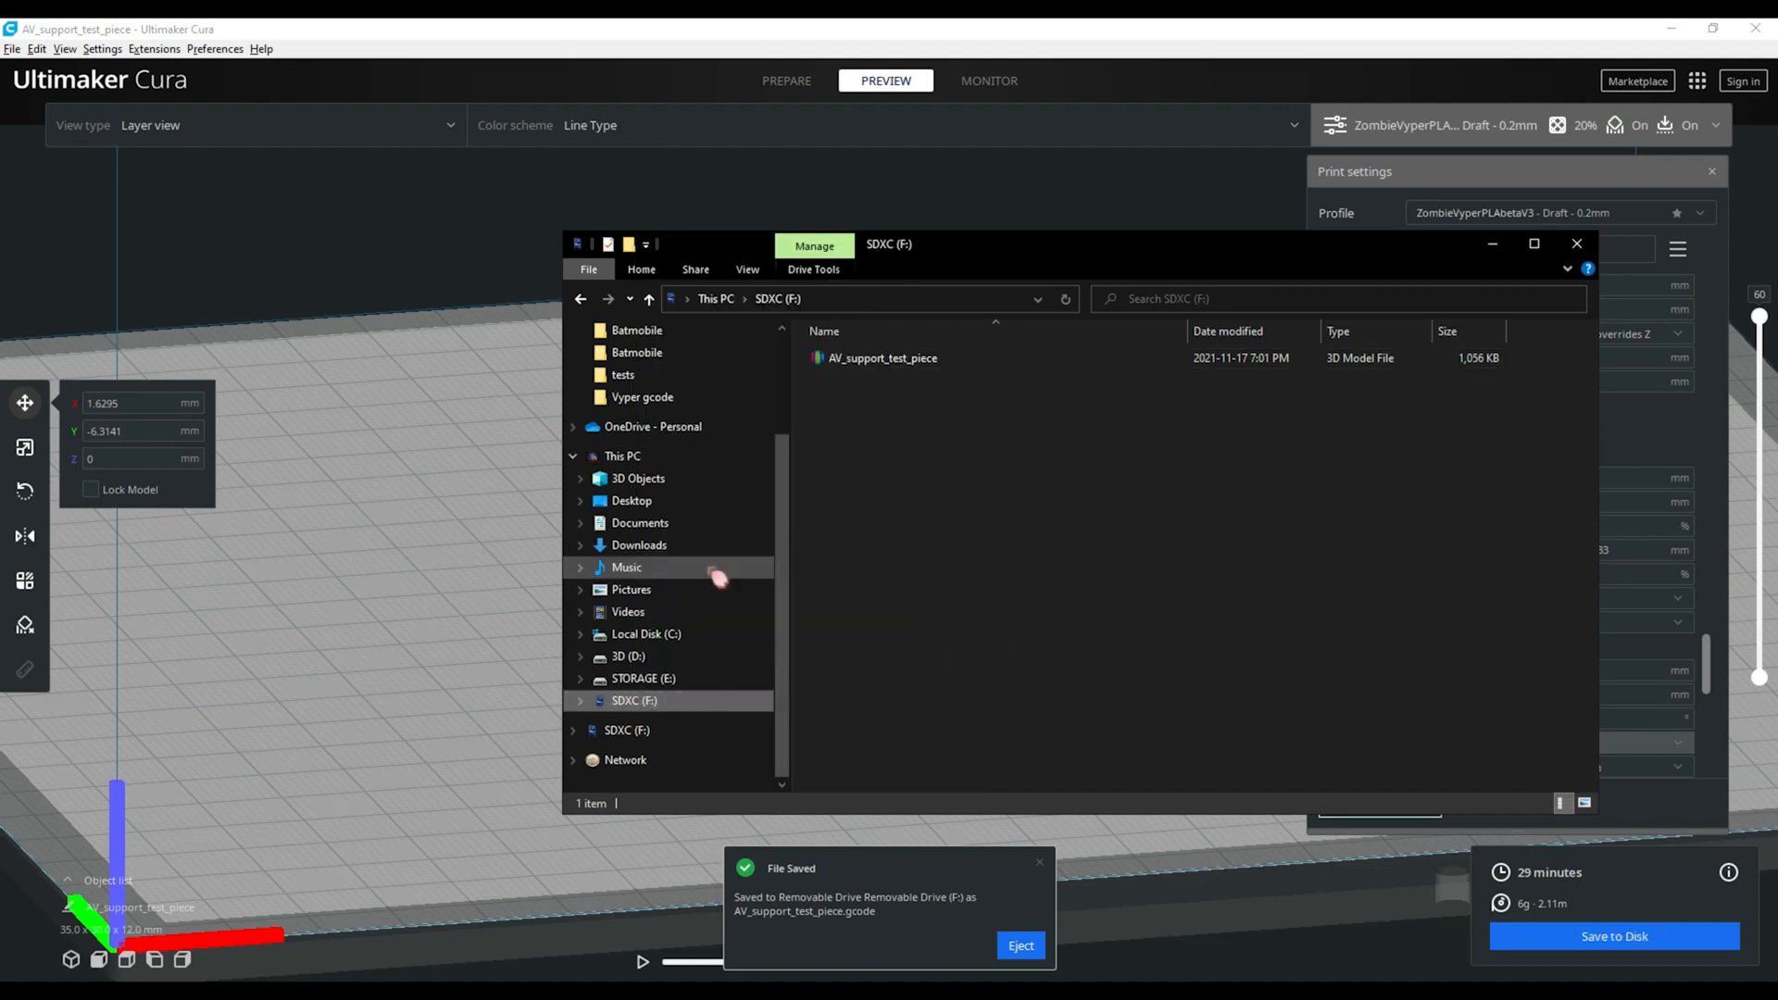
pyautogui.click(1575, 243)
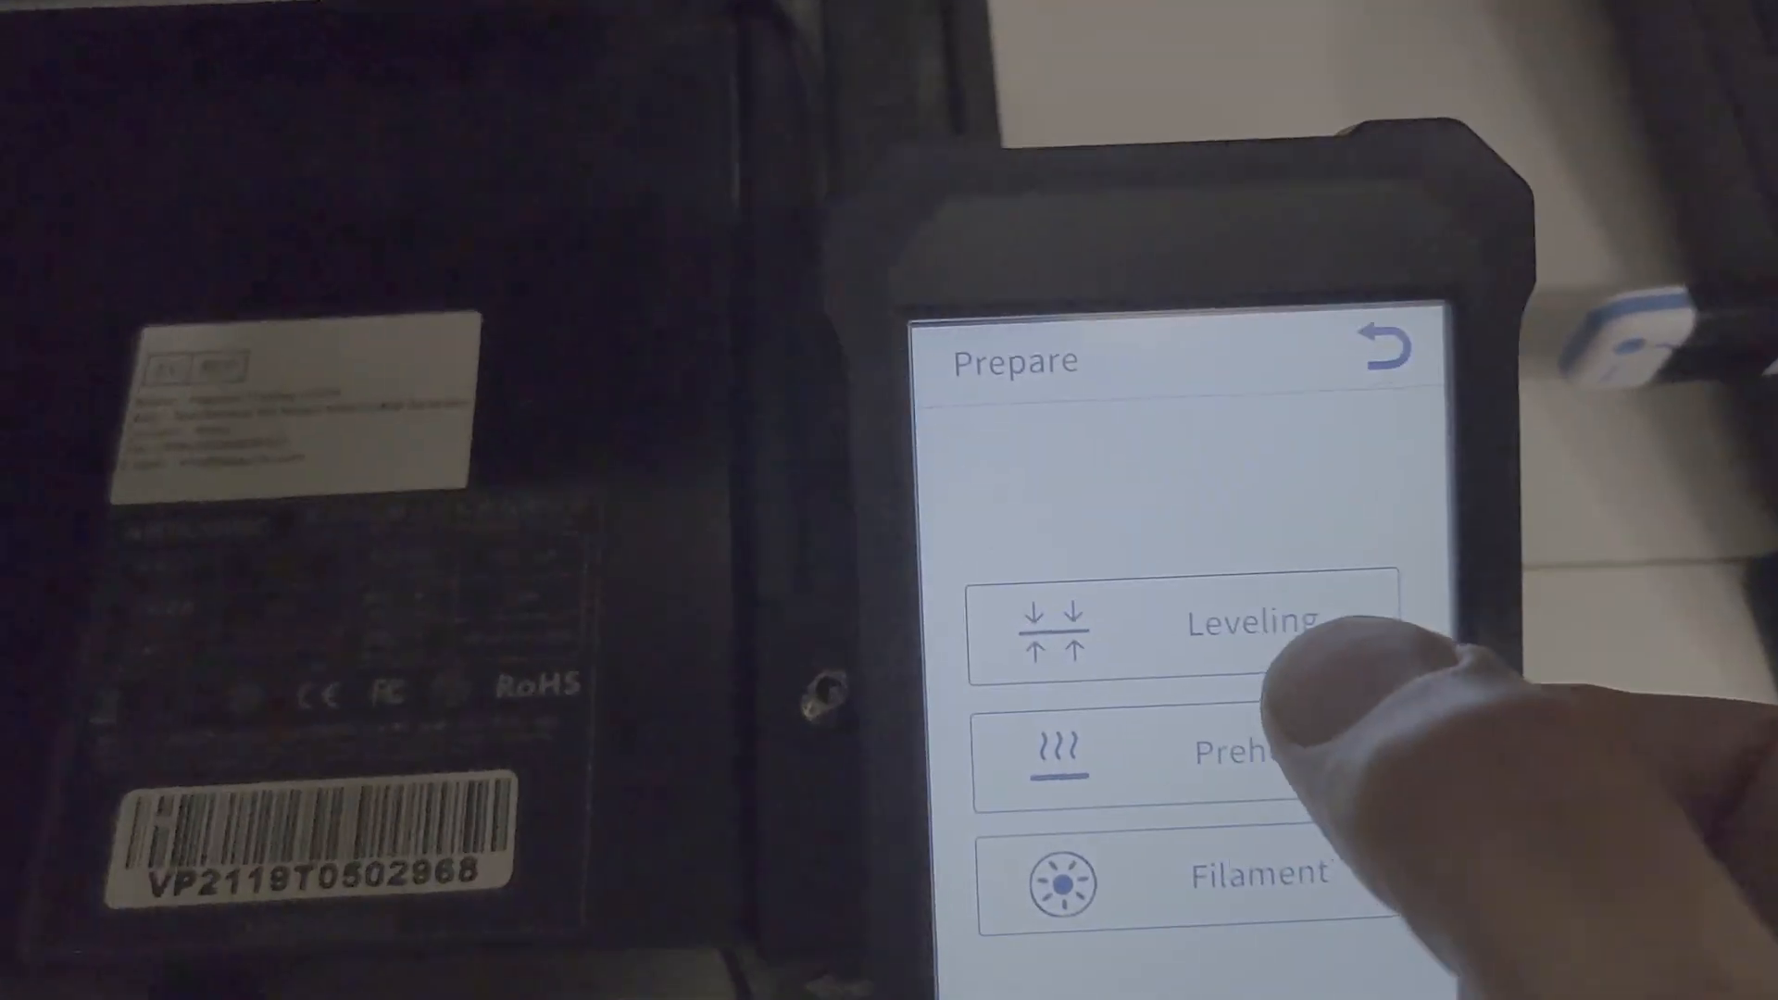
# Start and cancel bed leveling, then list AV_support_test_piece in the printer's File List
pyautogui.click(1248, 627)
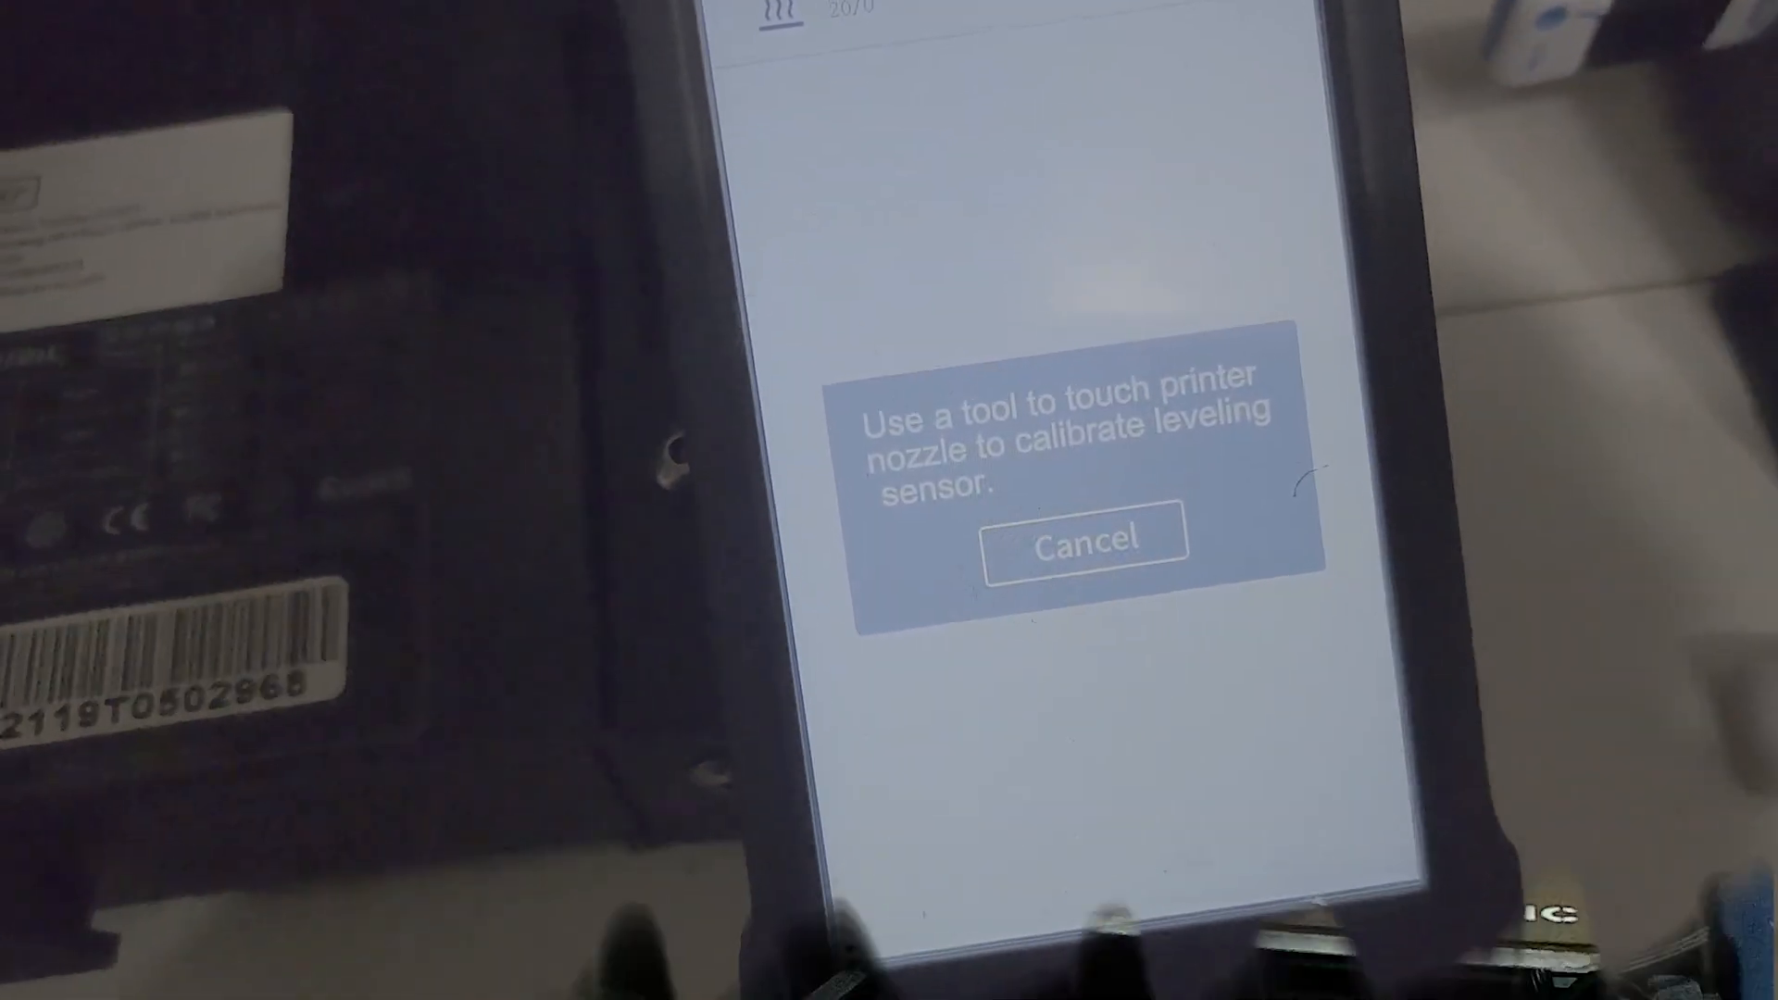
pyautogui.click(1082, 537)
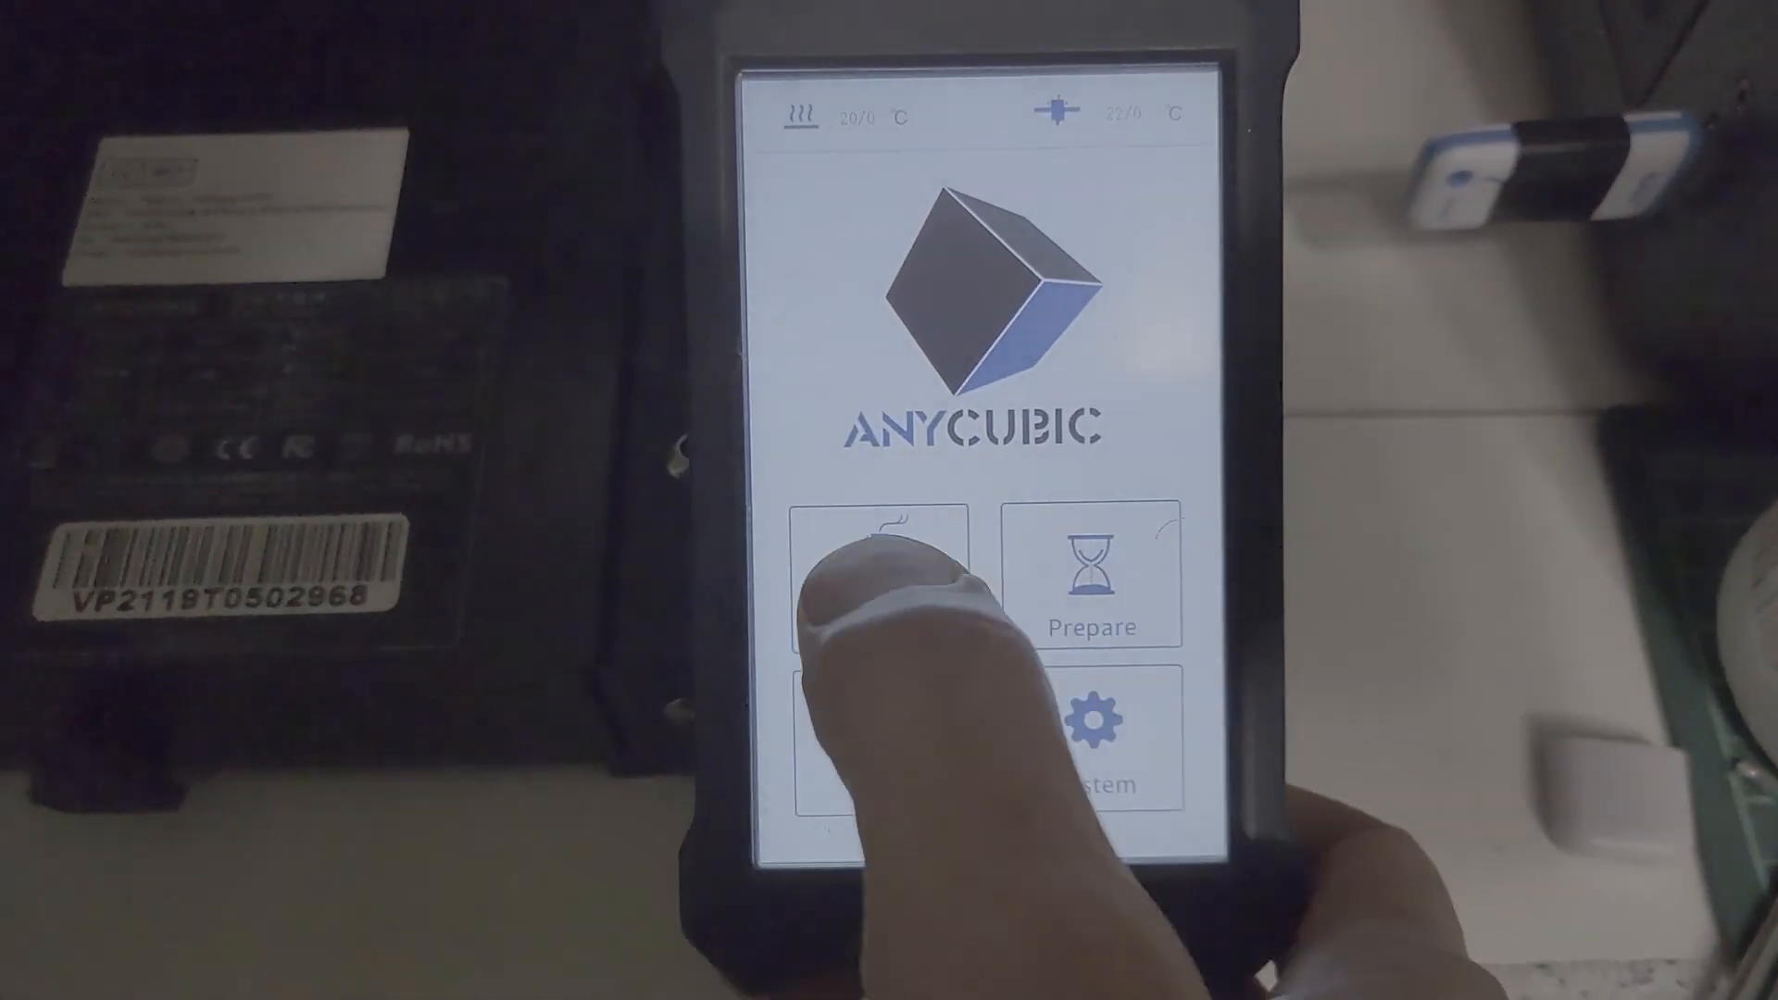
pyautogui.click(879, 578)
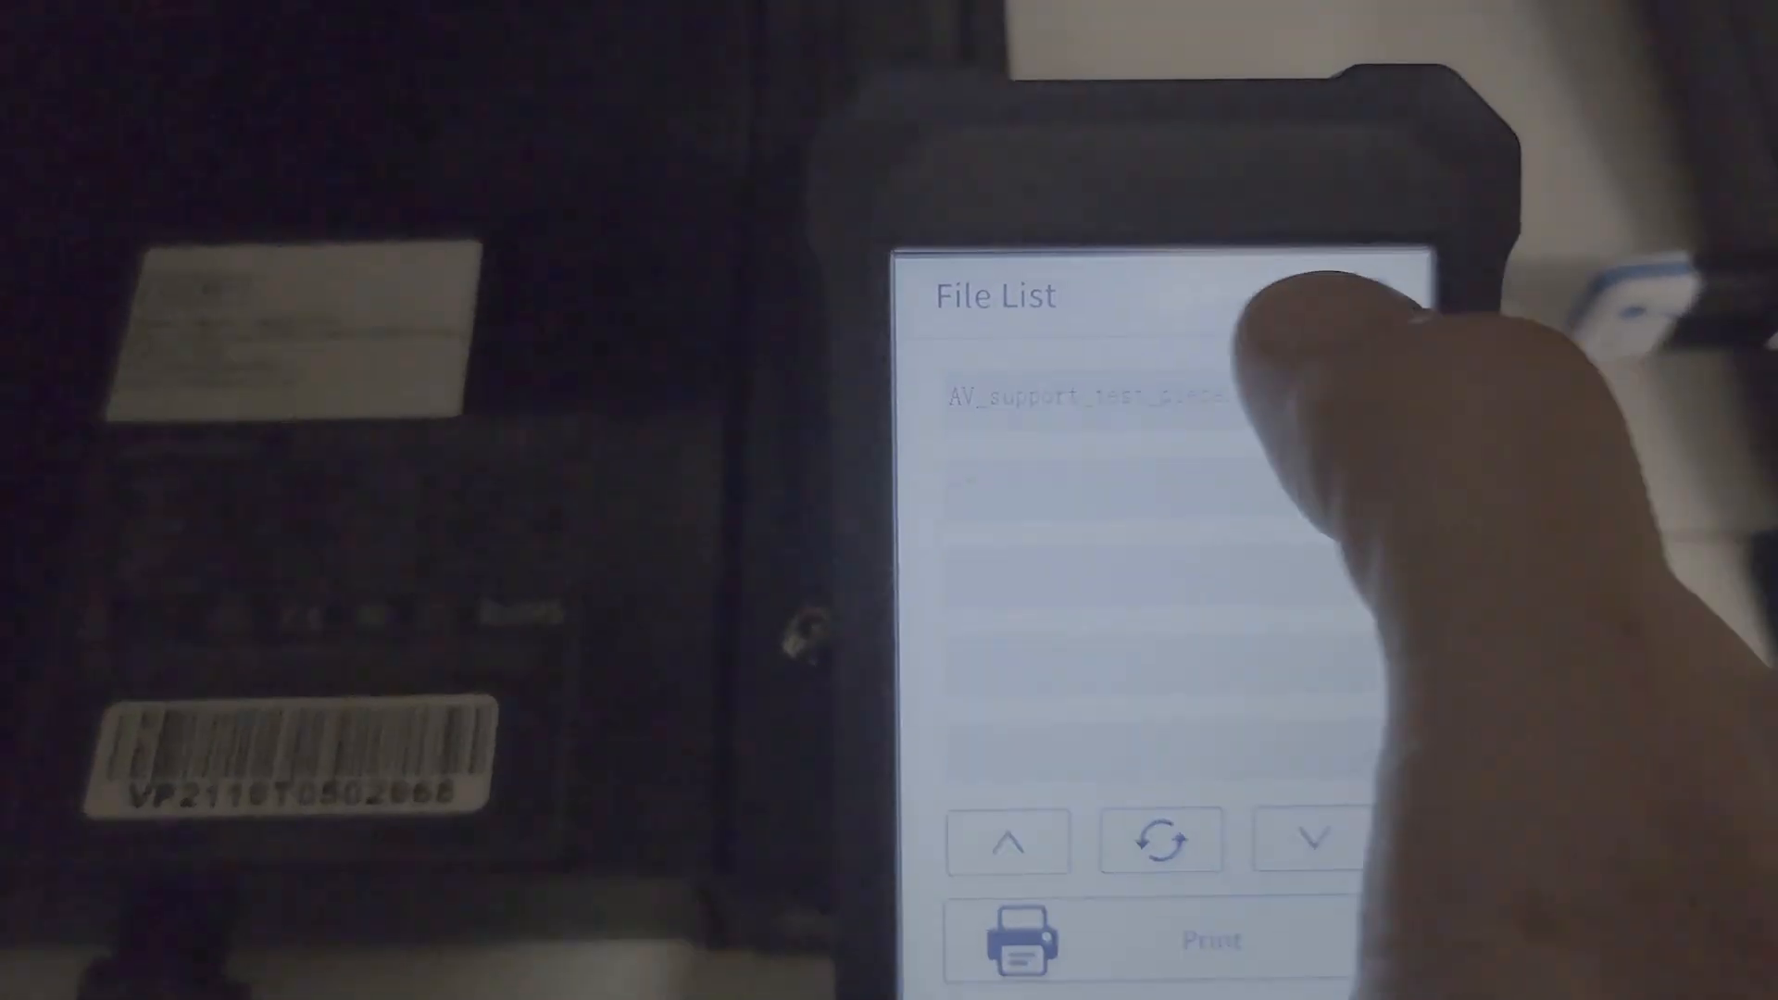